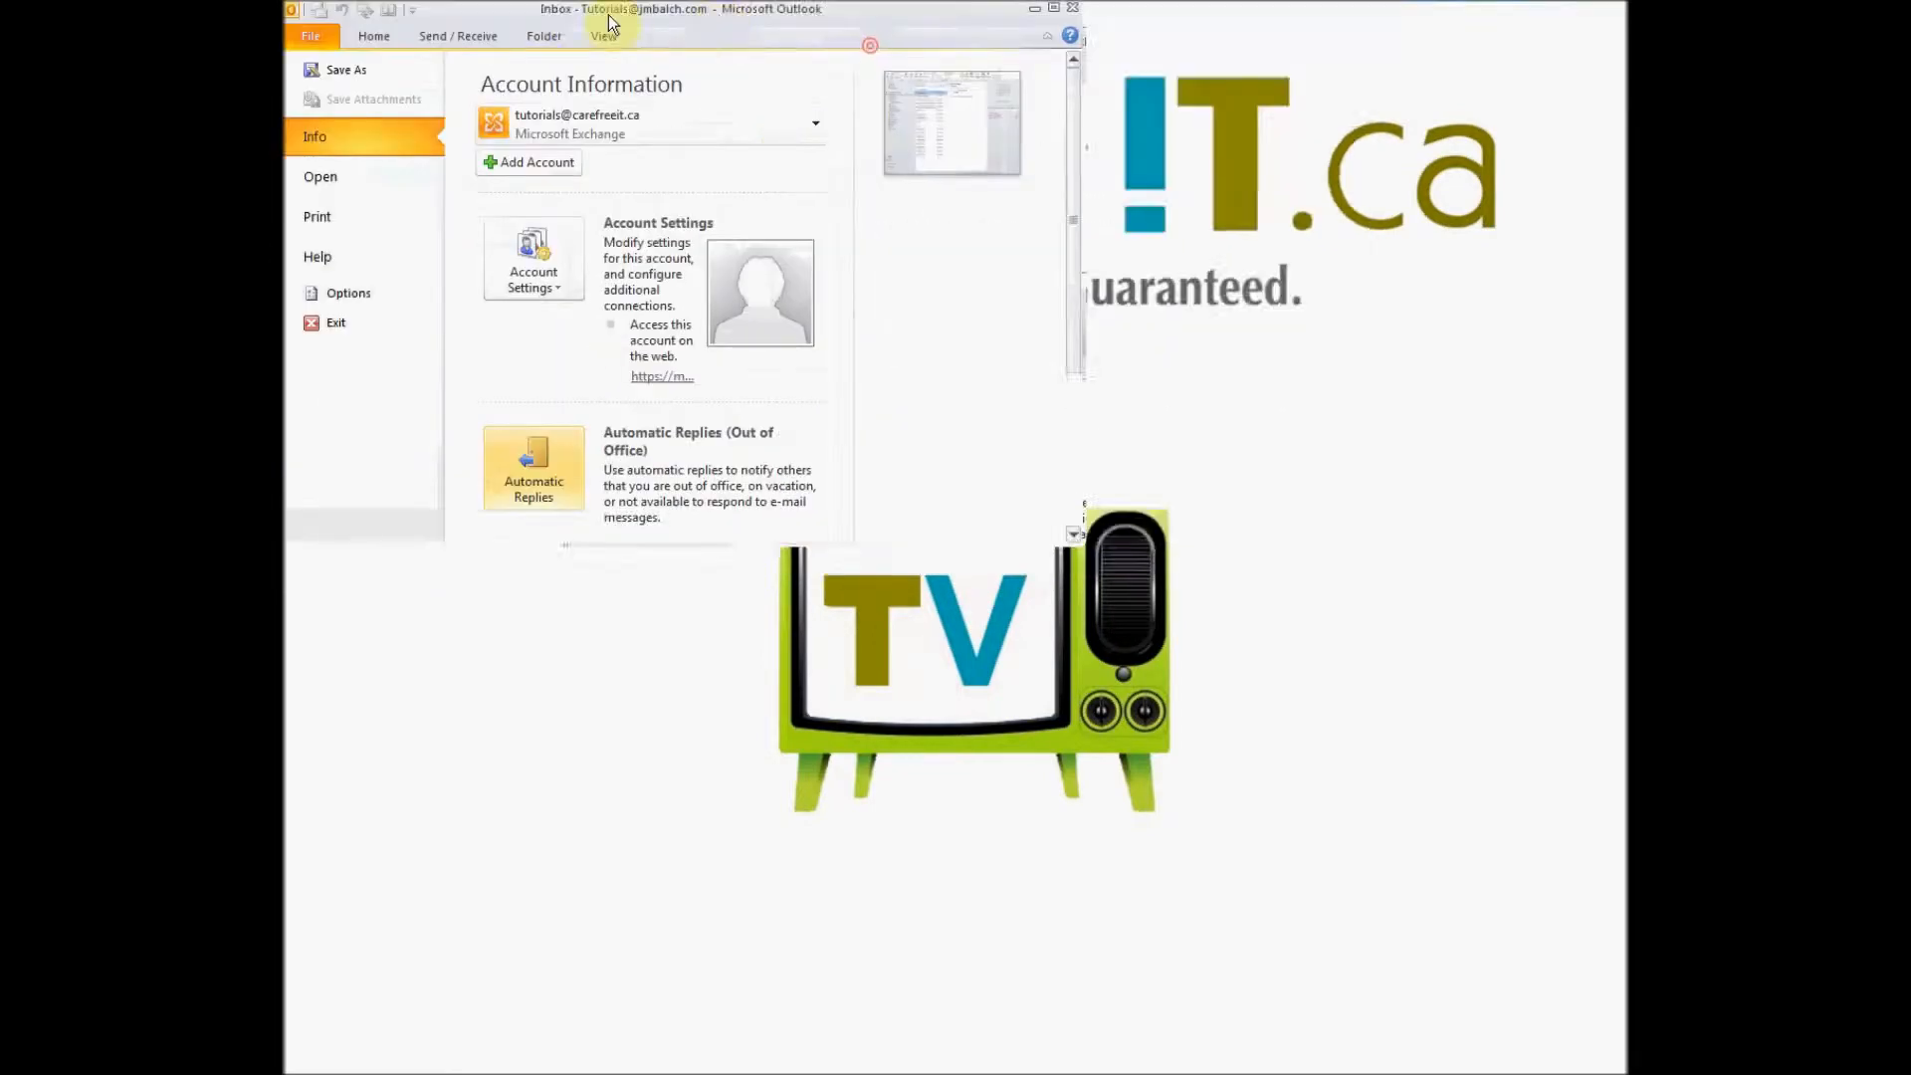
Step: Open Automatic Replies (Out of Office) from the File menu's Info page
{"action": "left_click", "coordinate": [373, 36]}
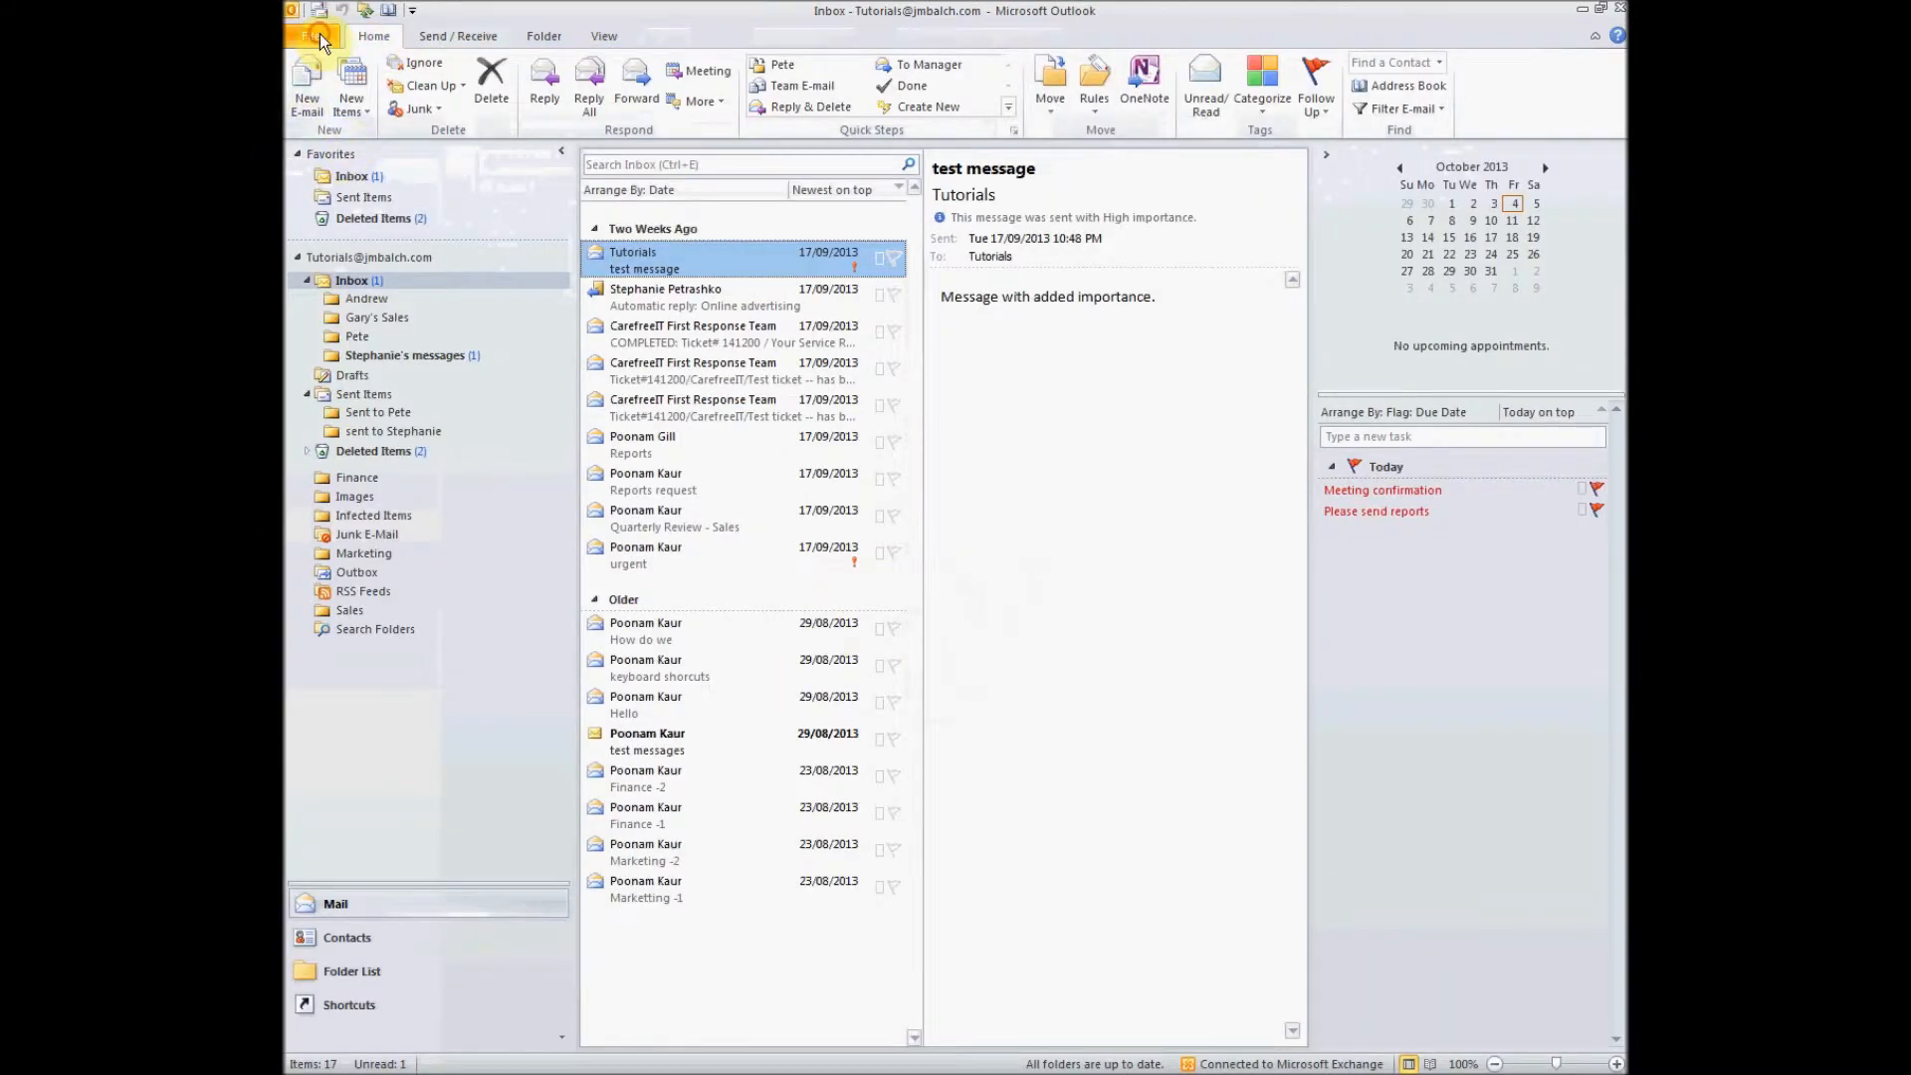
{"action": "left_click", "coordinate": [310, 36]}
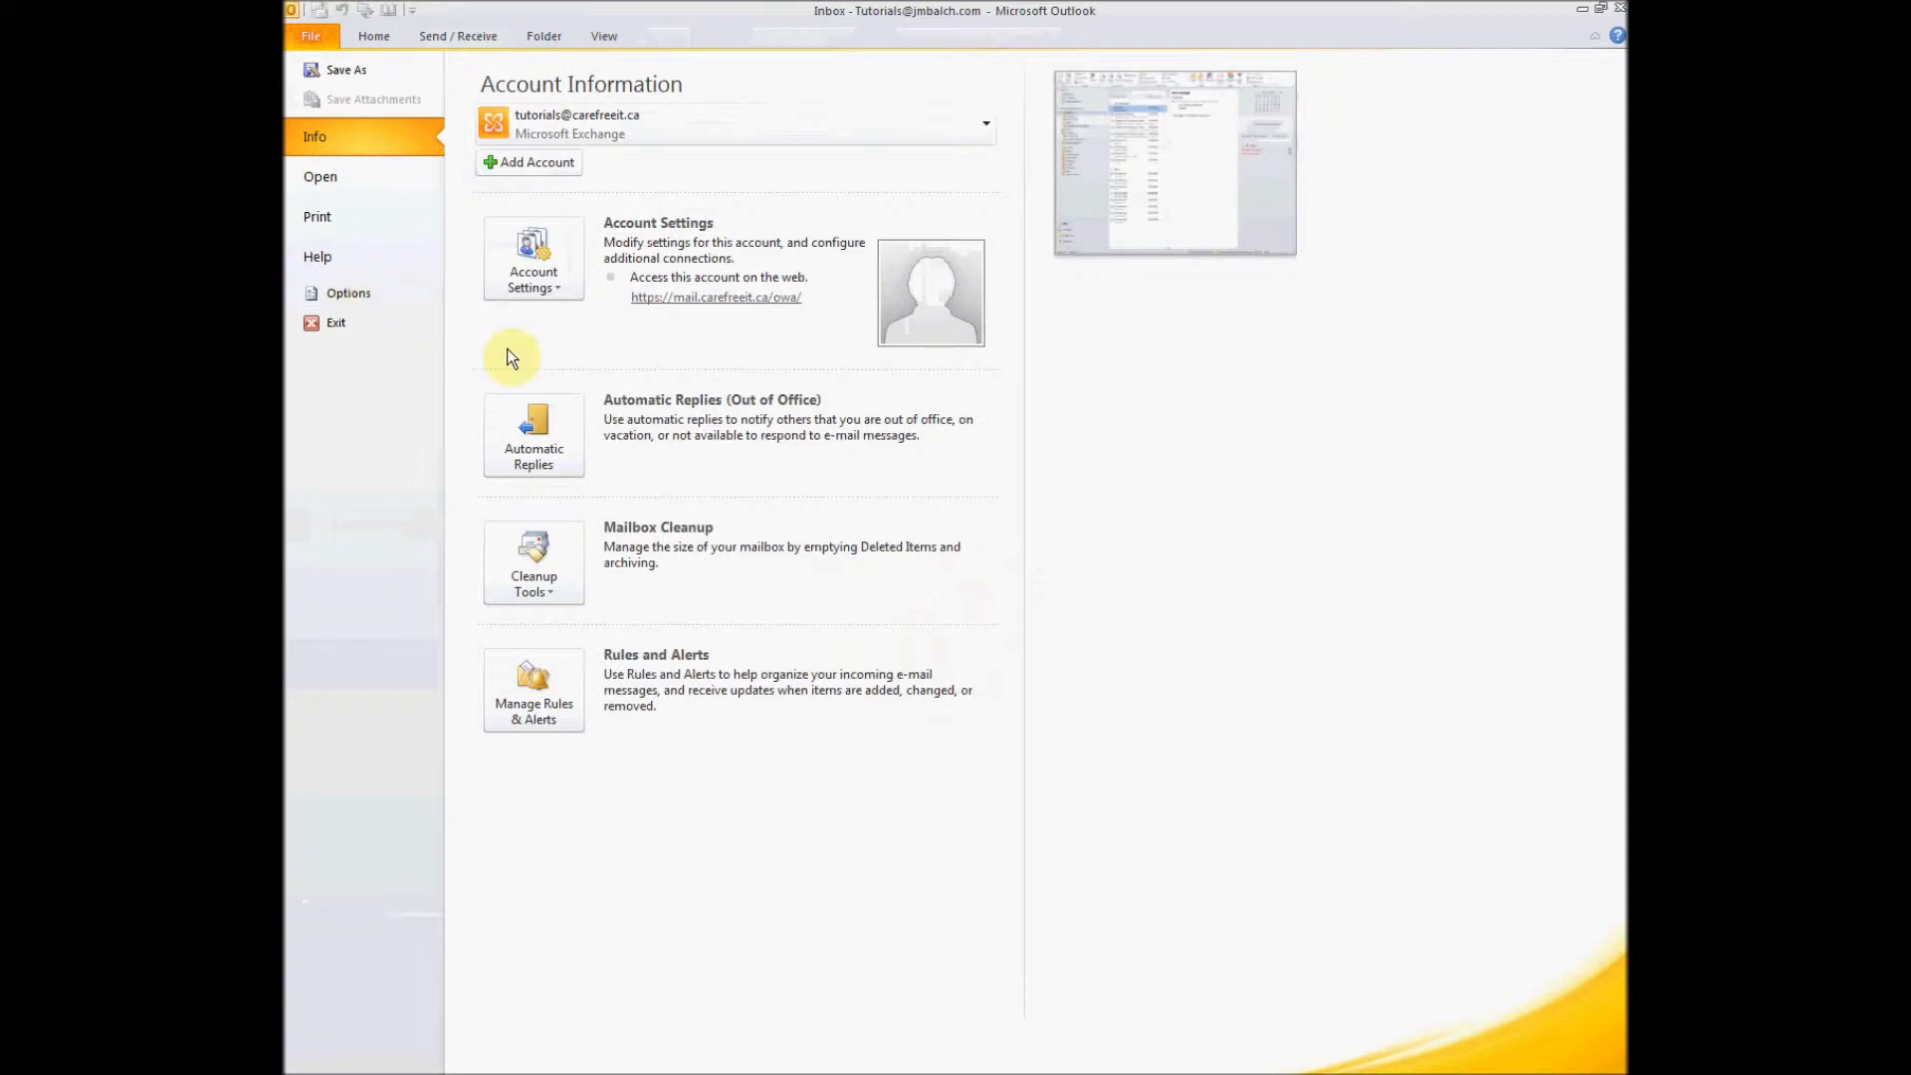
{"action": "left_click", "coordinate": [532, 436]}
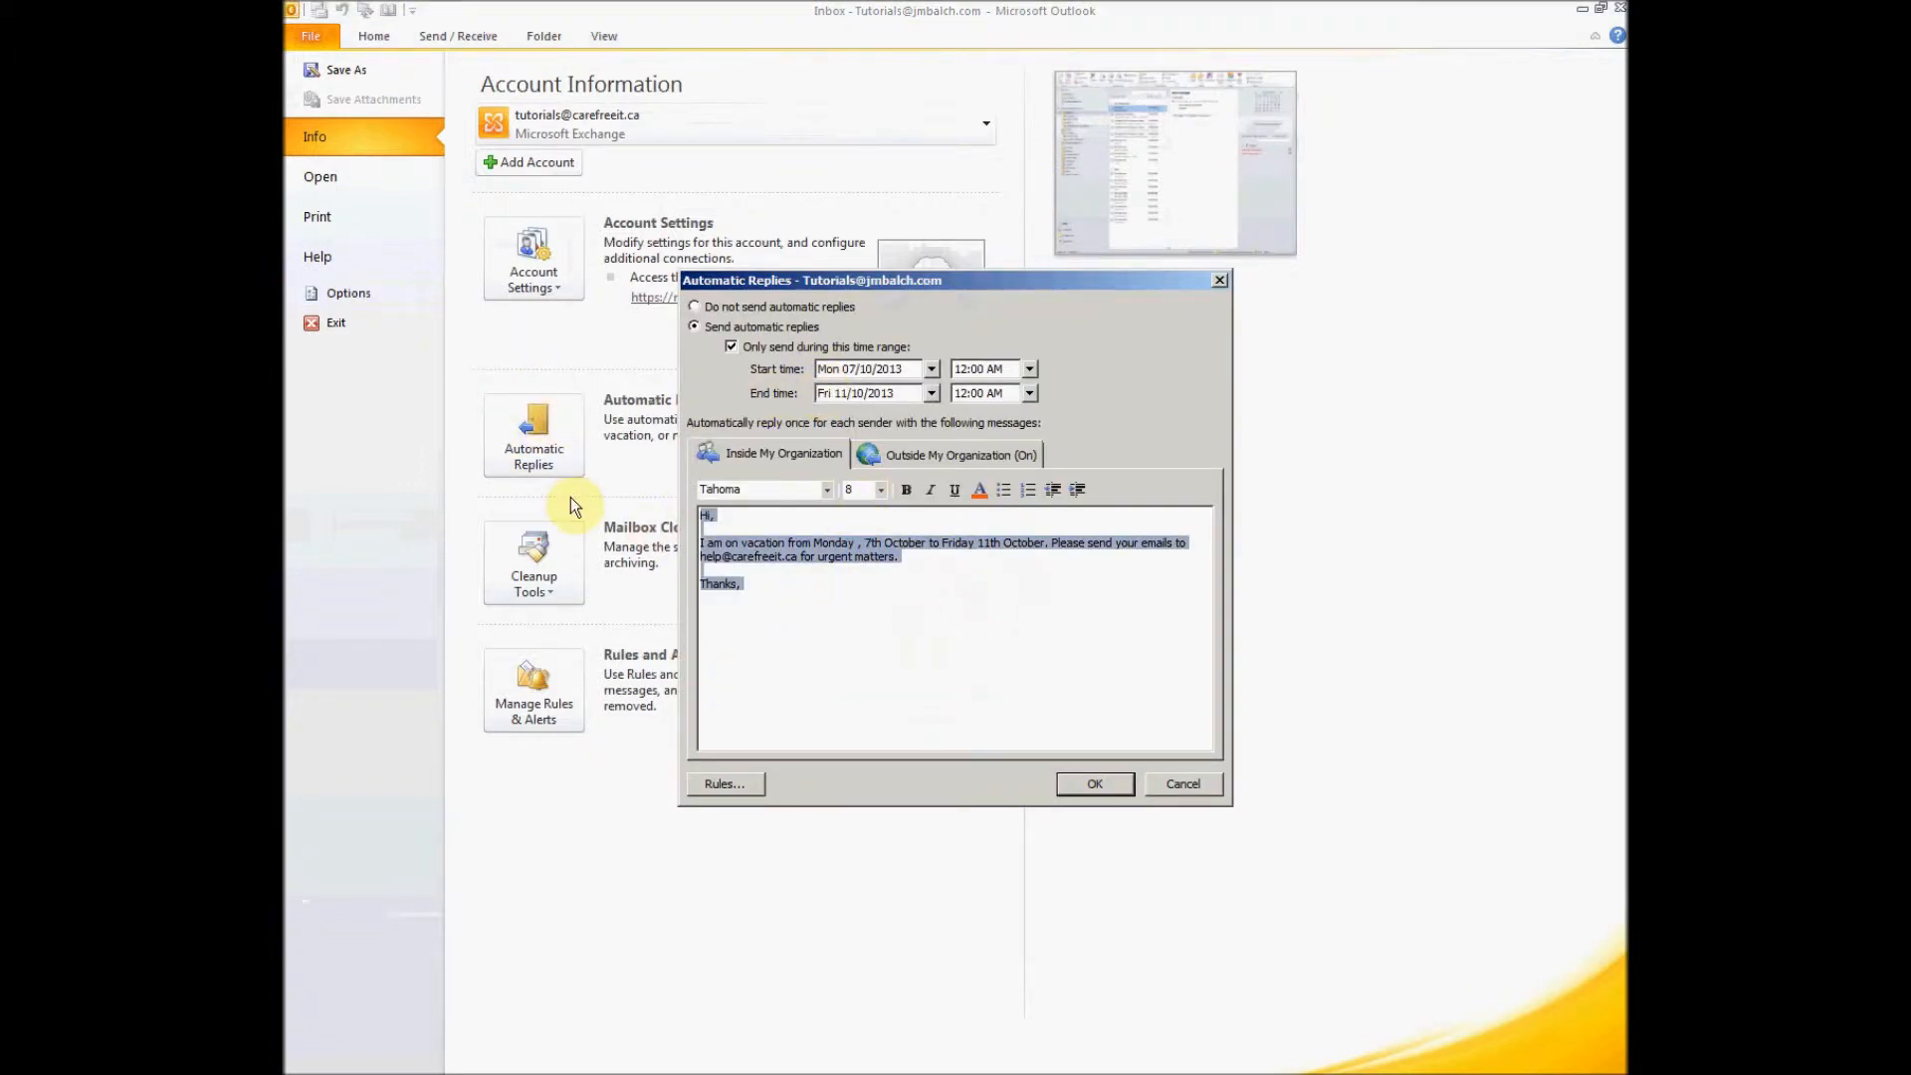
Step: Clear the old reply, turn automatic replies on, and limit them to a time range
{"action": "left_click", "coordinate": [695, 305]}
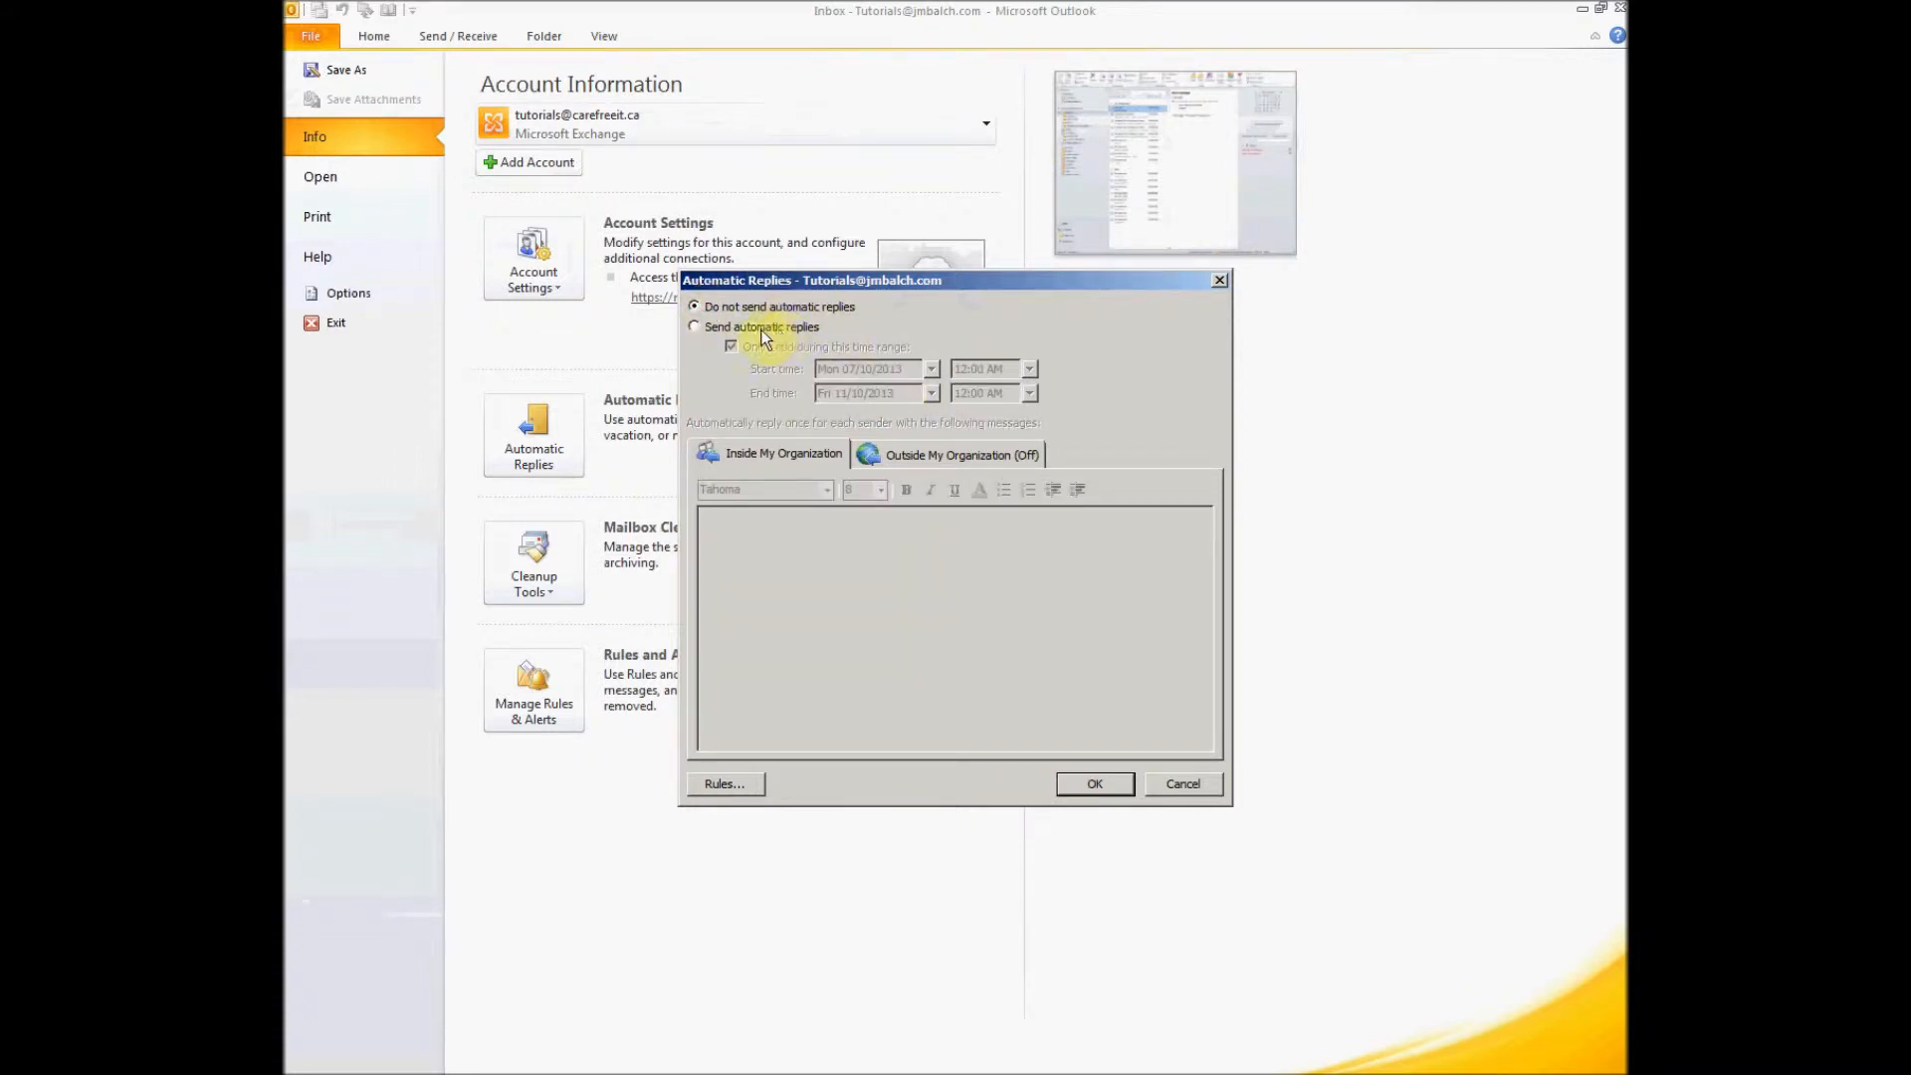
{"action": "left_click", "coordinate": [694, 327]}
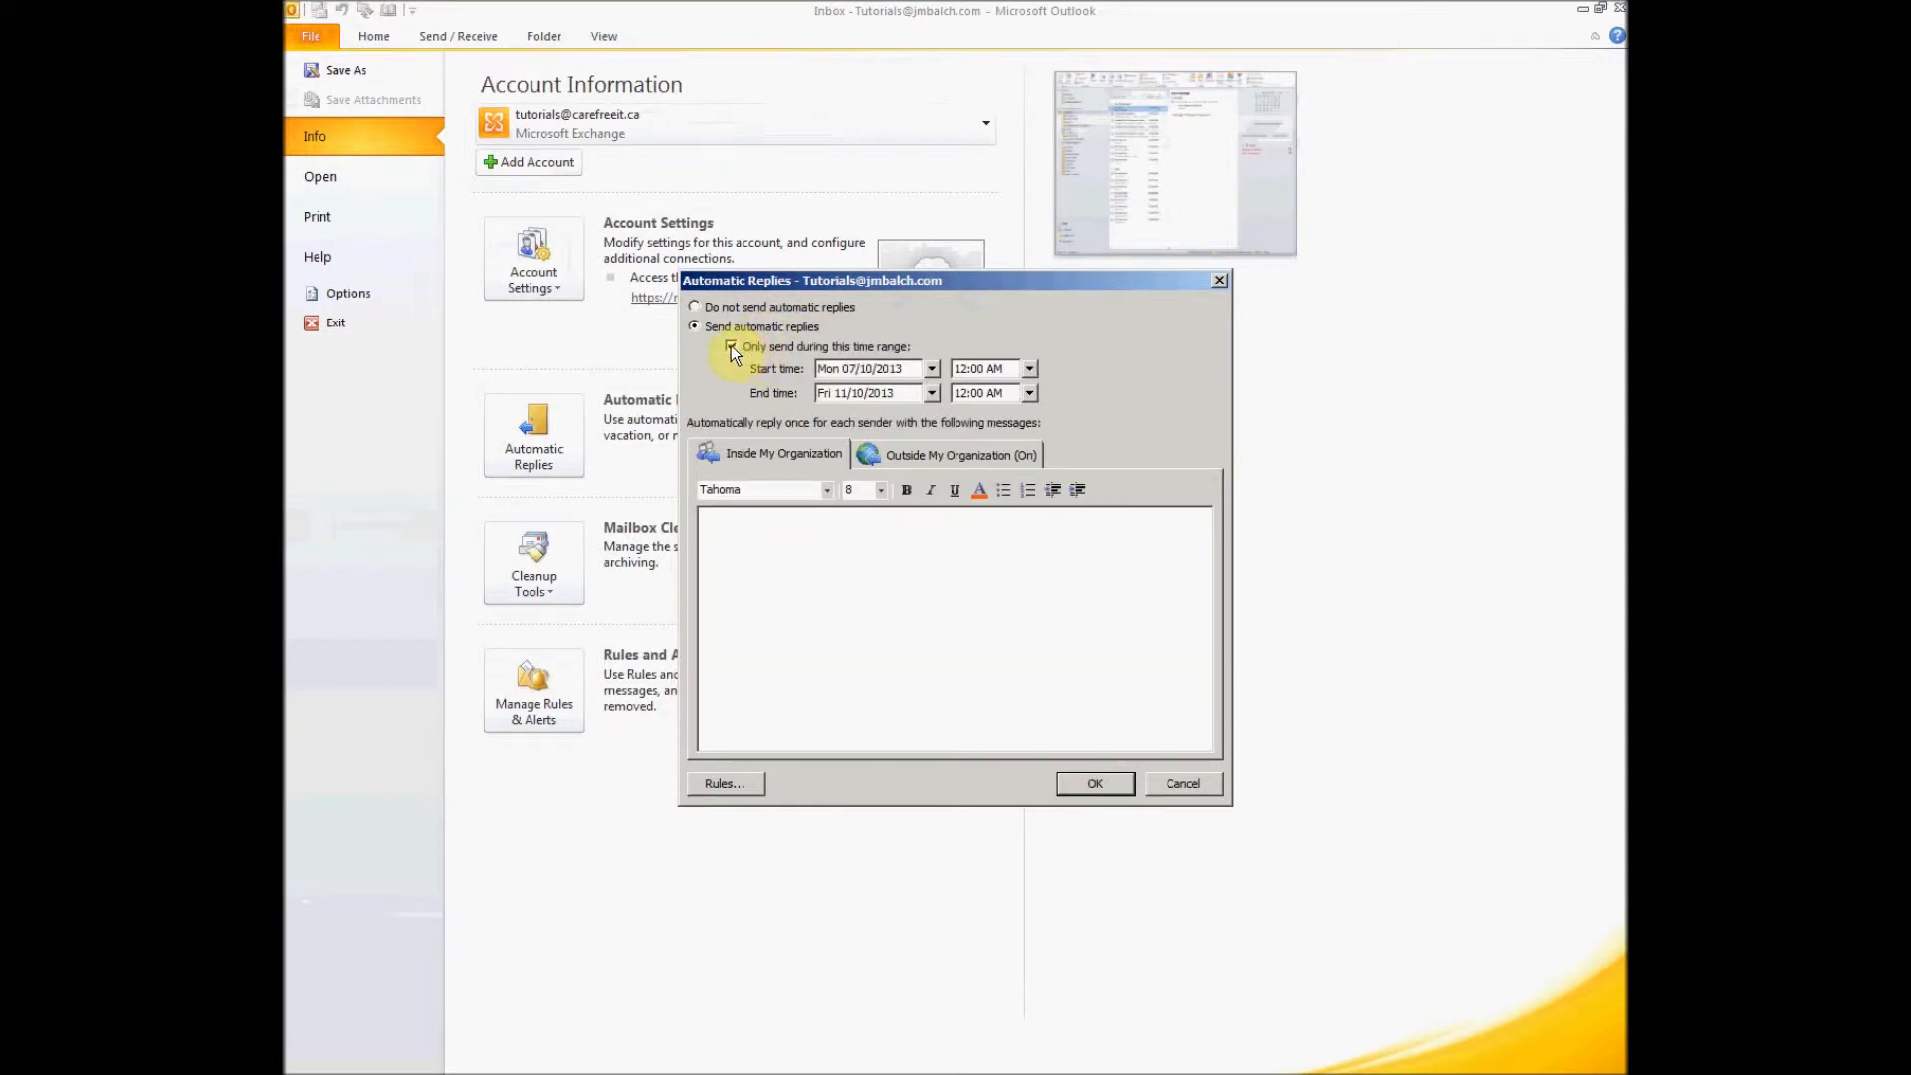
{"action": "left_click", "coordinate": [729, 346]}
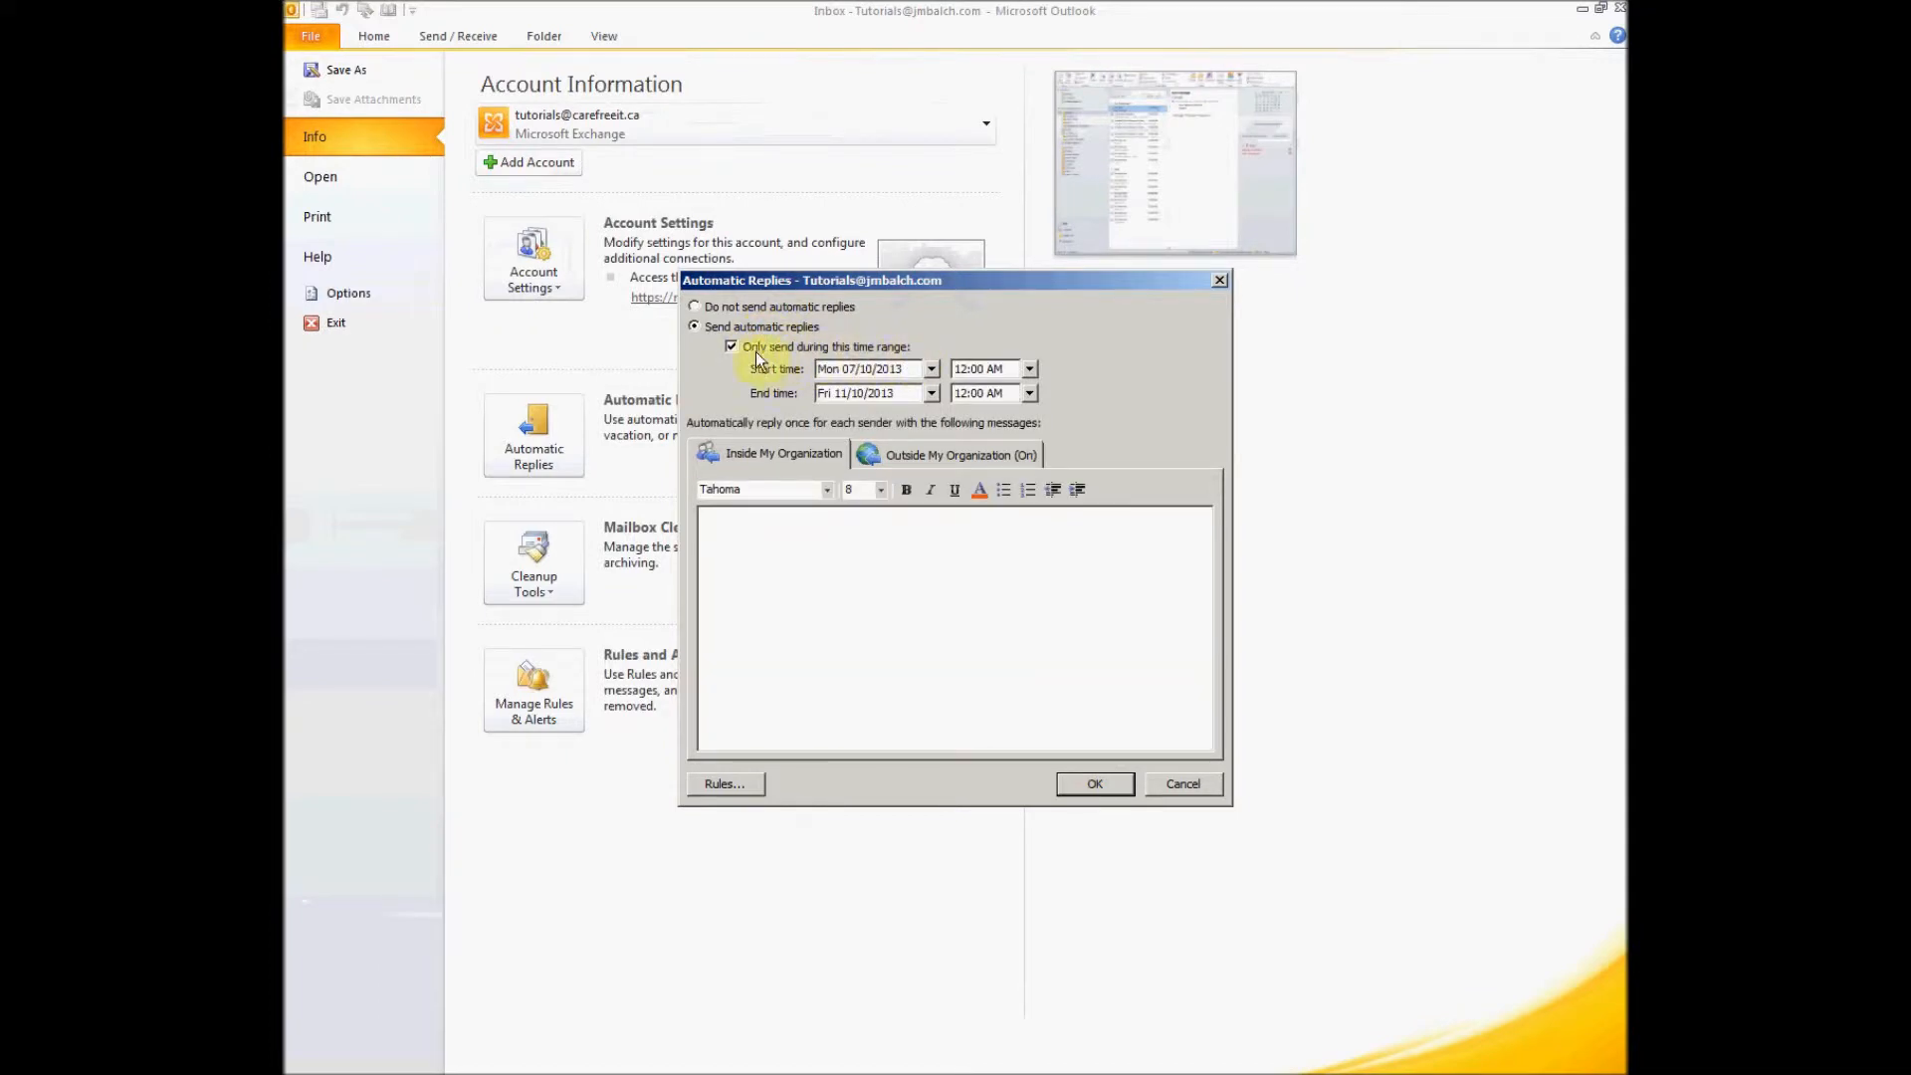
{"action": "left_click", "coordinate": [729, 346]}
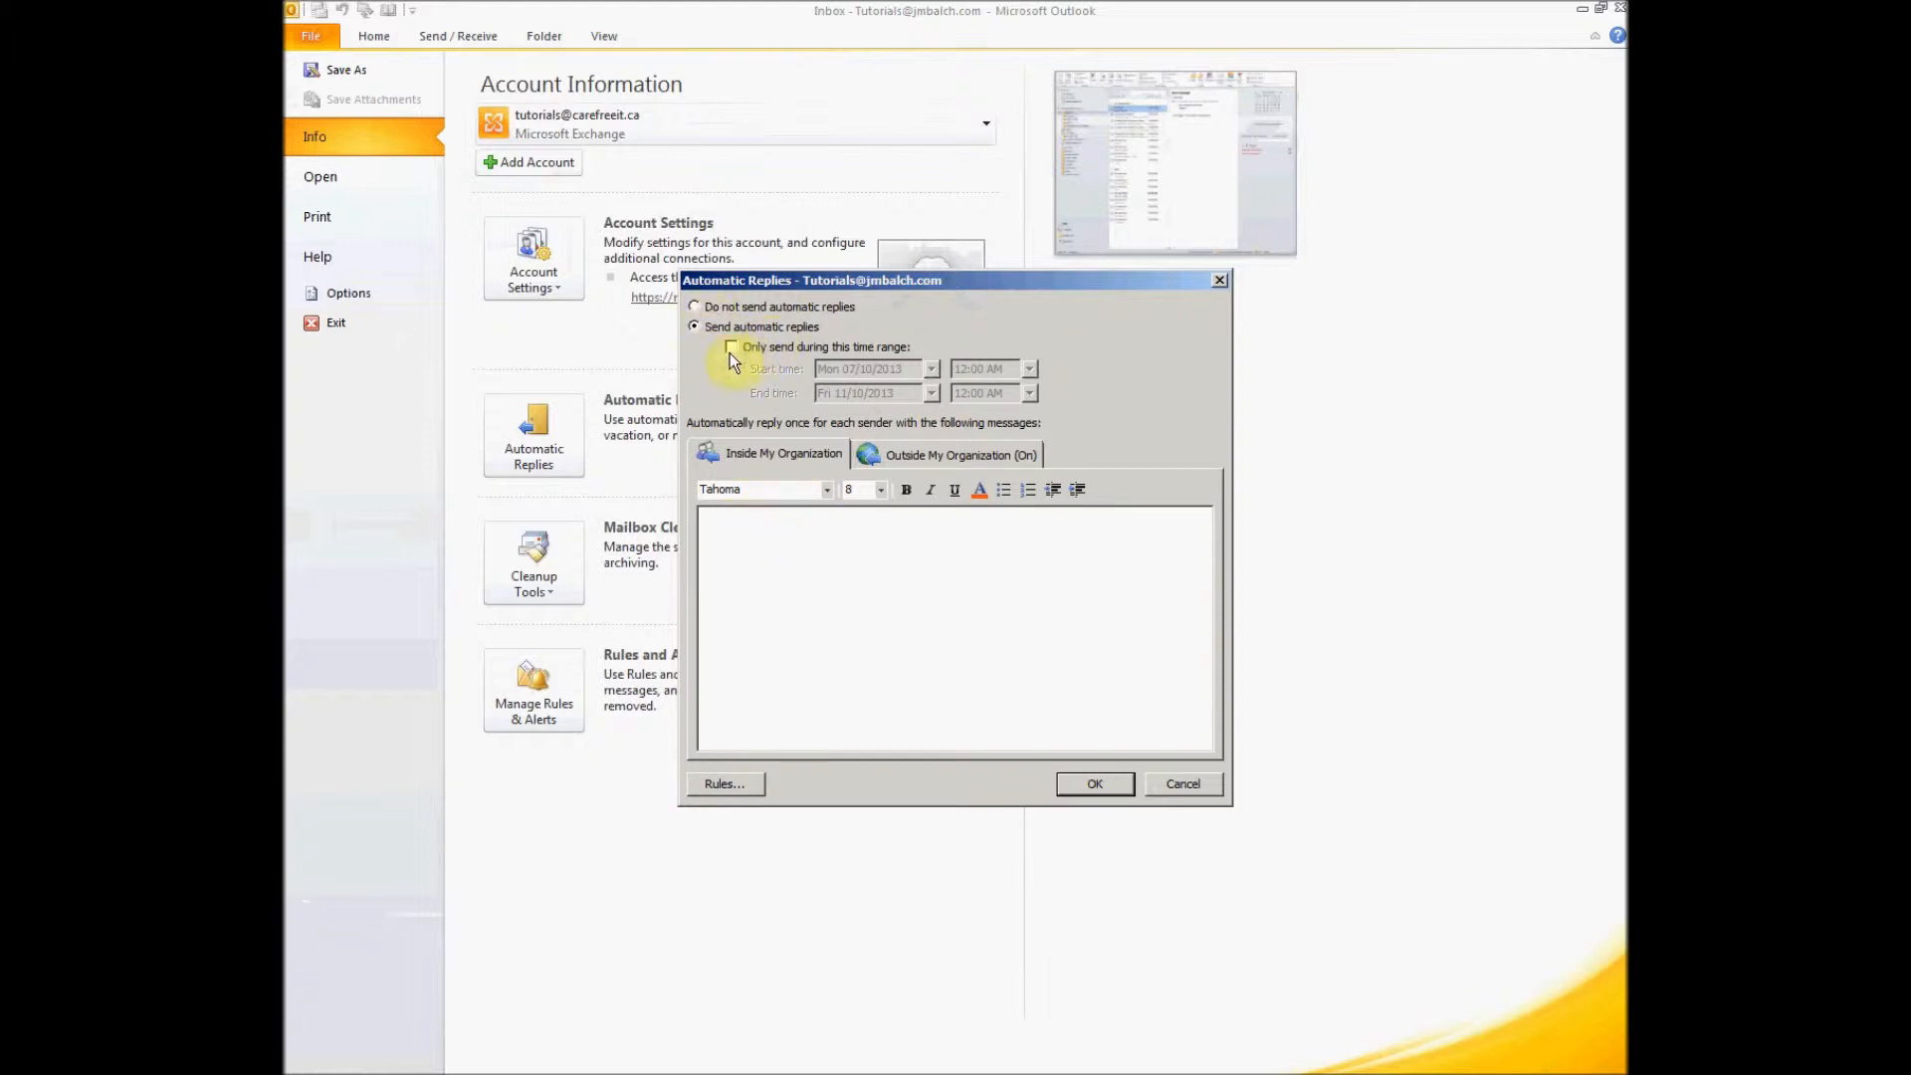
{"action": "left_click", "coordinate": [729, 346]}
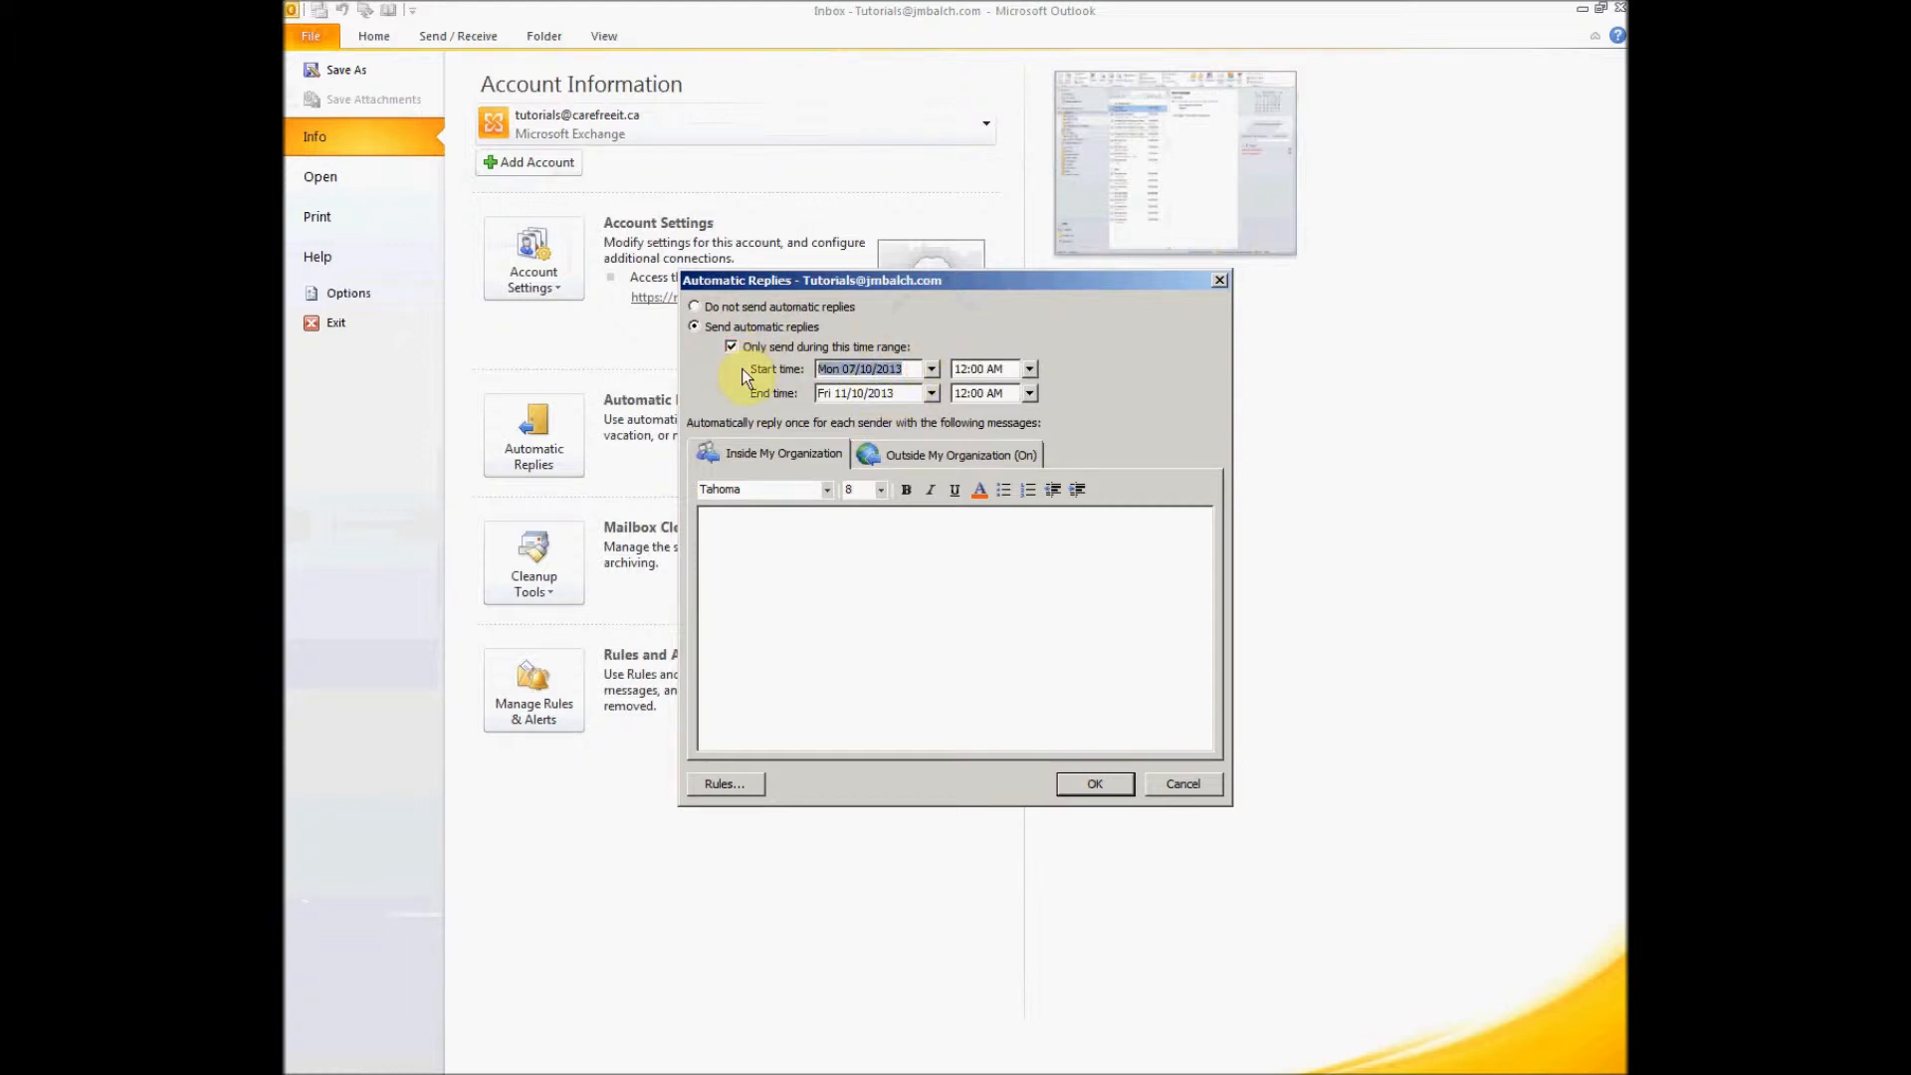
{"action": "left_click", "coordinate": [872, 392]}
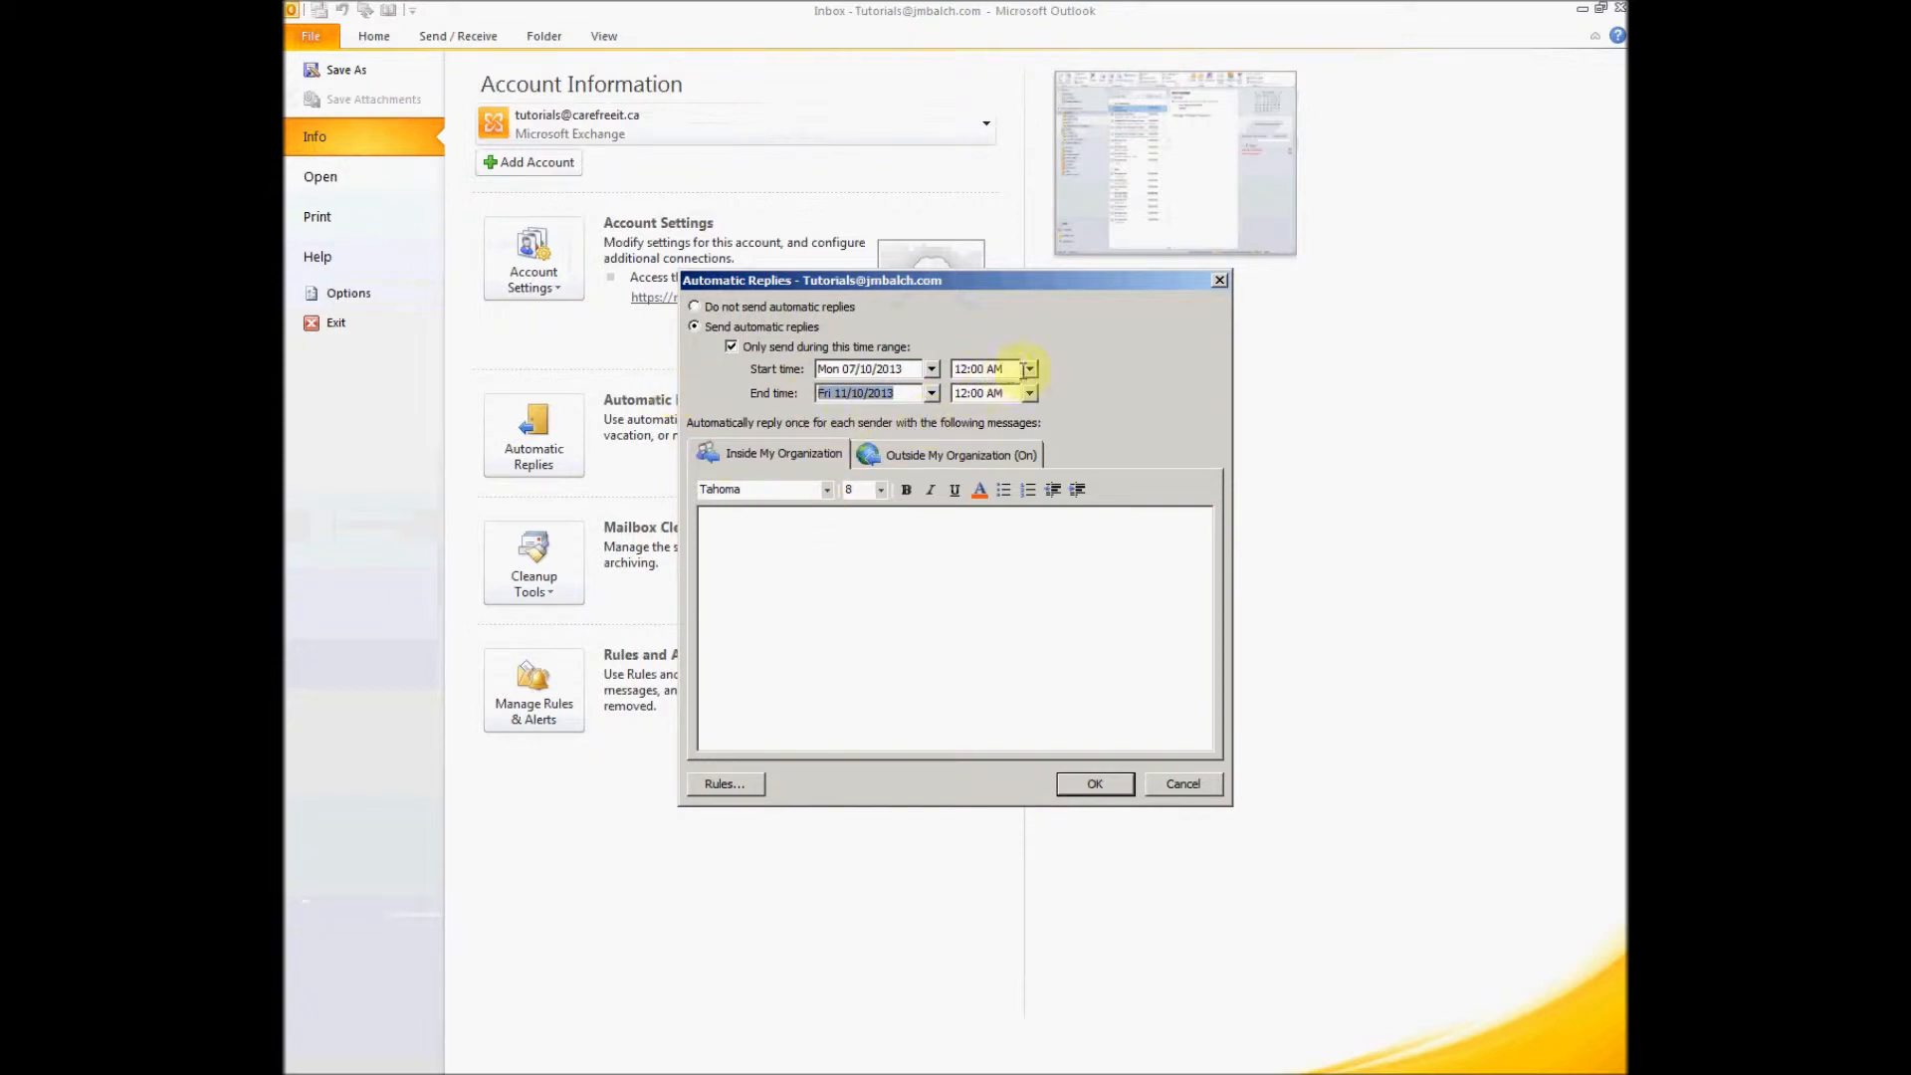
Step: Set the reply start time to 8:30 AM and end time to 5:00 PM
{"action": "left_click", "coordinate": [1027, 392]}
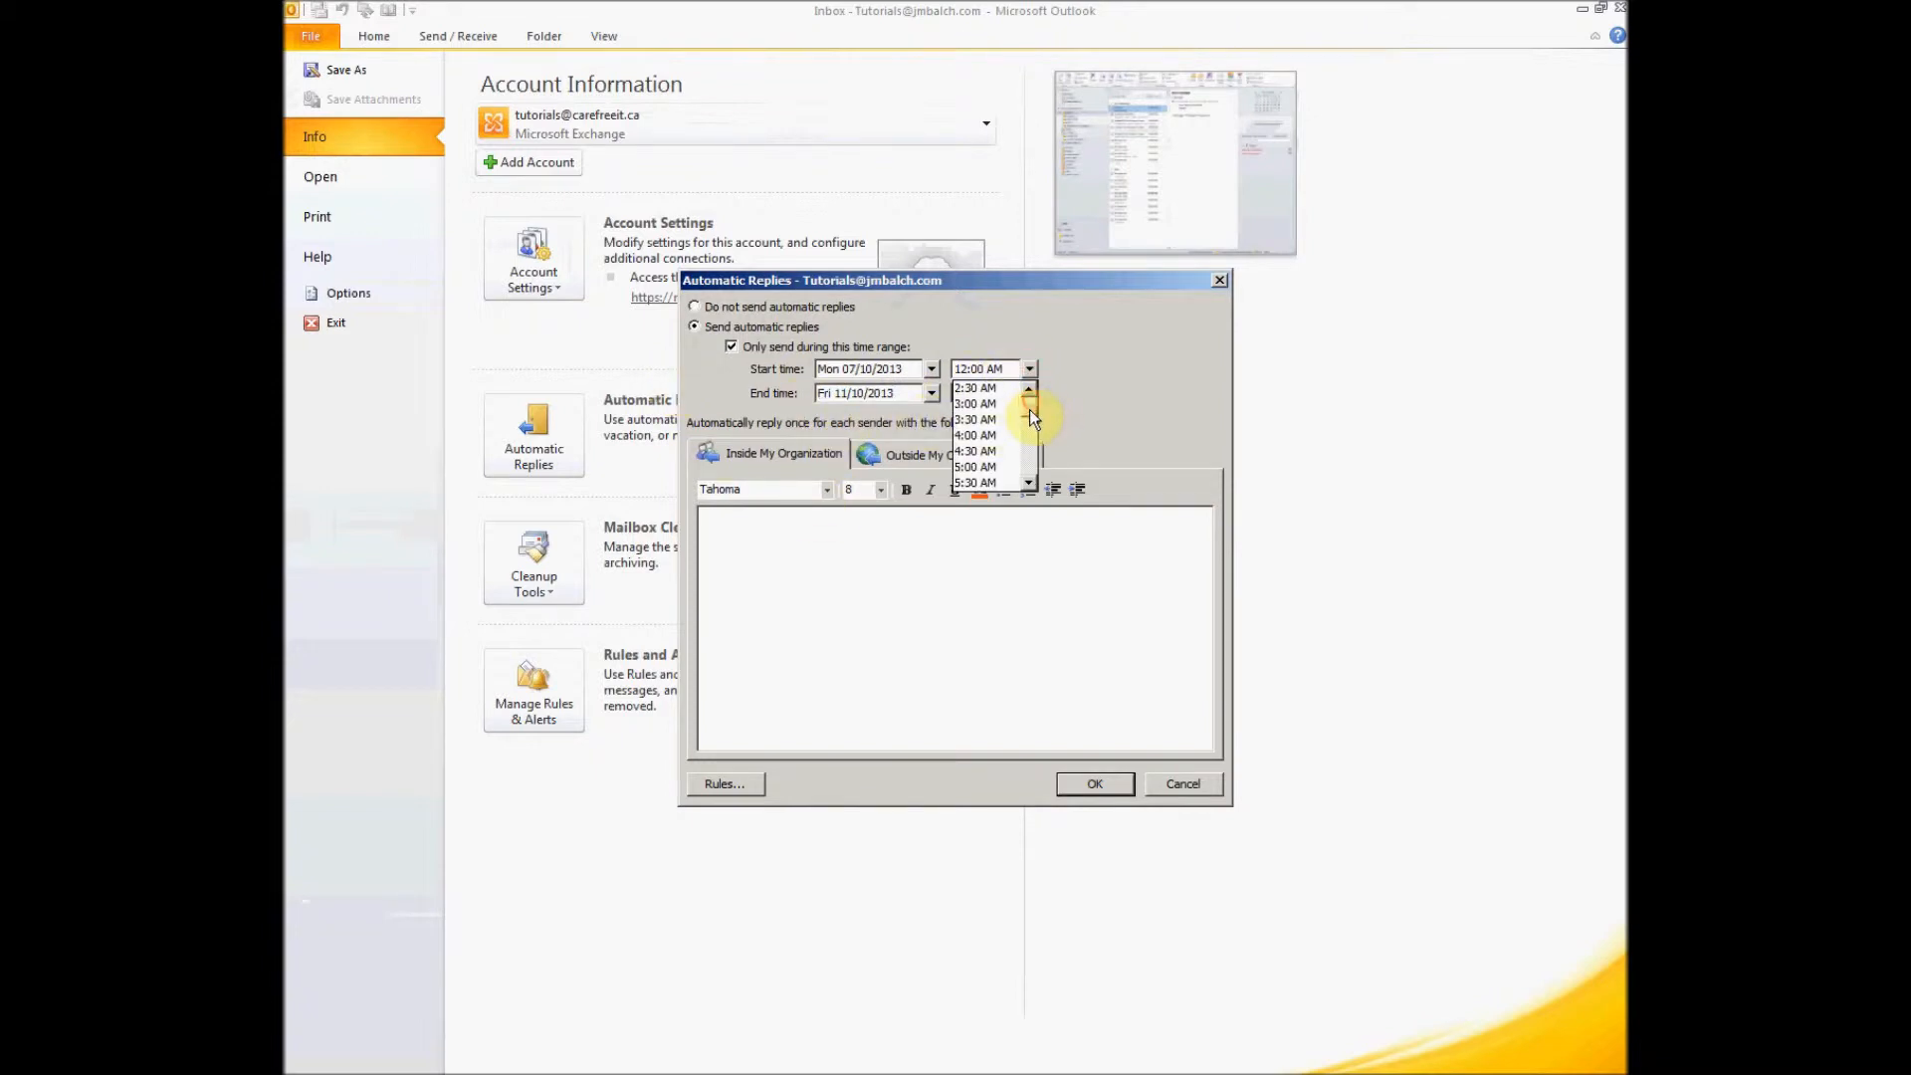
{"action": "left_click", "coordinate": [975, 435]}
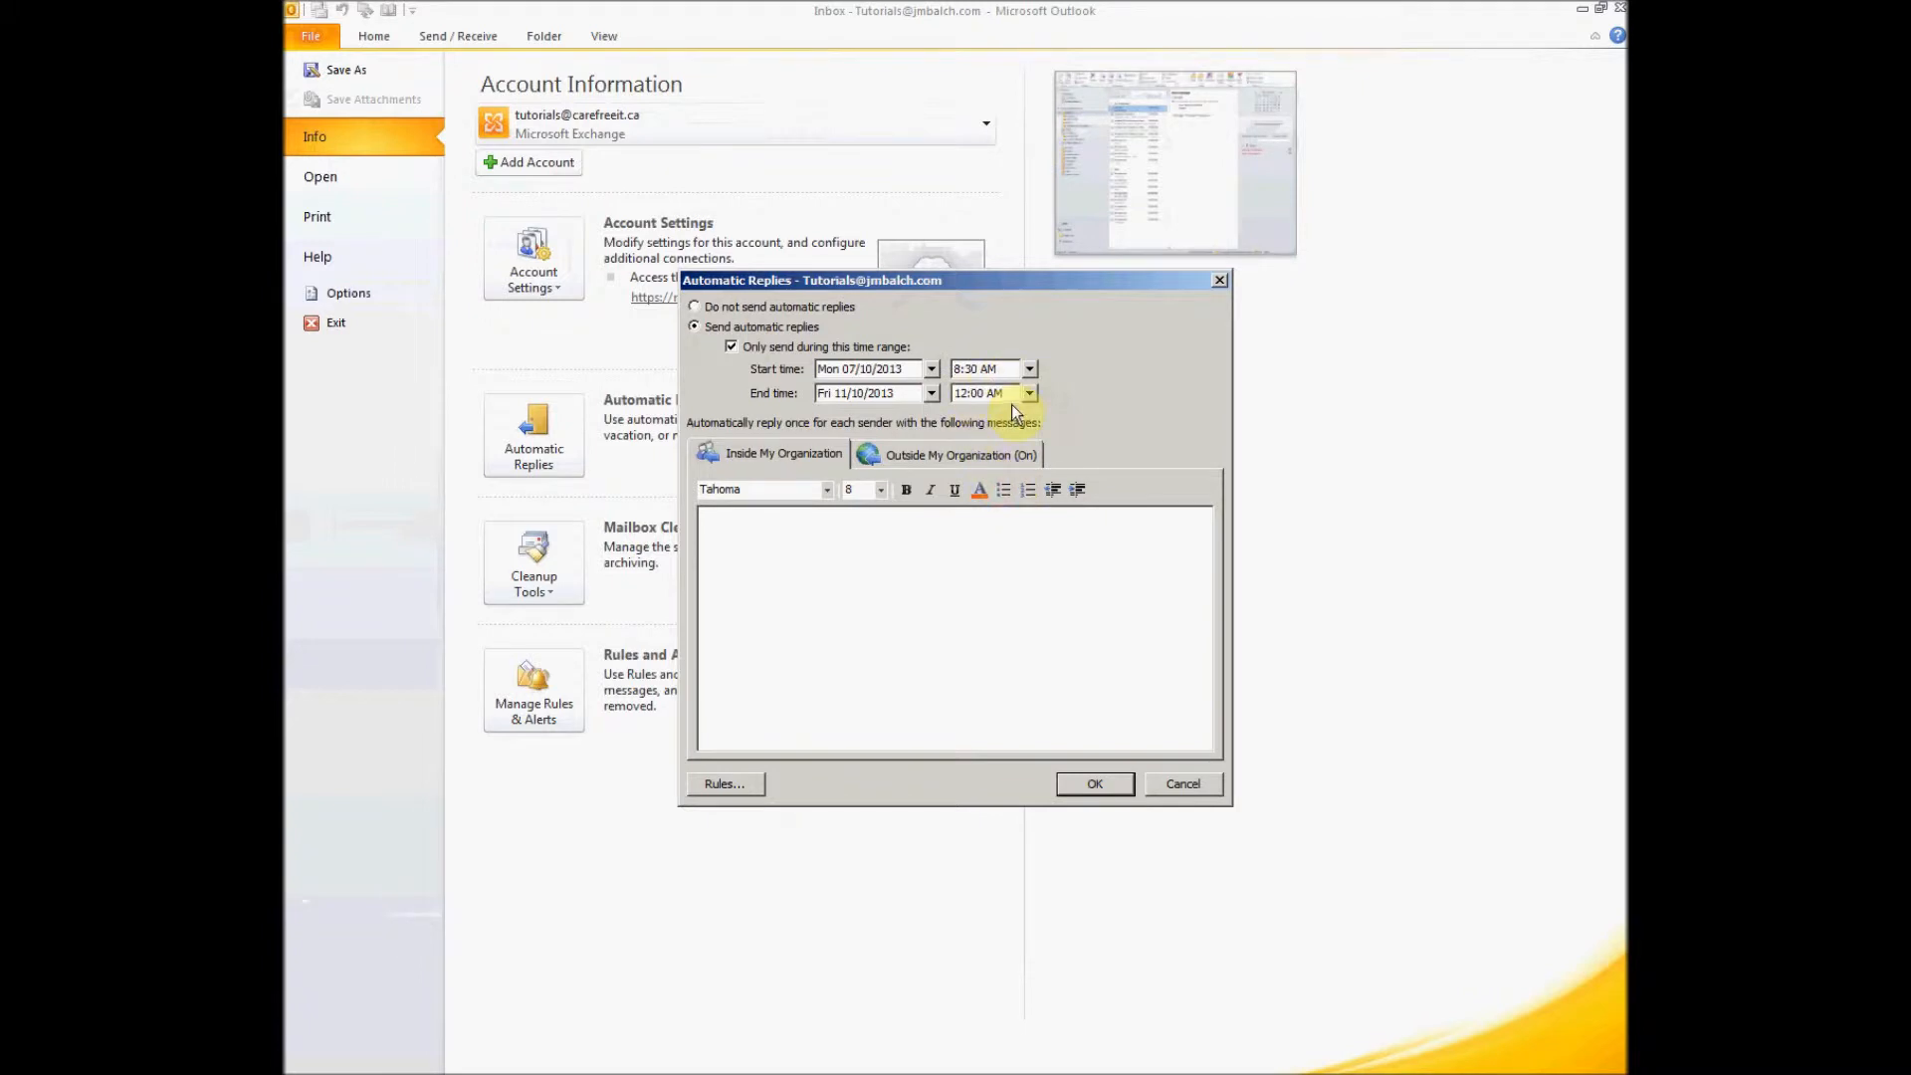
{"action": "left_click", "coordinate": [1028, 392]}
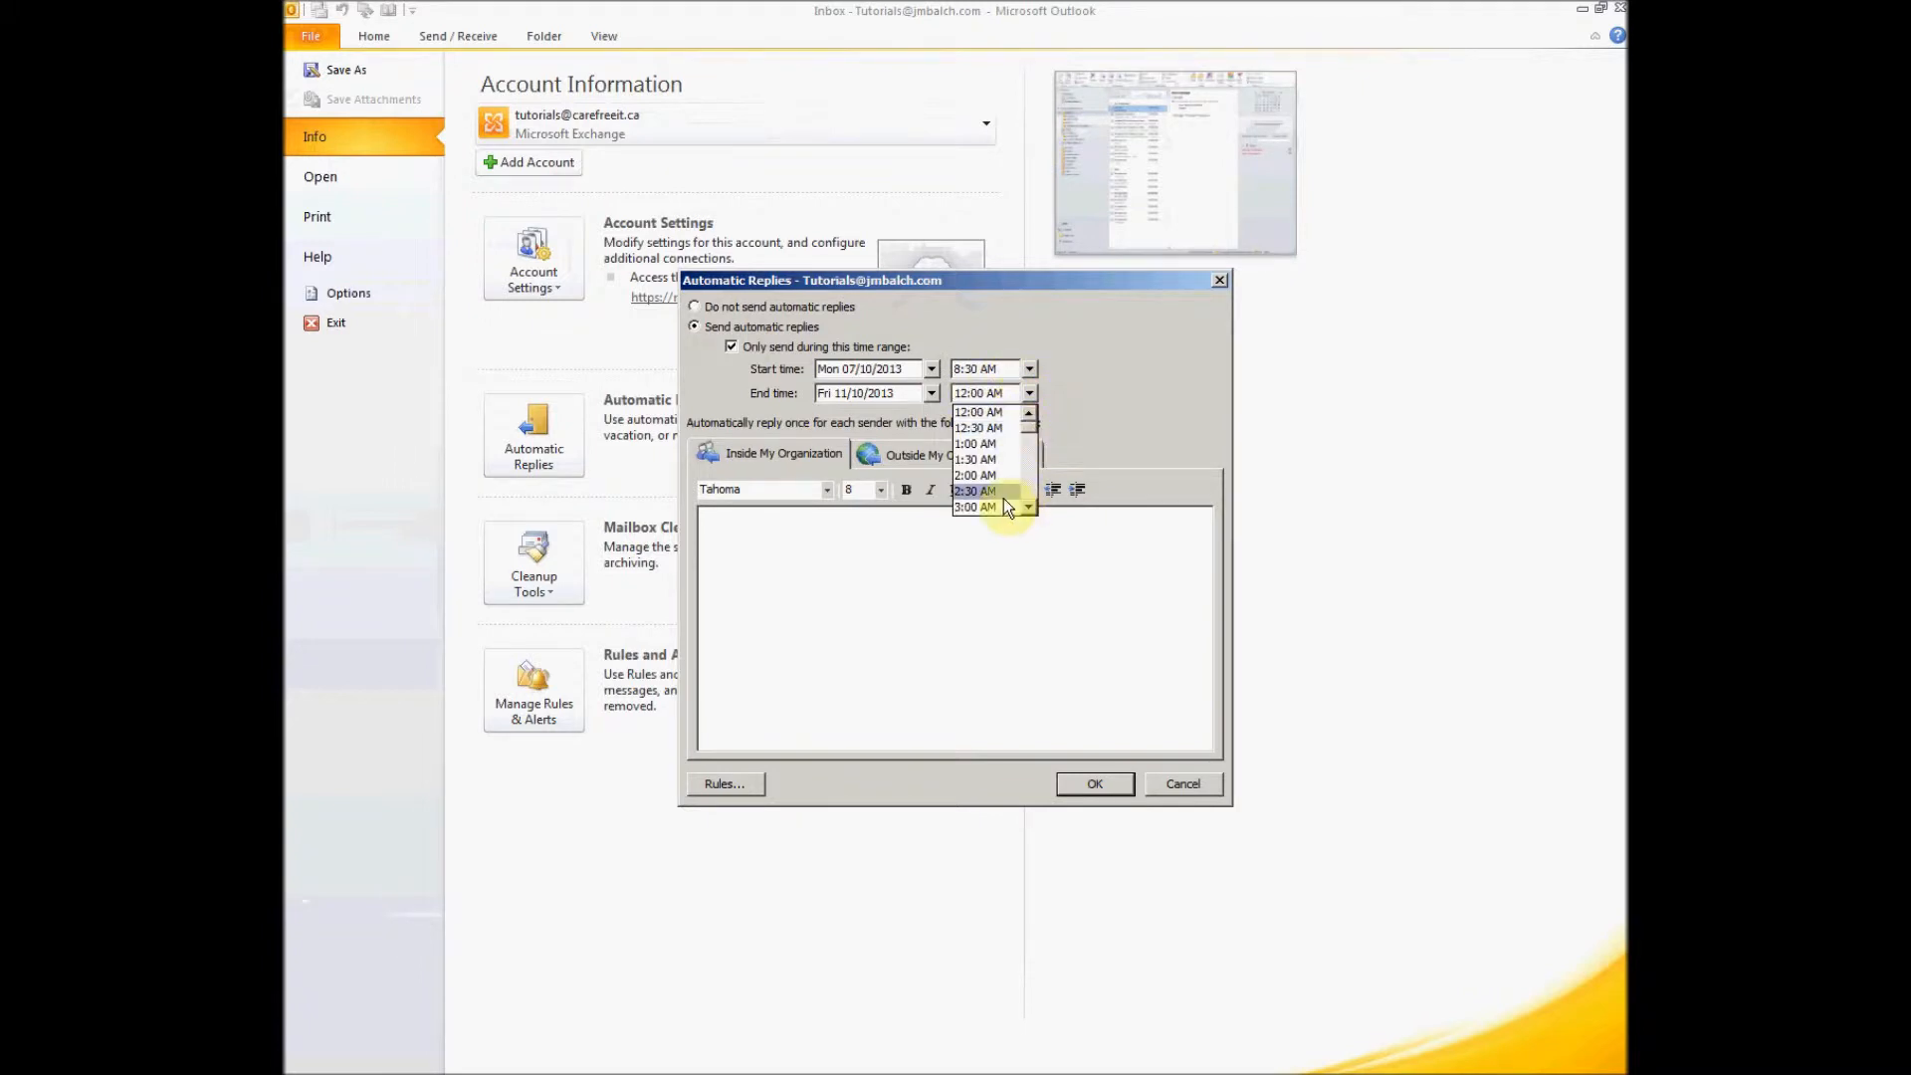
{"action": "mouse_move", "coordinate": [999, 506]}
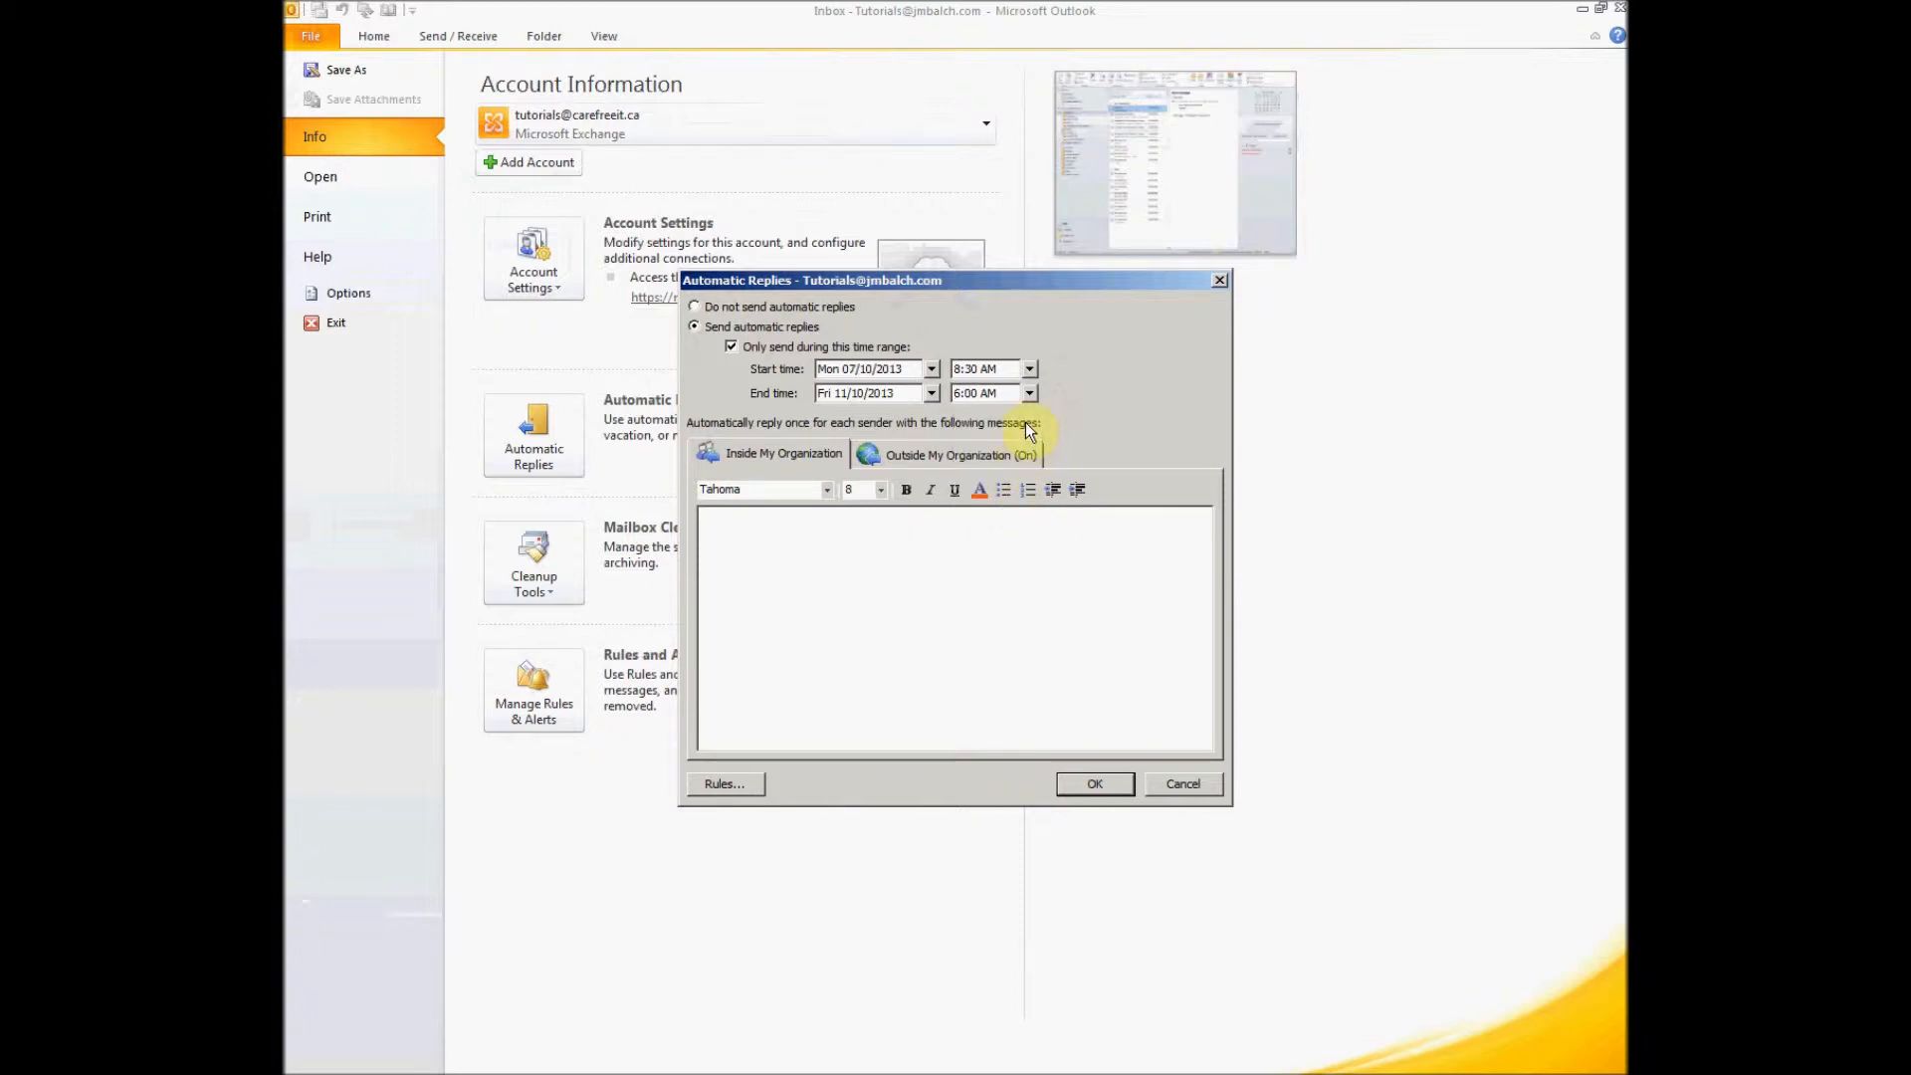
{"action": "left_click", "coordinate": [983, 392]}
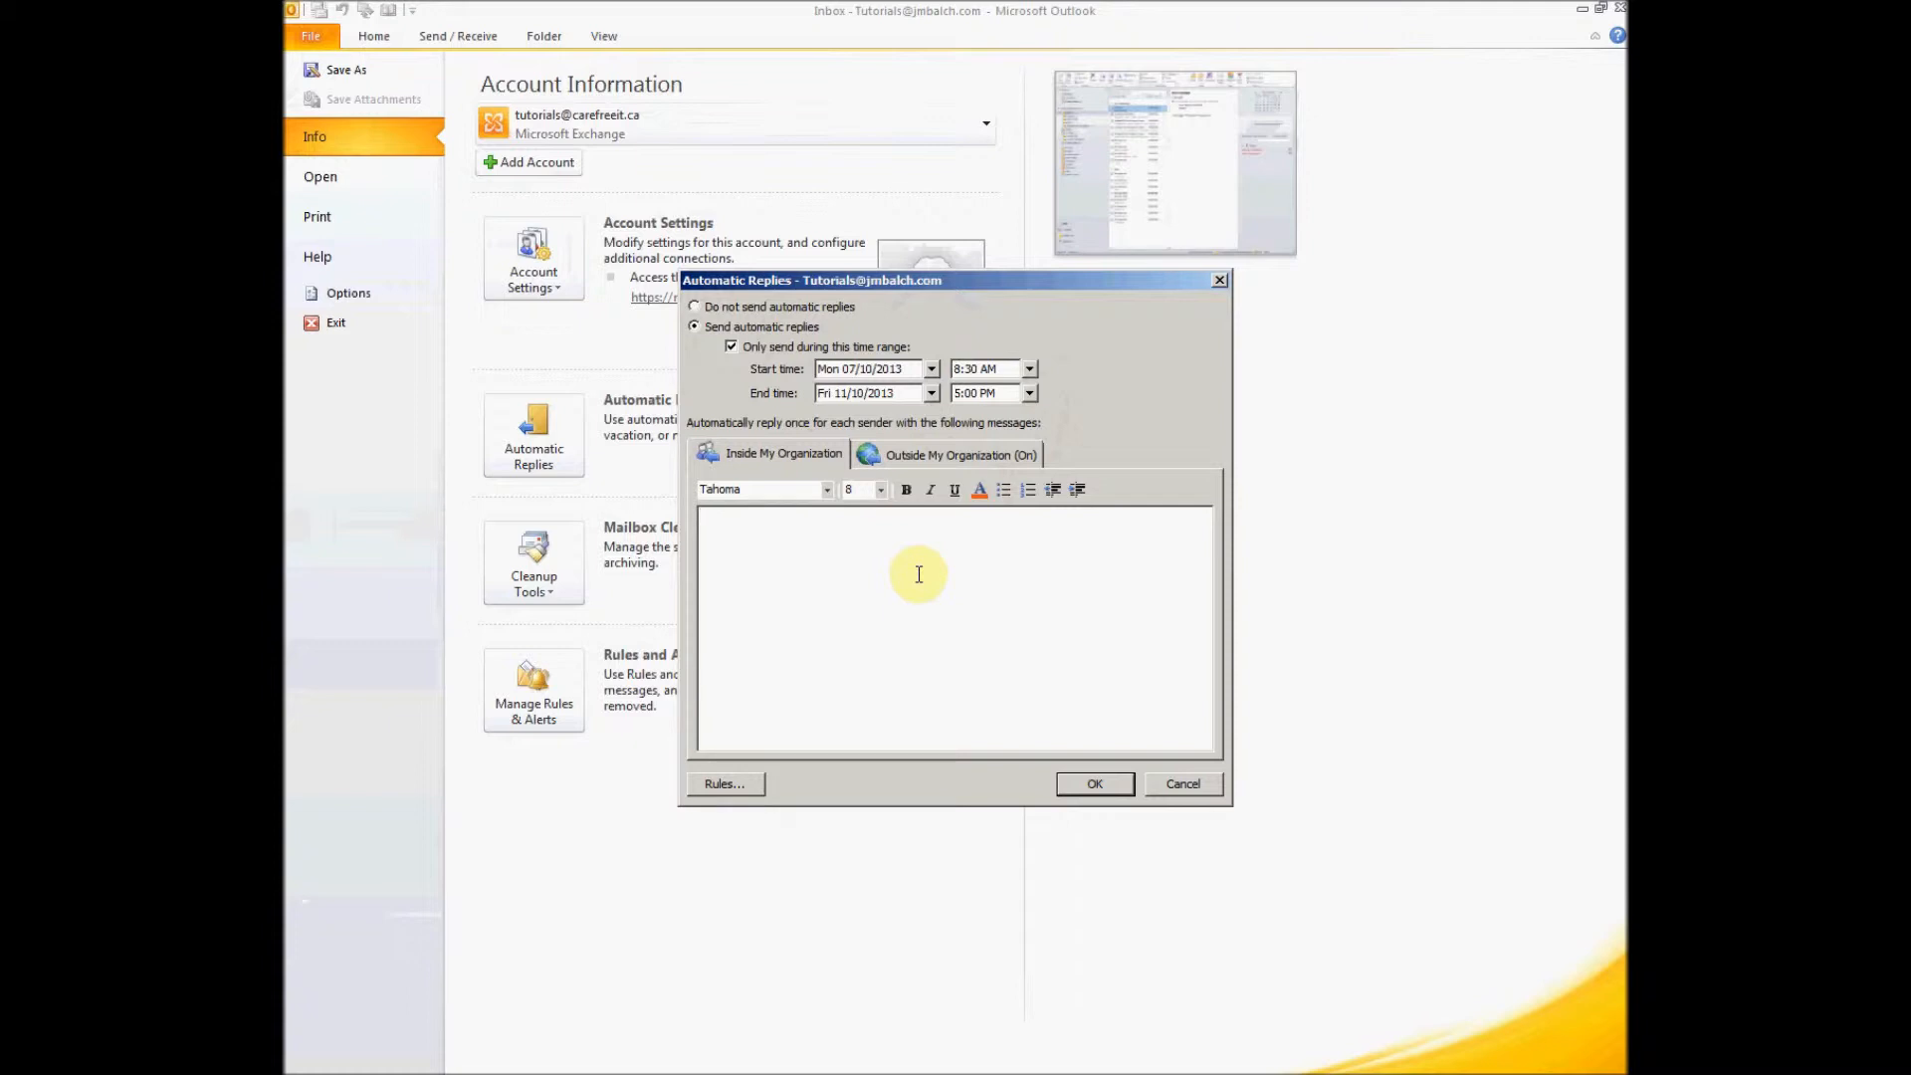
{"action": "mouse_move", "coordinate": [798, 485]}
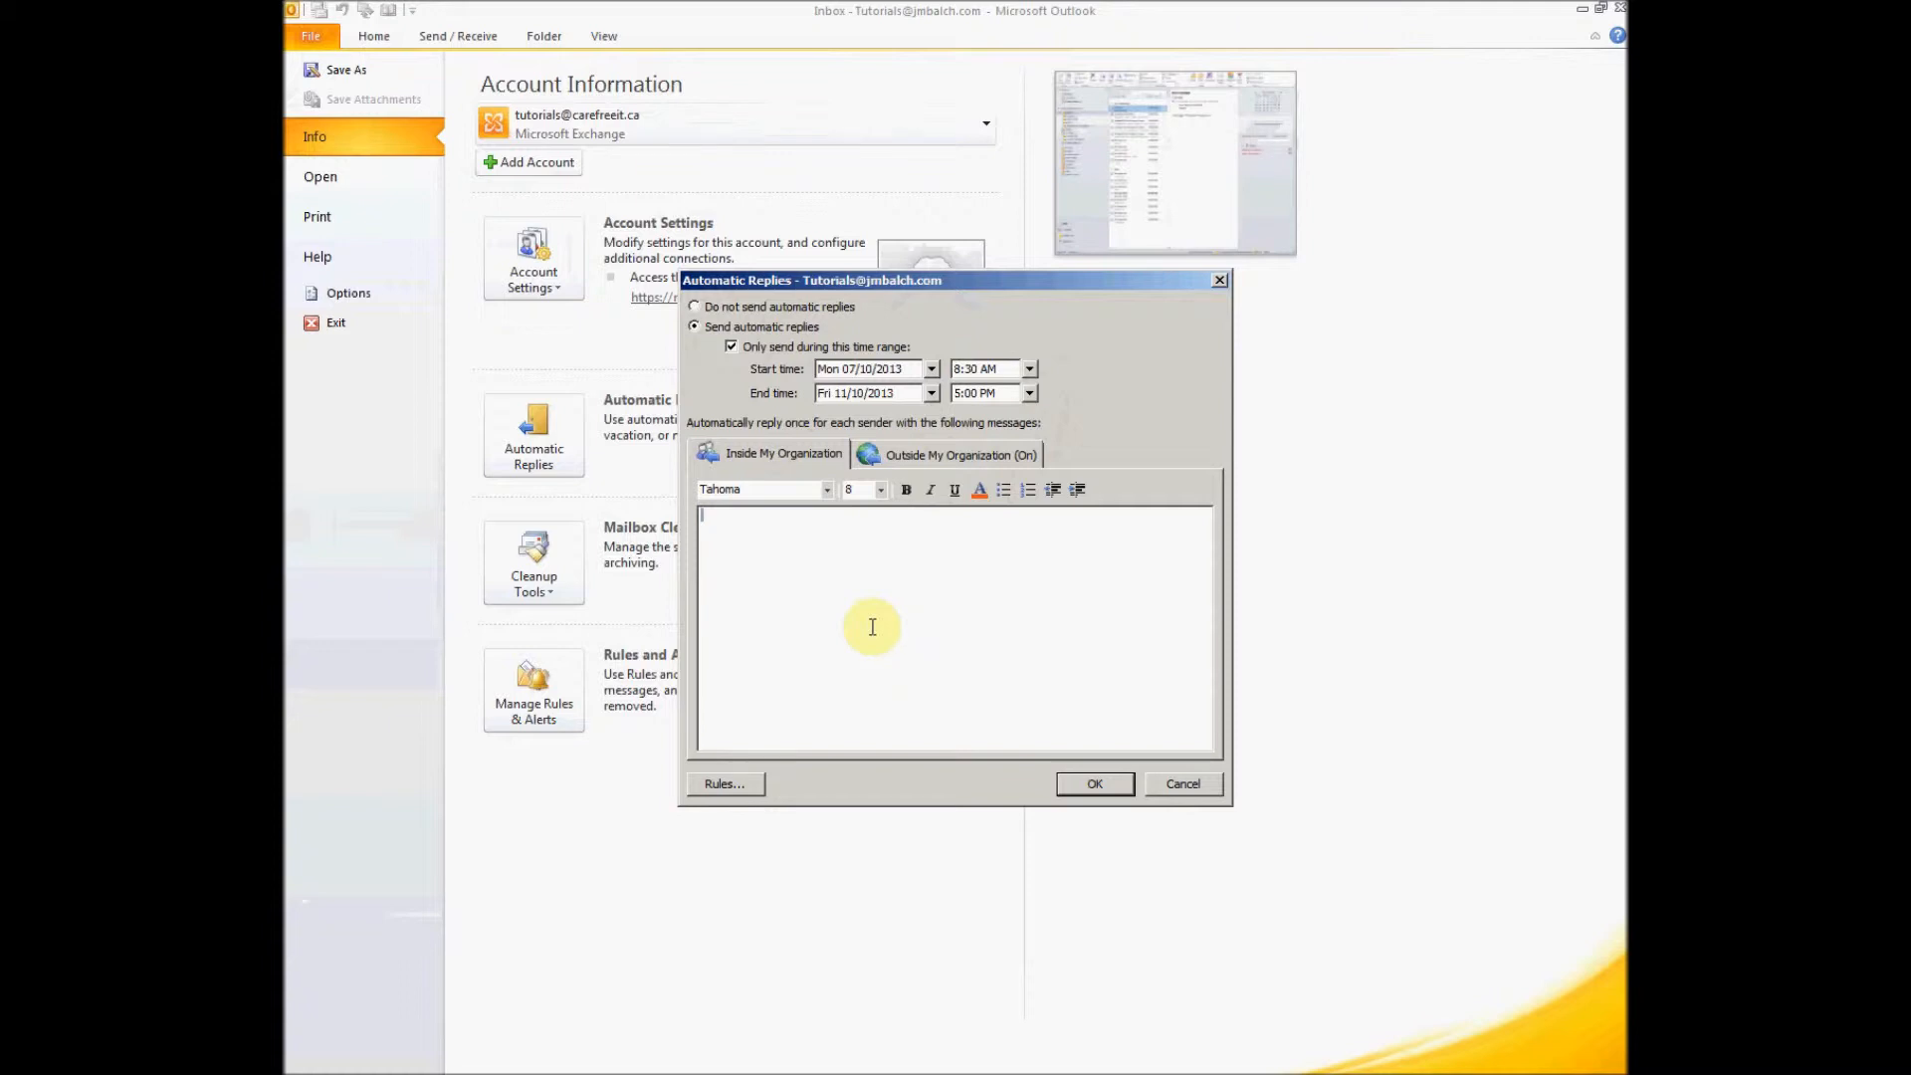
Step: On the Outside My Organization tab, restrict outside replies to My Contacts only
{"action": "left_click", "coordinate": [962, 454]}
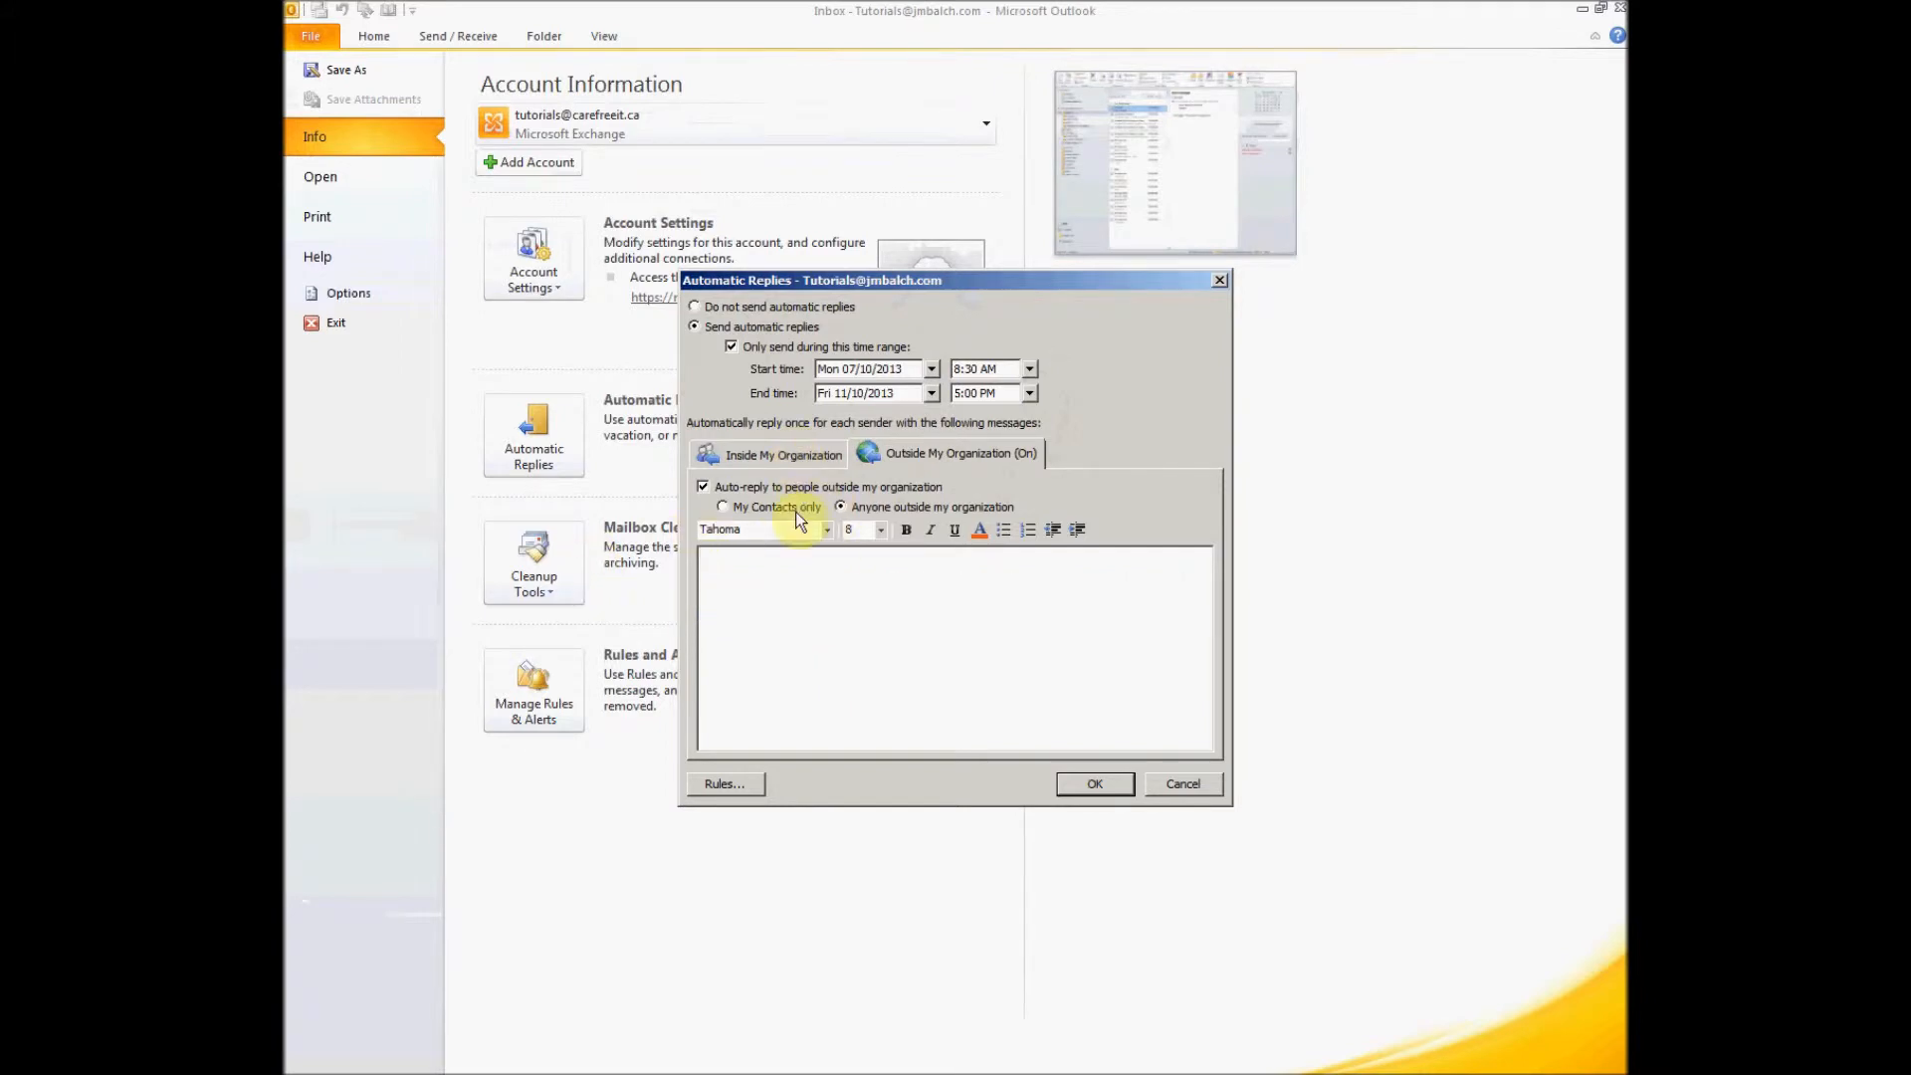
{"action": "left_click", "coordinate": [722, 506]}
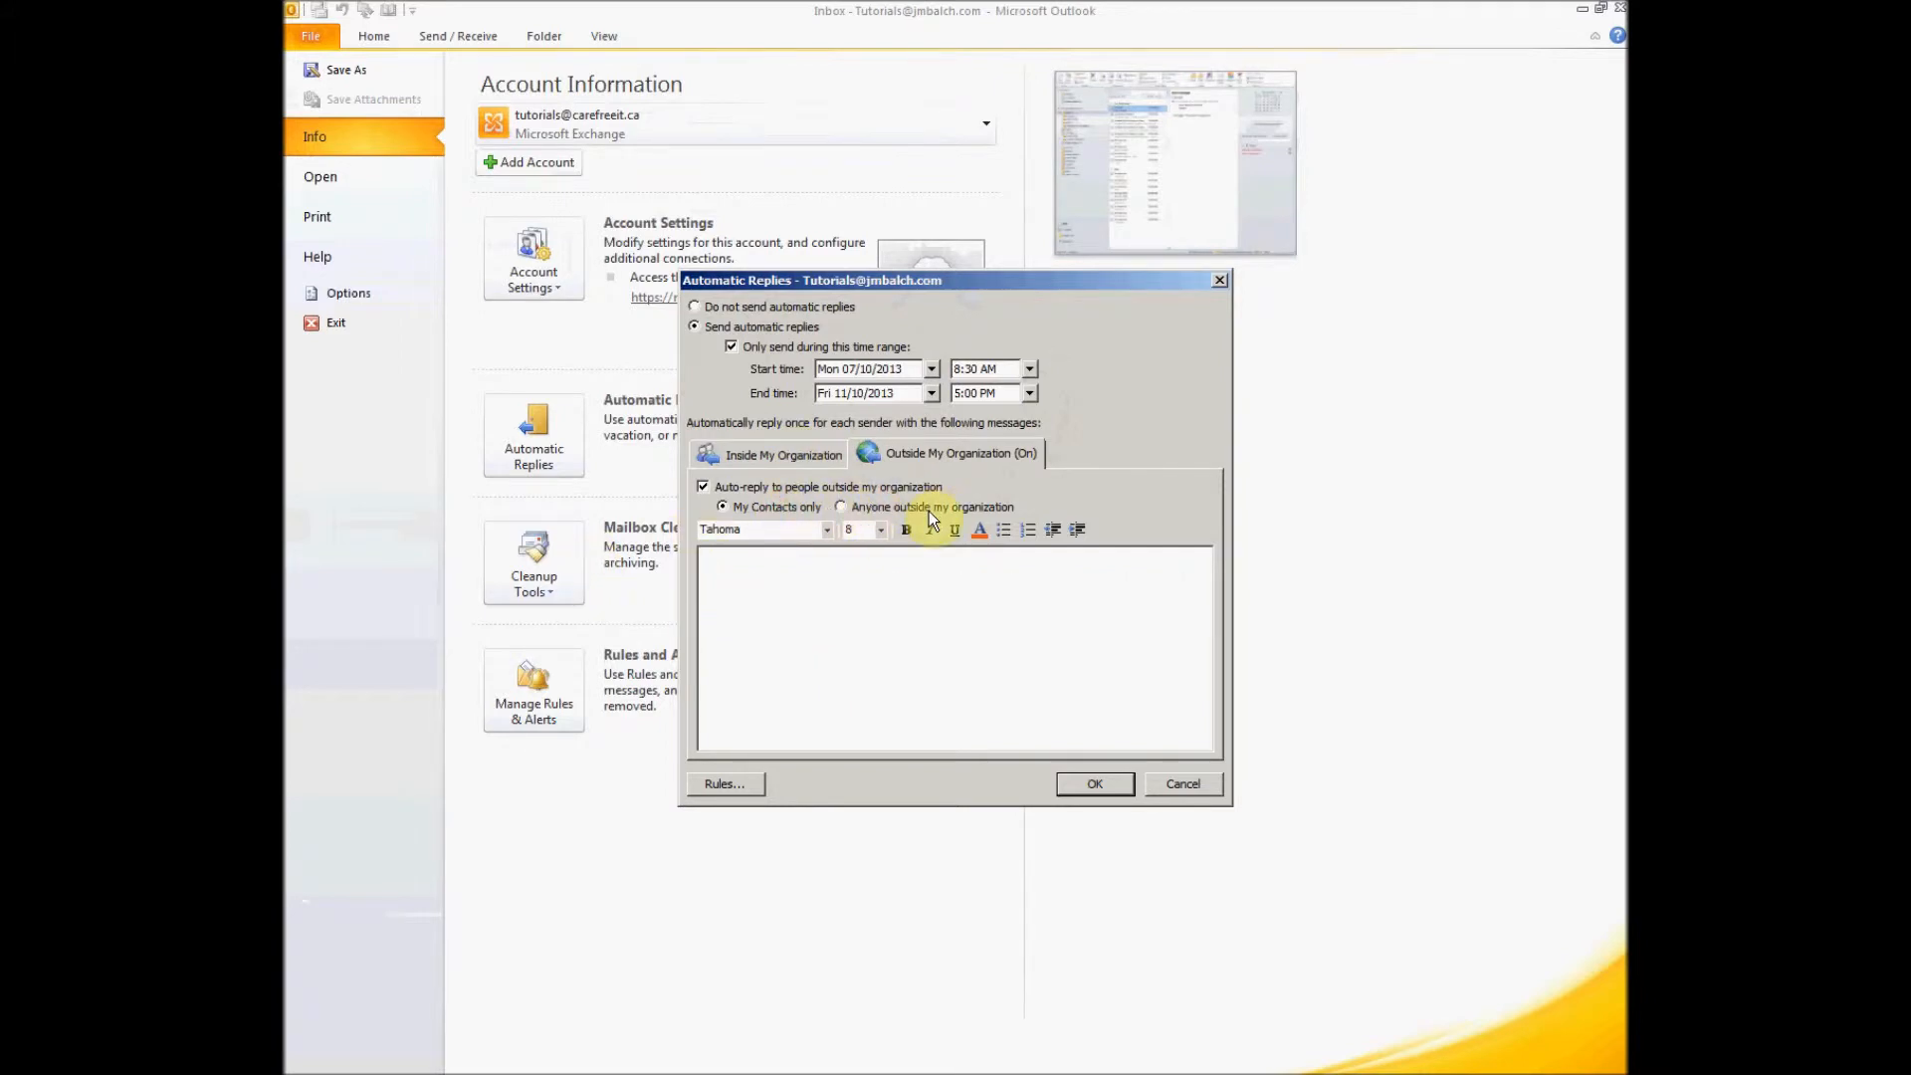
{"action": "left_click", "coordinate": [840, 506]}
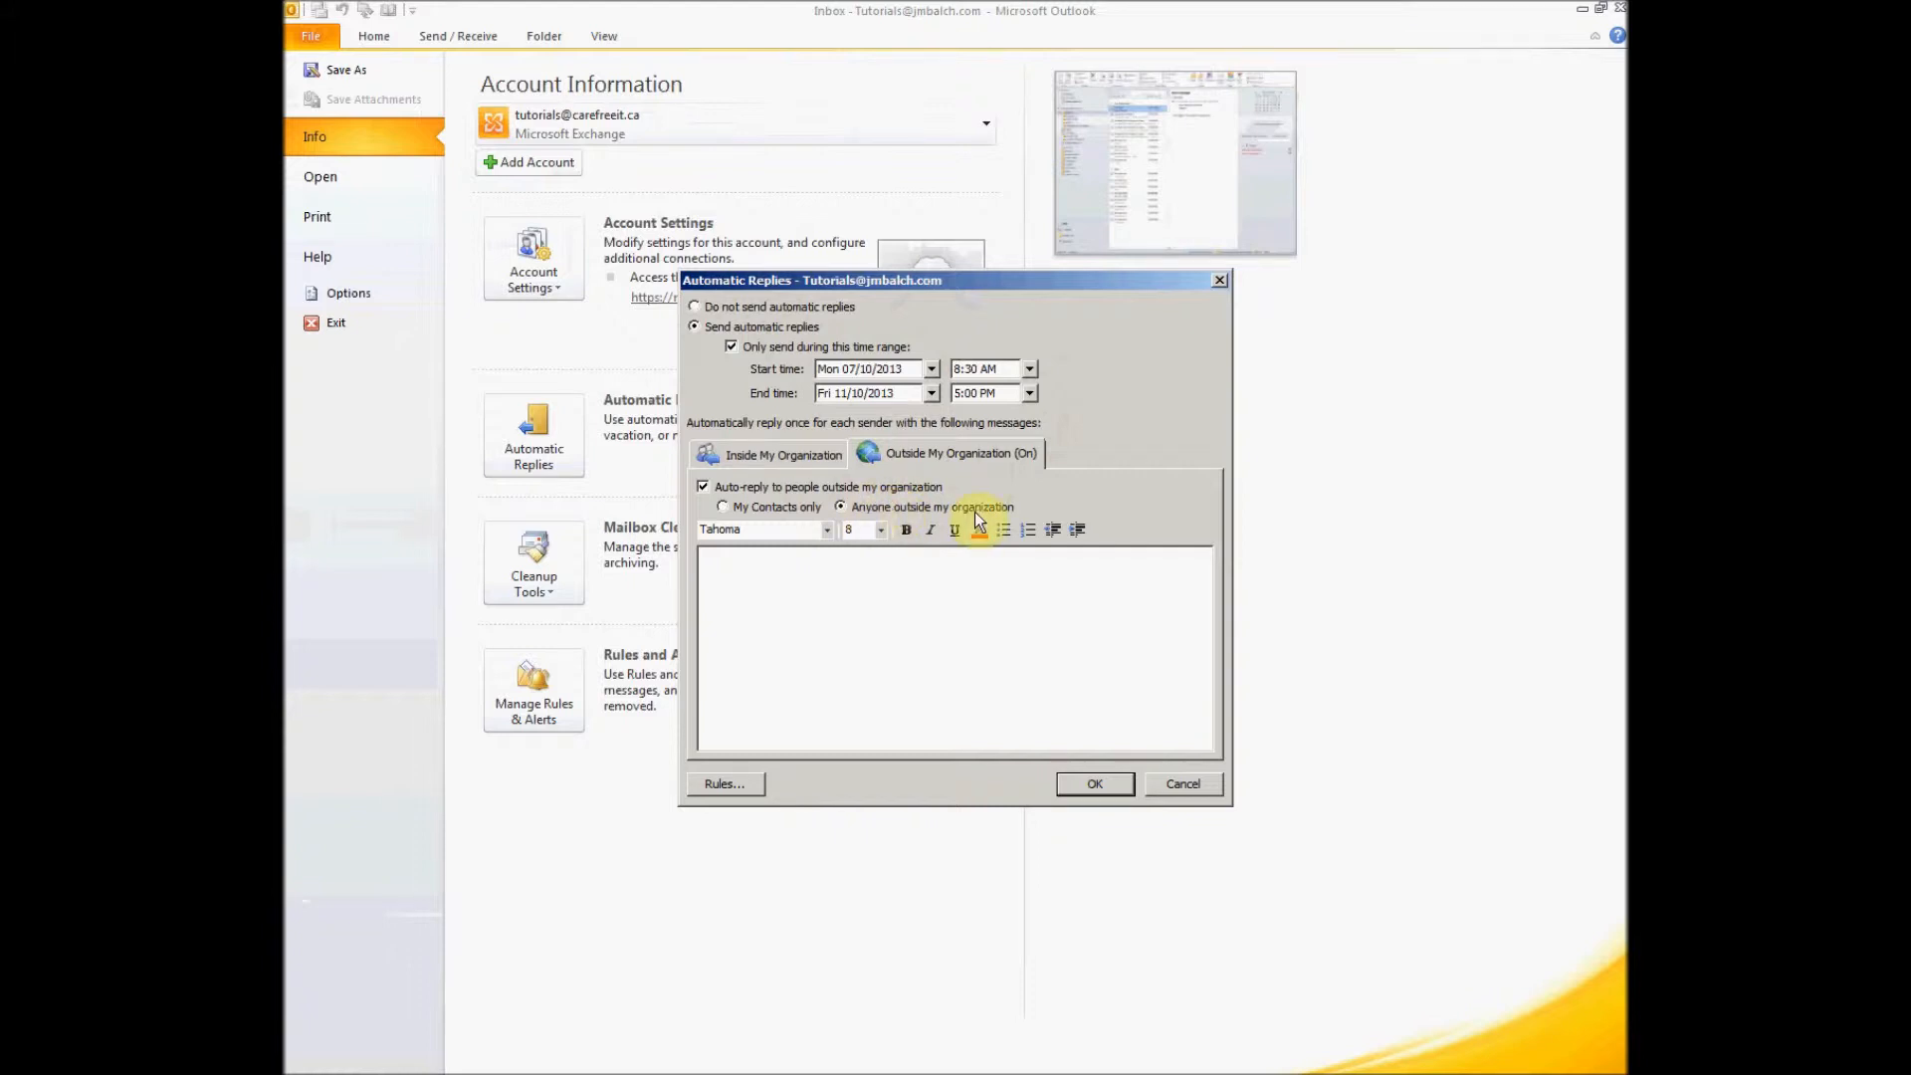
{"action": "left_click", "coordinate": [723, 506]}
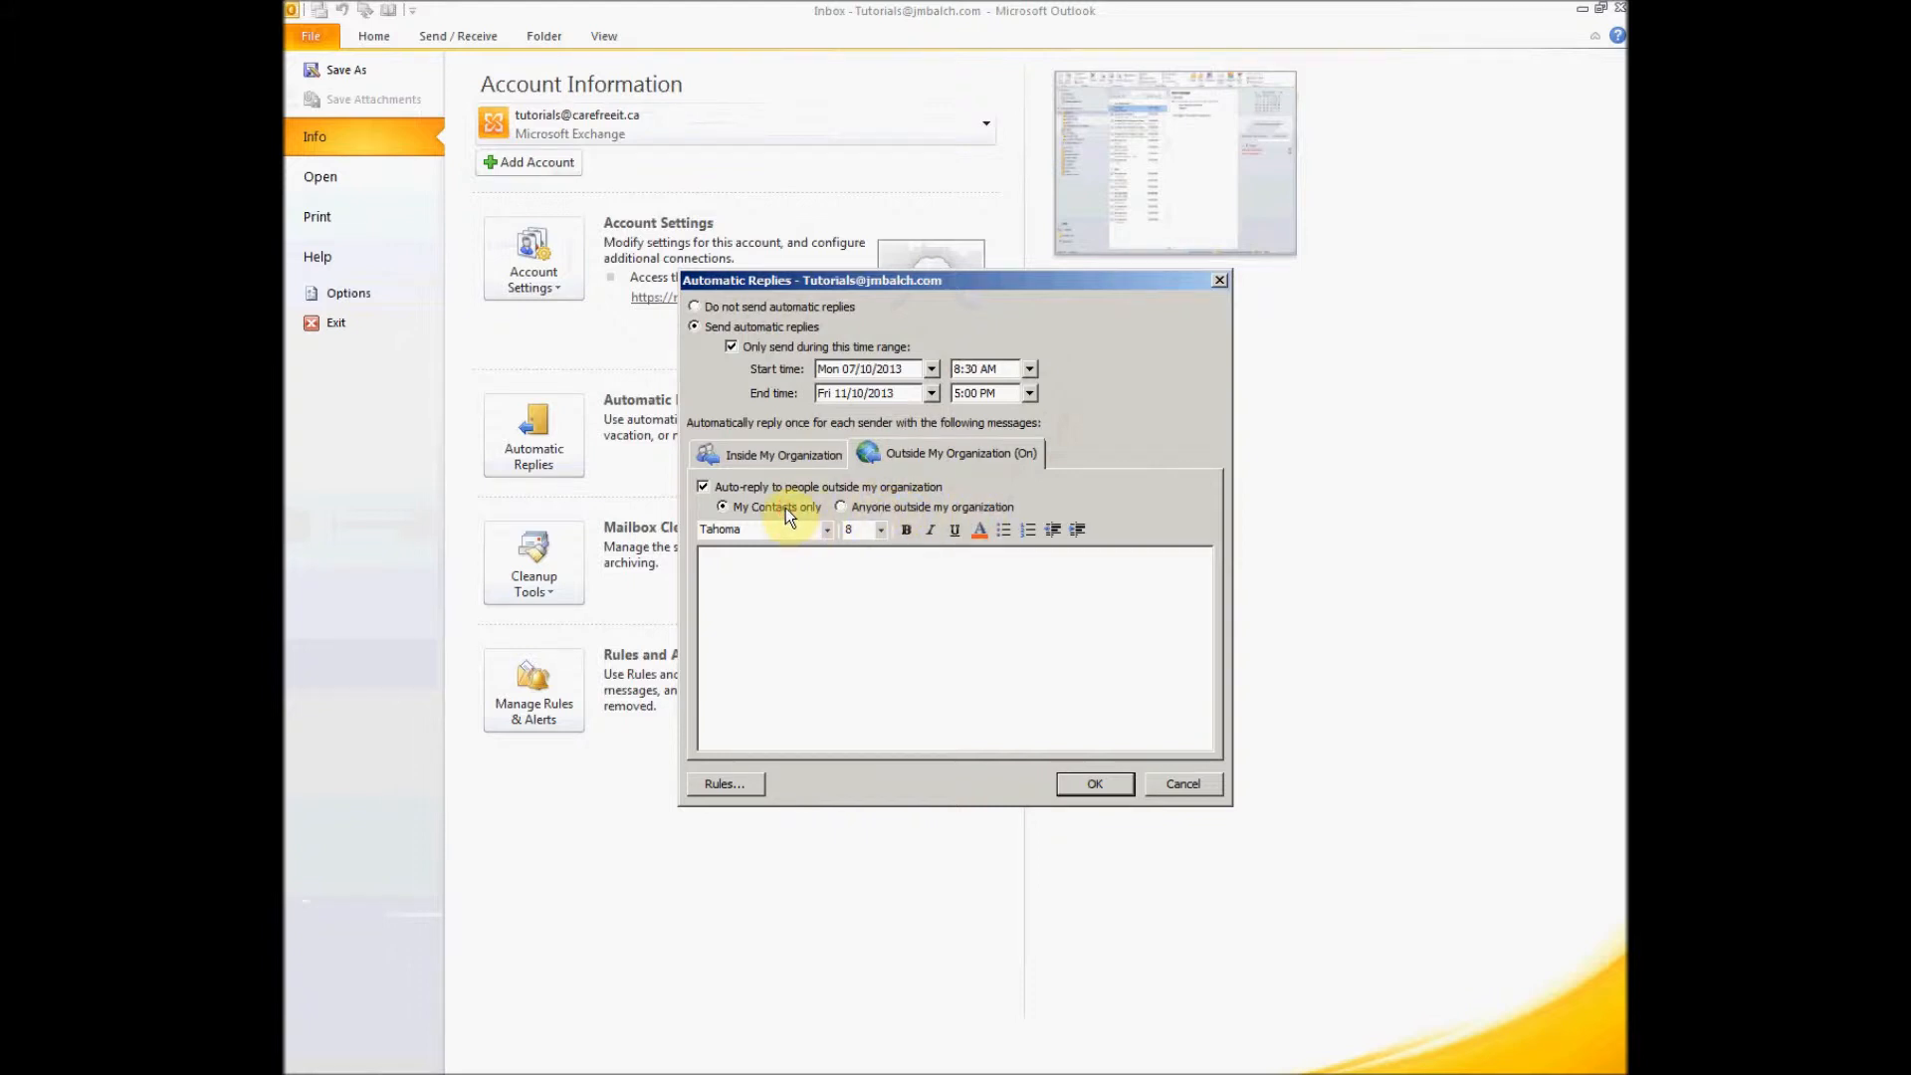
{"action": "mouse_move", "coordinate": [780, 516]}
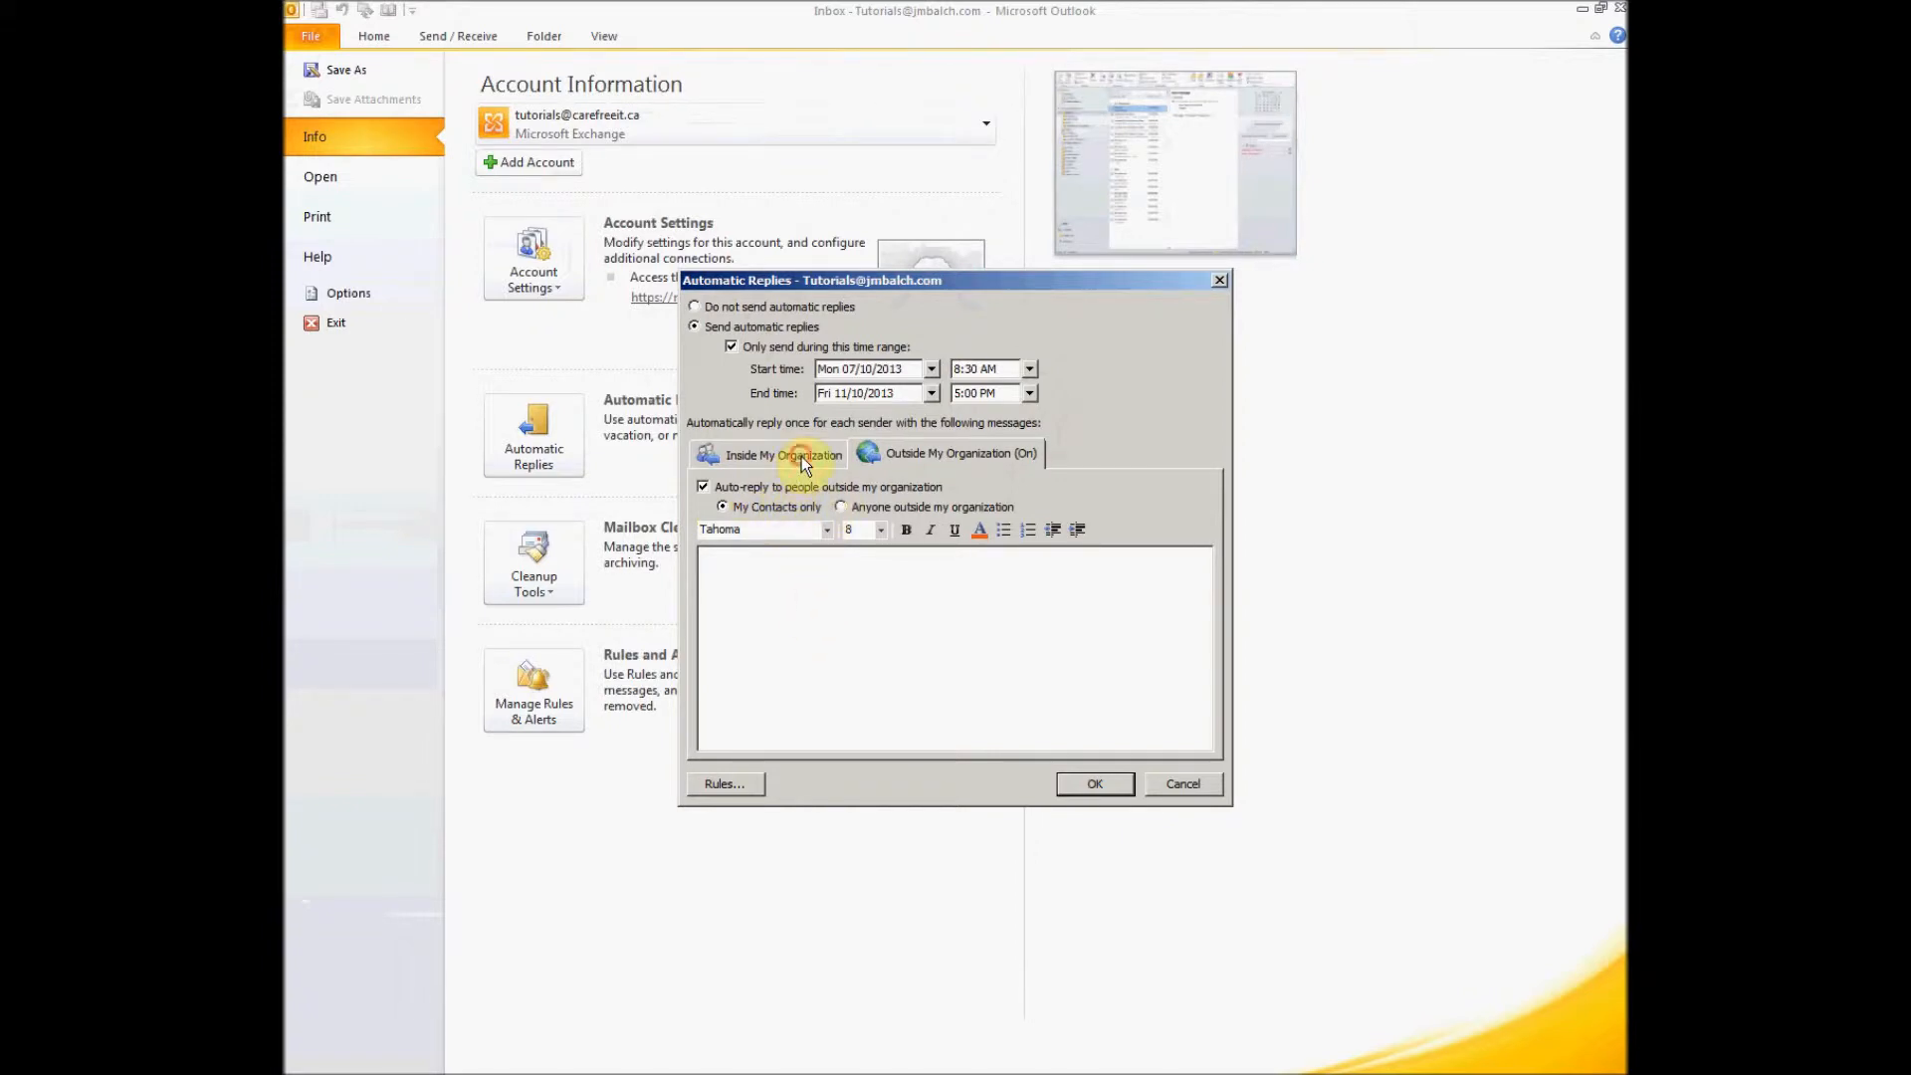
Step: Write the internal October 7–11 vacation reply, directing urgent matters to helpdesk, then select it
{"action": "left_click", "coordinate": [783, 454]}
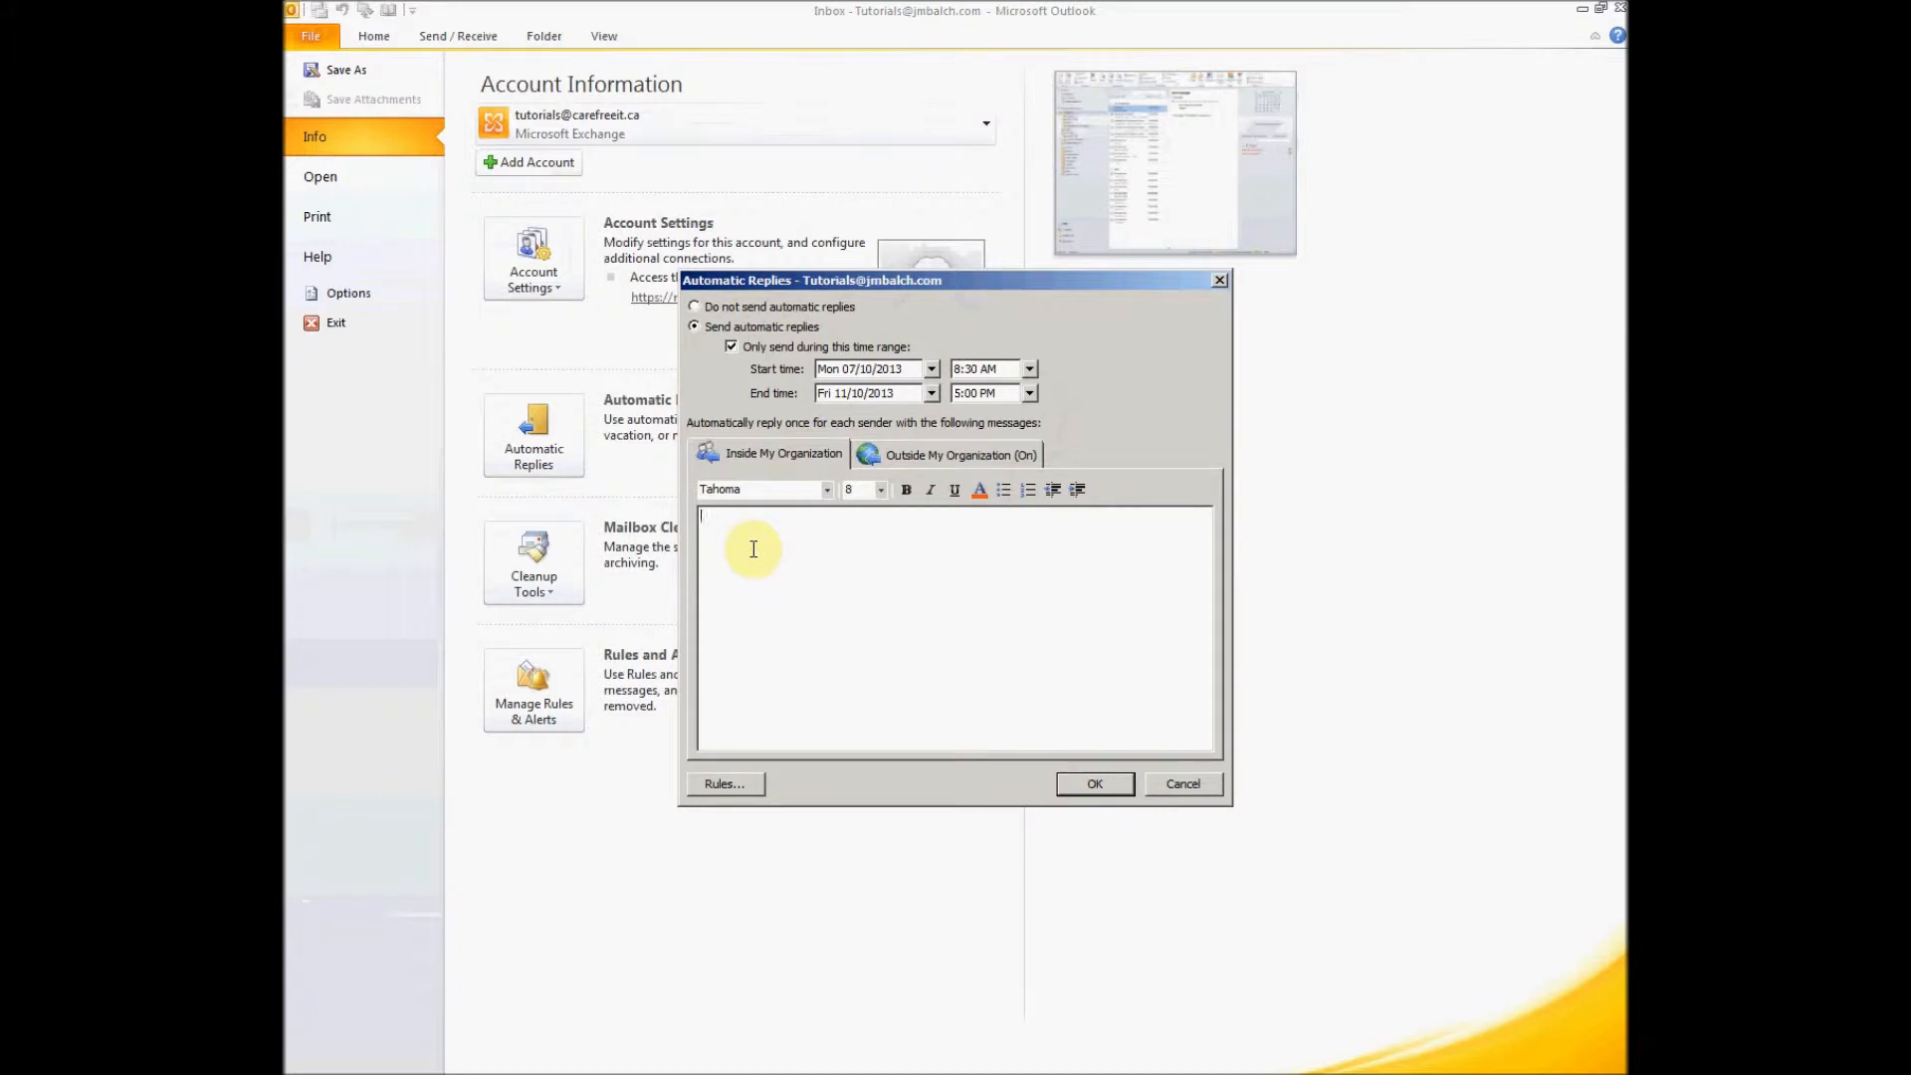
{"action": "type", "text": "Hi,"}
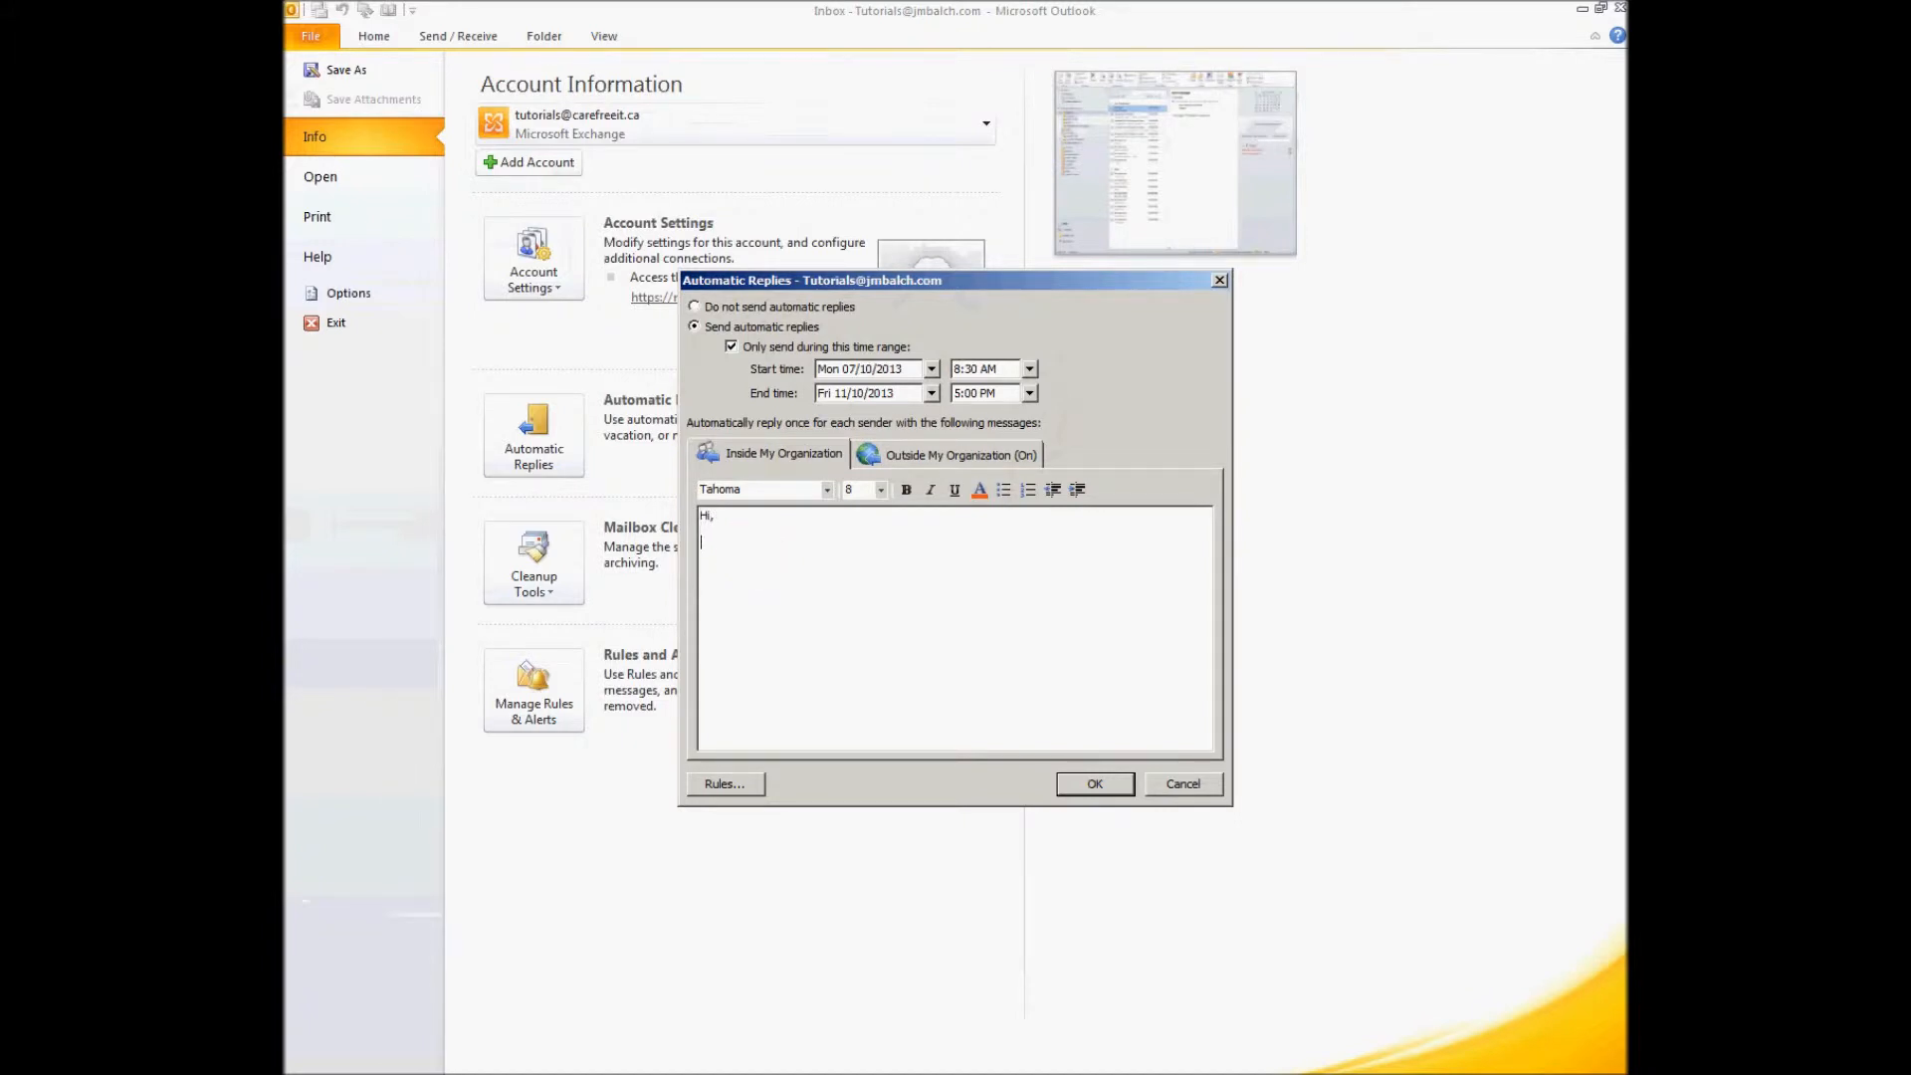
{"action": "type", "text": "I will be"}
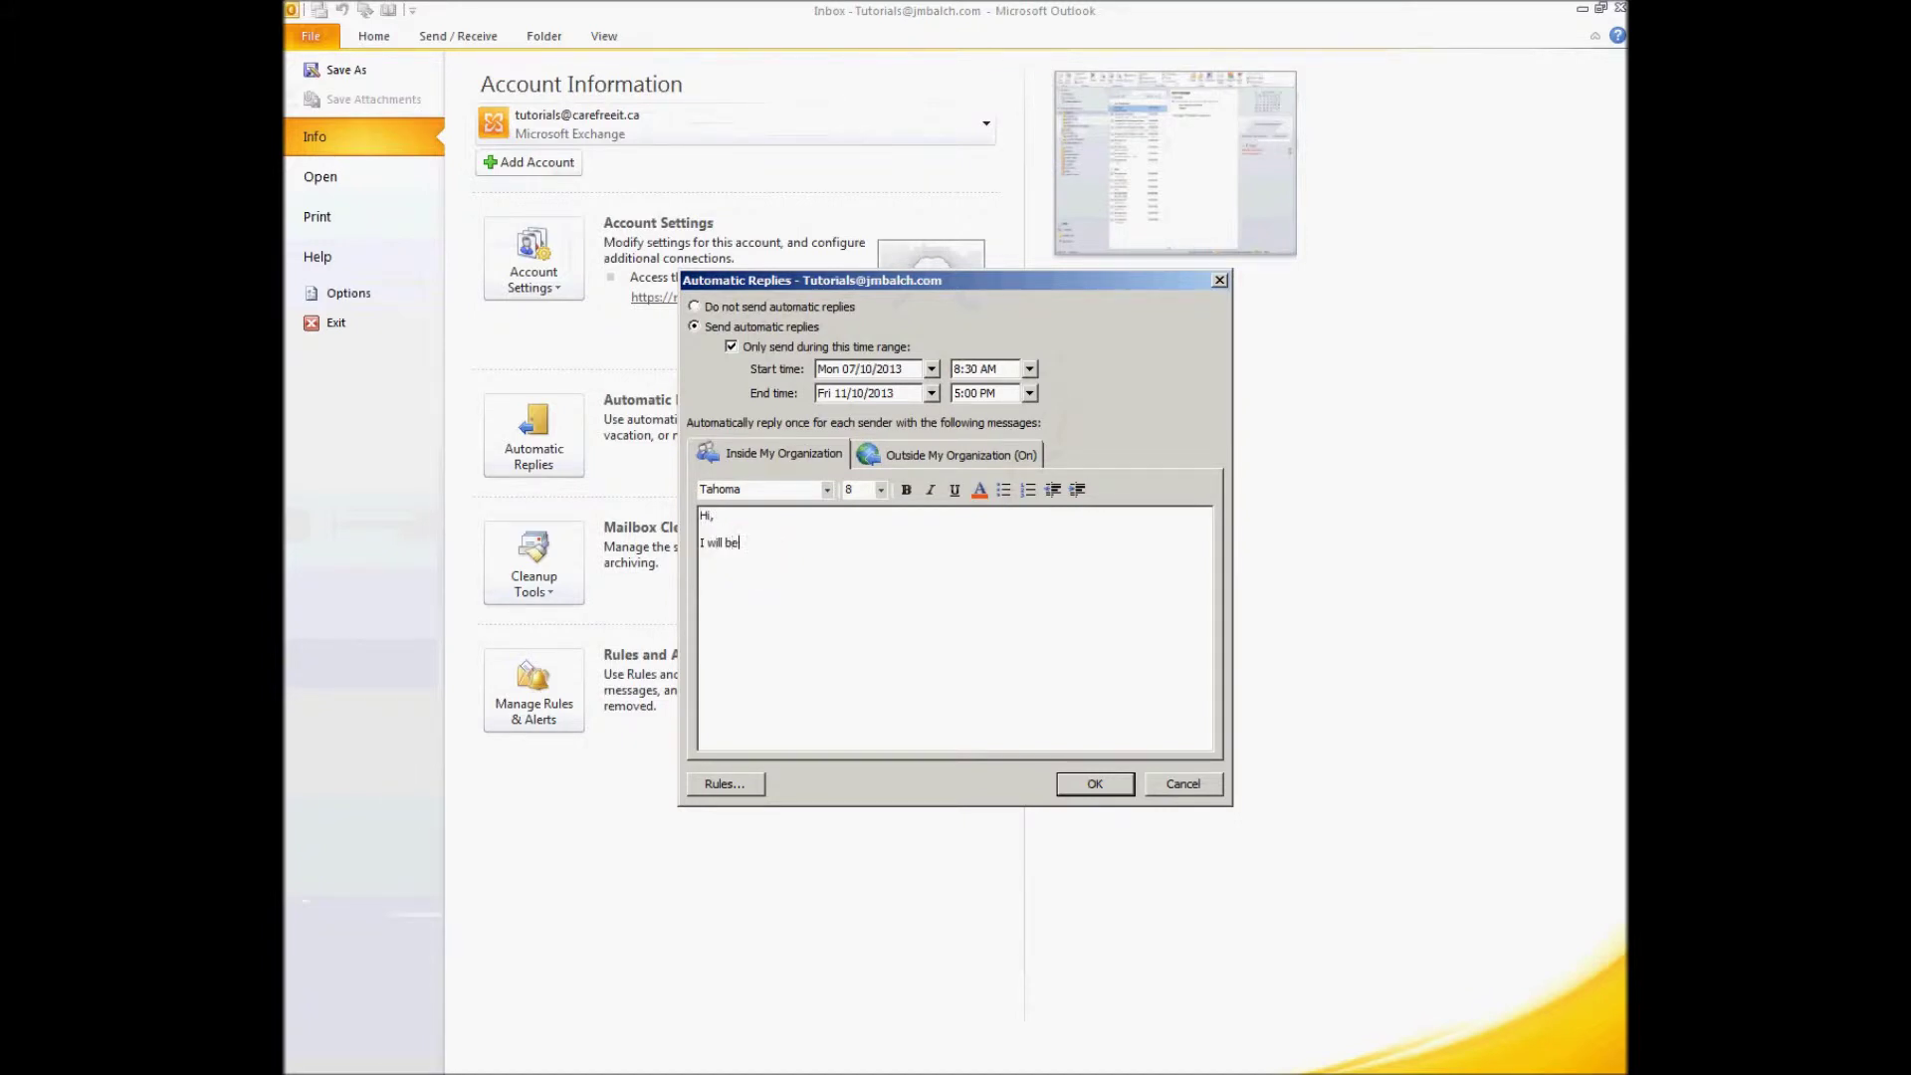
{"action": "type", "text": "on v"}
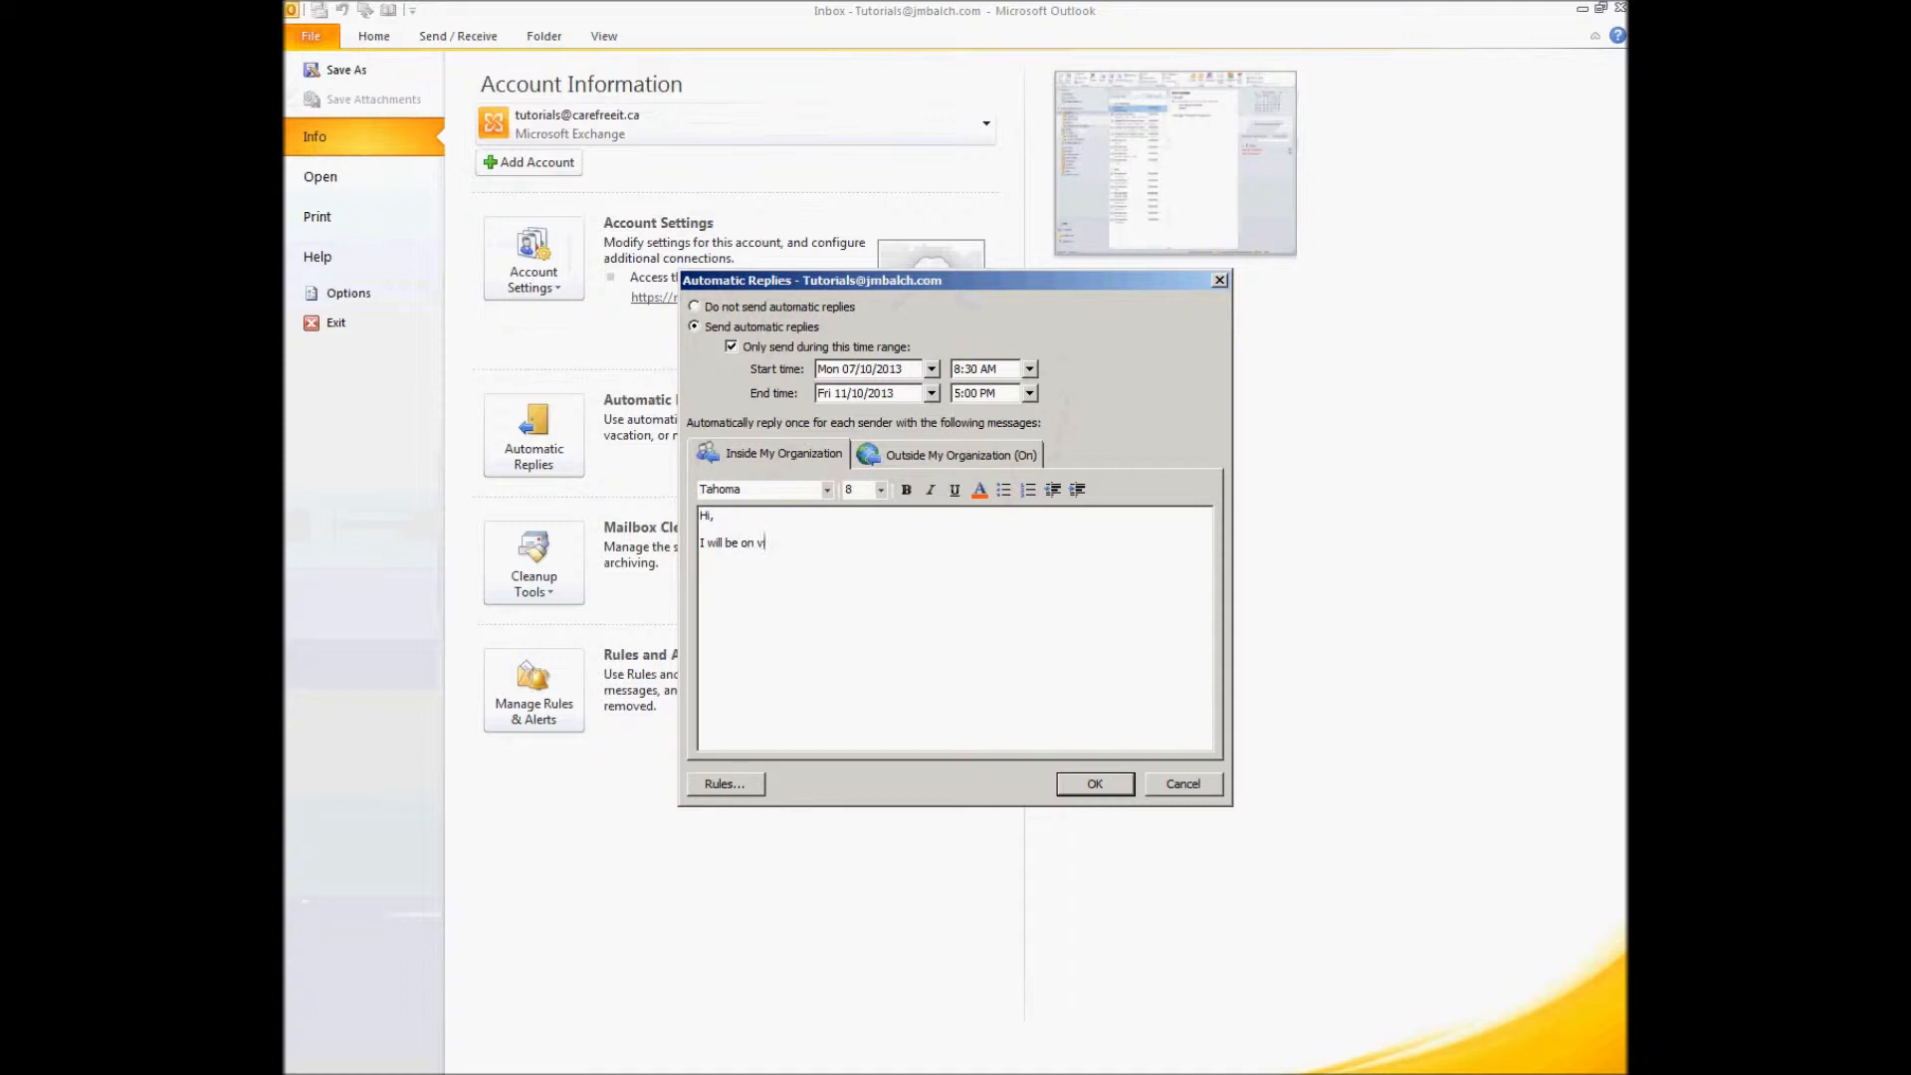
{"action": "type", "text": "cation fro"}
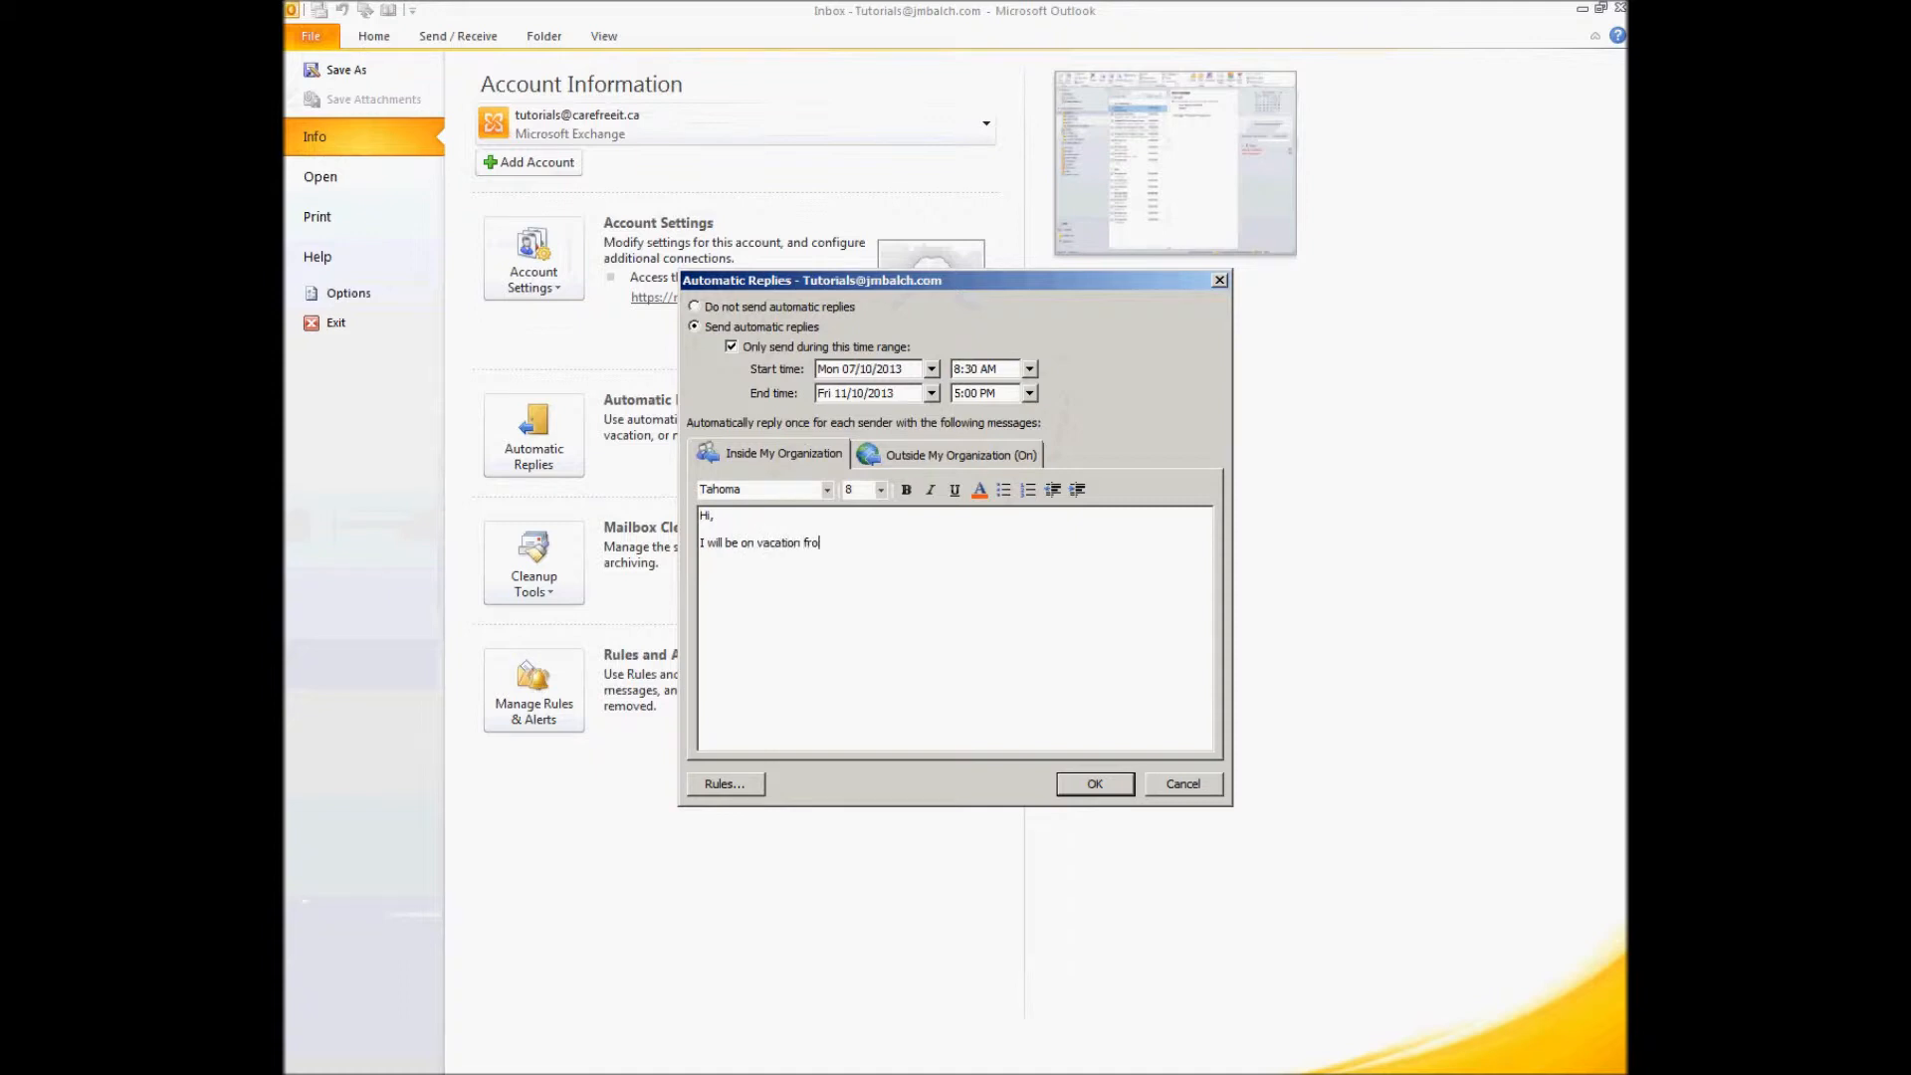
{"action": "type", "text": "m Octobe"}
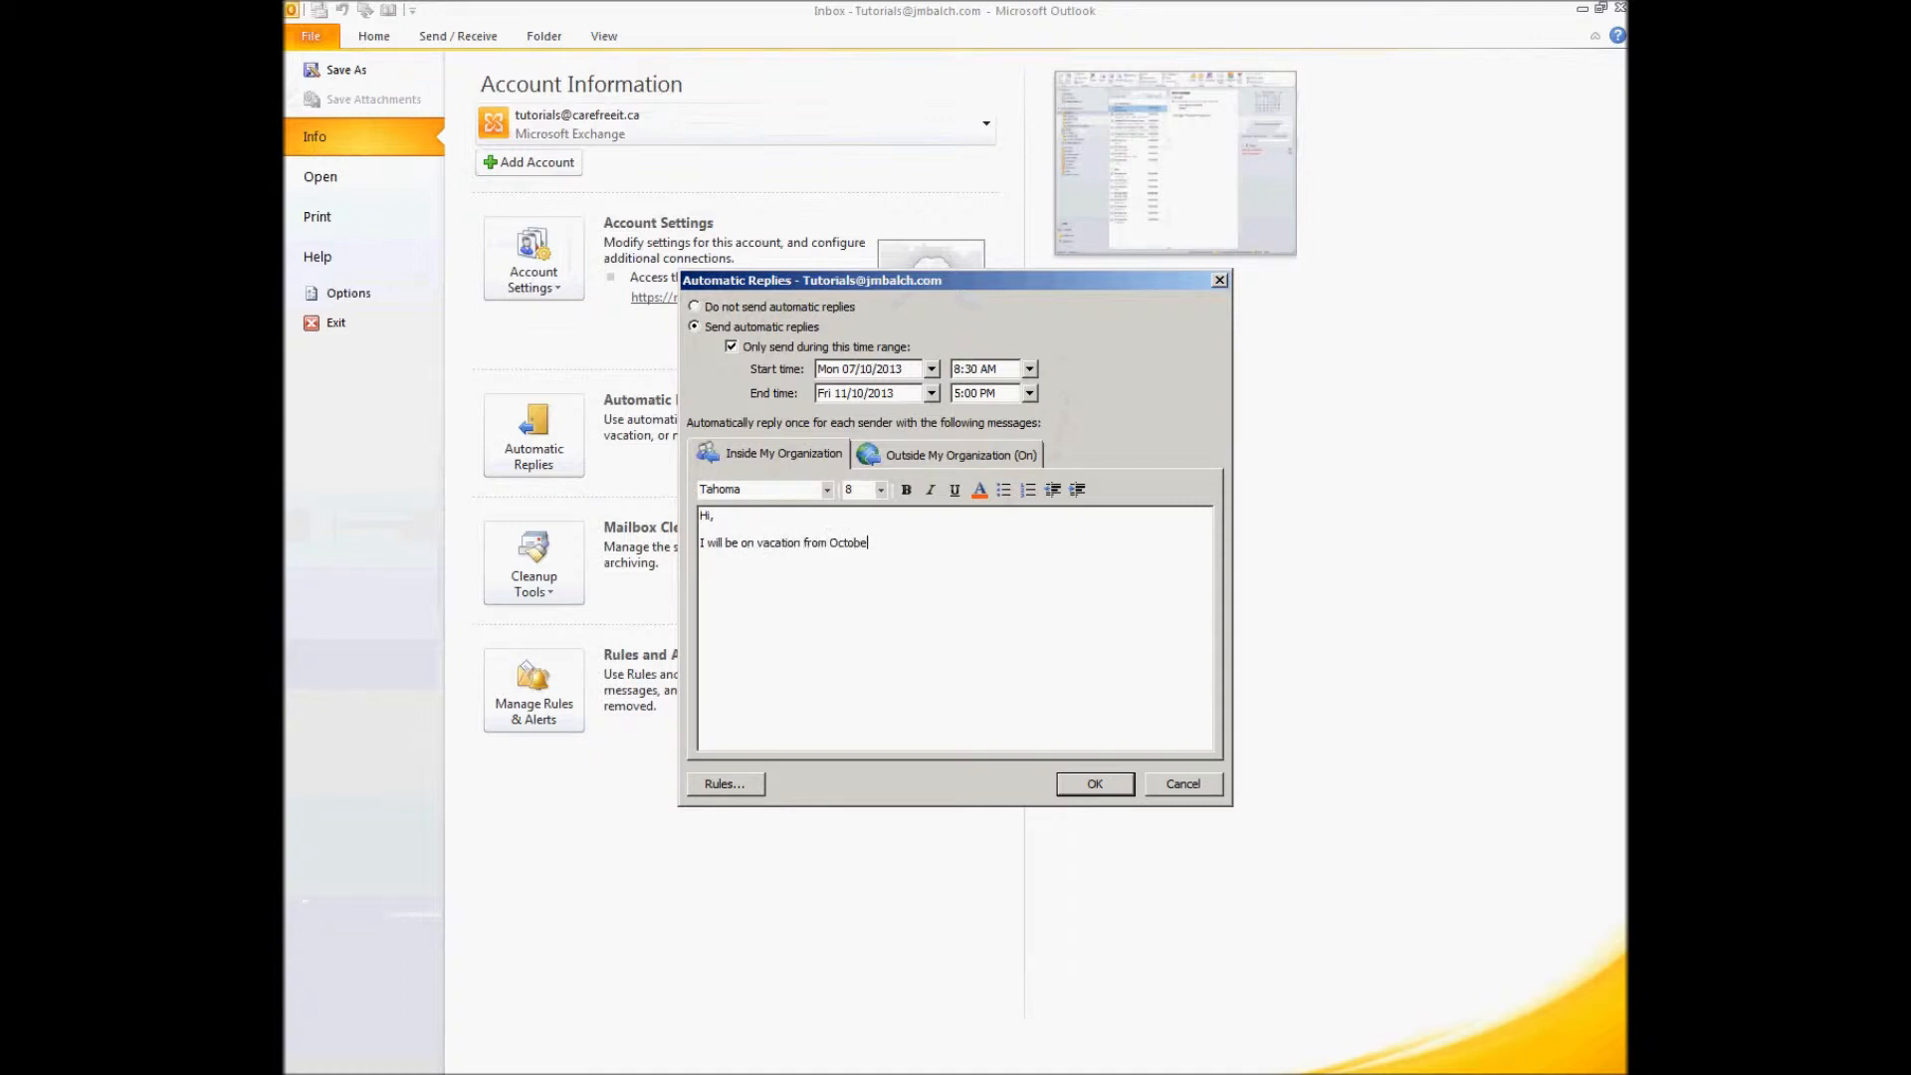
{"action": "type", "text": "7"}
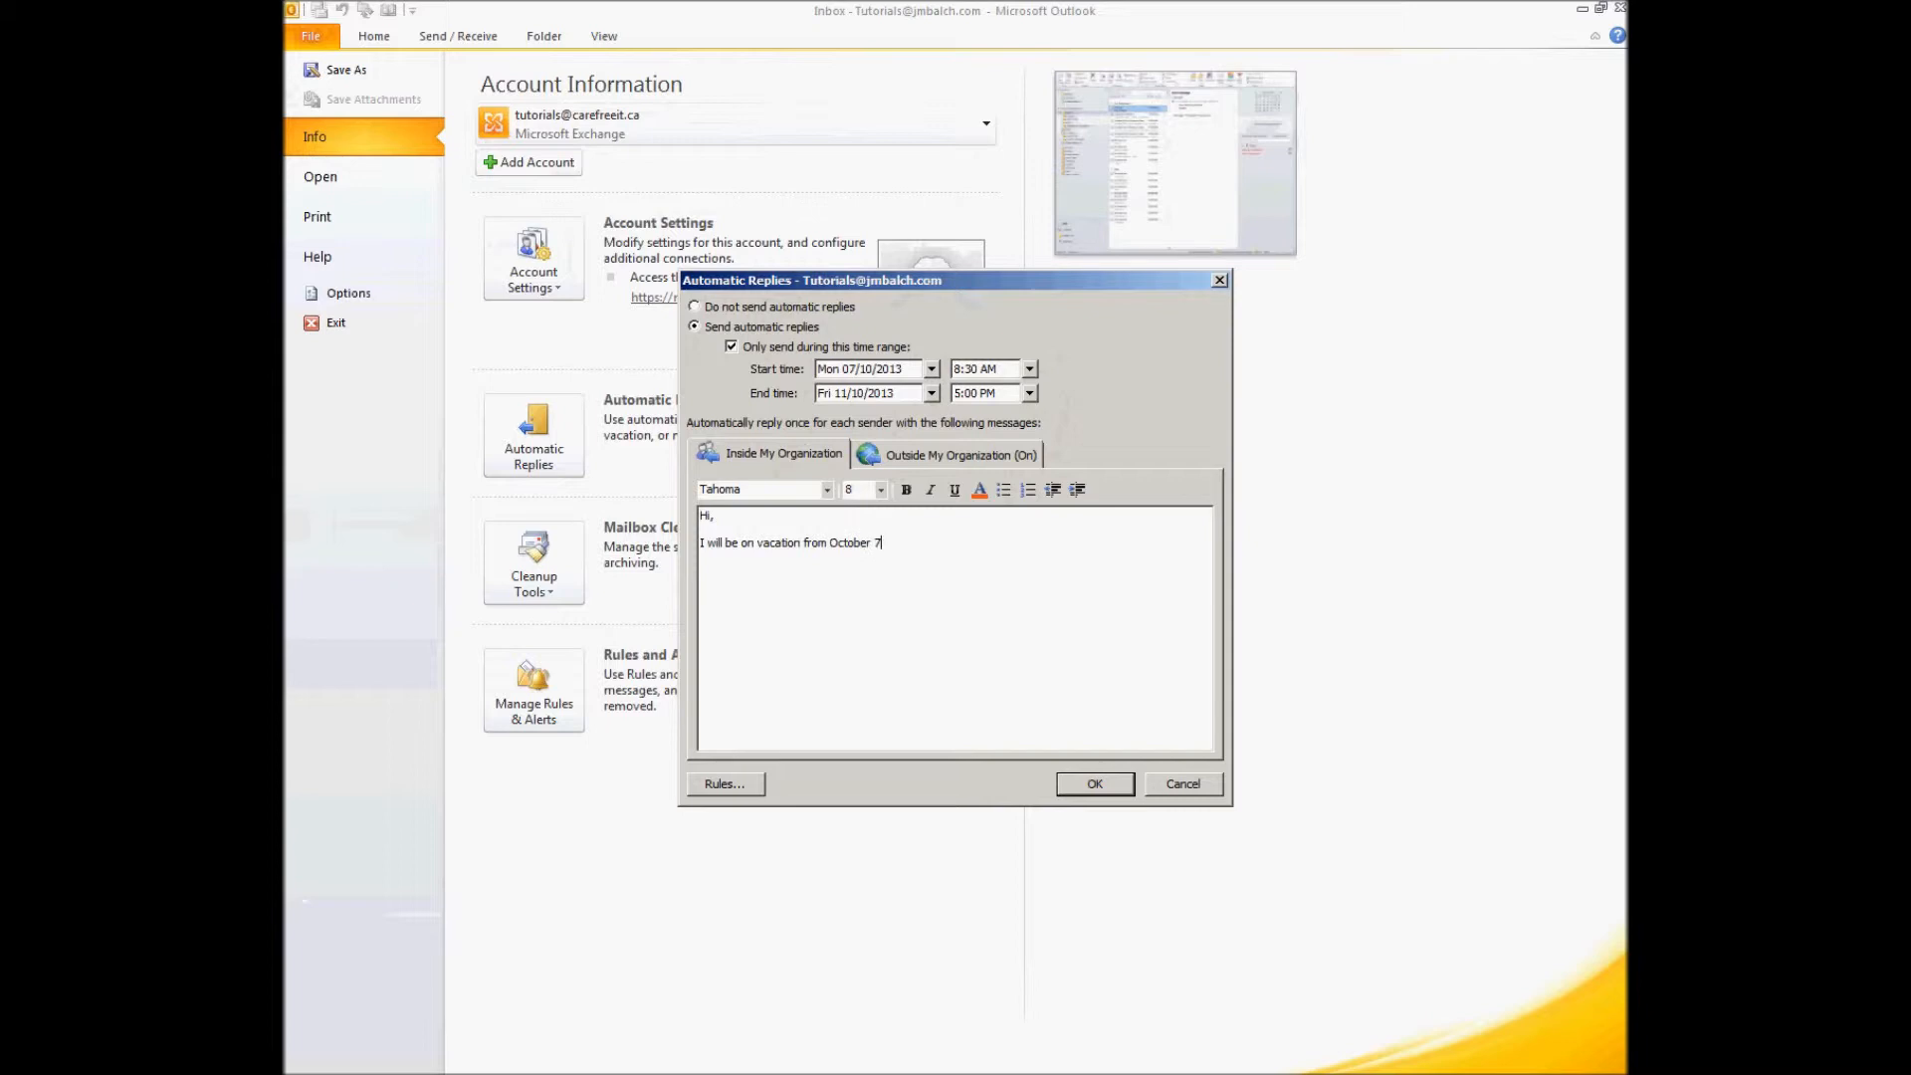
{"action": "type", "text": "to O"}
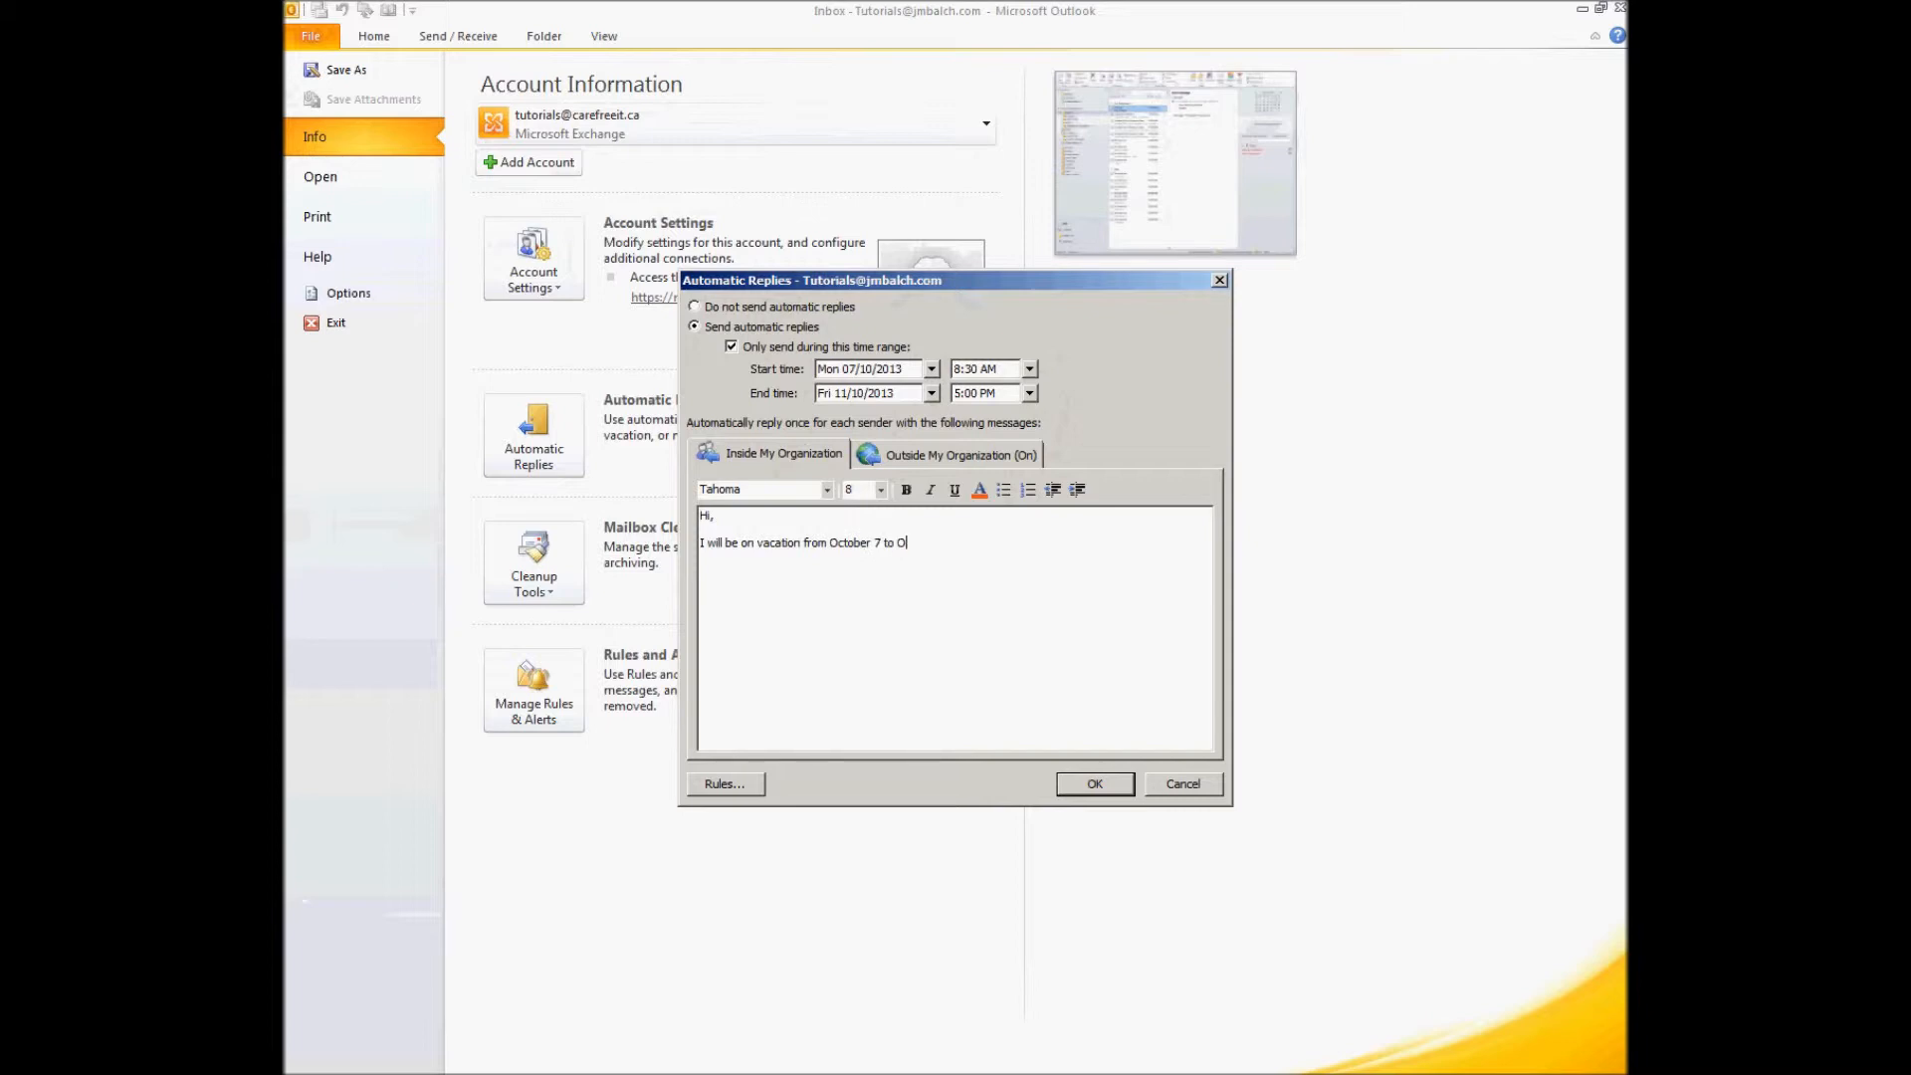
{"action": "type", "text": "ctober 11. Please"}
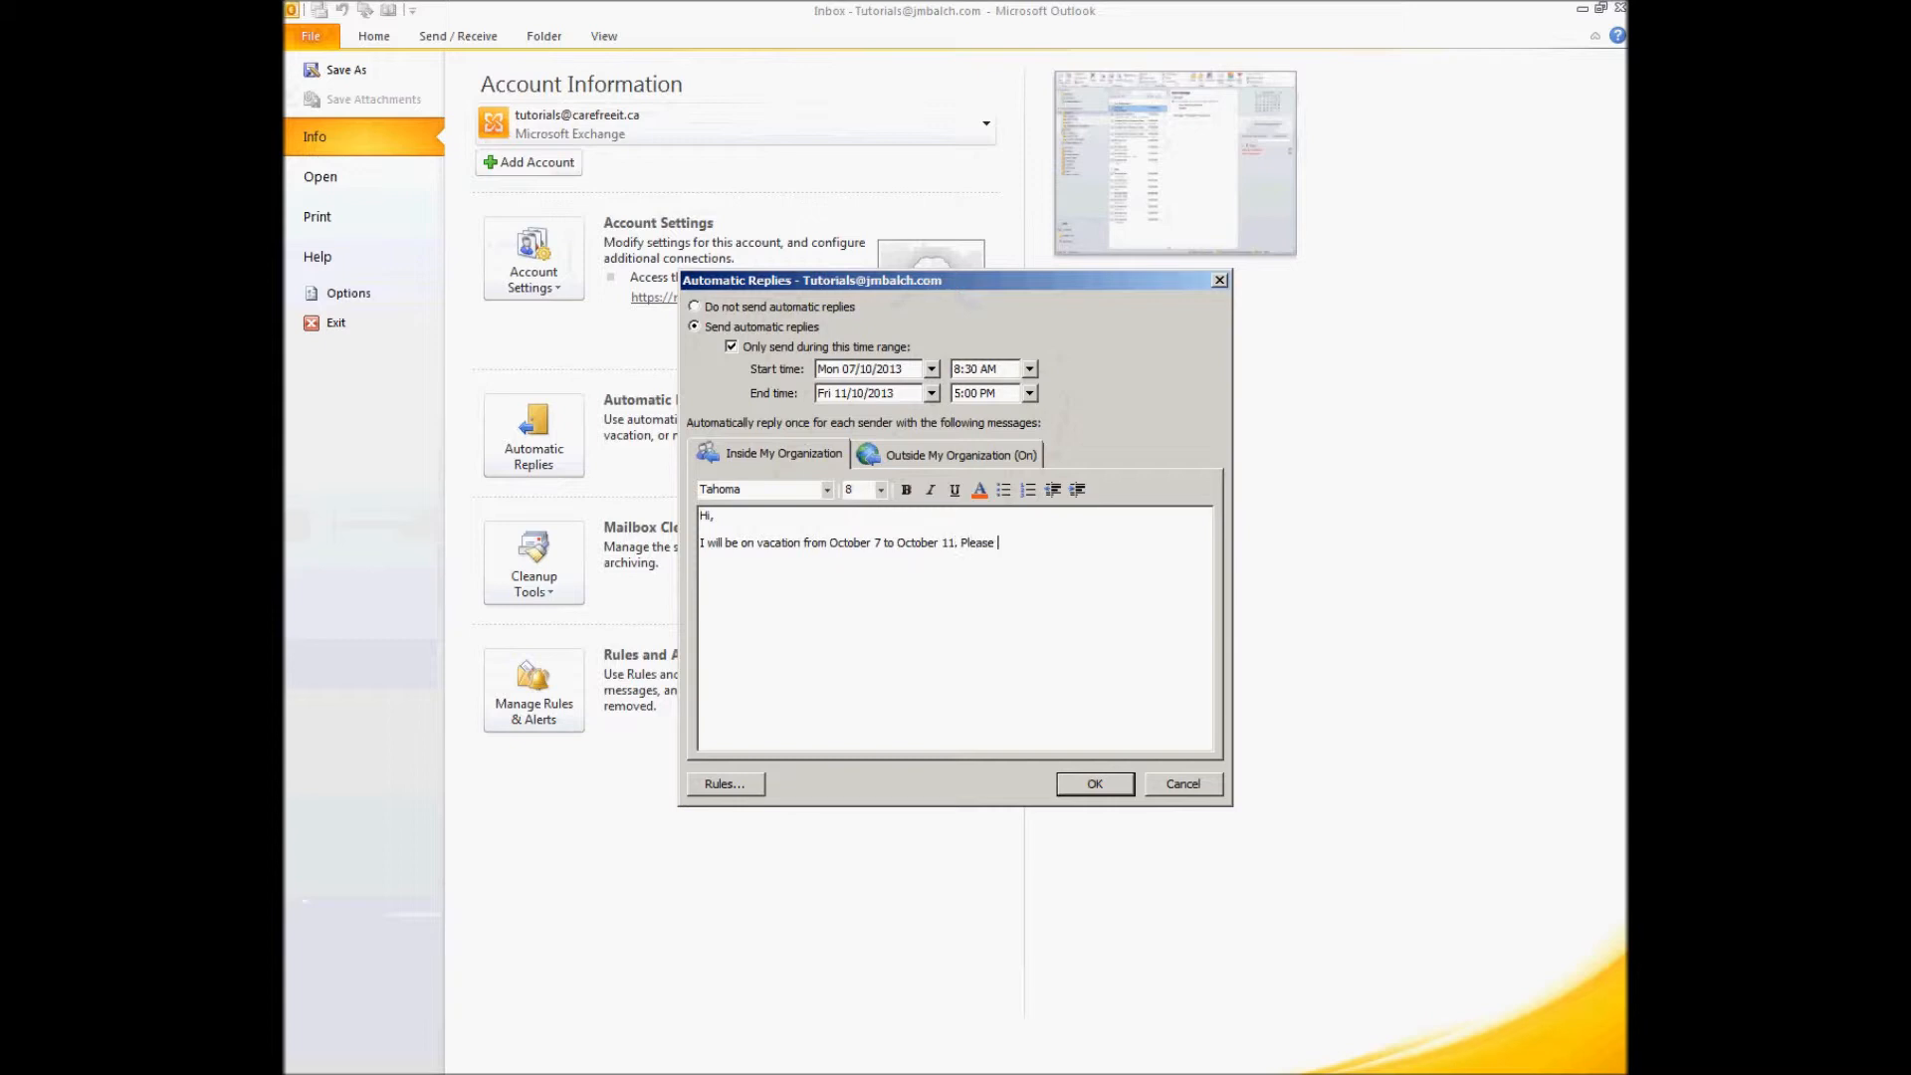
{"action": "type", "text": "contact"}
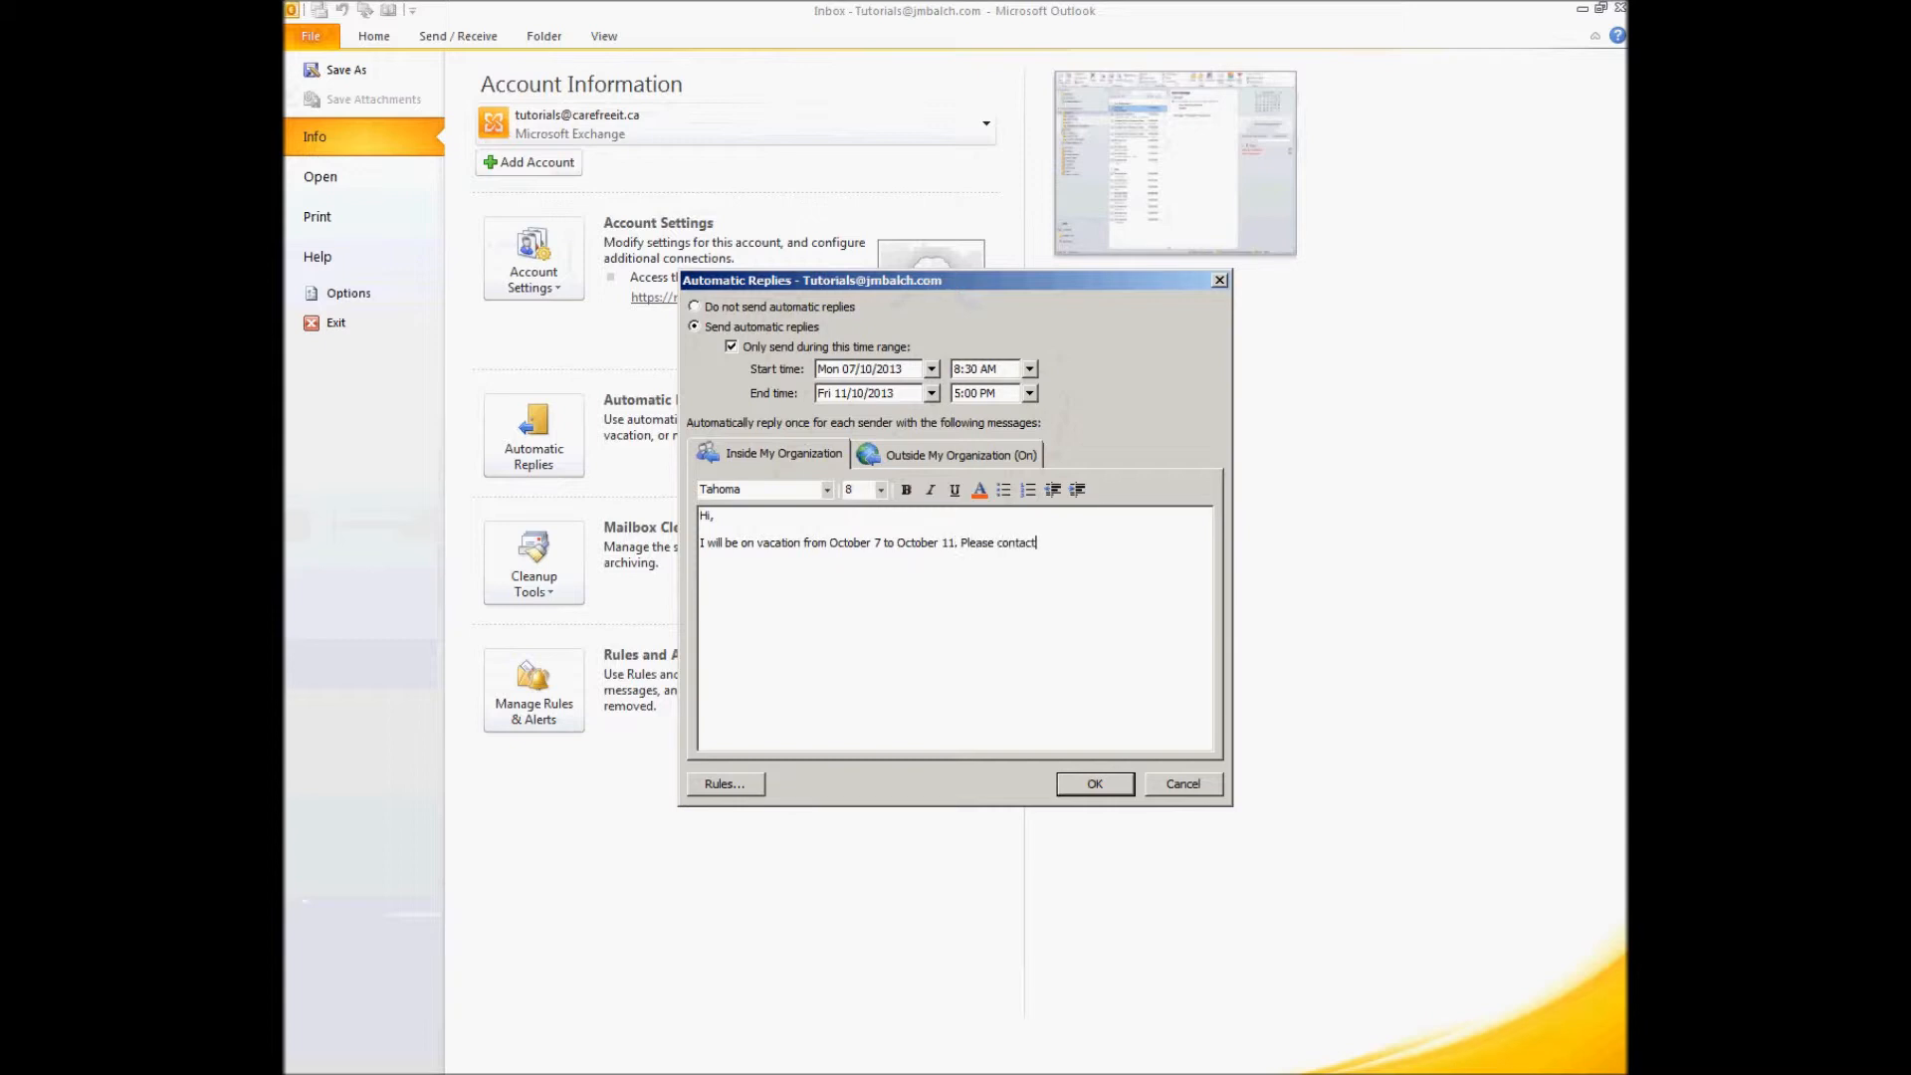
{"action": "type", "text": "help"}
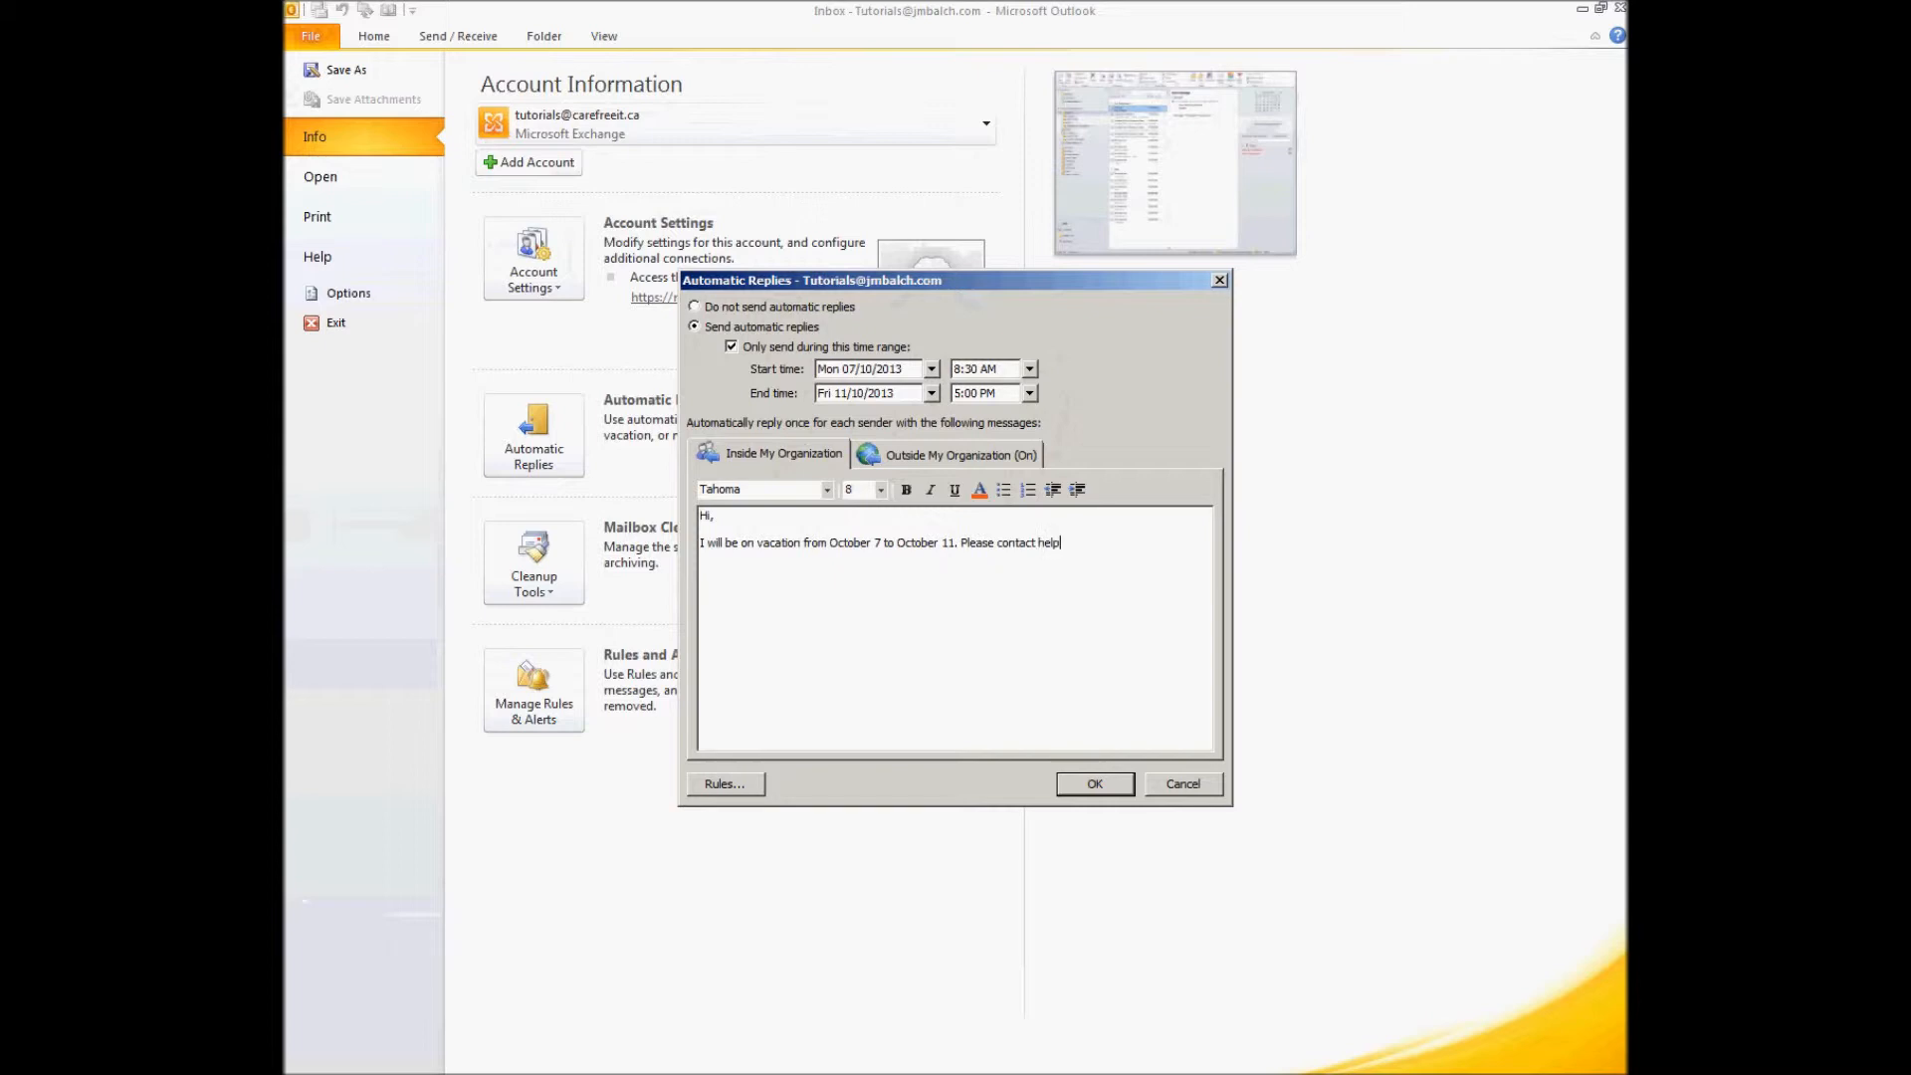
{"action": "type", "text": "desk for t"}
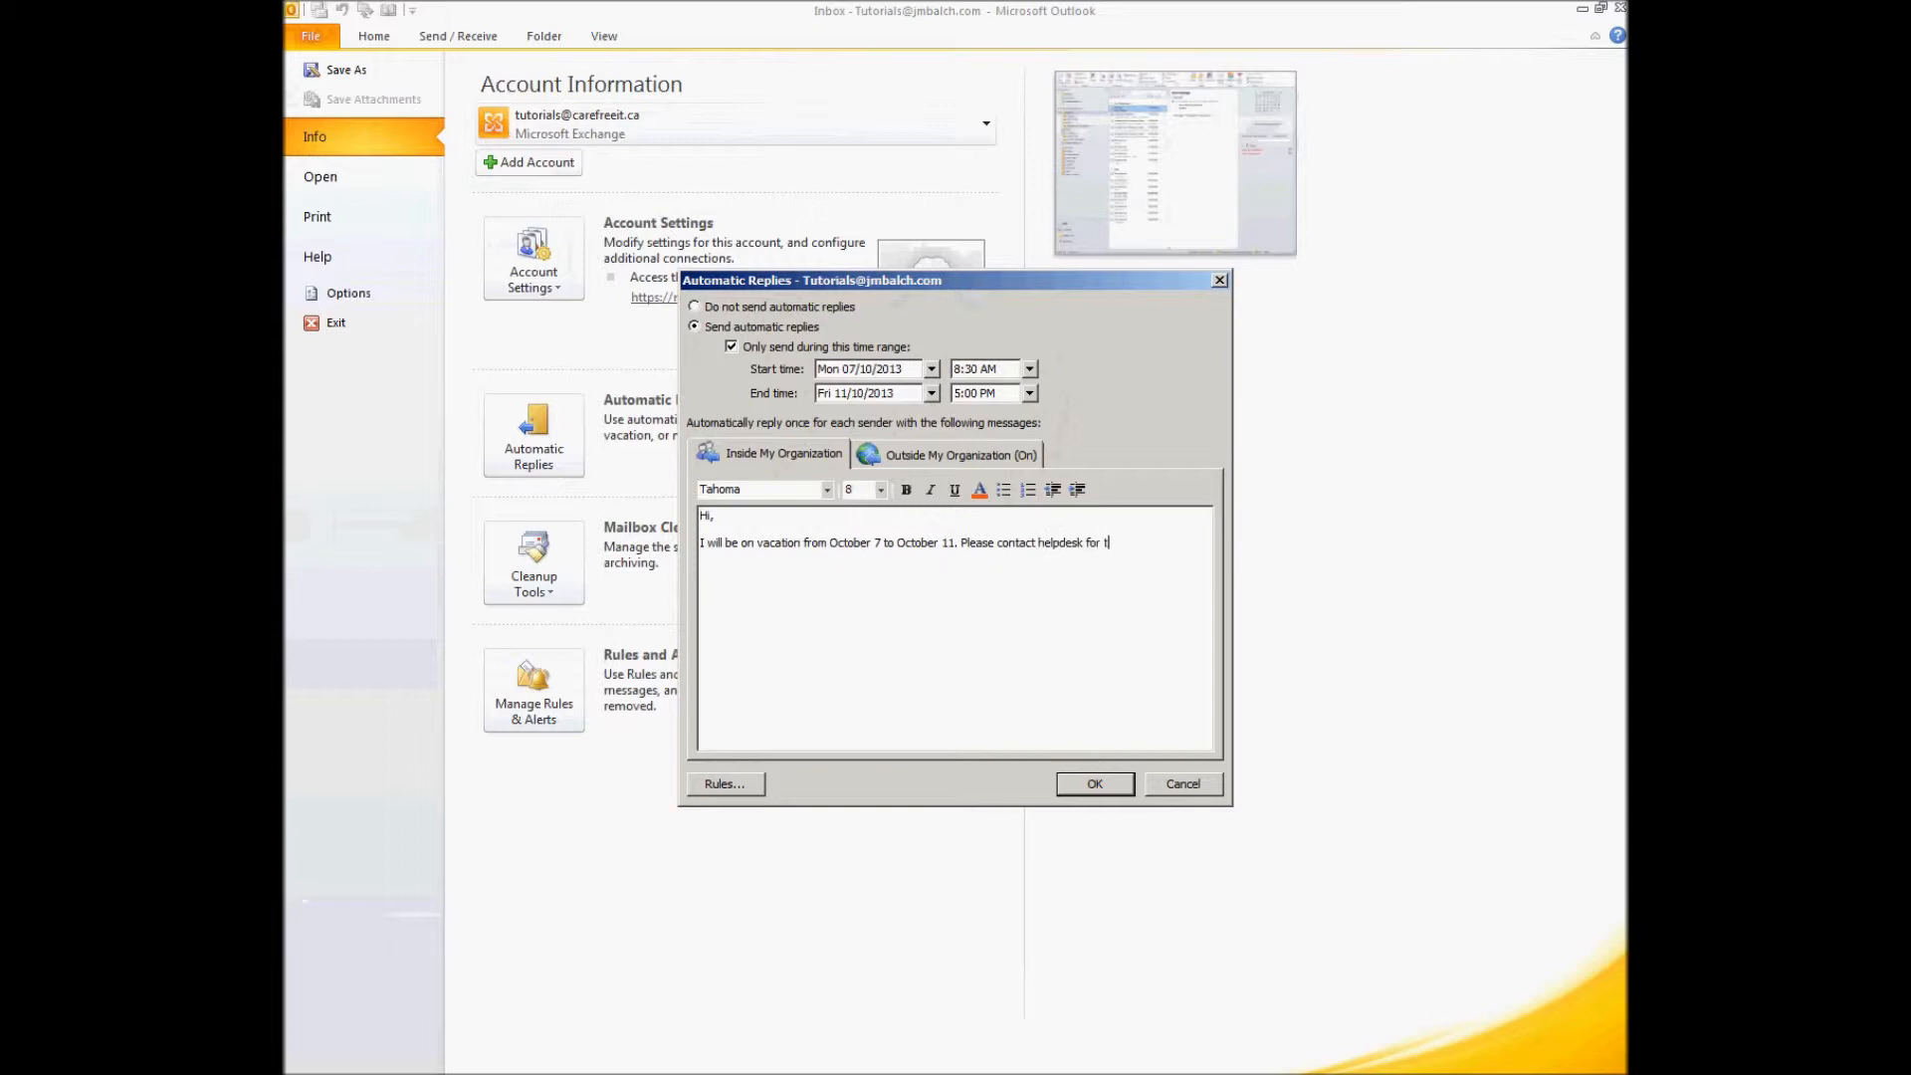
{"action": "type", "text": "u"}
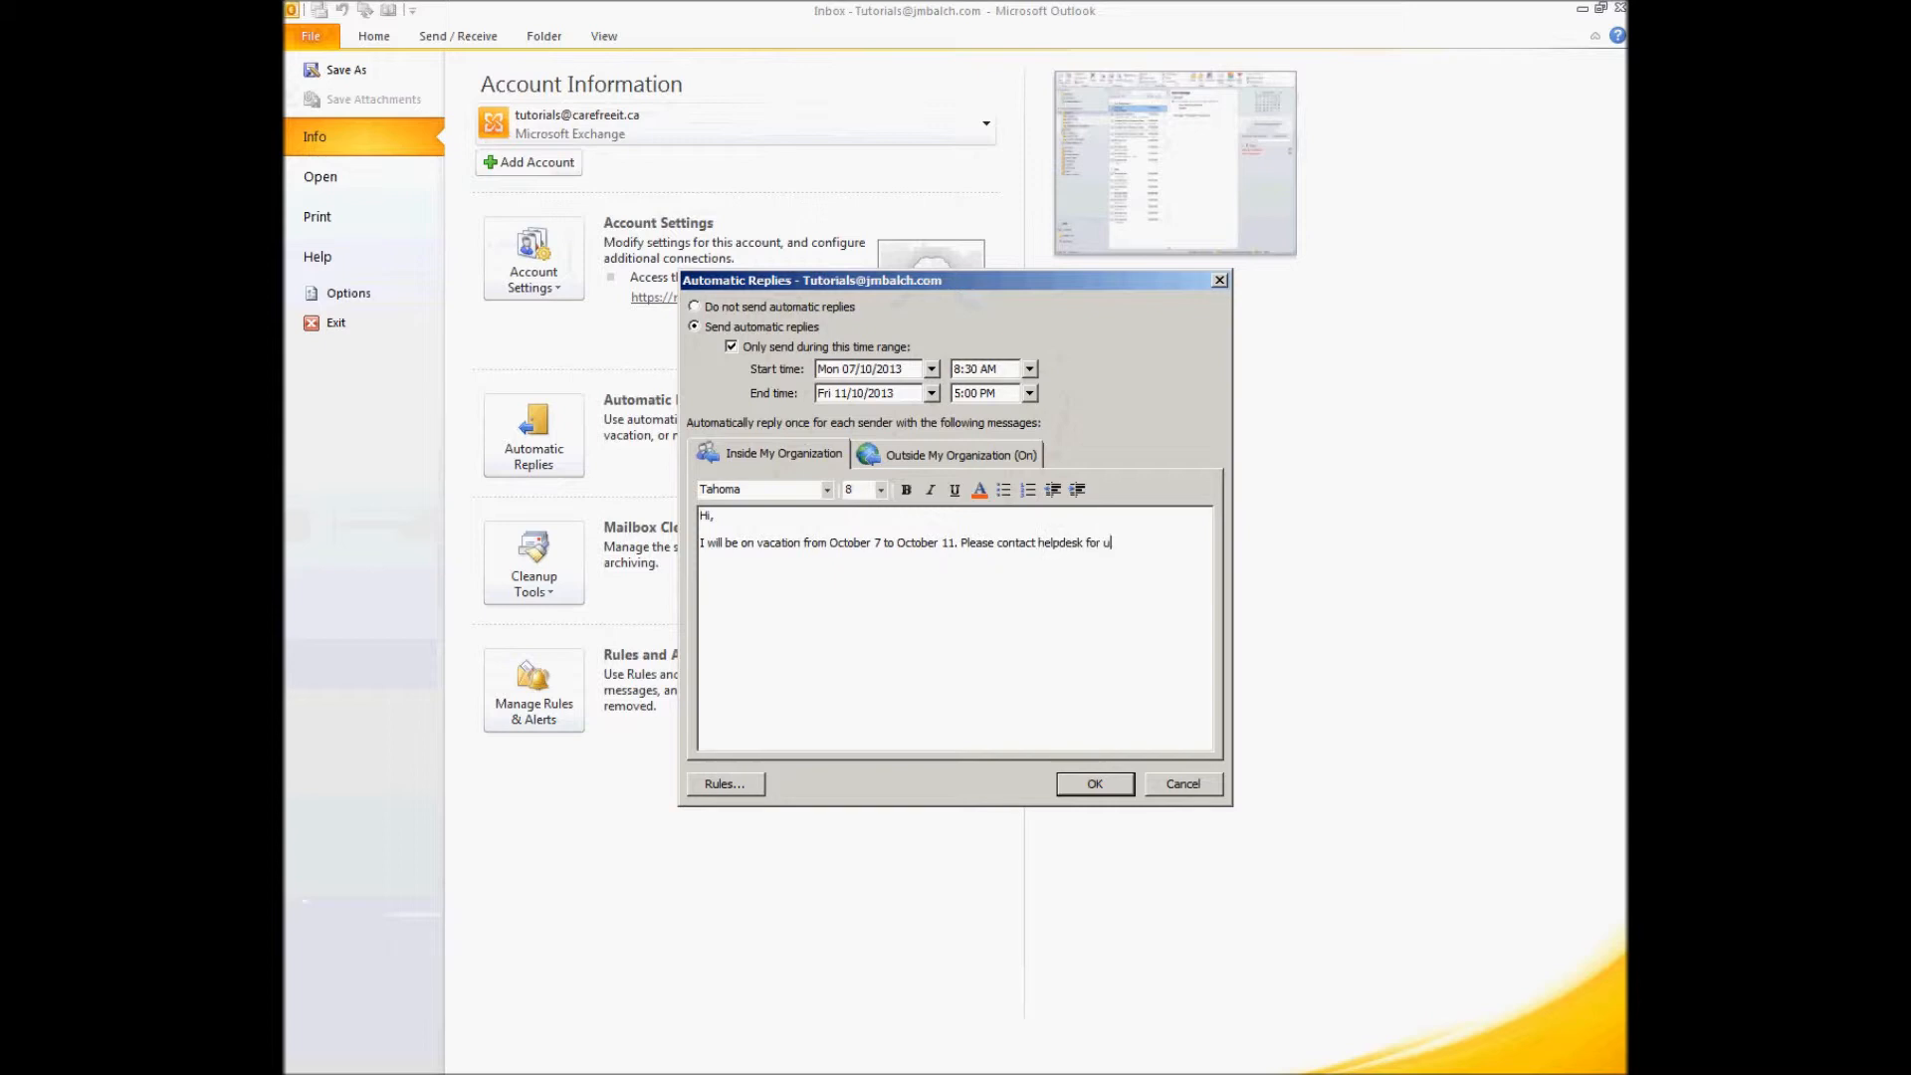
{"action": "type", "text": "rgent matters."}
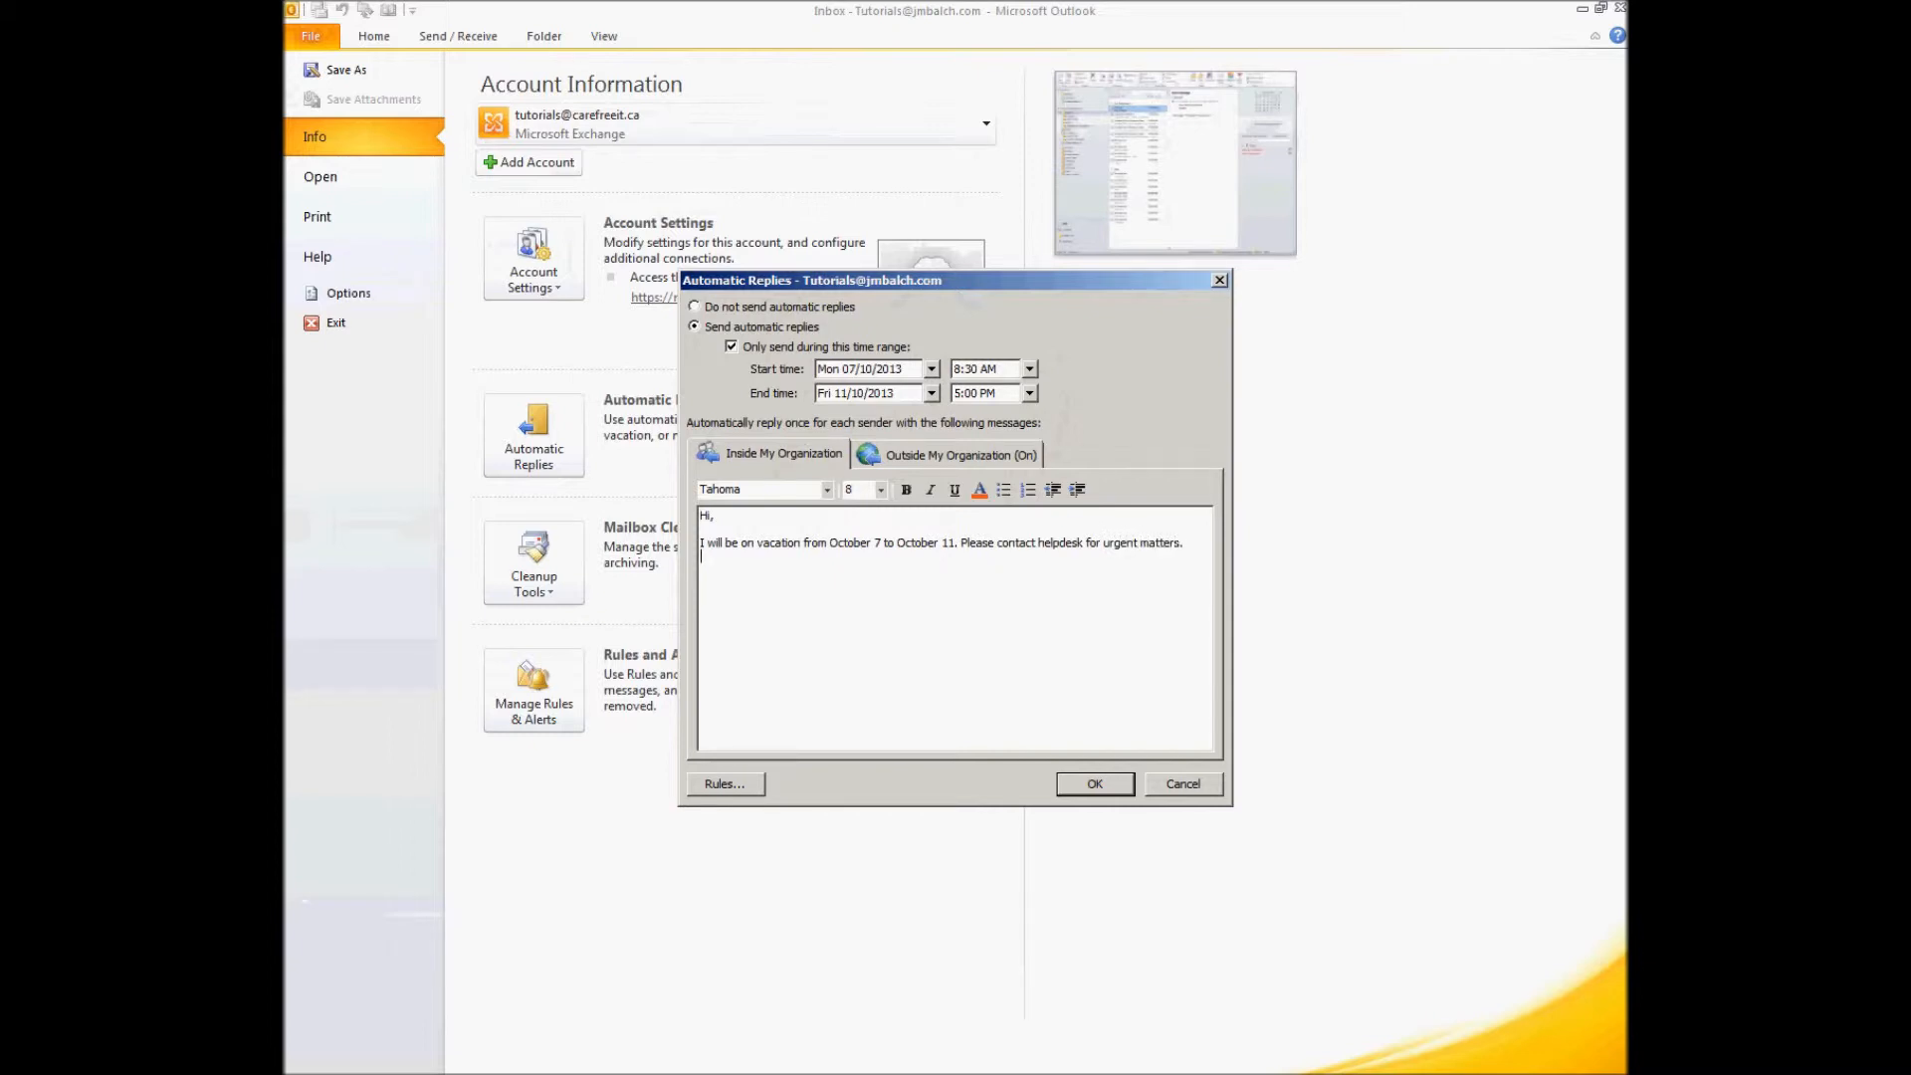
{"action": "type", "text": "Thanks,"}
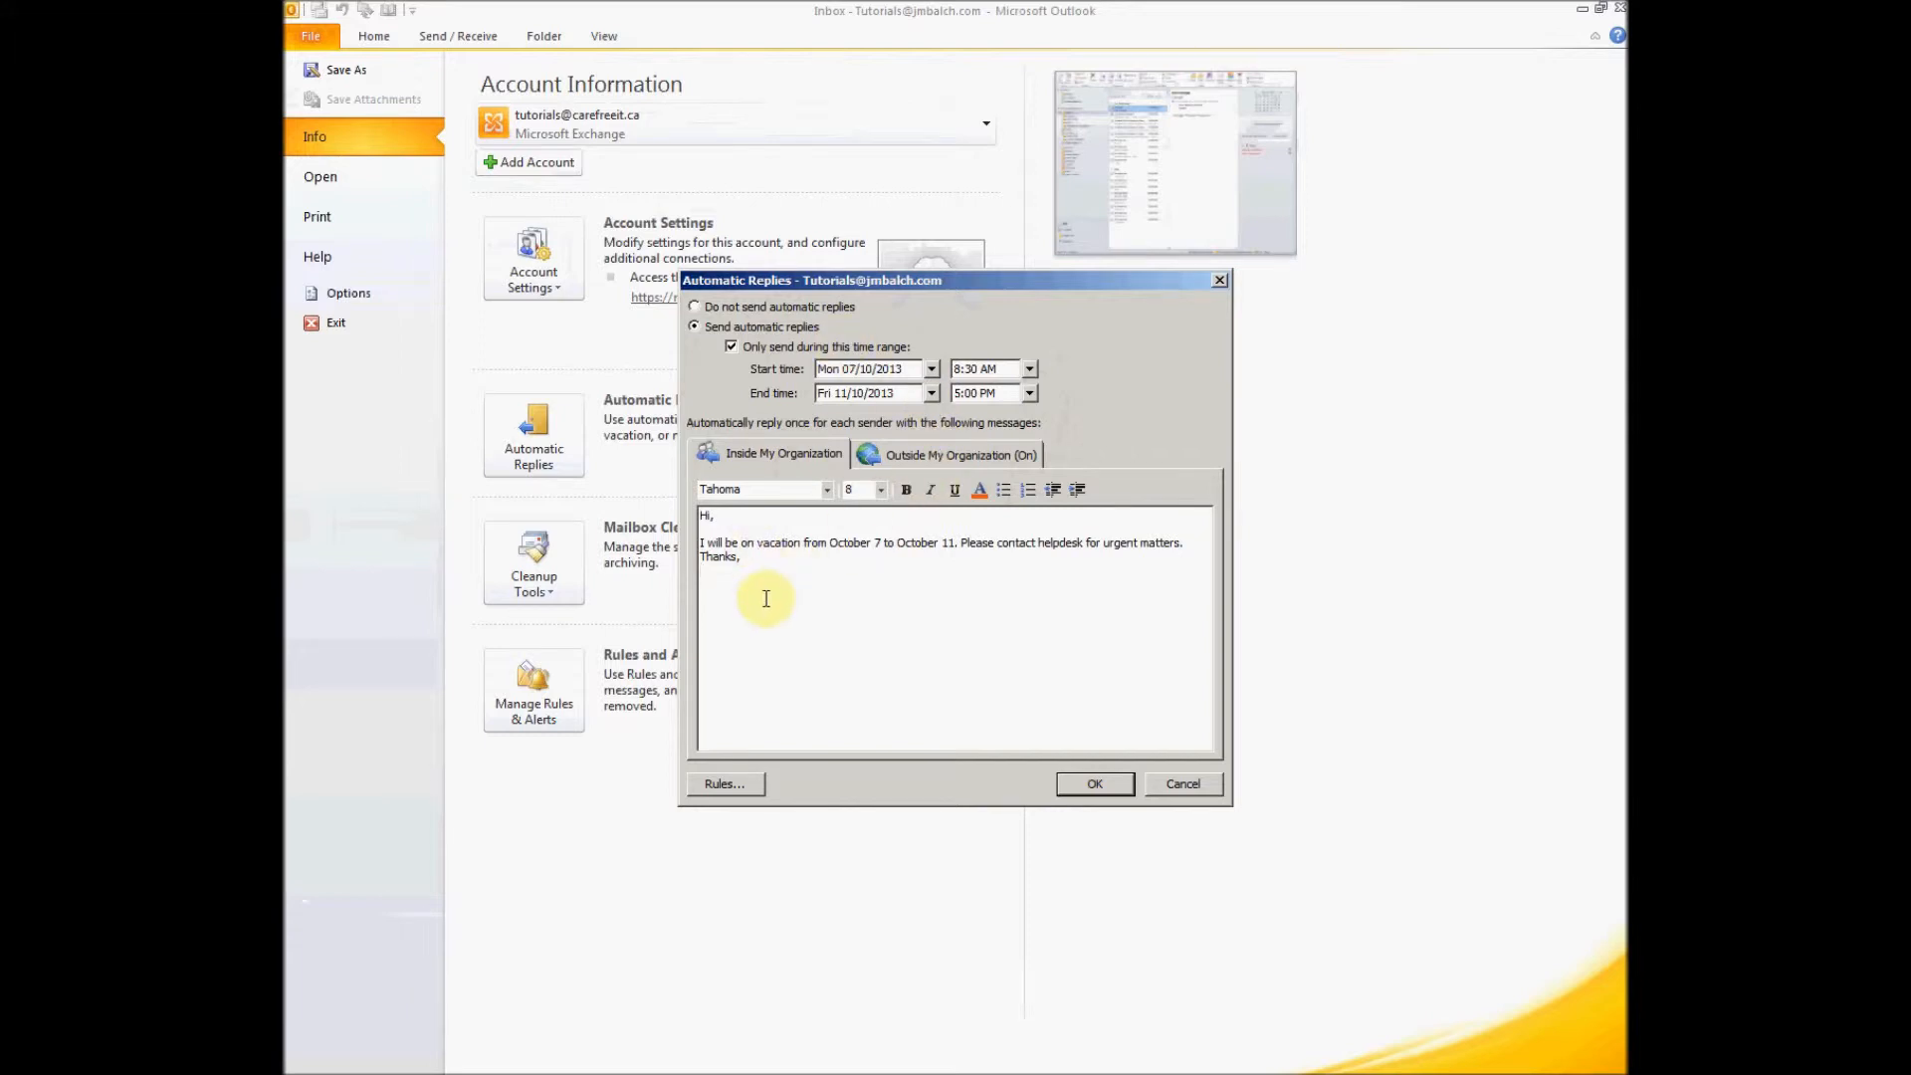
{"action": "key", "text": "ctrl+a"}
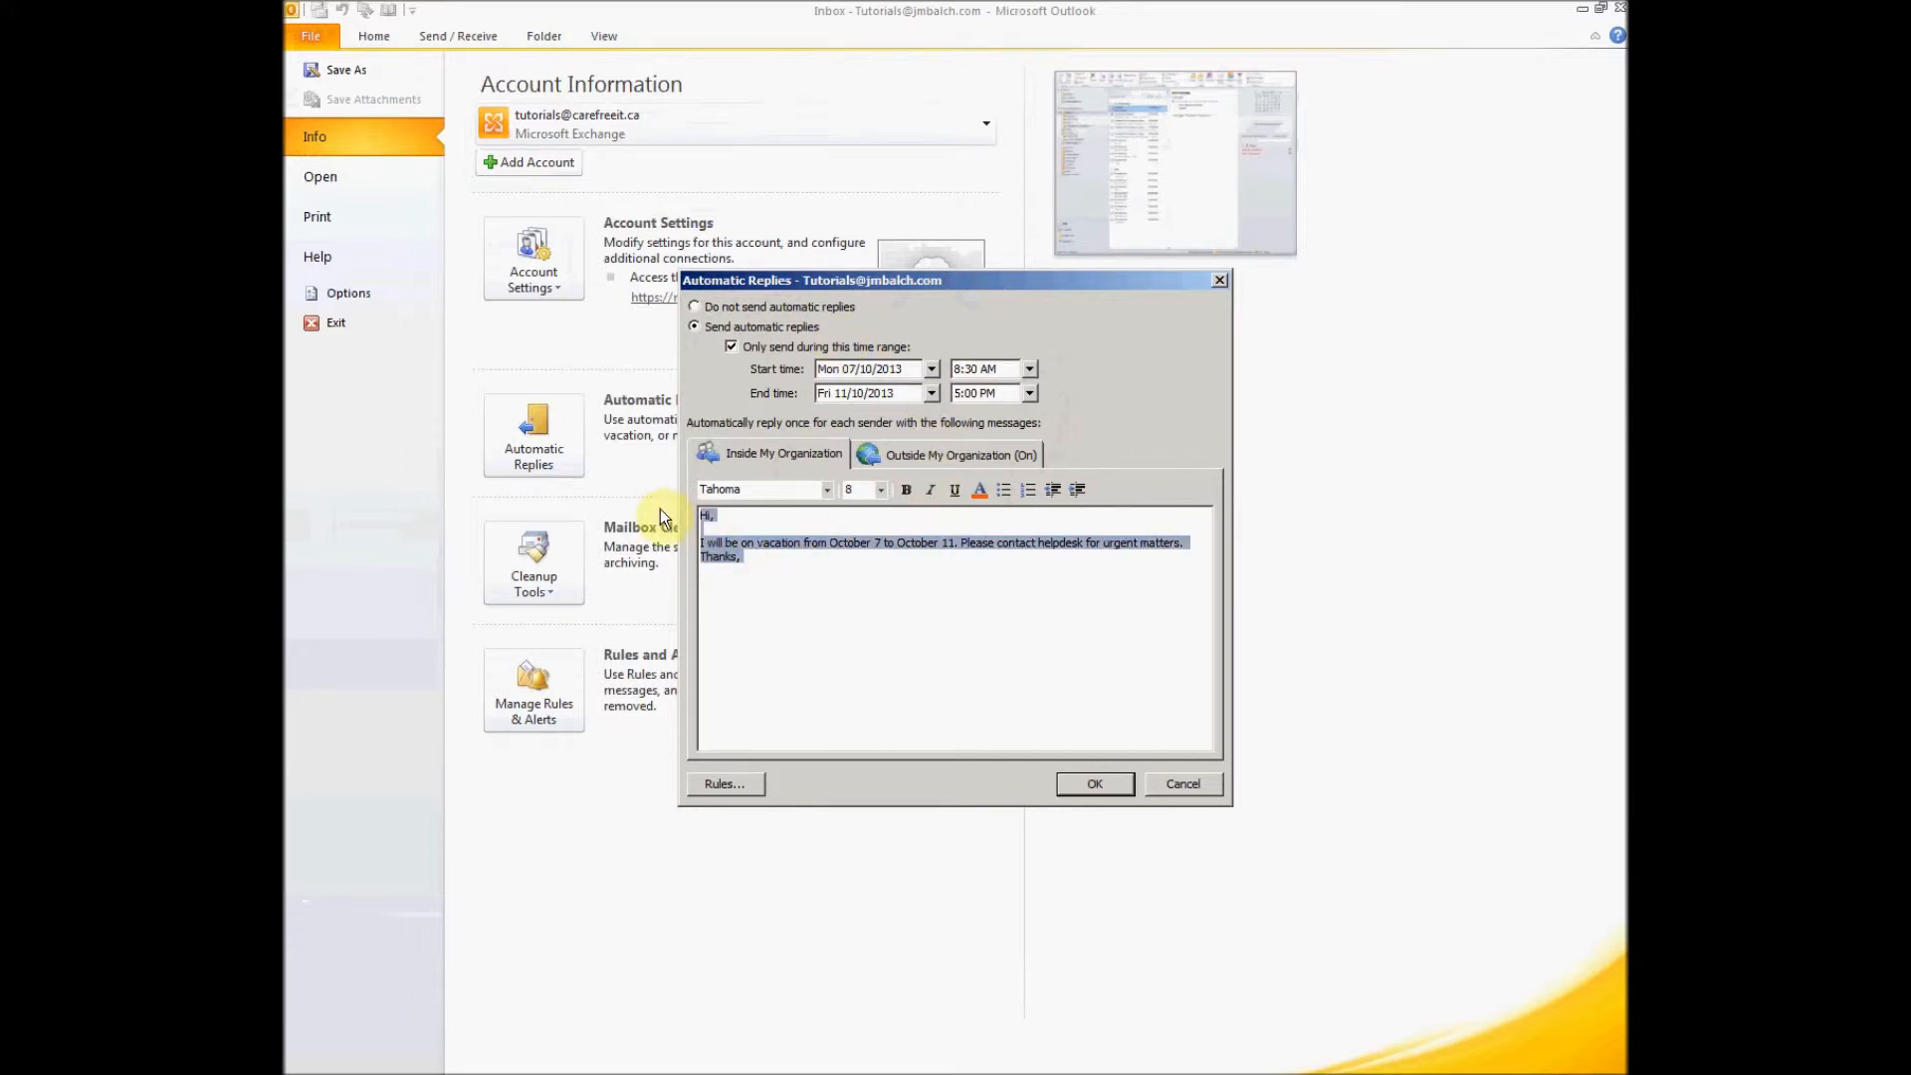
Step: Write the external October 7–11, 2013 vacation reply saying email is forwarded to the concerned authority
{"action": "left_click", "coordinate": [960, 453]}
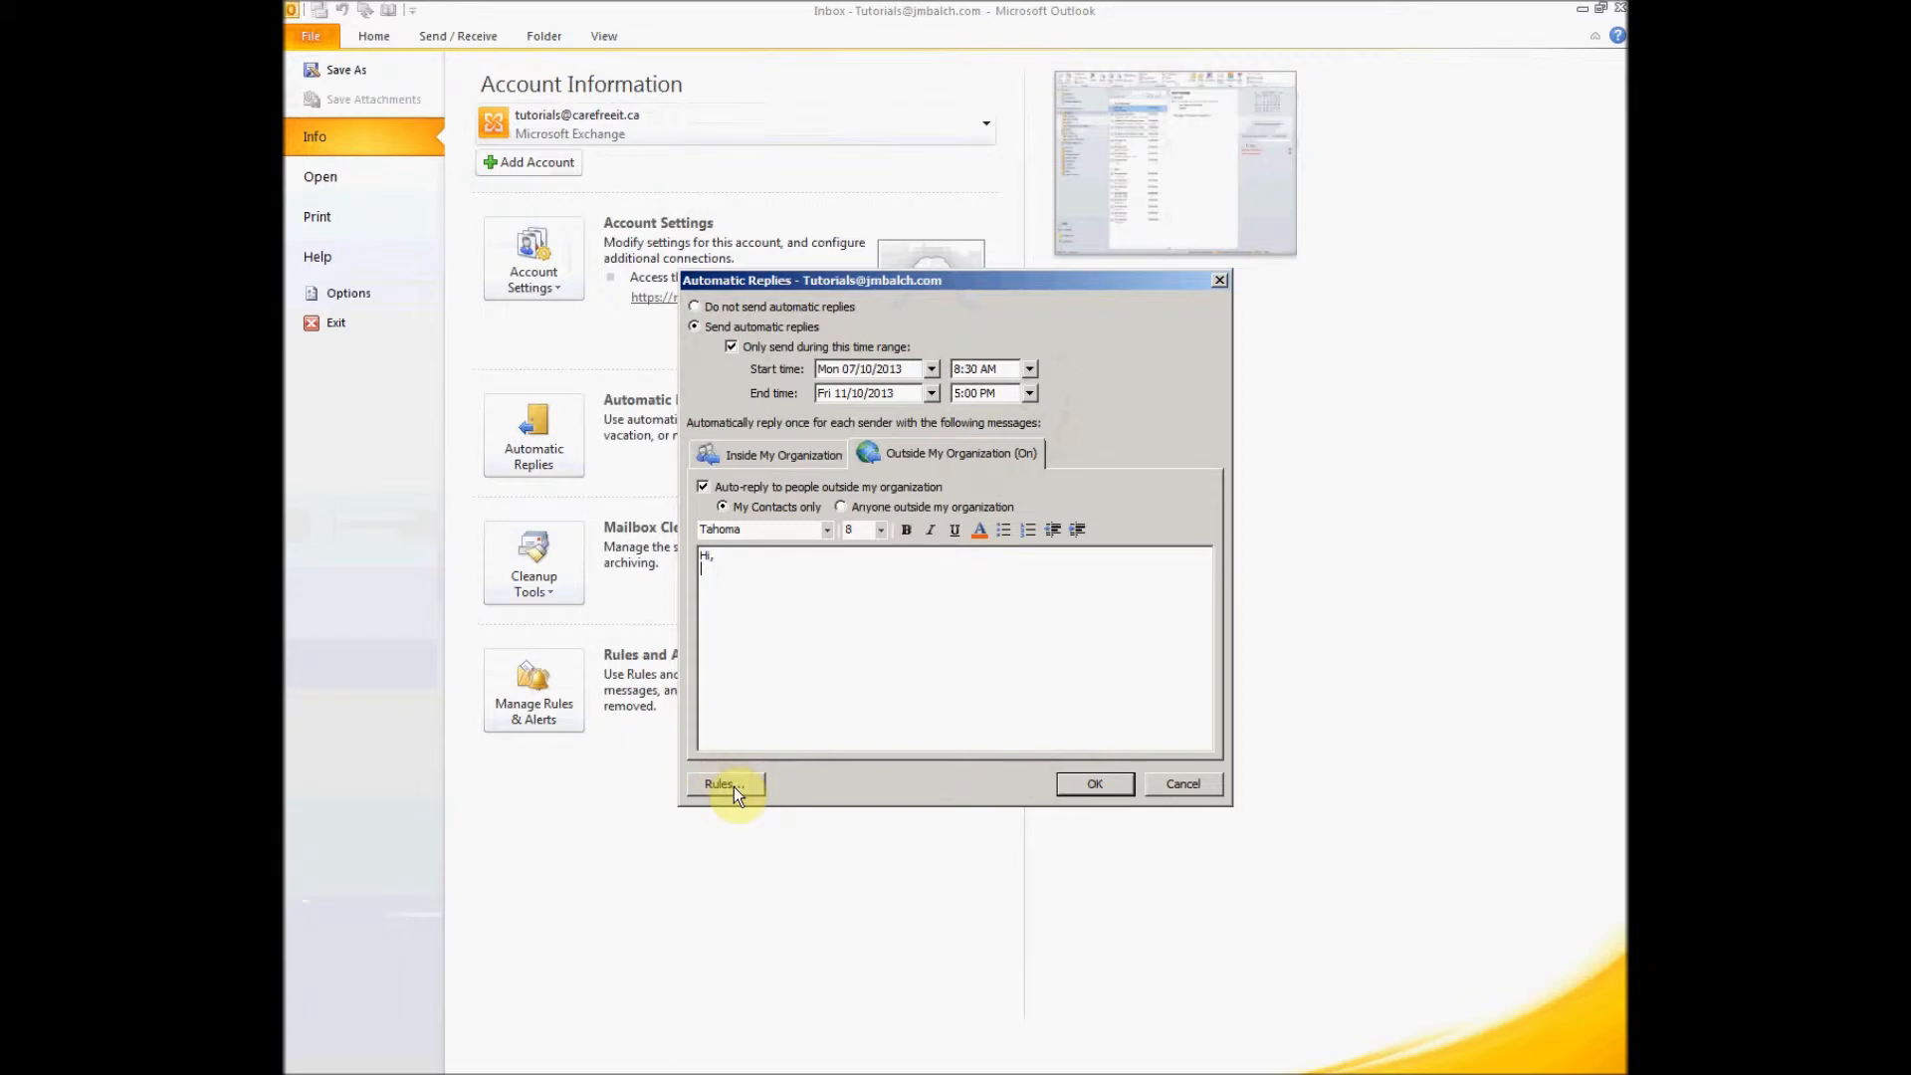
{"action": "mouse_move", "coordinate": [772, 558]}
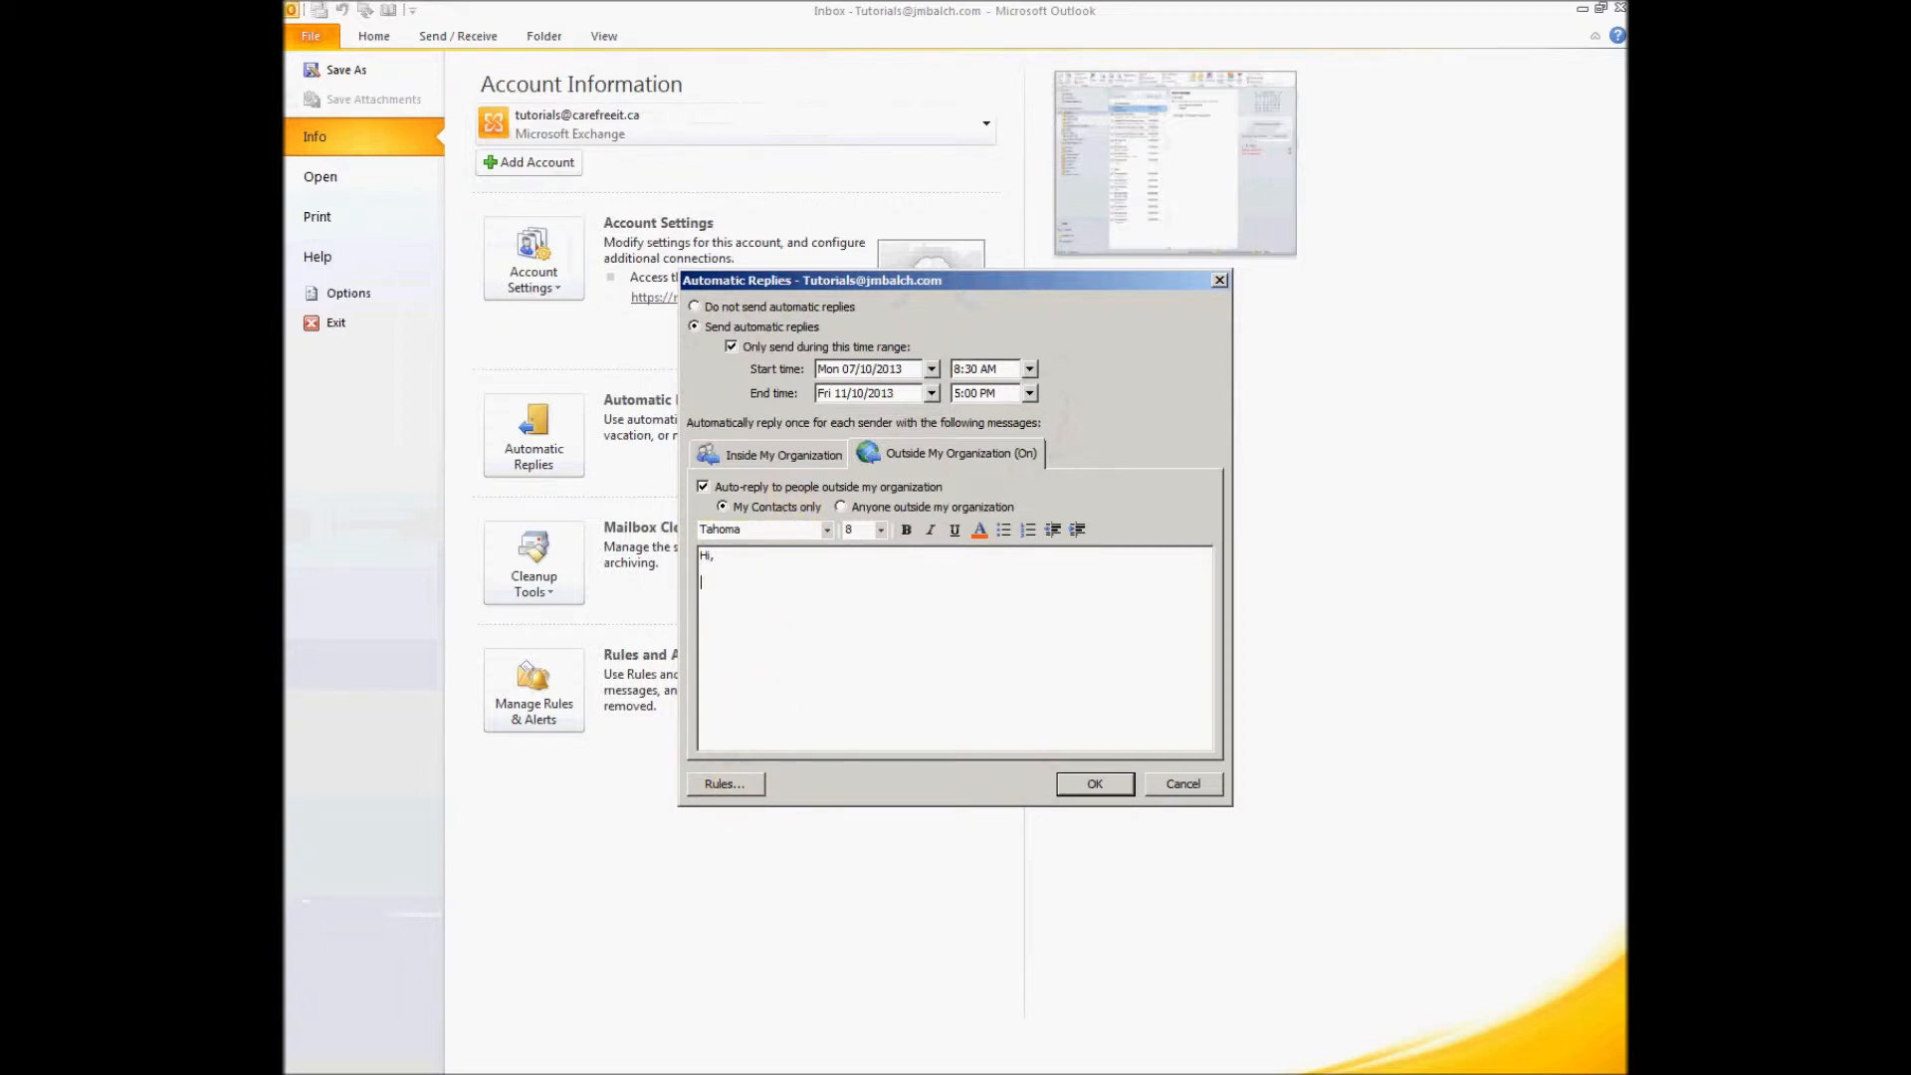
{"action": "type", "text": "Thank you"}
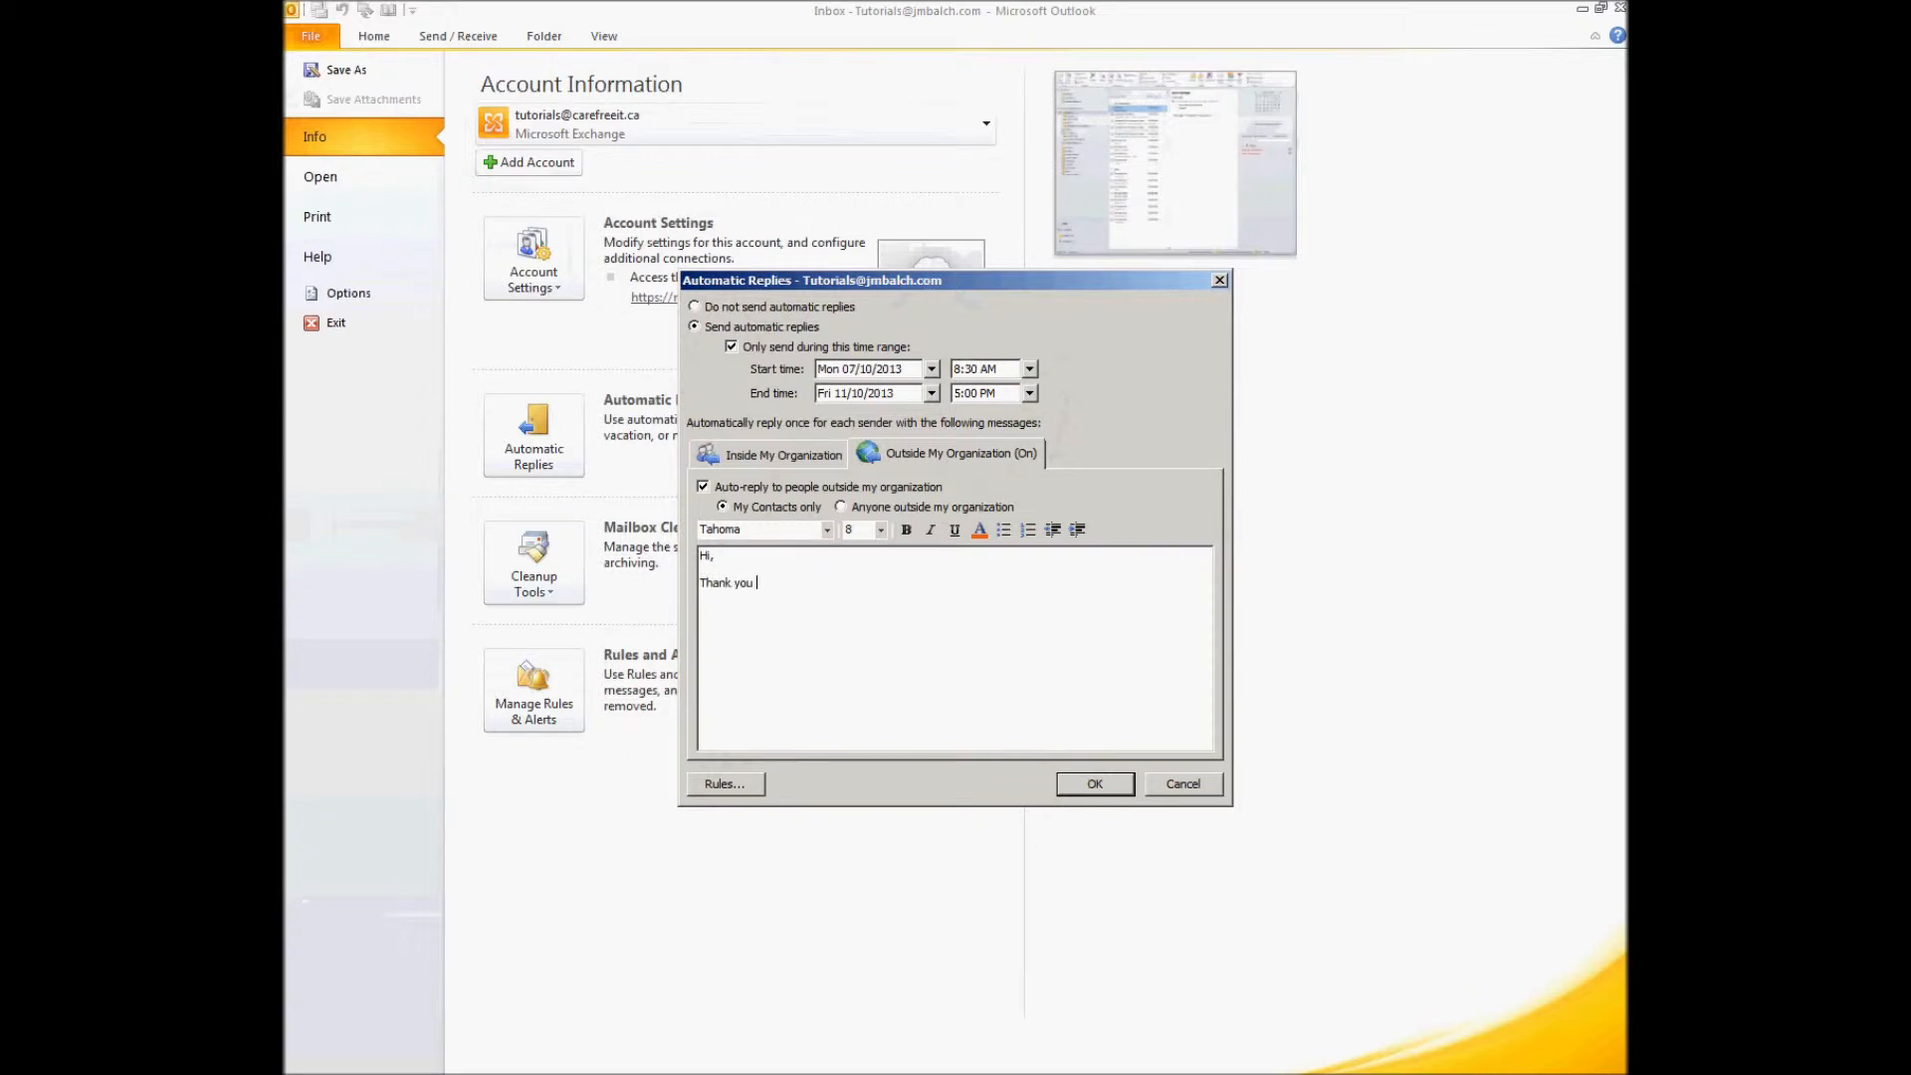
{"action": "type", "text": "for your"}
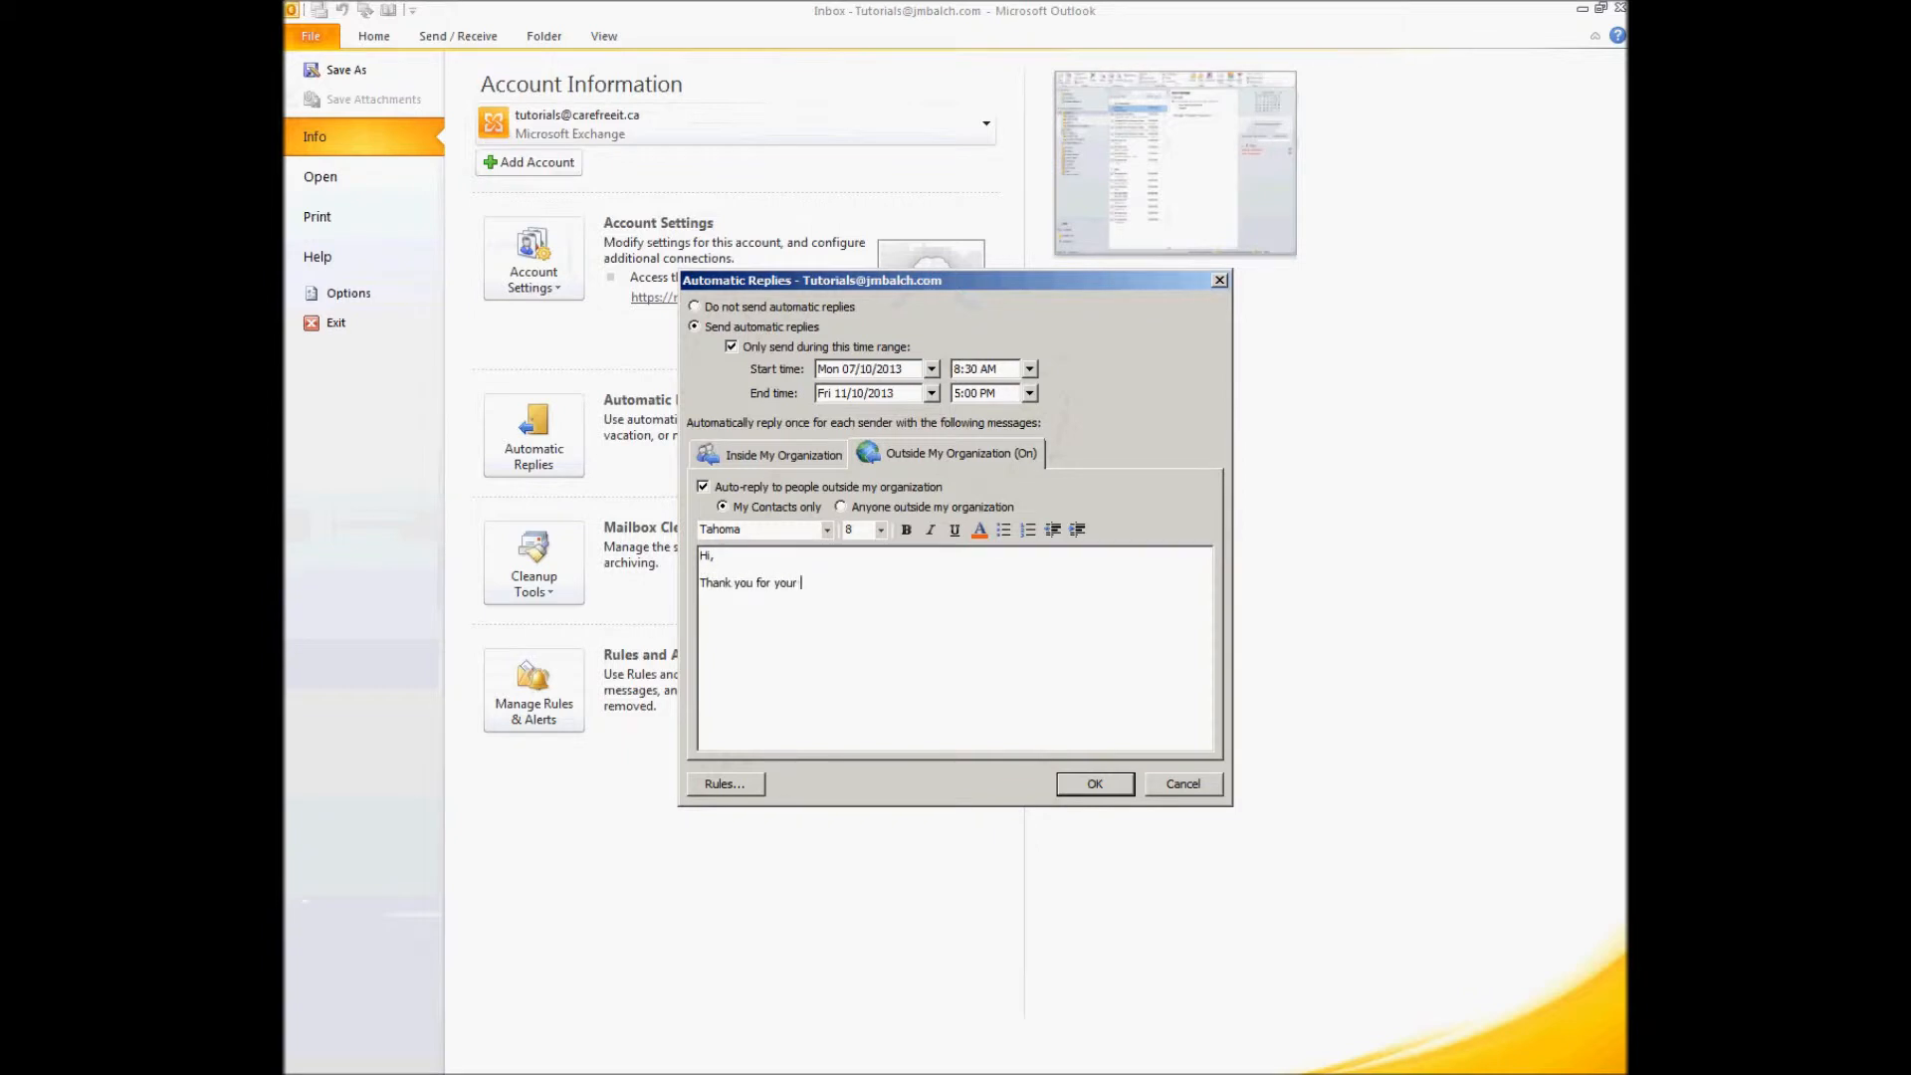
{"action": "type", "text": "email."}
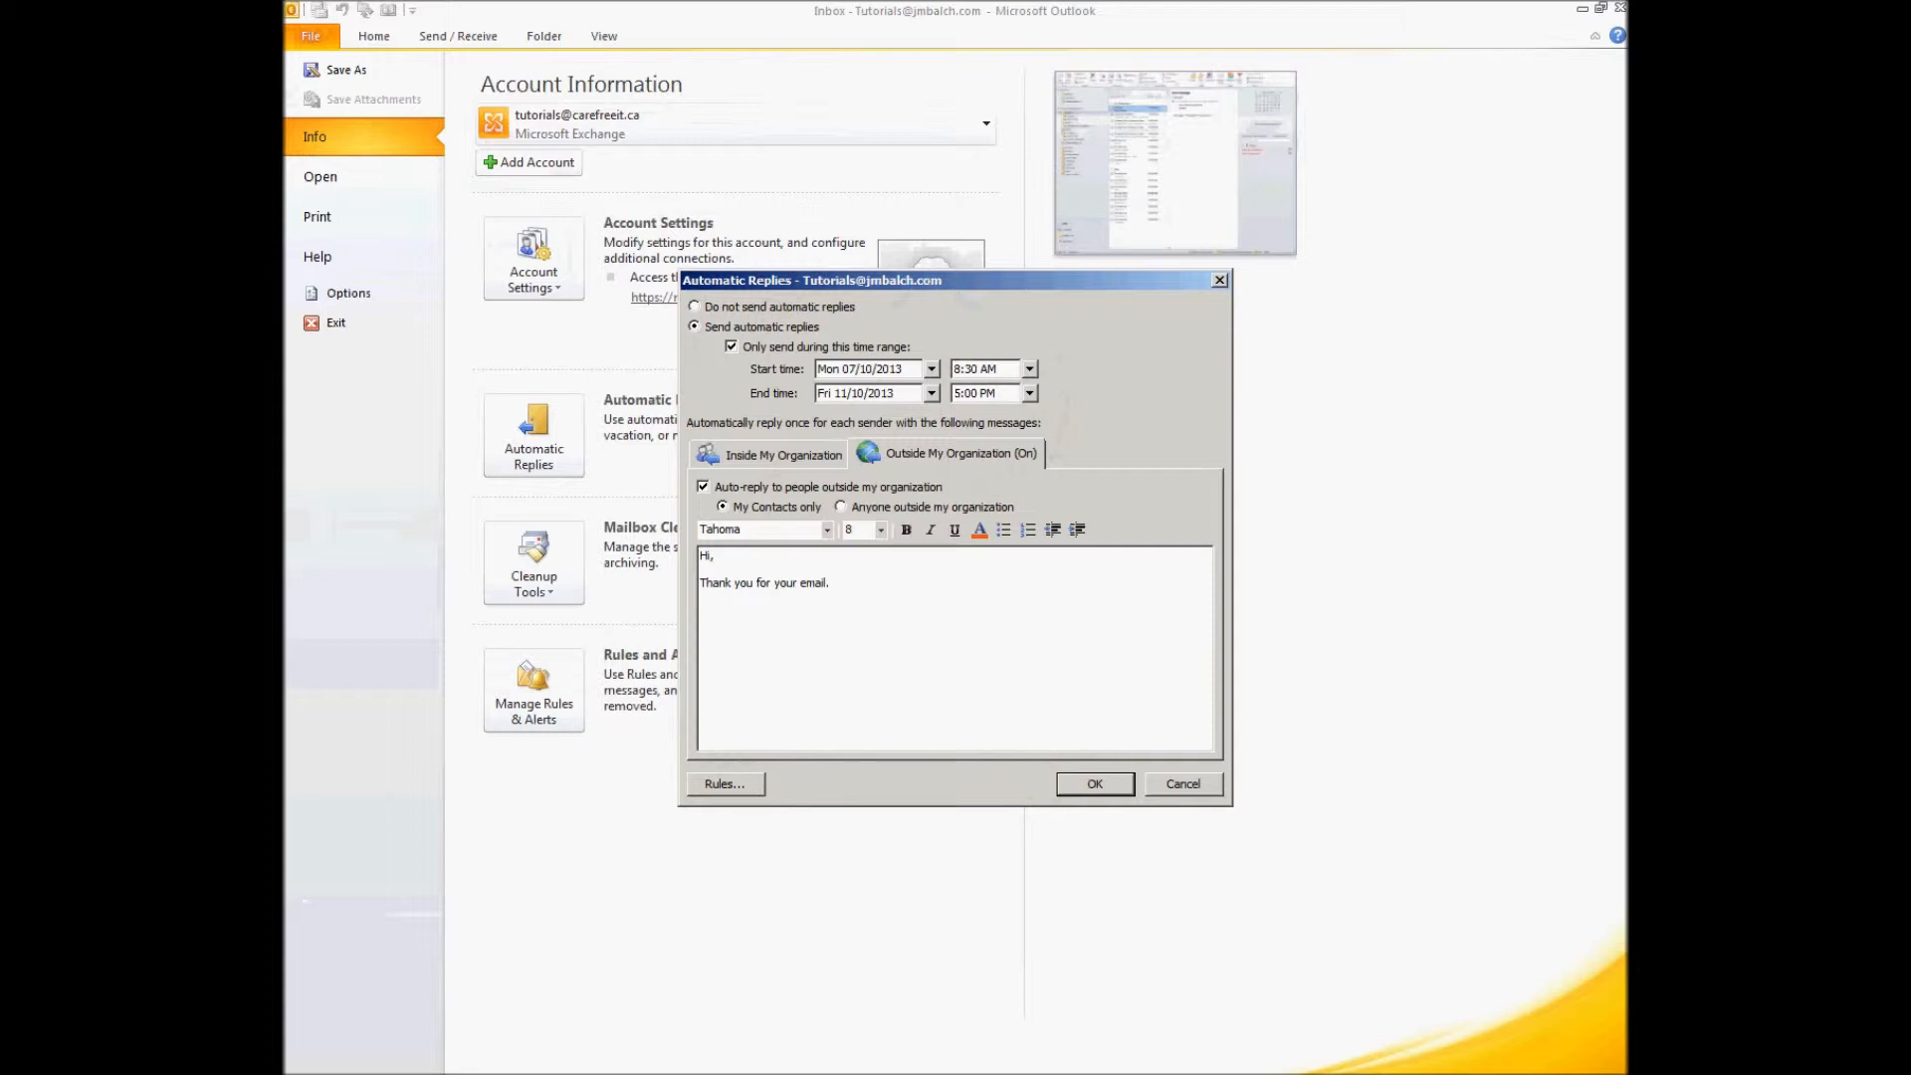
{"action": "type", "text": "I am on"}
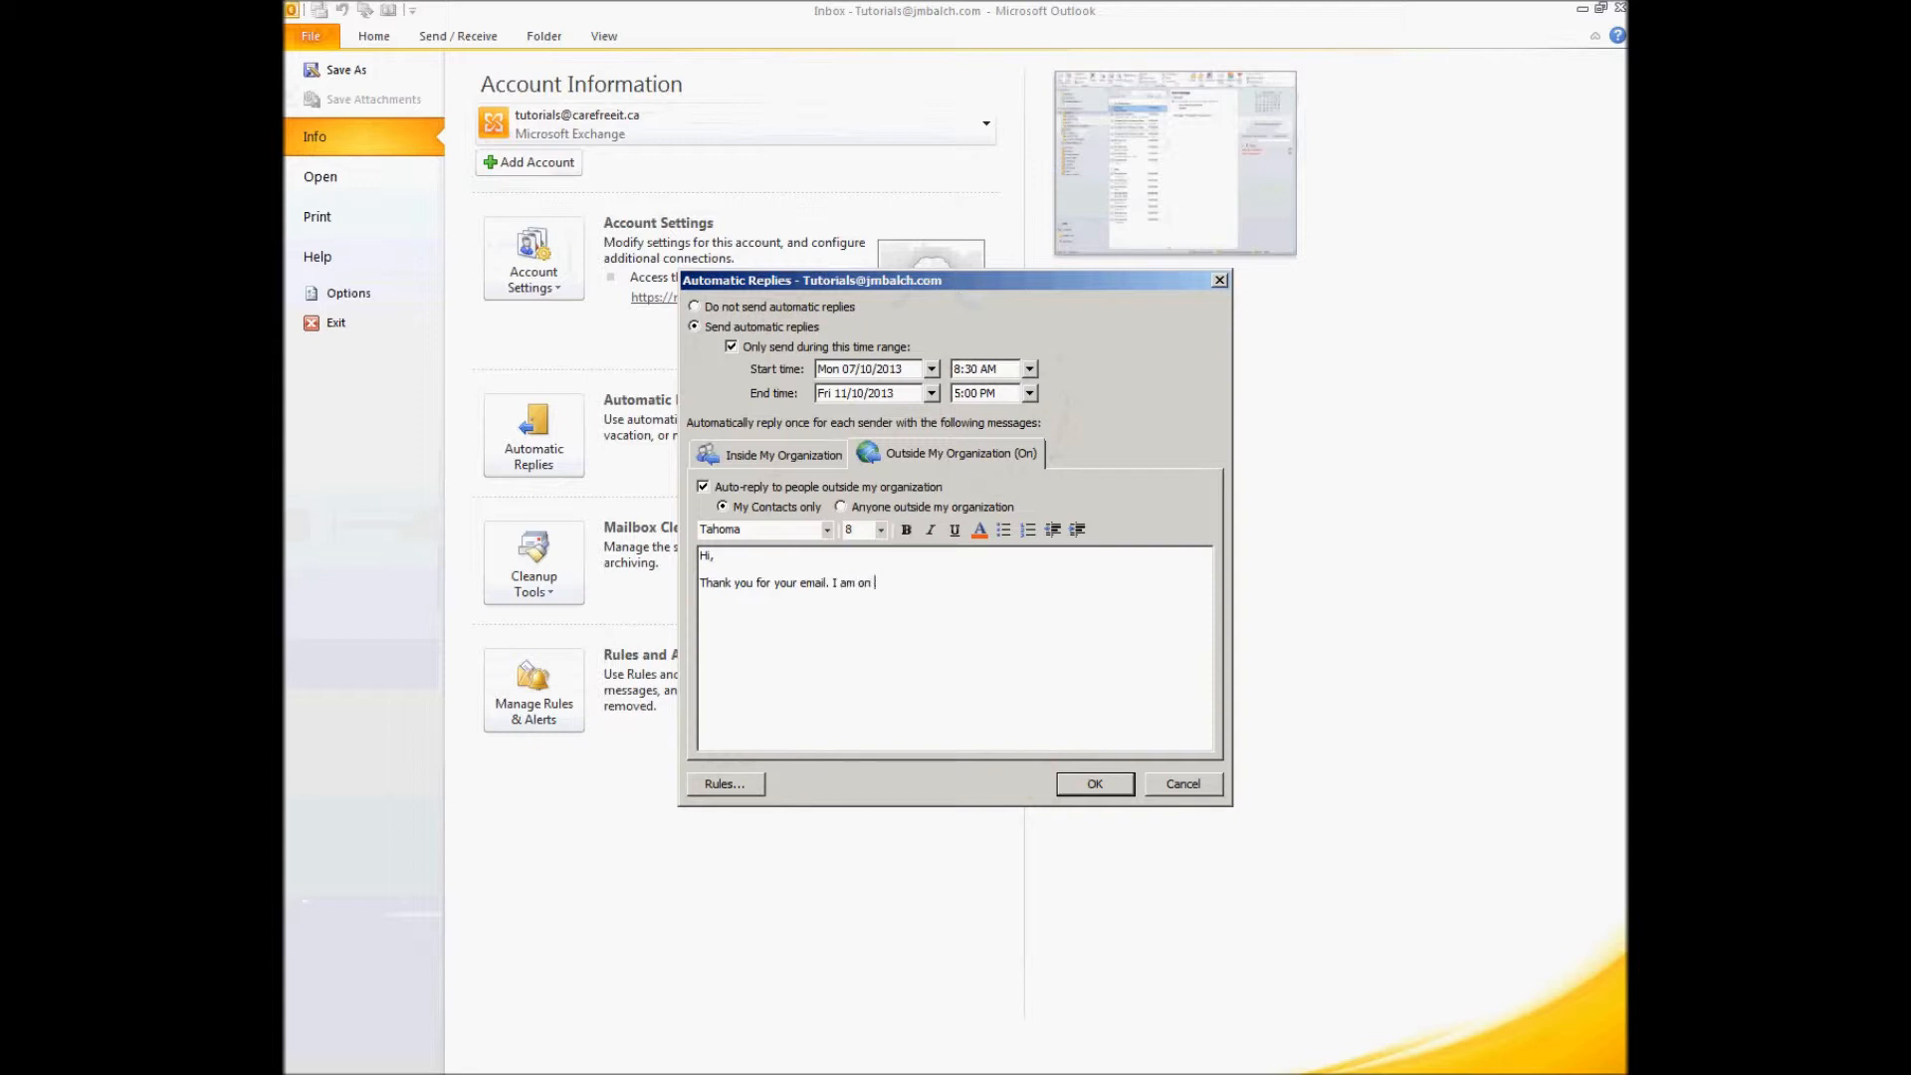
{"action": "type", "text": "vacation"}
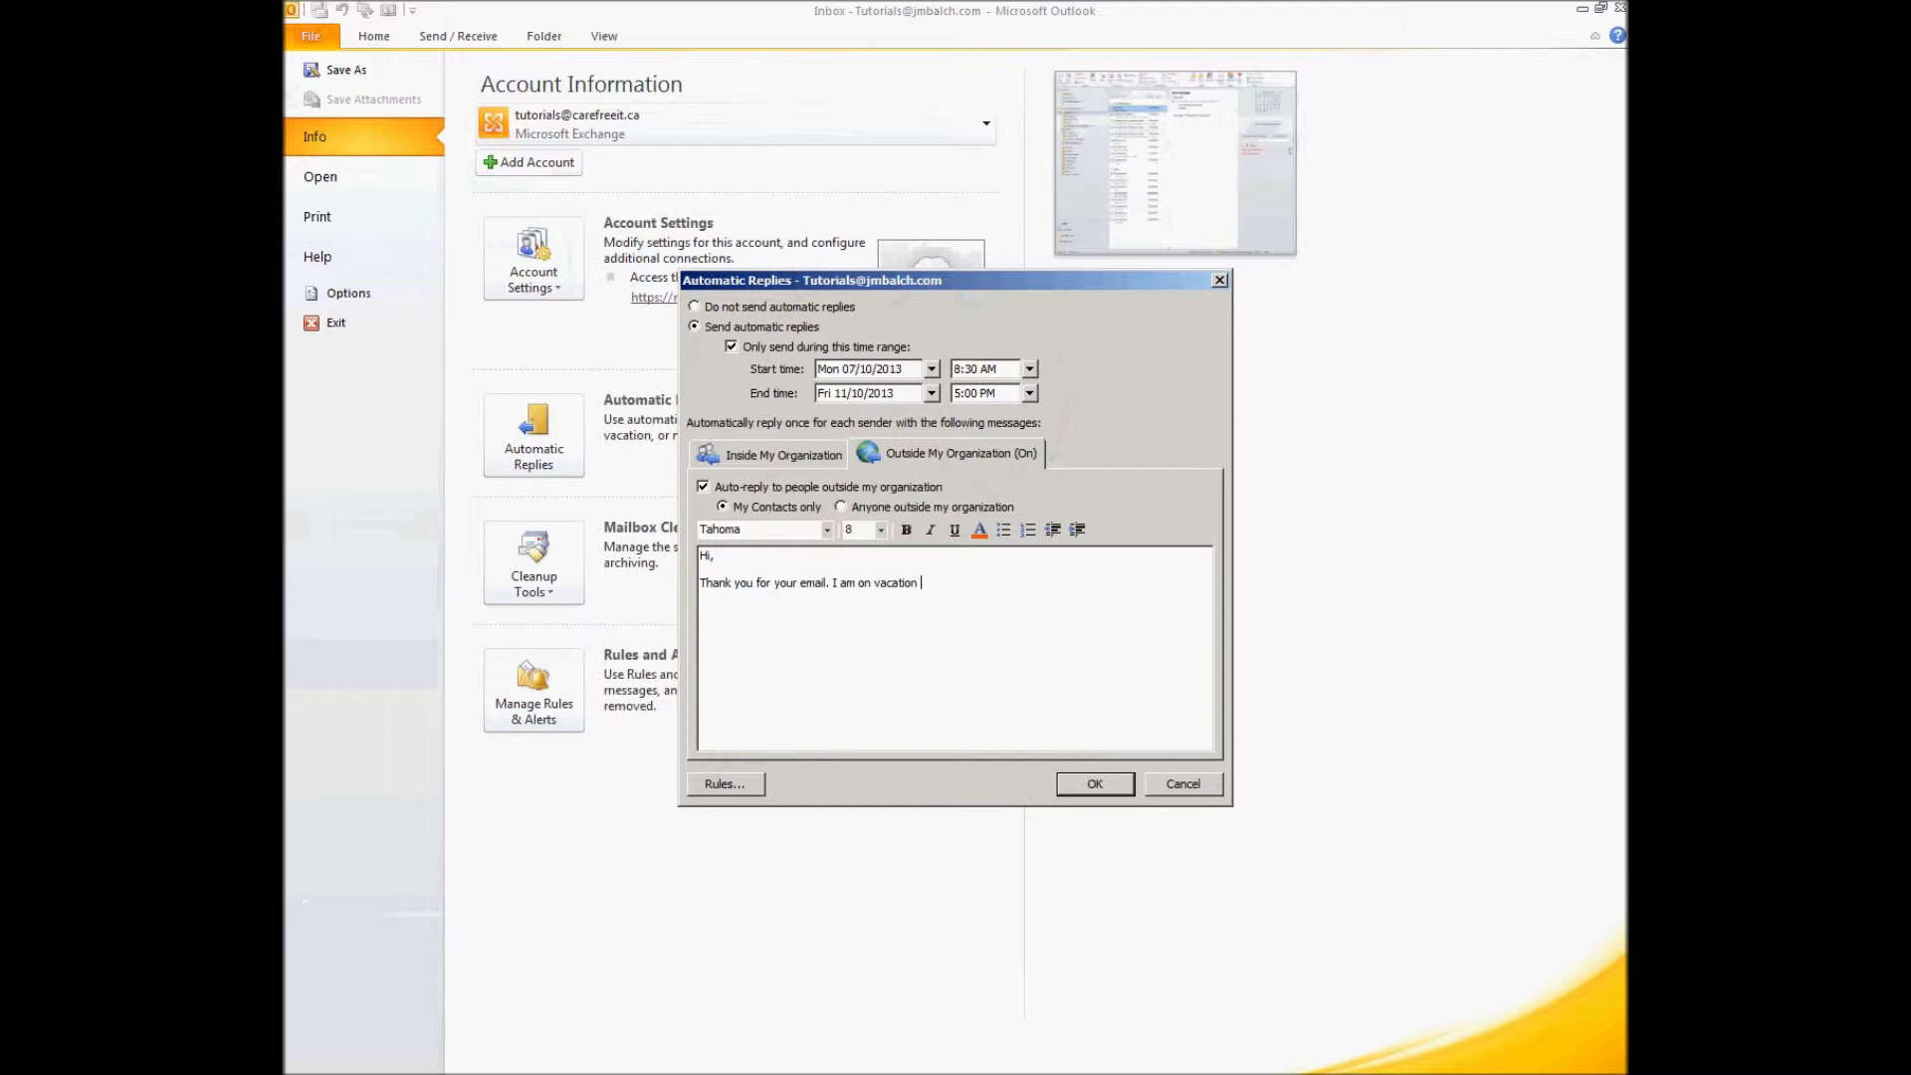
{"action": "type", "text": "from Octob"}
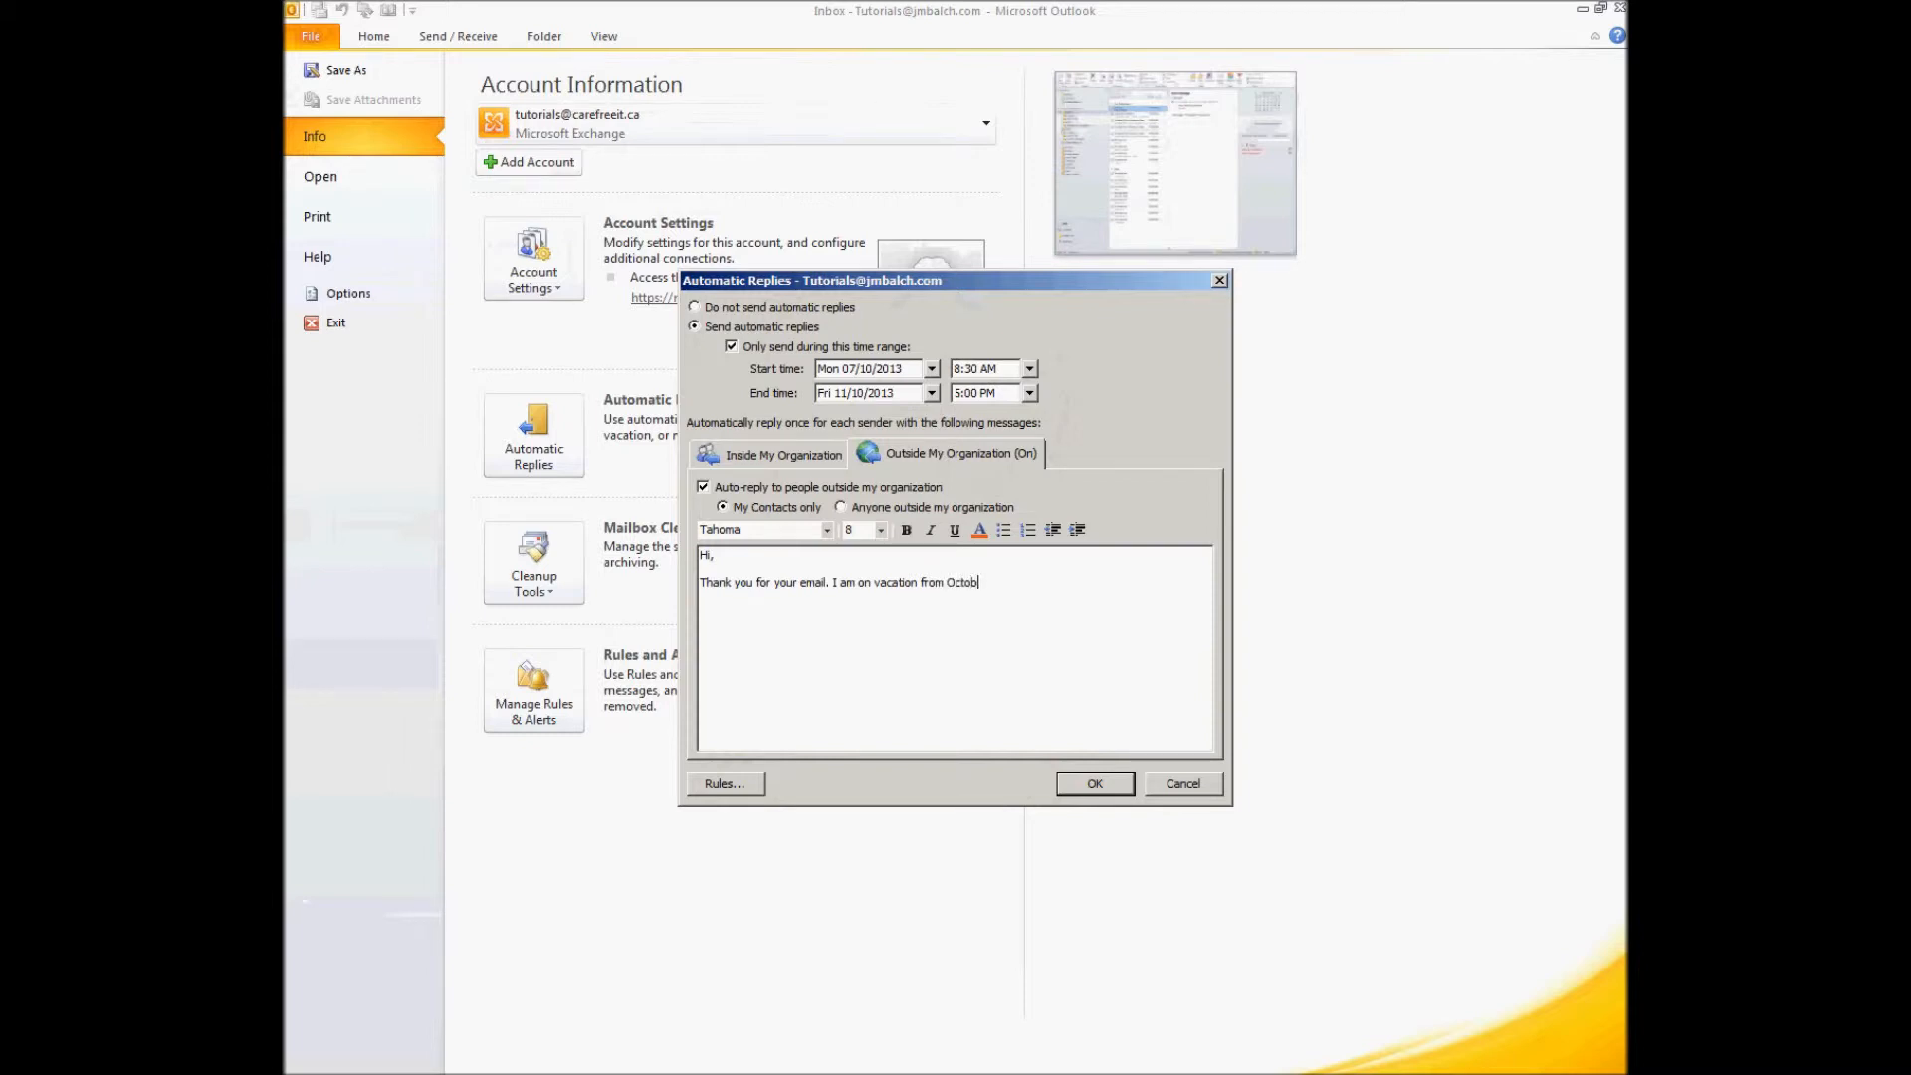
{"action": "type", "text": "er 7,"}
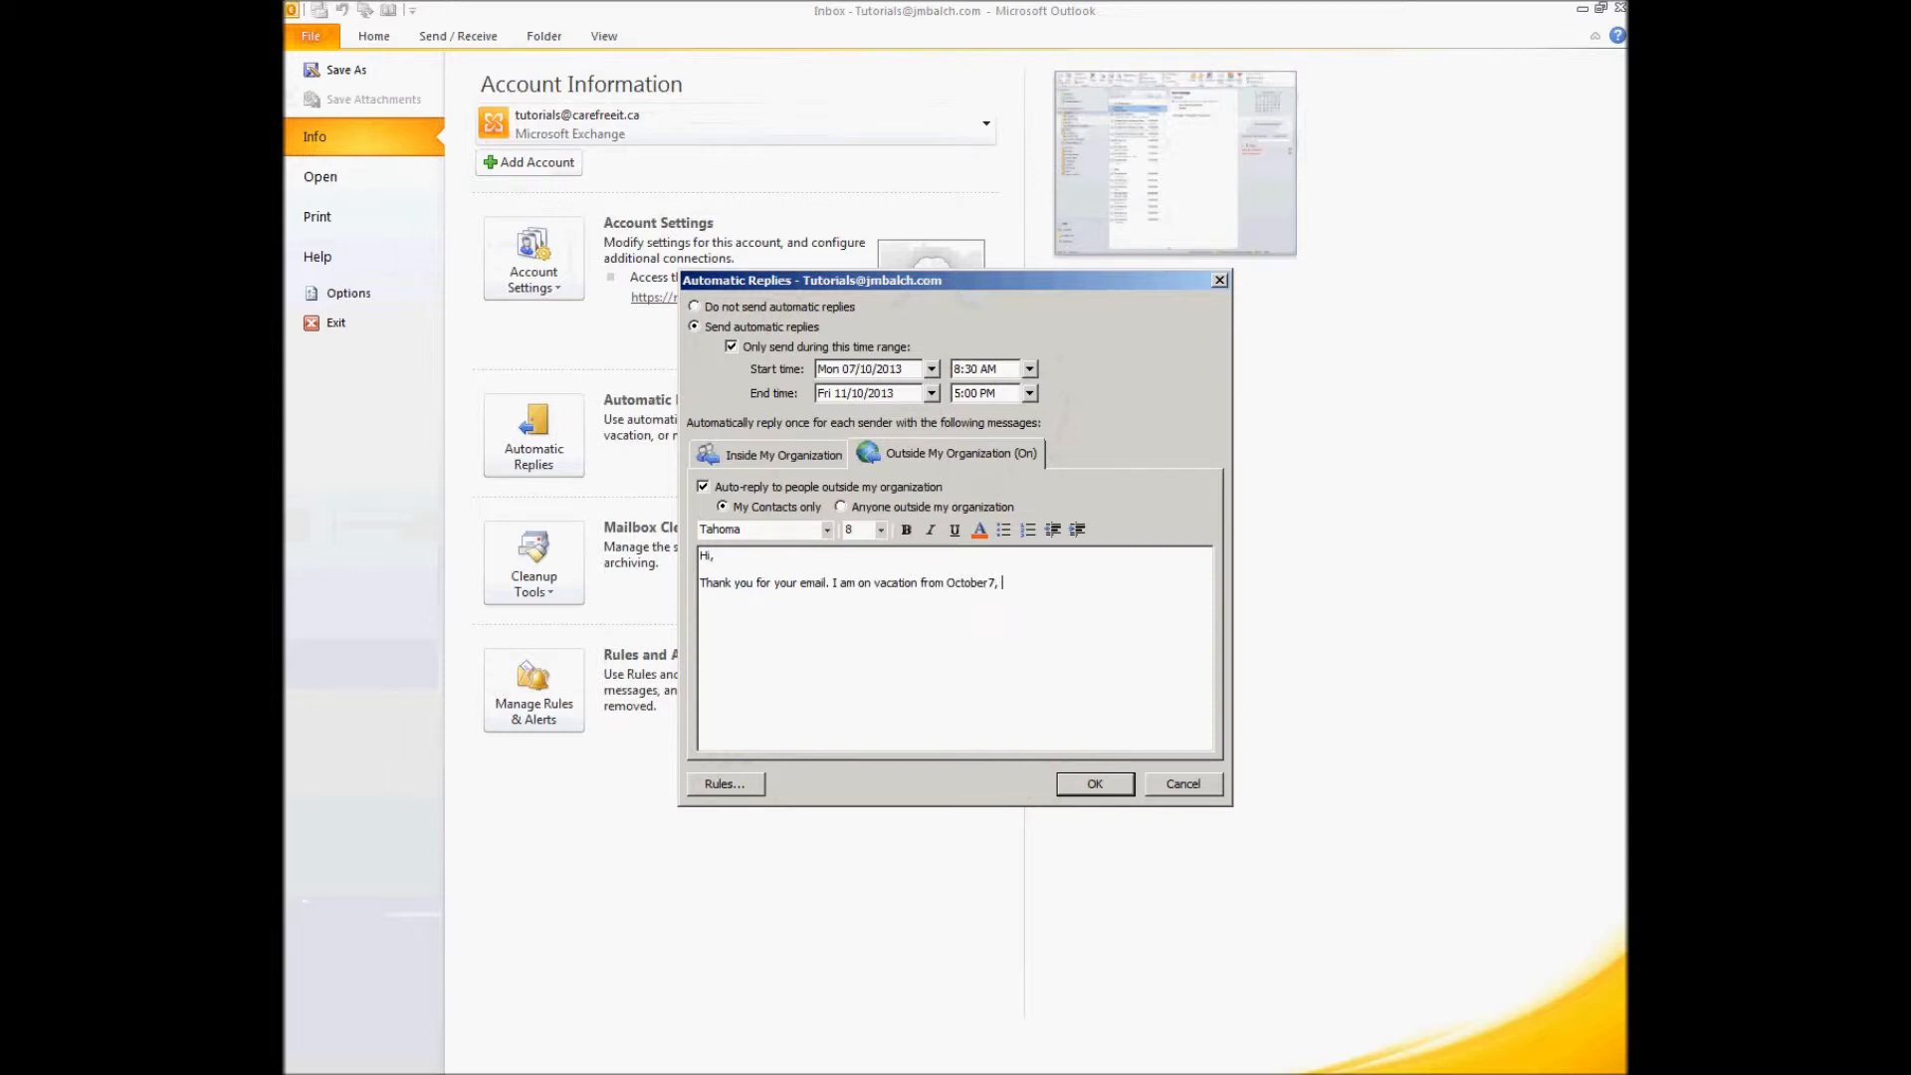
{"action": "type", "text": "201"}
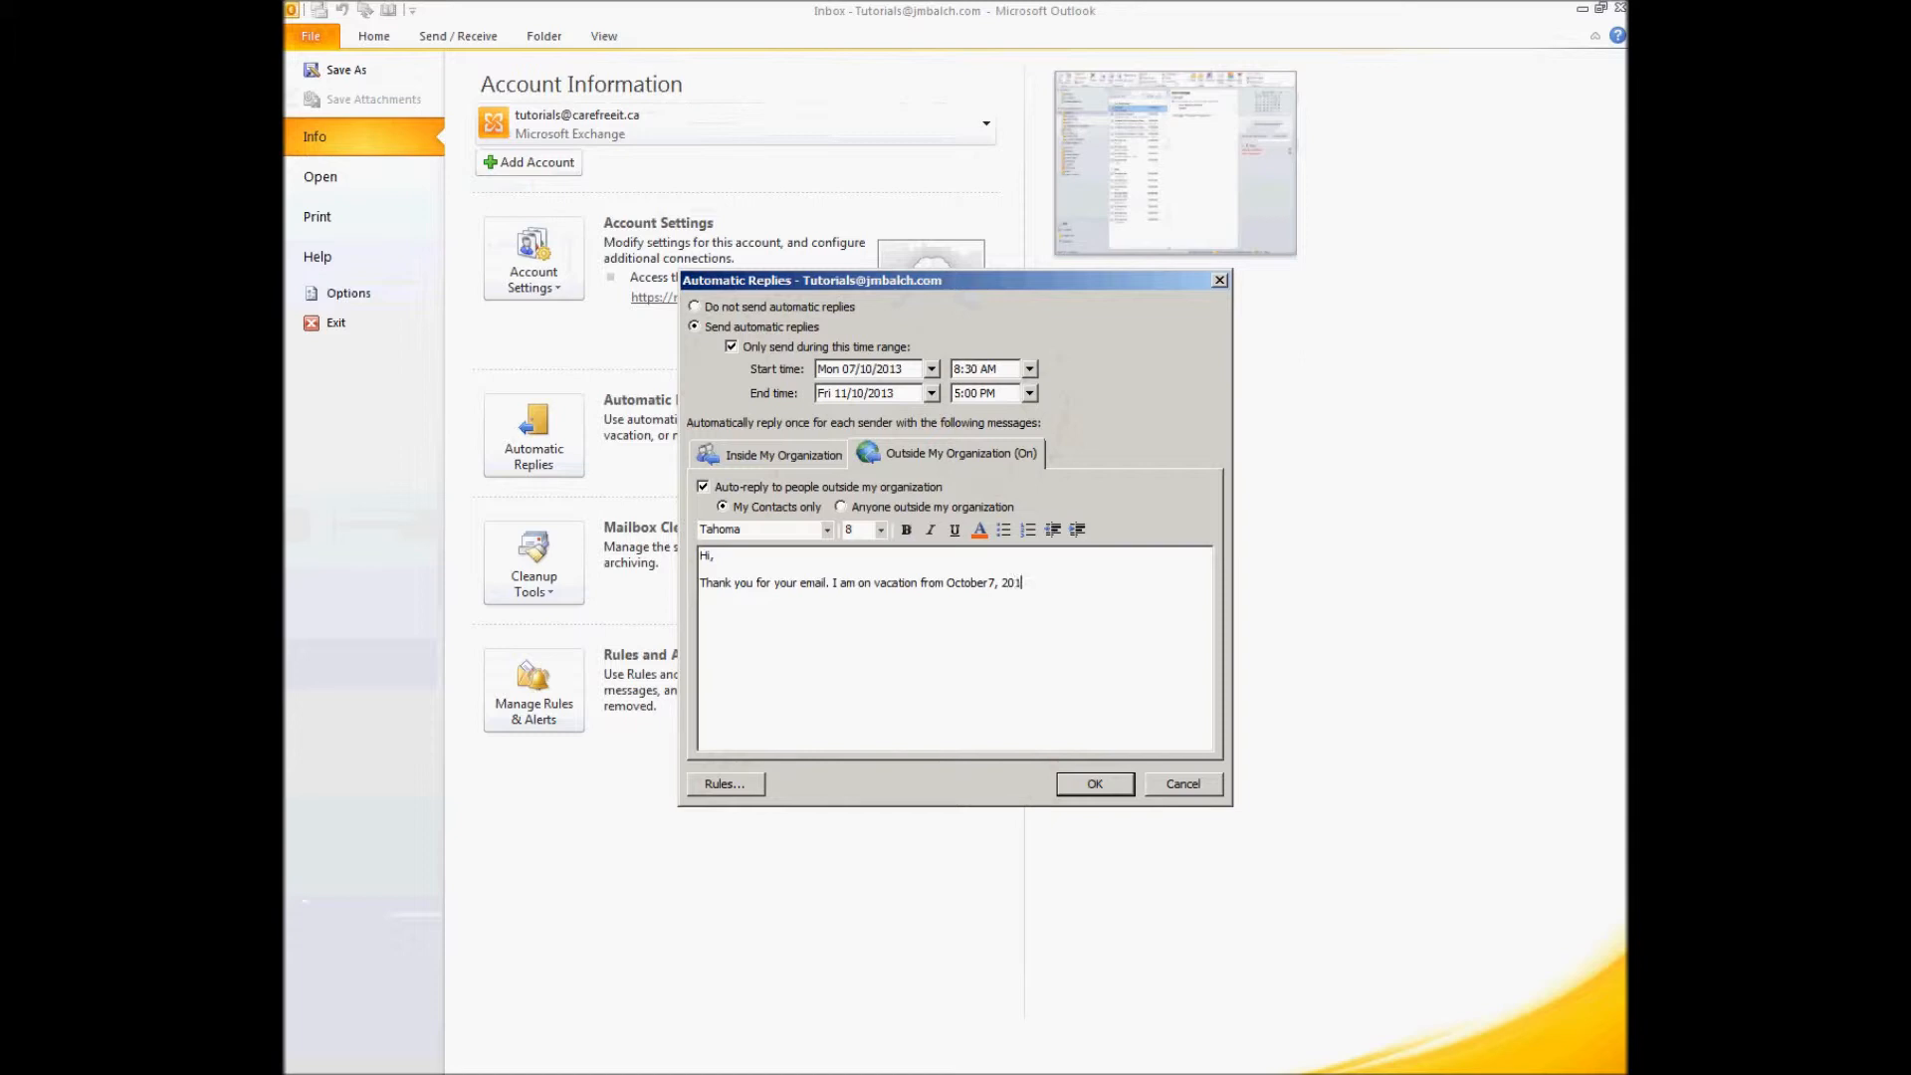
{"action": "type", "text": "to october 11,"}
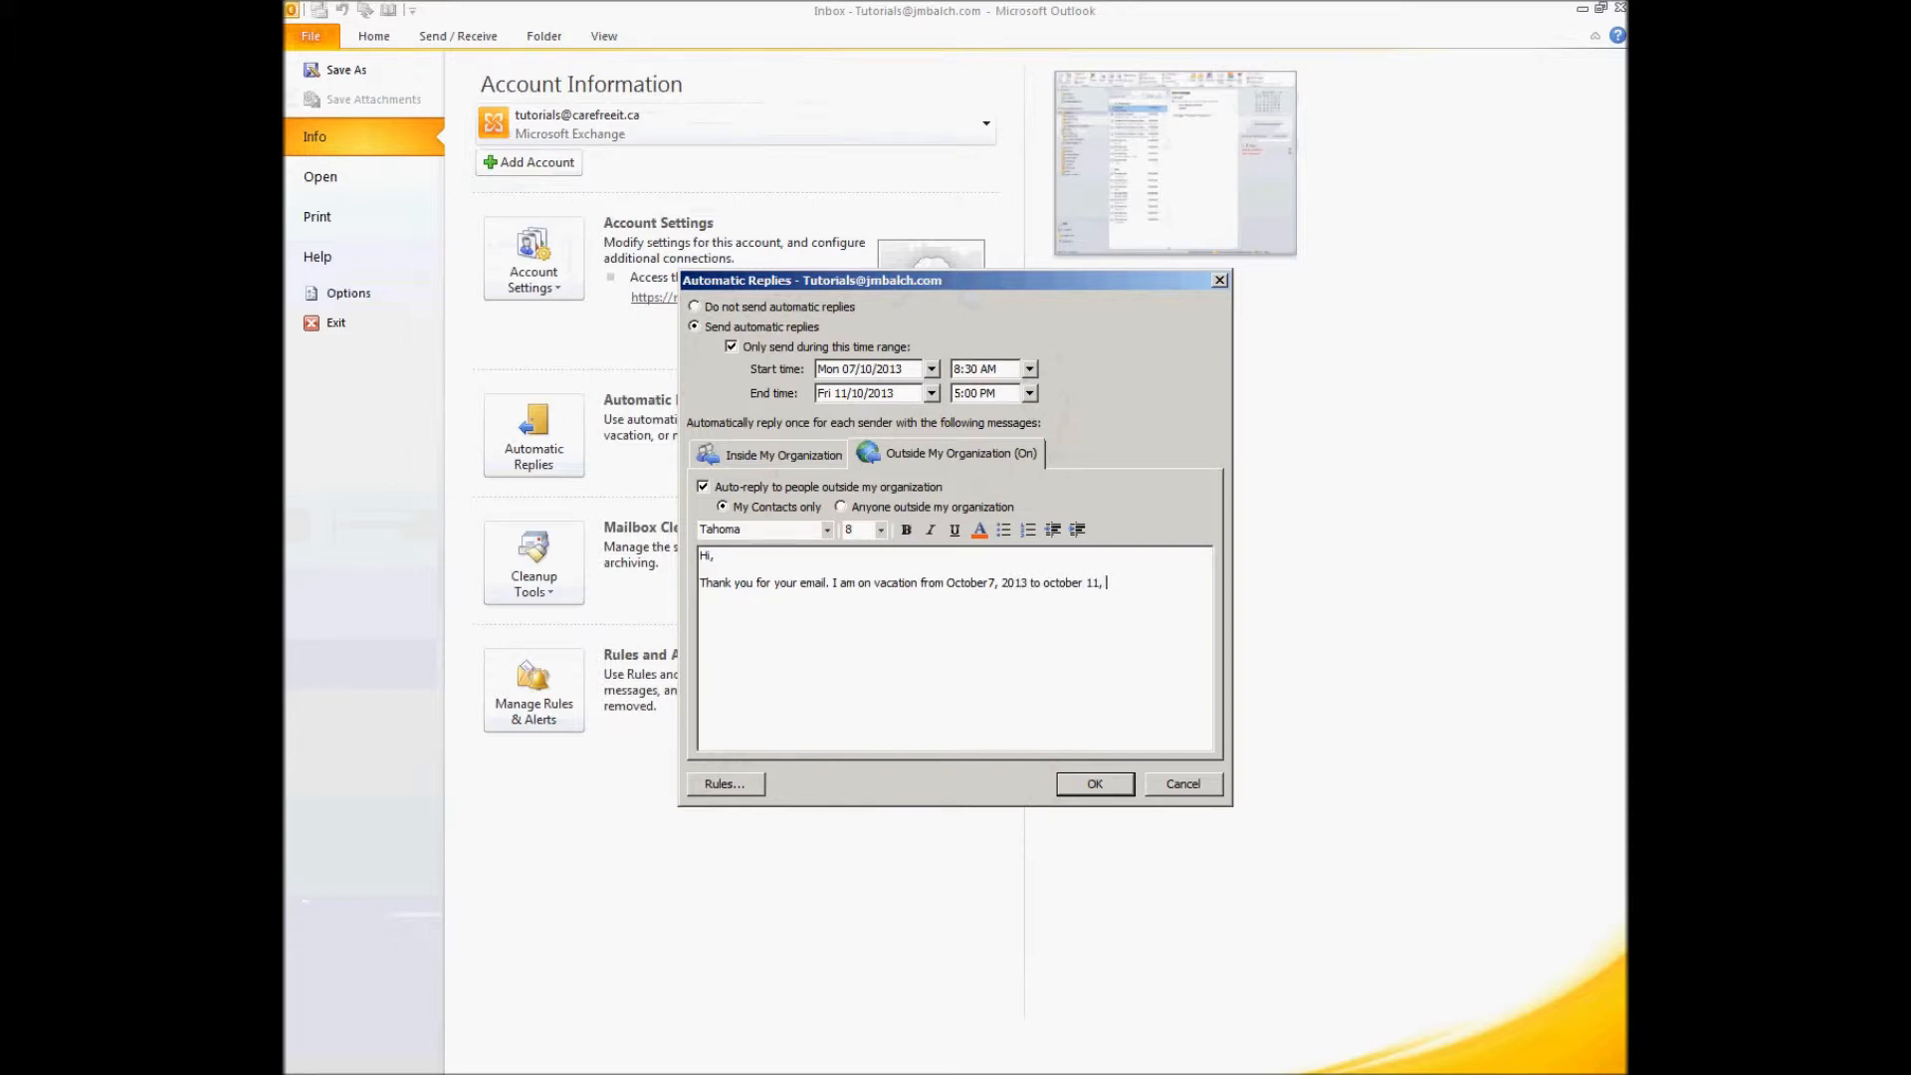
{"action": "type", "text": "2013."}
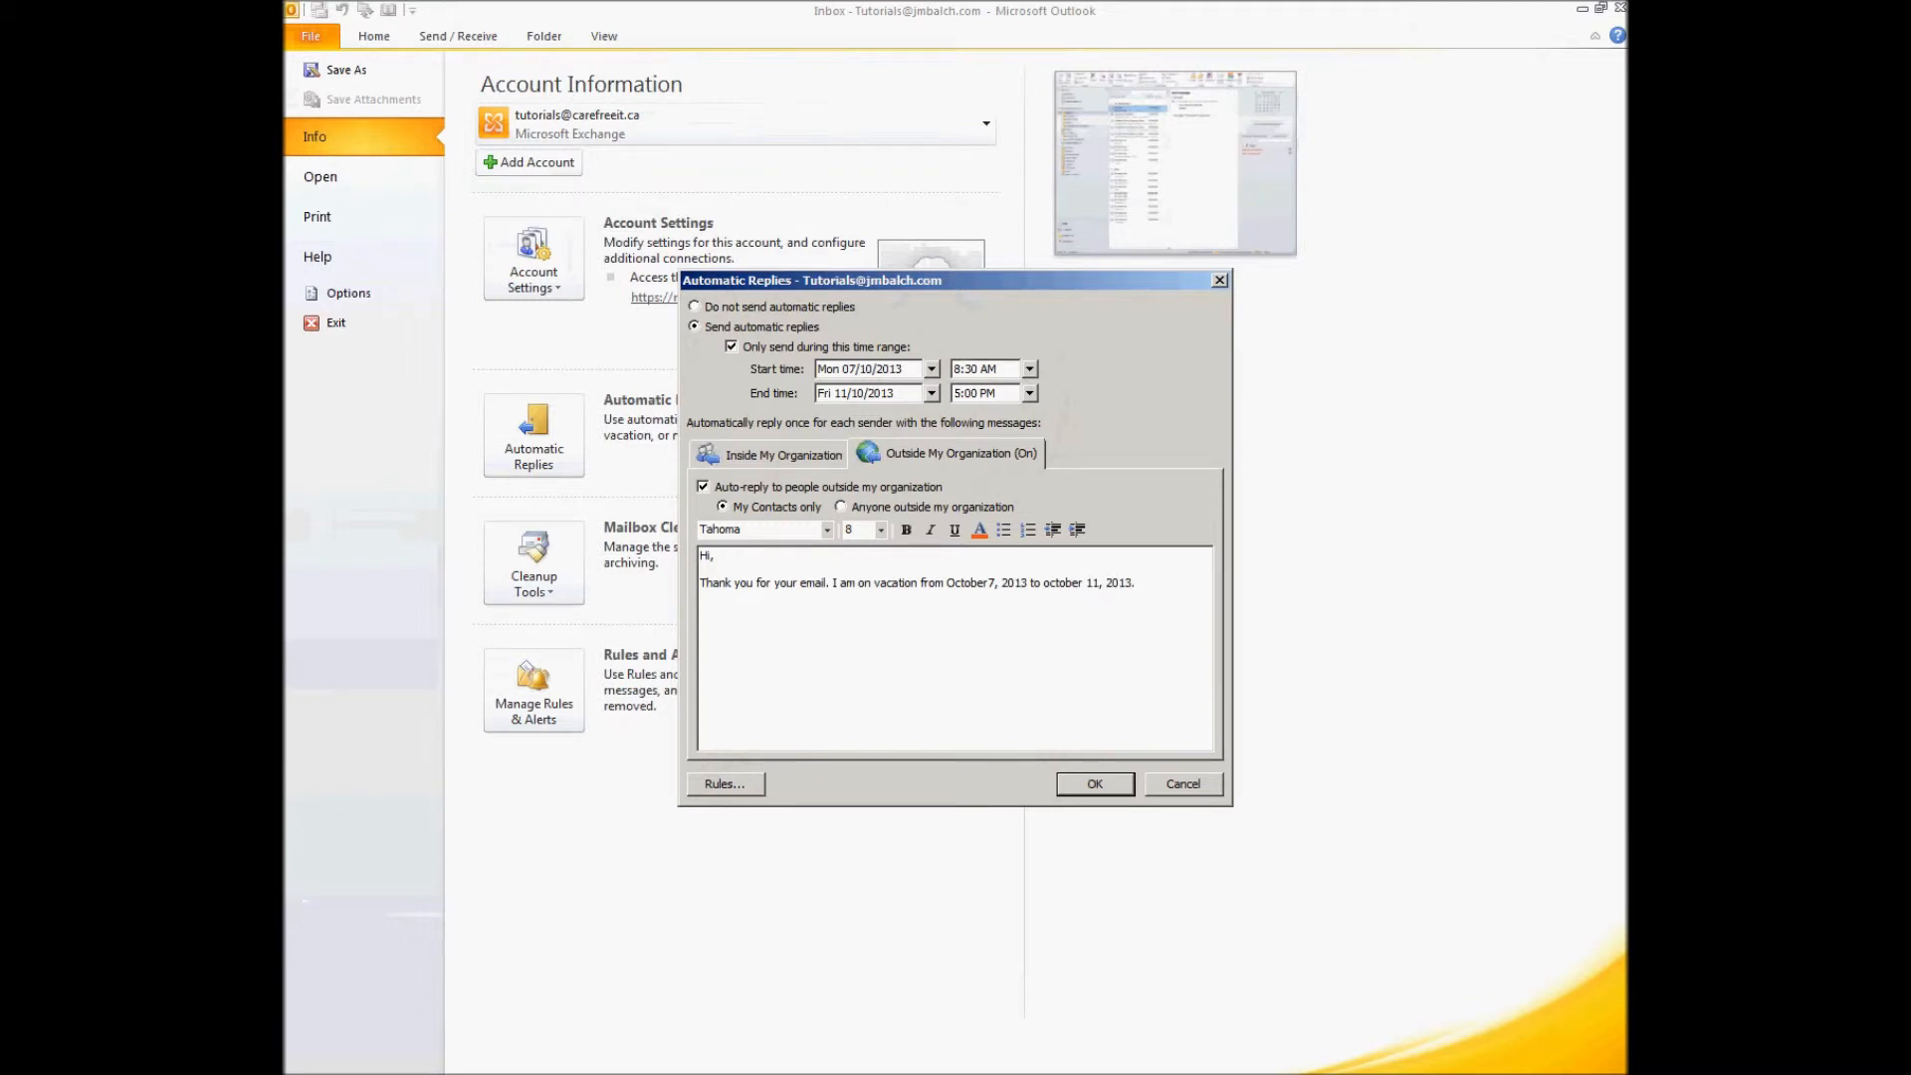
{"action": "type", "text": "You"}
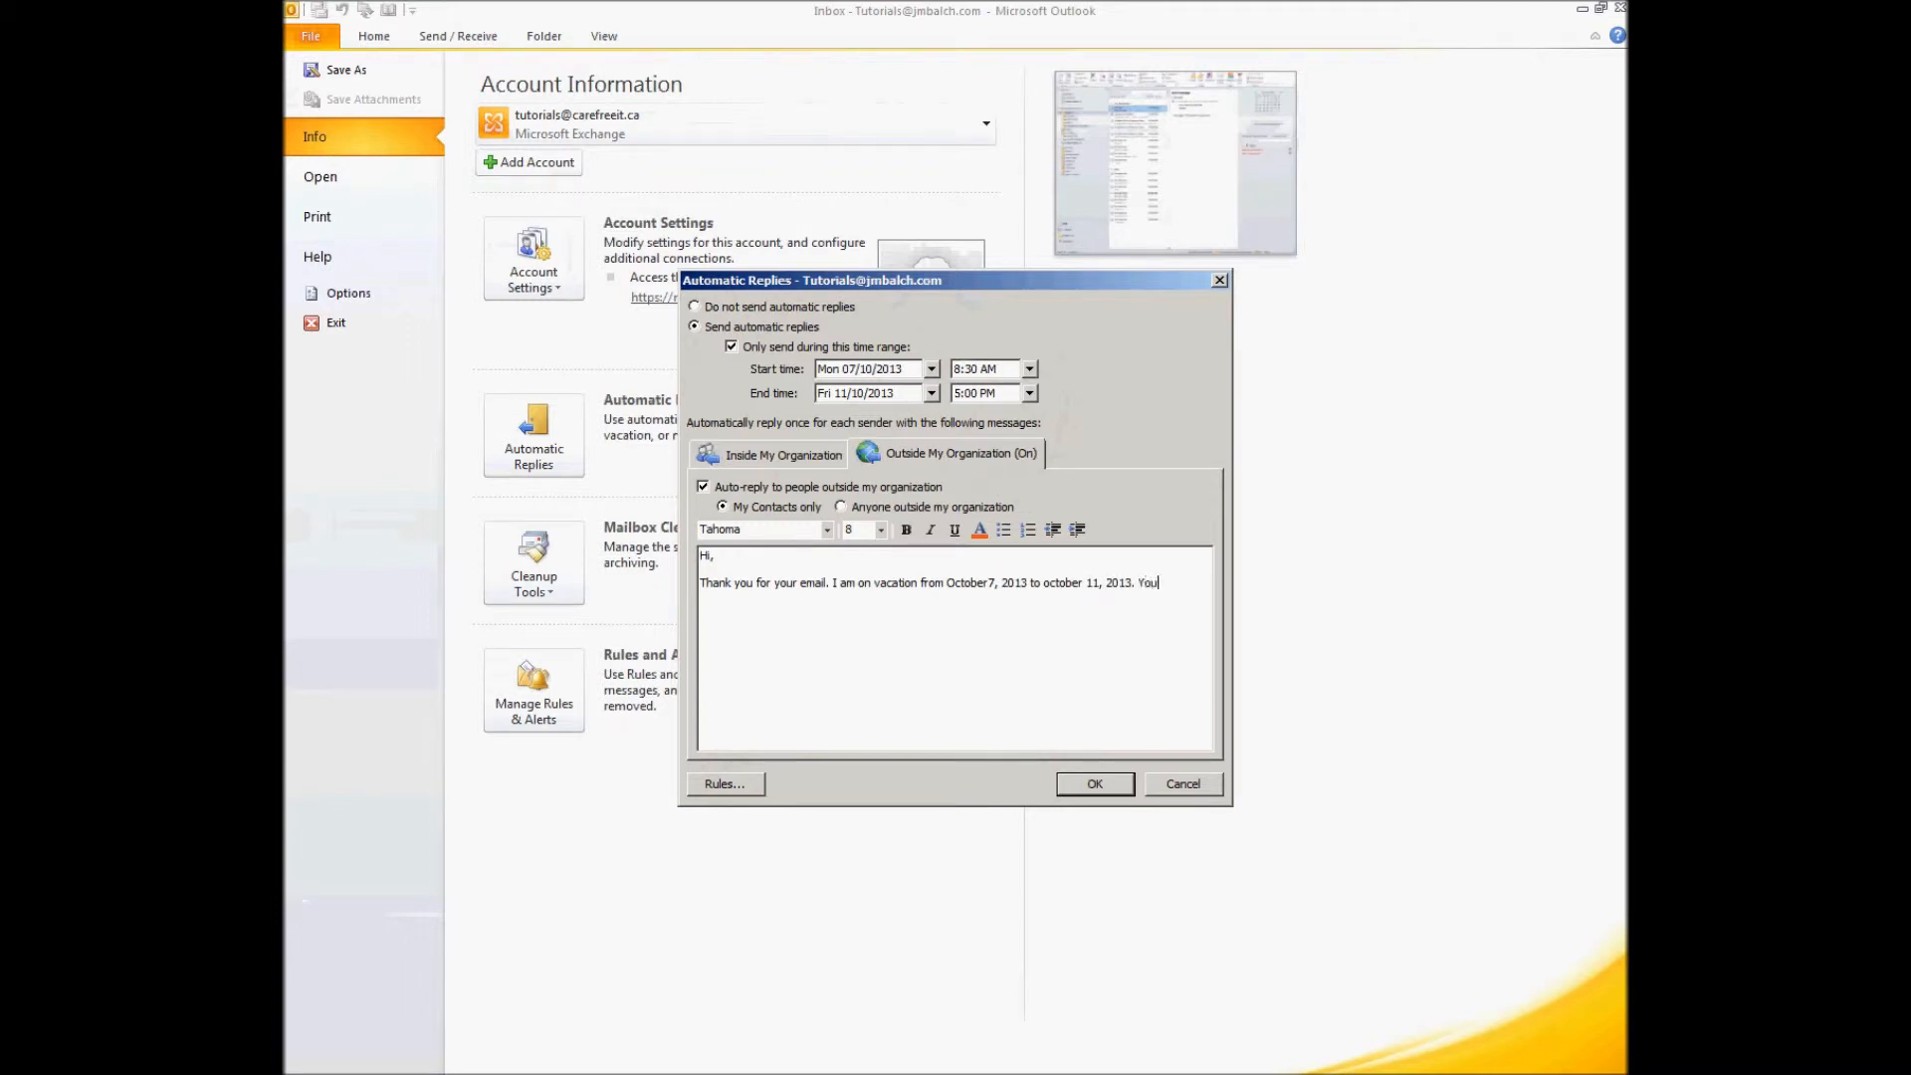
{"action": "type", "text": "r email is"}
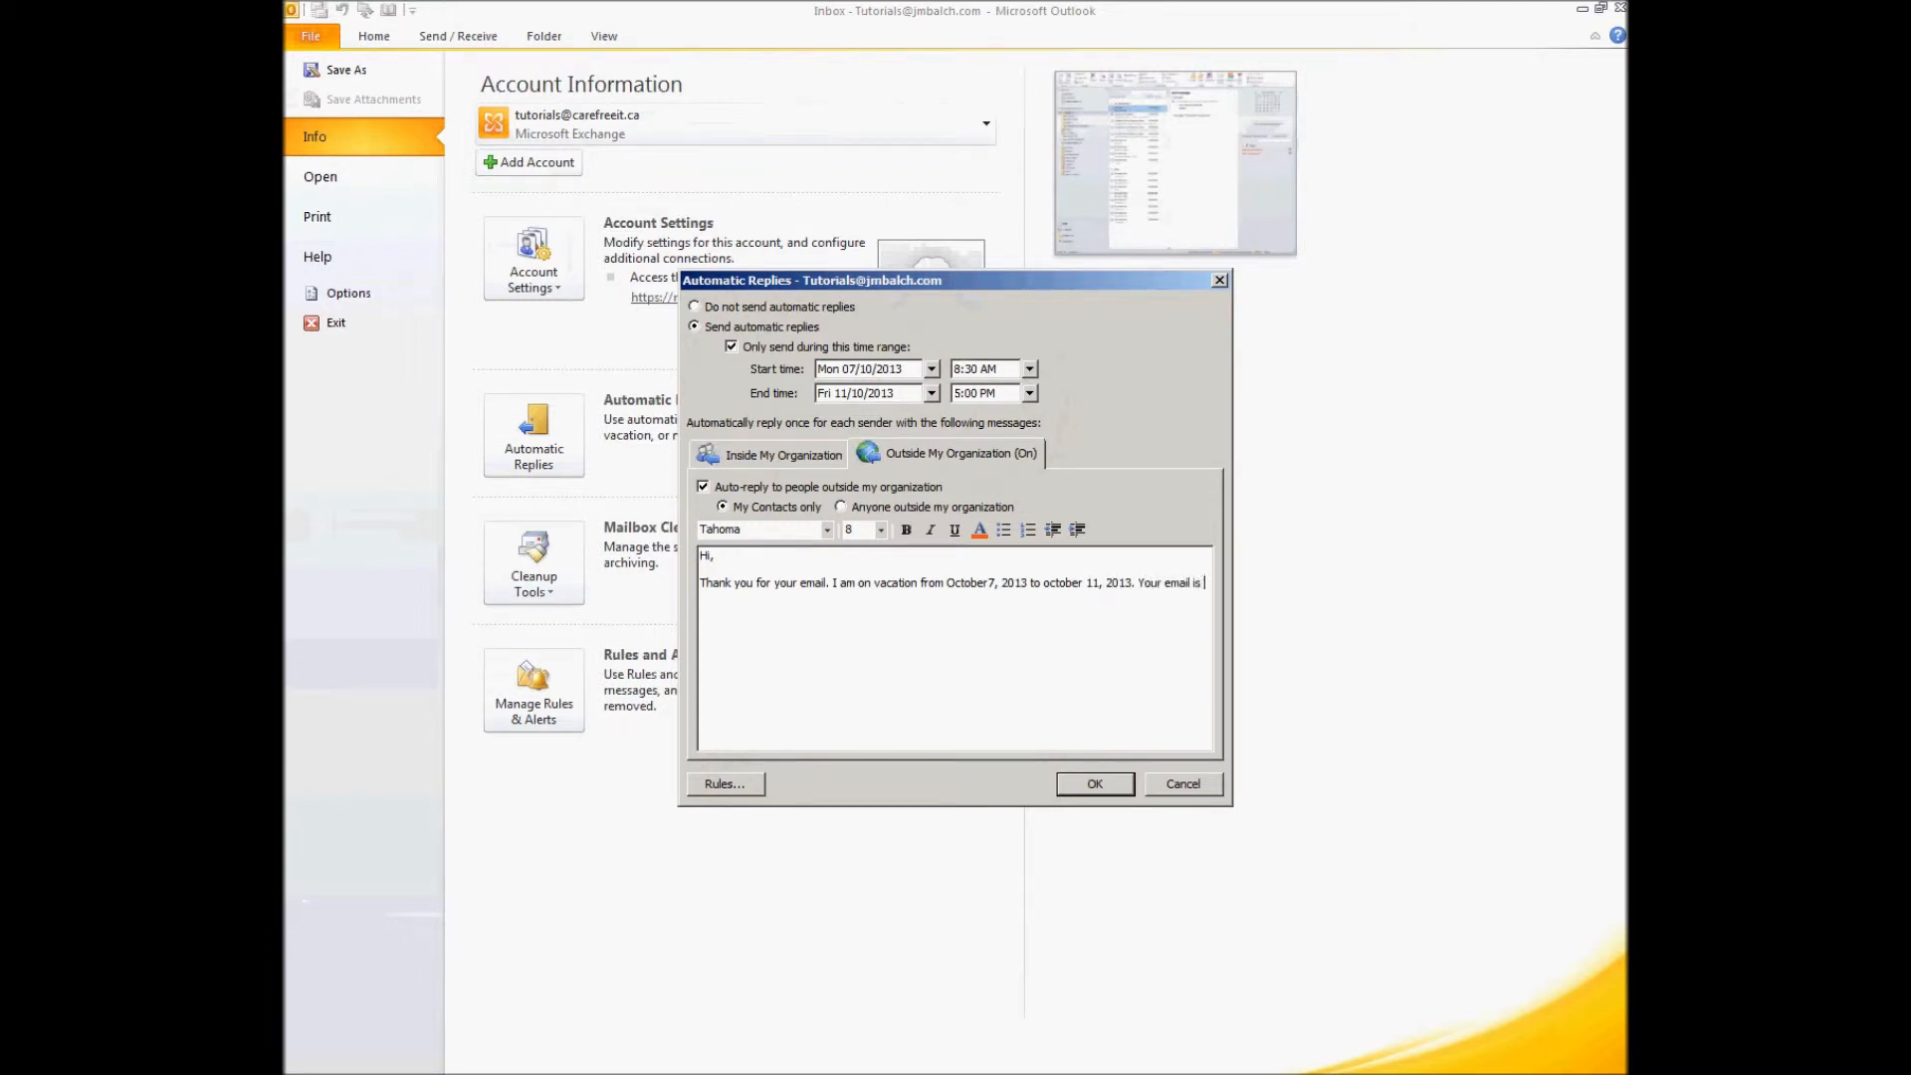
{"action": "type", "text": "forwarded to"}
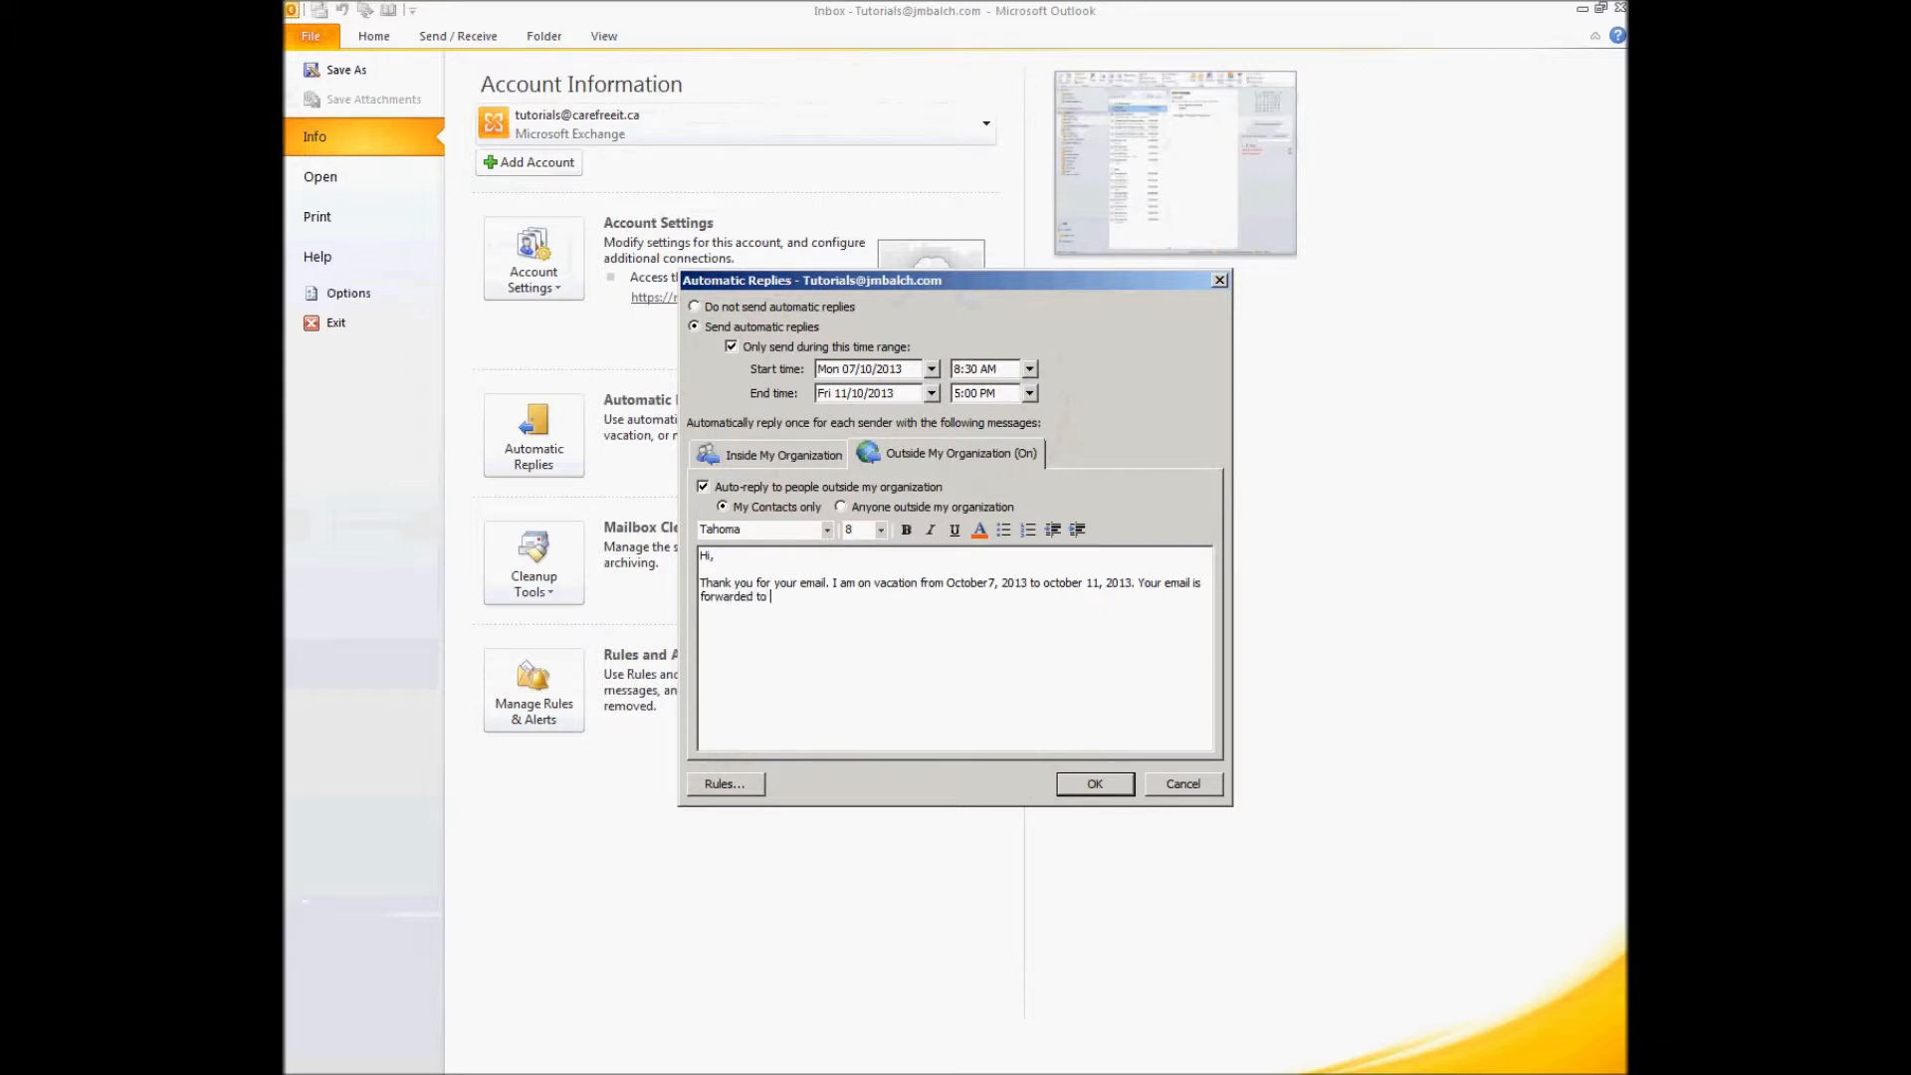
{"action": "type", "text": "the concerned au"}
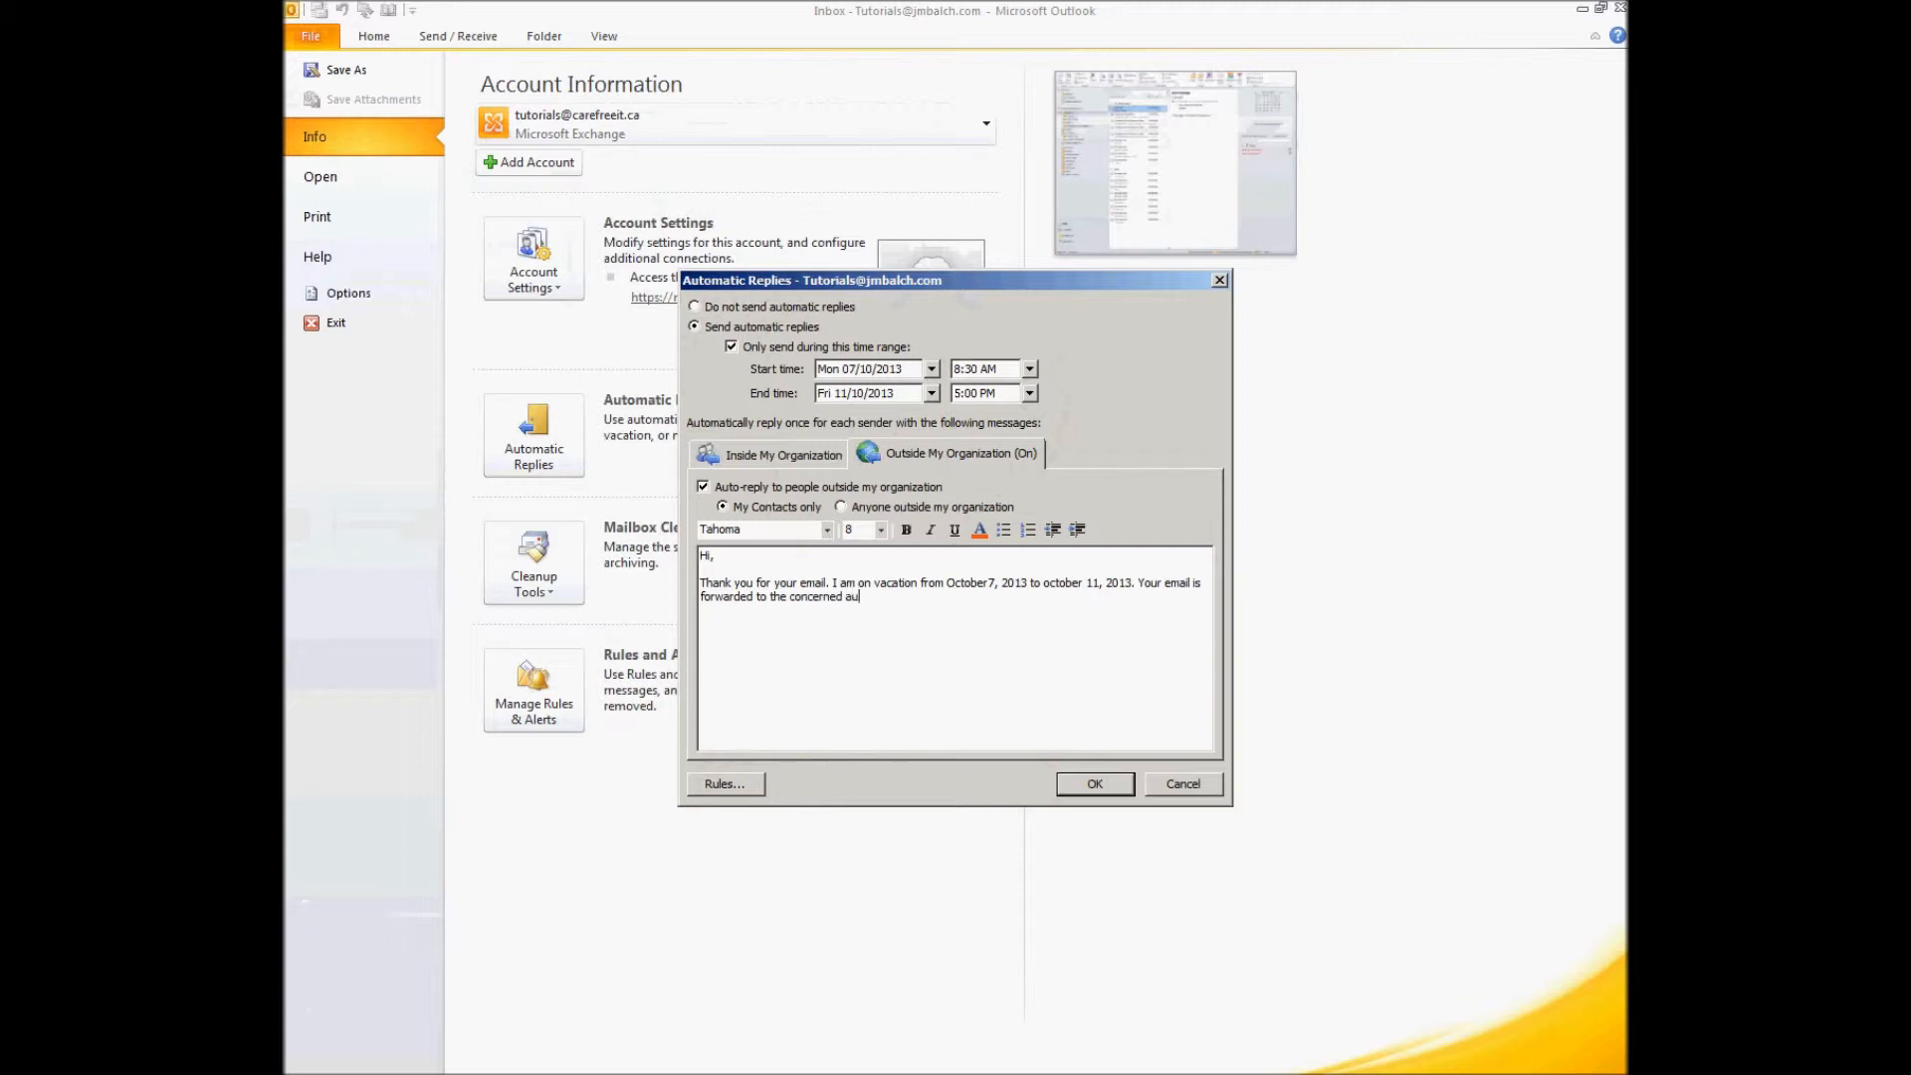
{"action": "type", "text": "thority."}
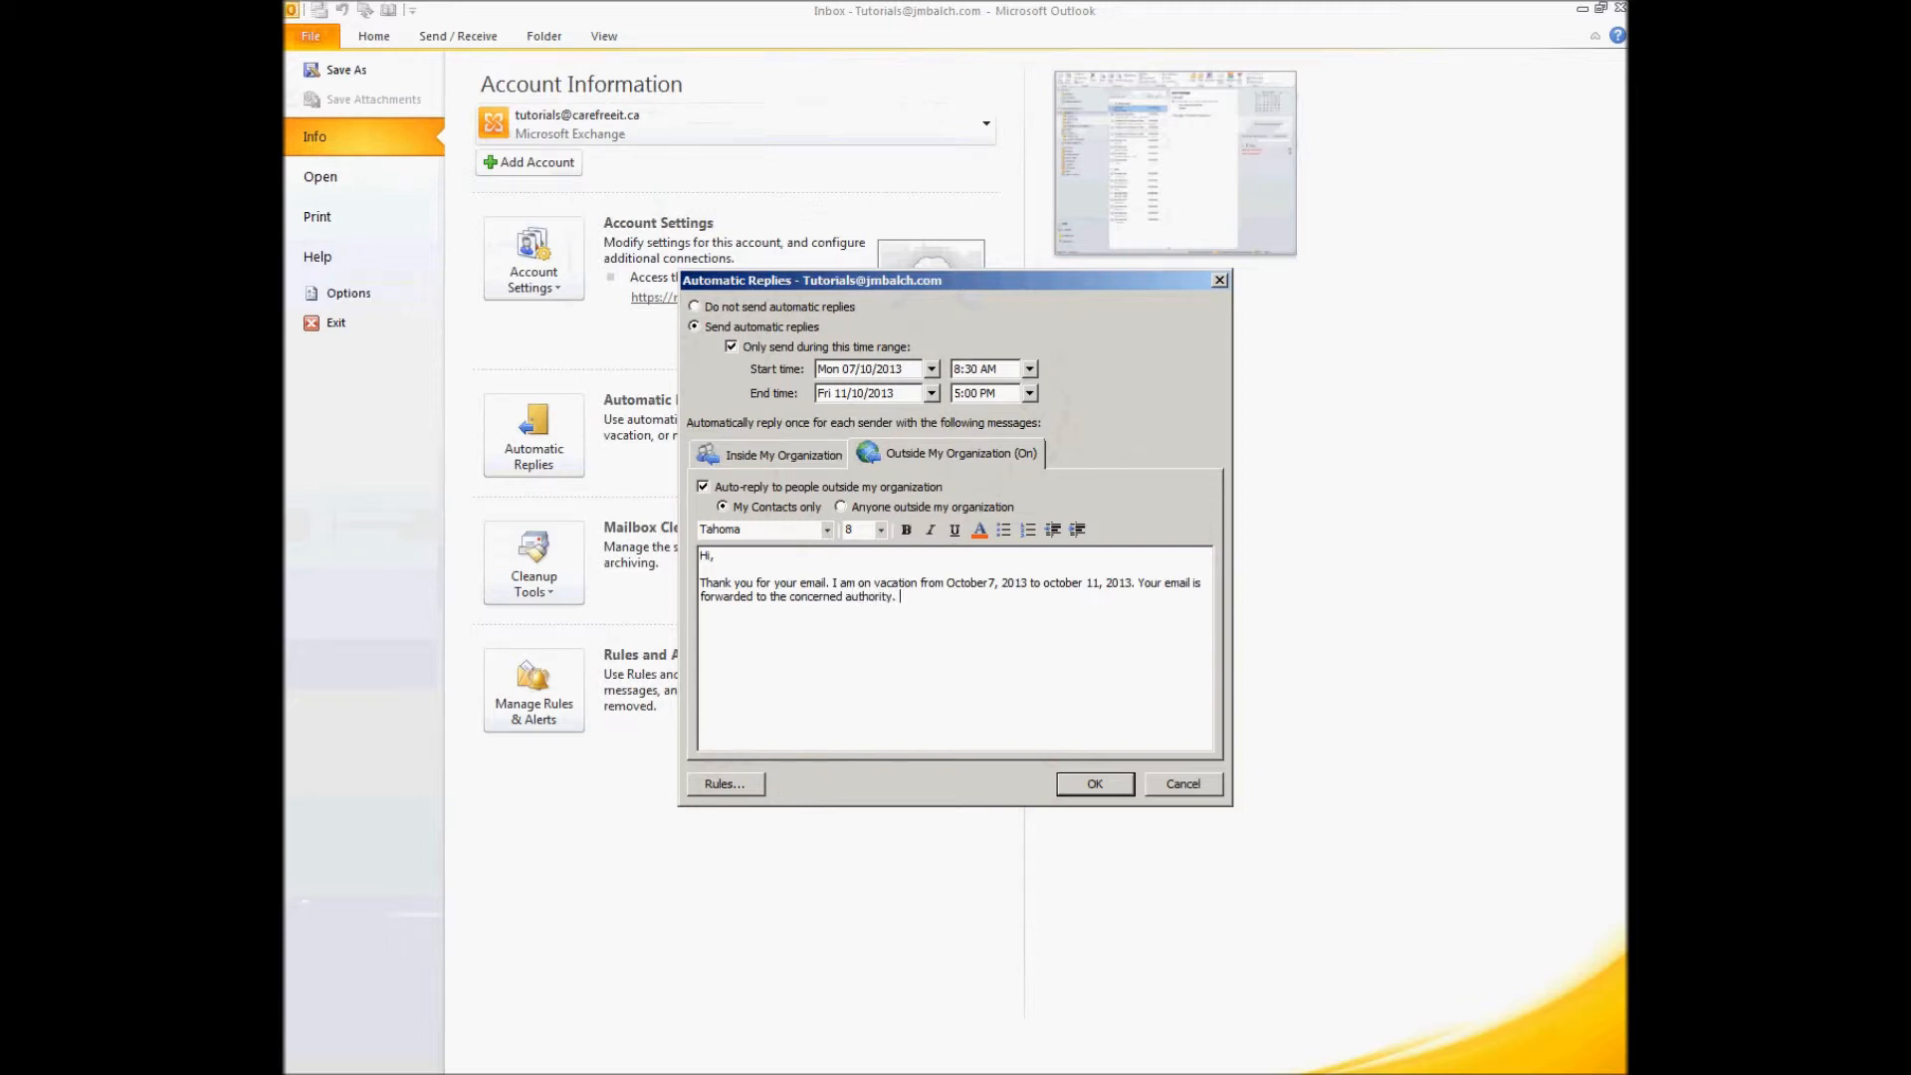
{"action": "type", "text": "Th"}
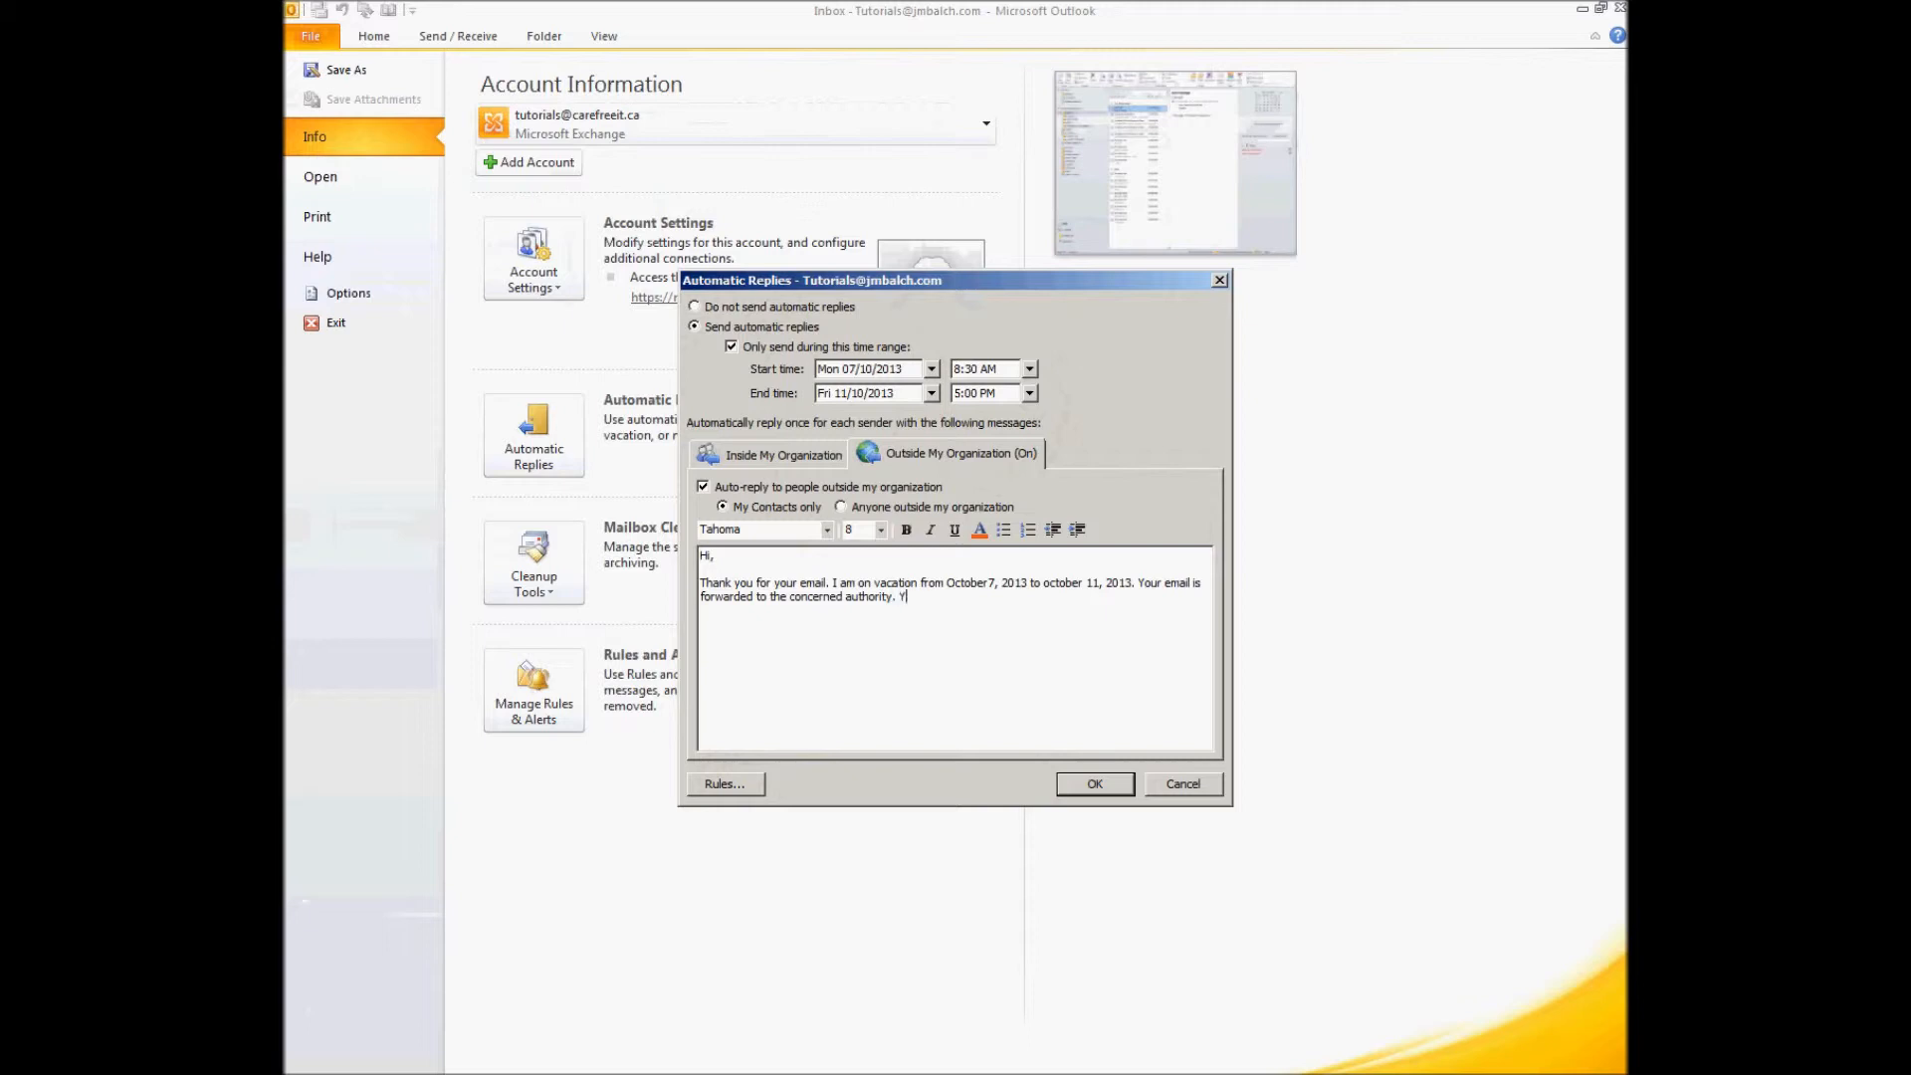
{"action": "type", "text": "ou will g"}
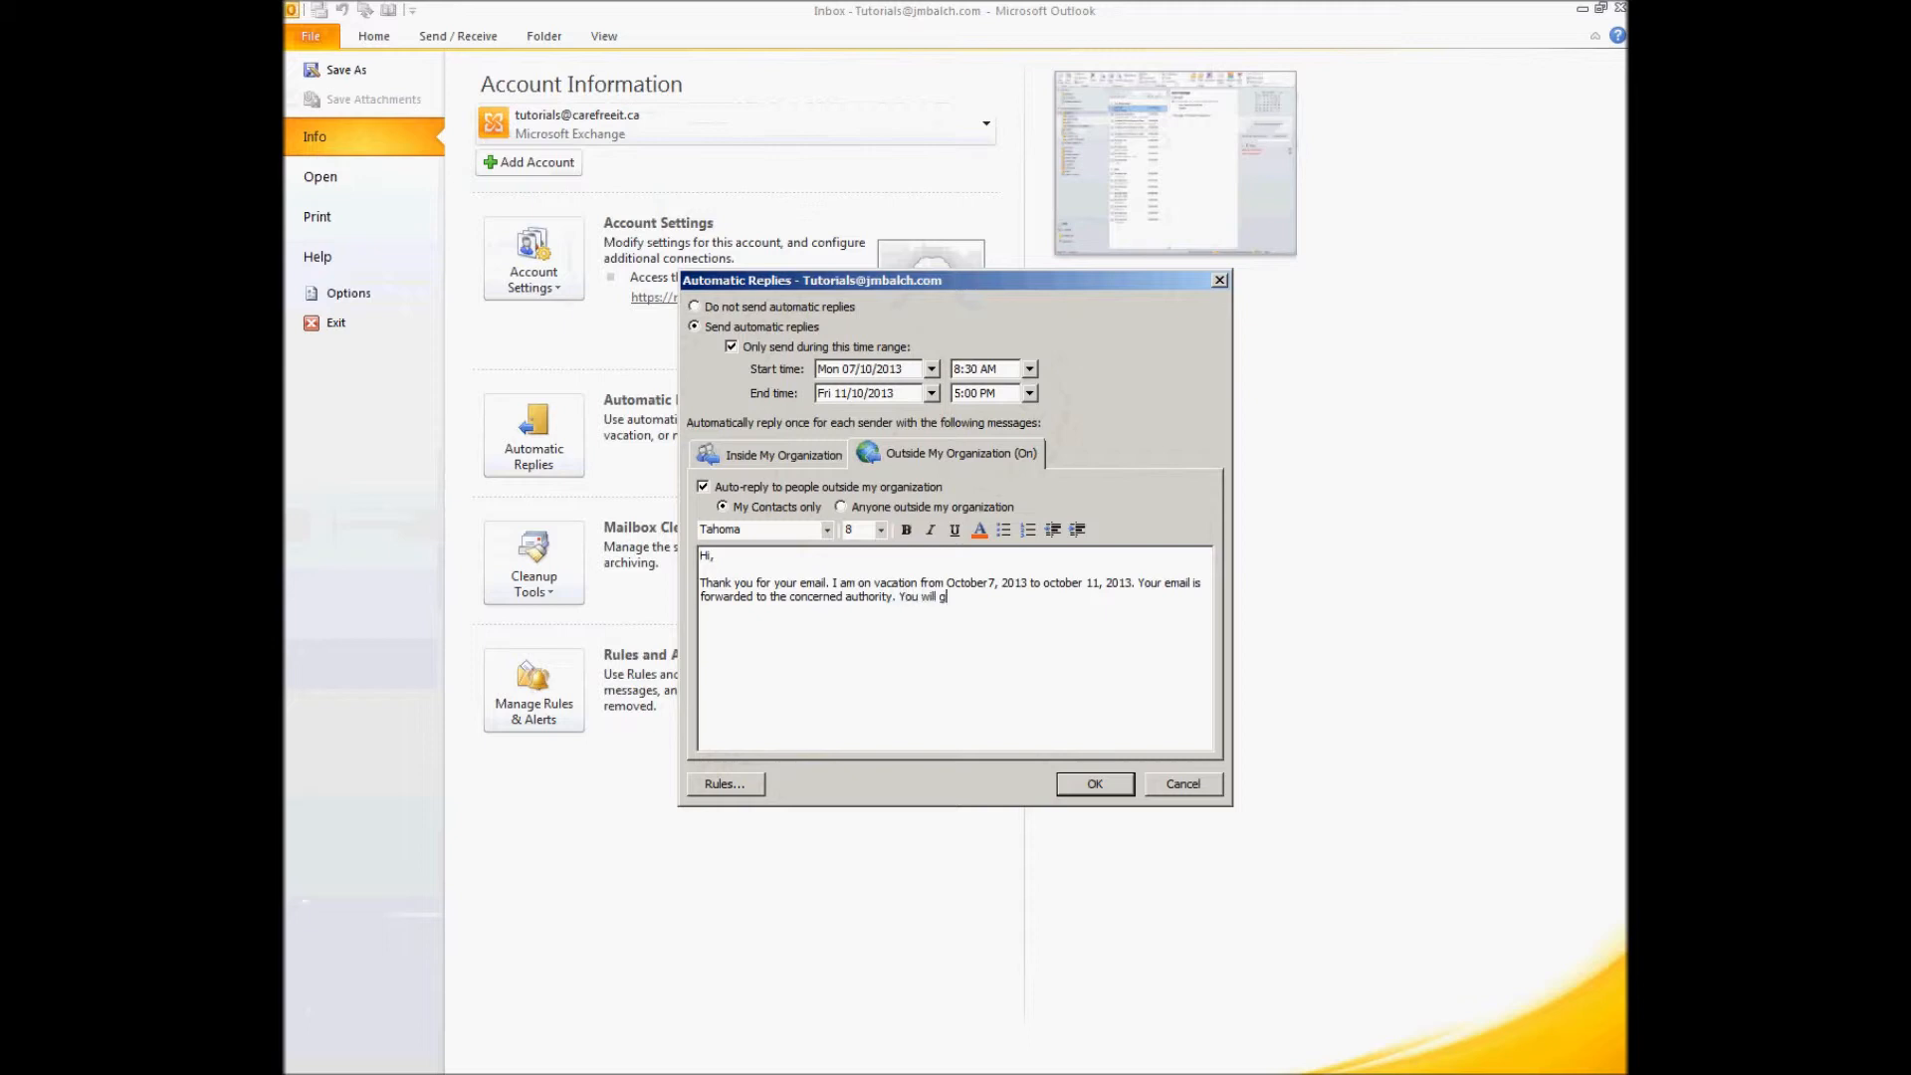
{"action": "type", "text": "et a response from him soon."}
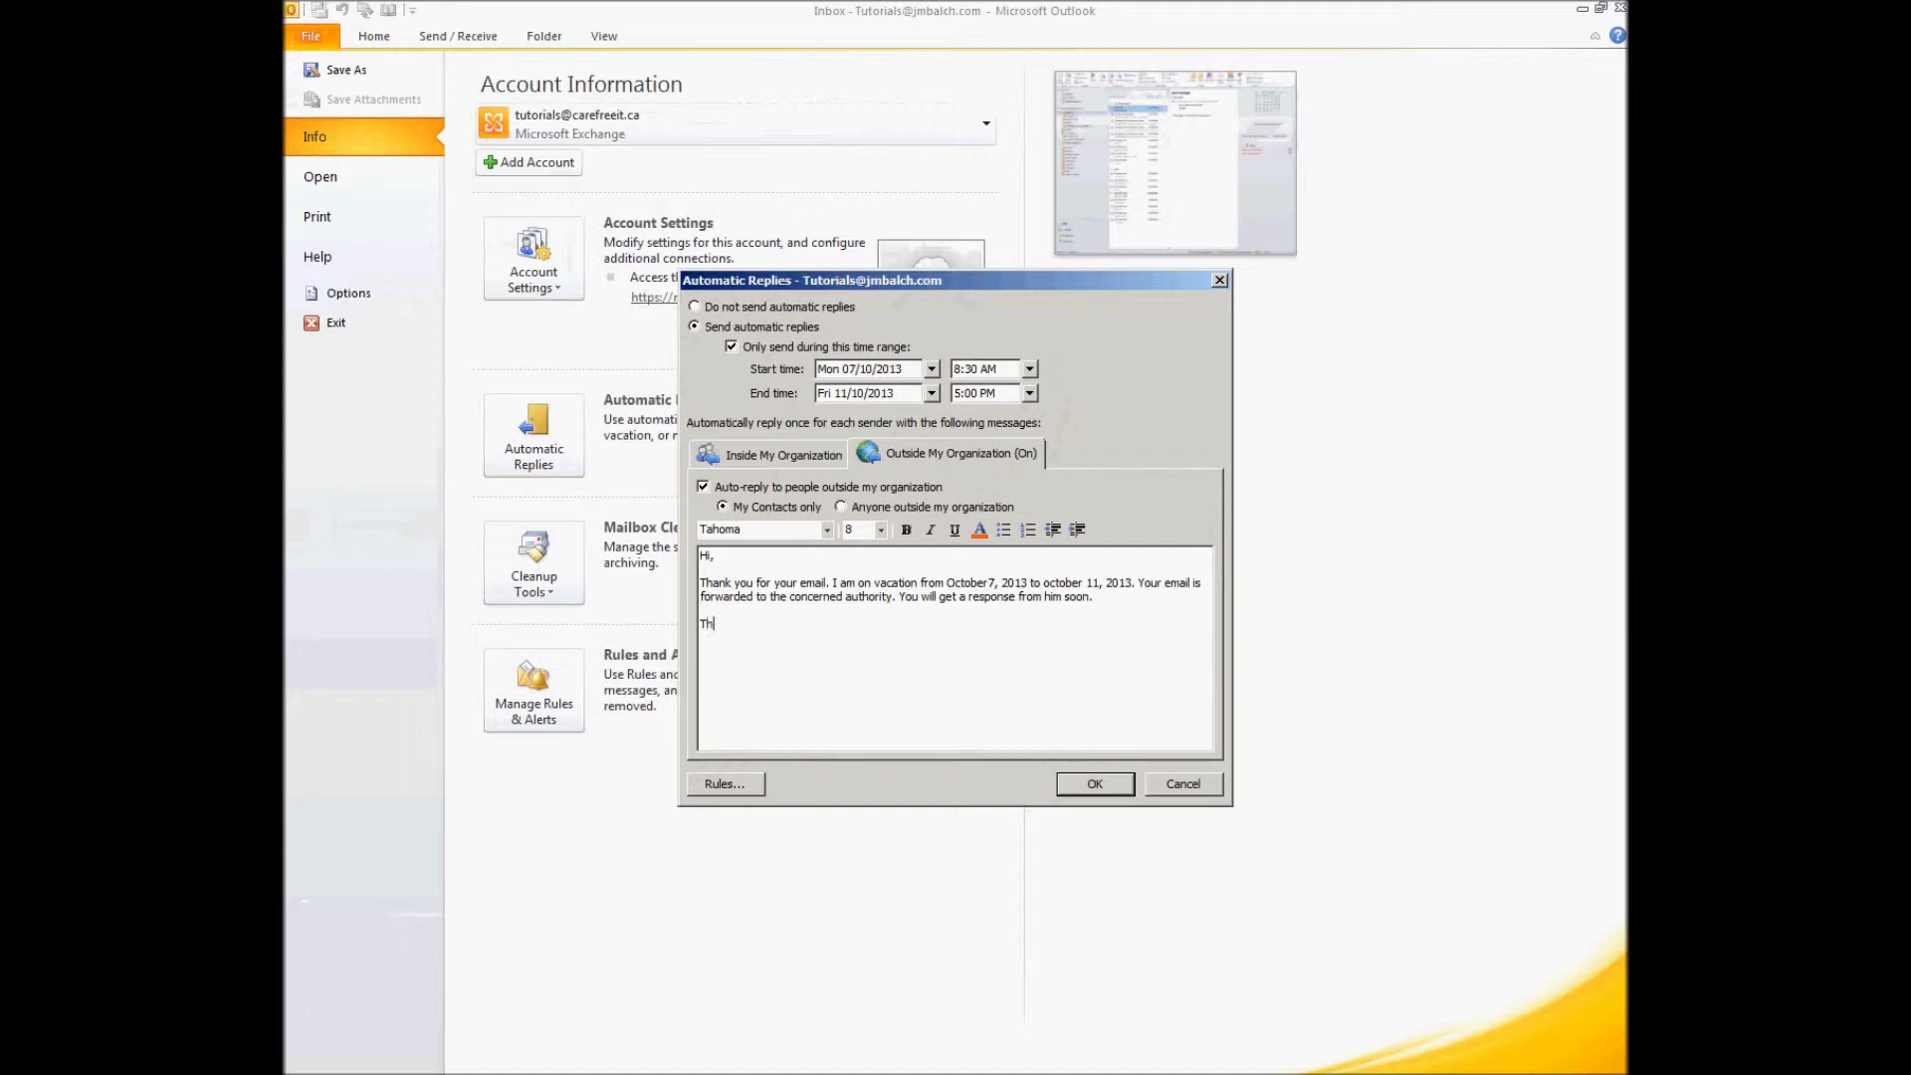
{"action": "type", "text": "anks,"}
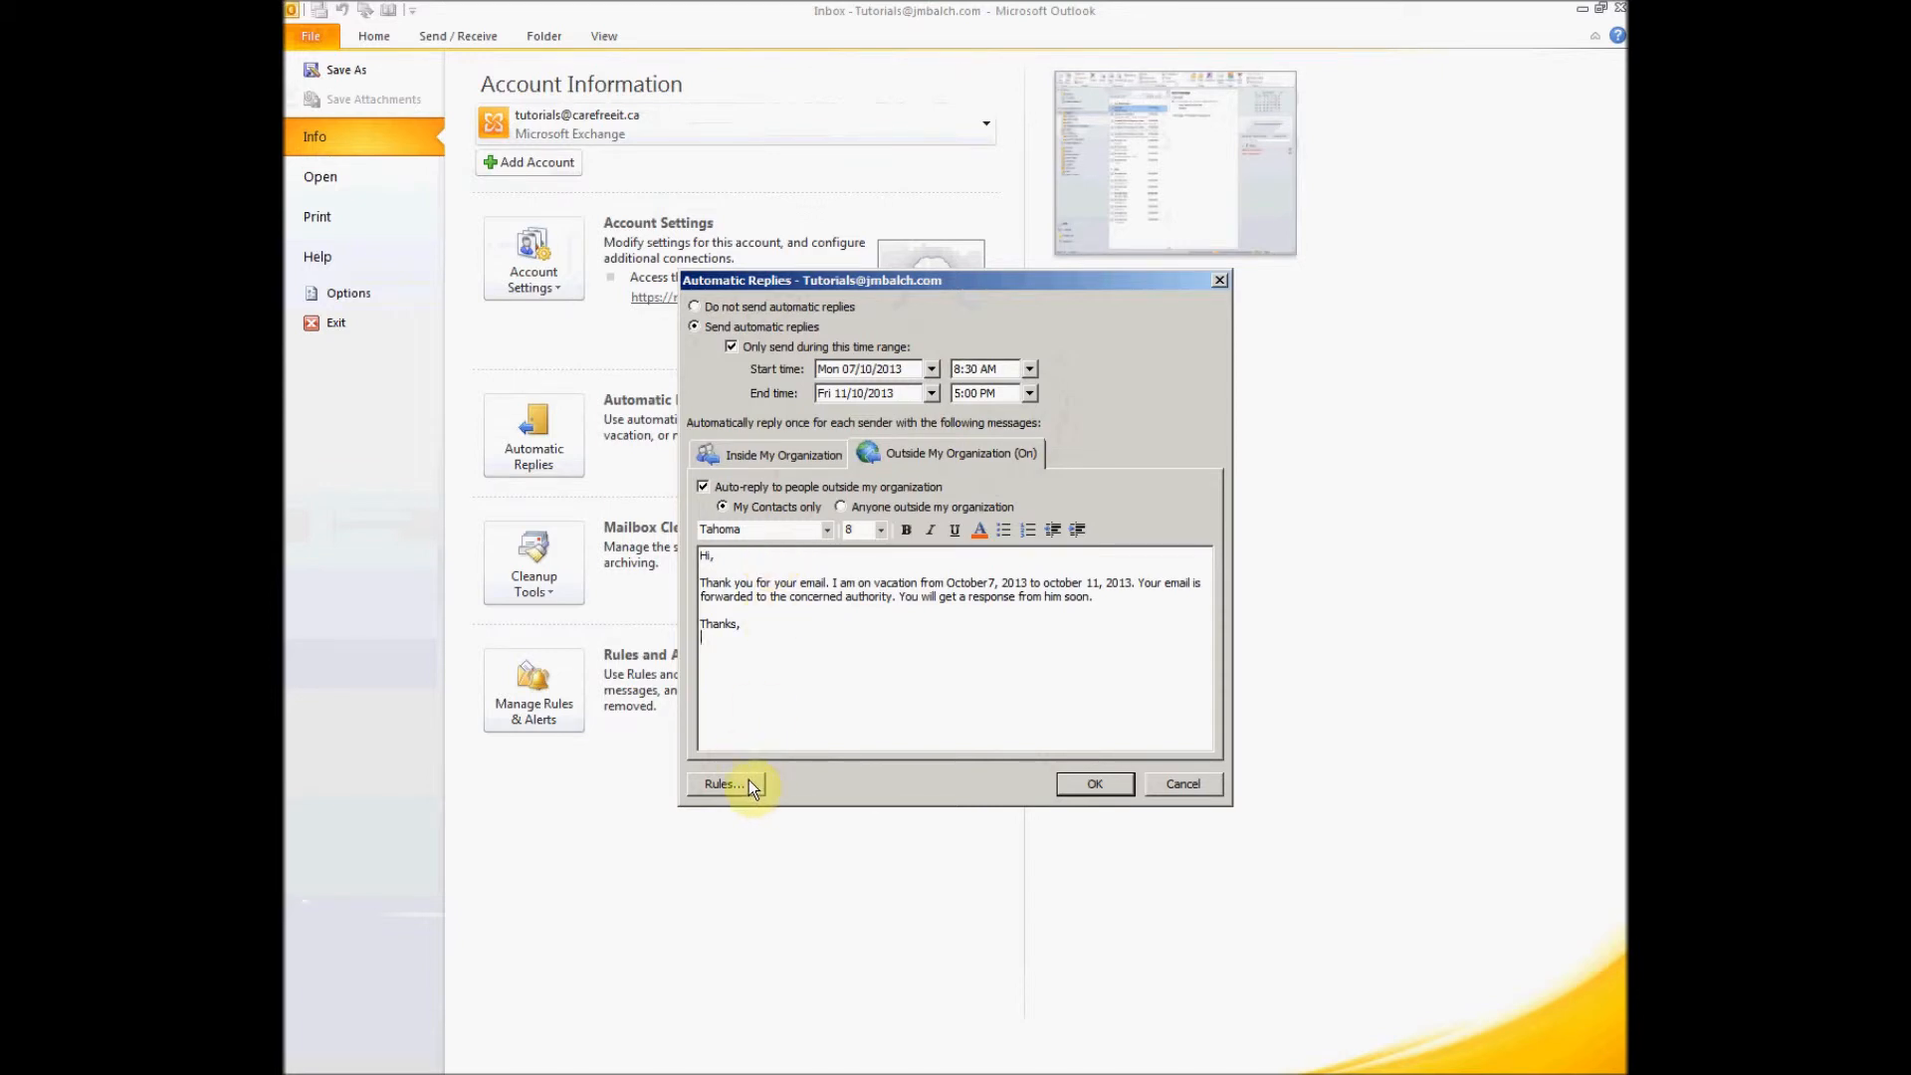
{"action": "left_click", "coordinate": [723, 783]}
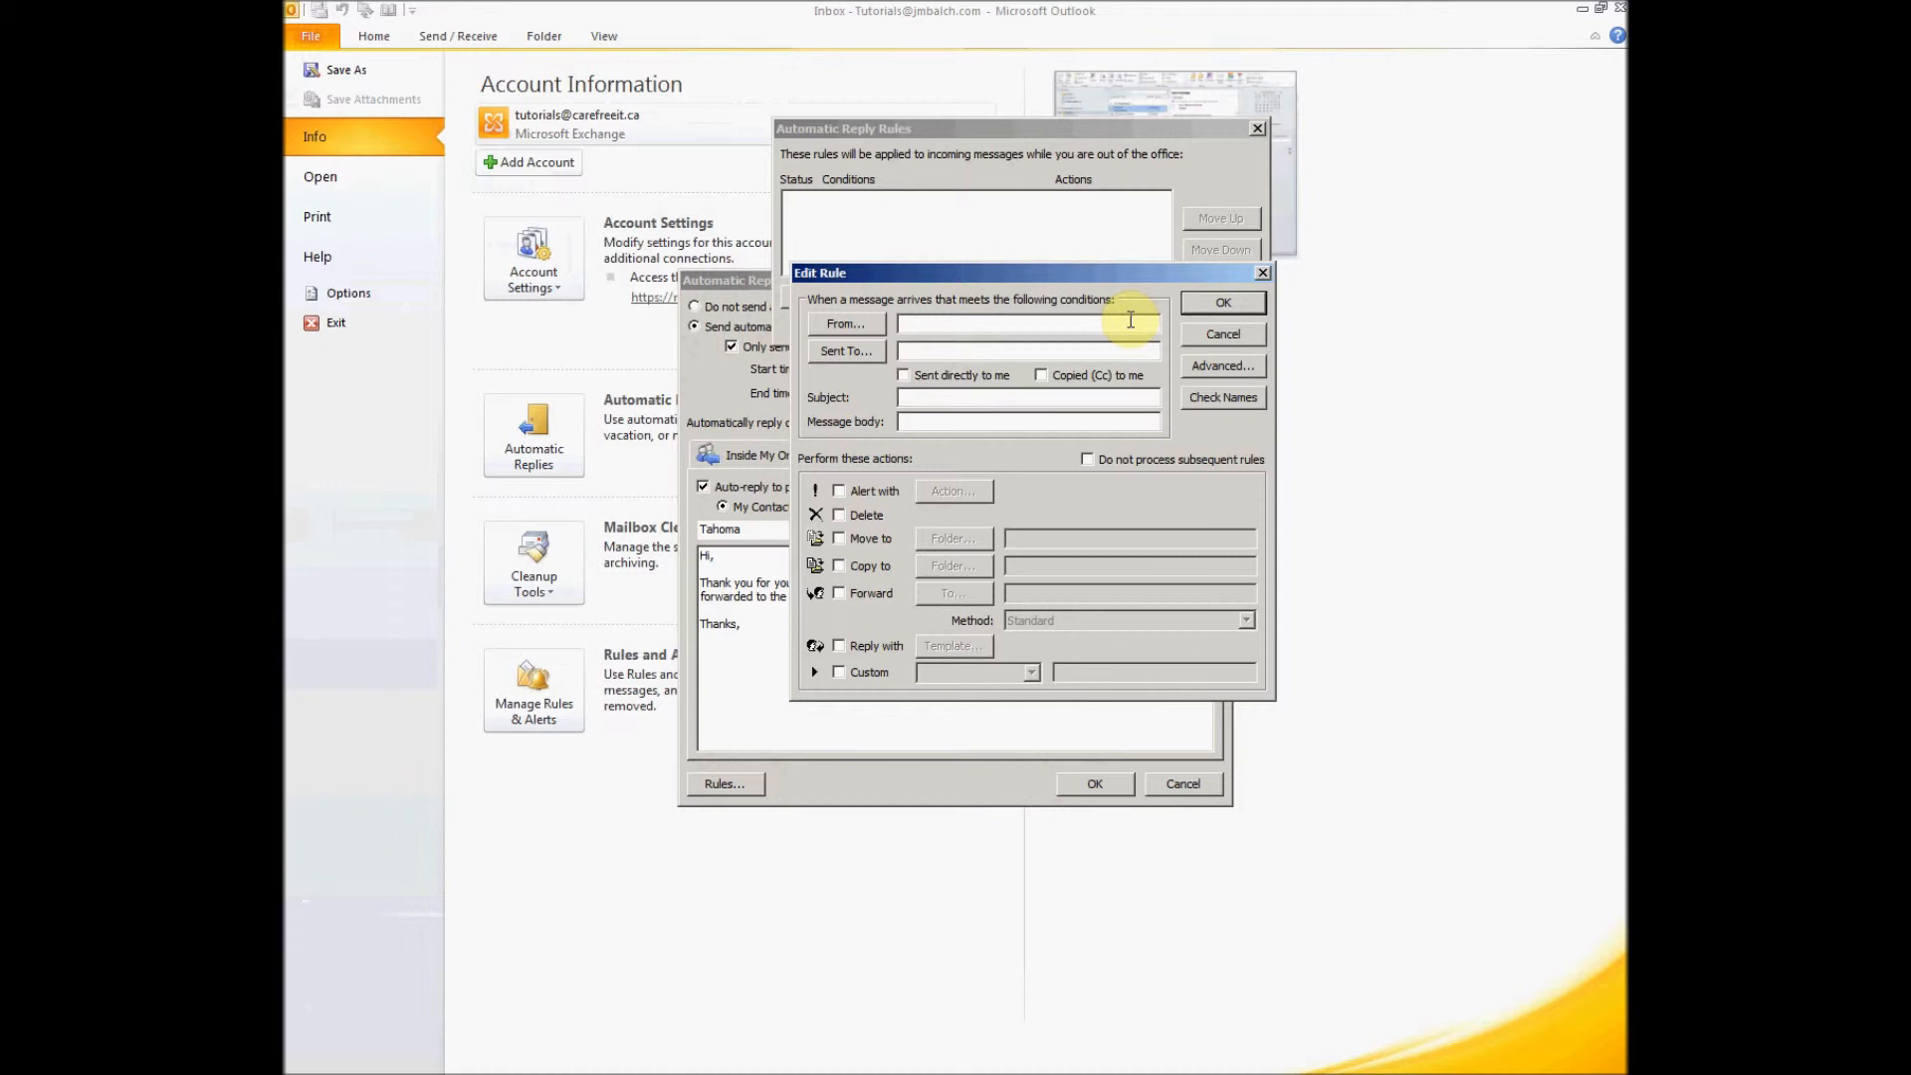
{"action": "mouse_move", "coordinate": [1002, 326]}
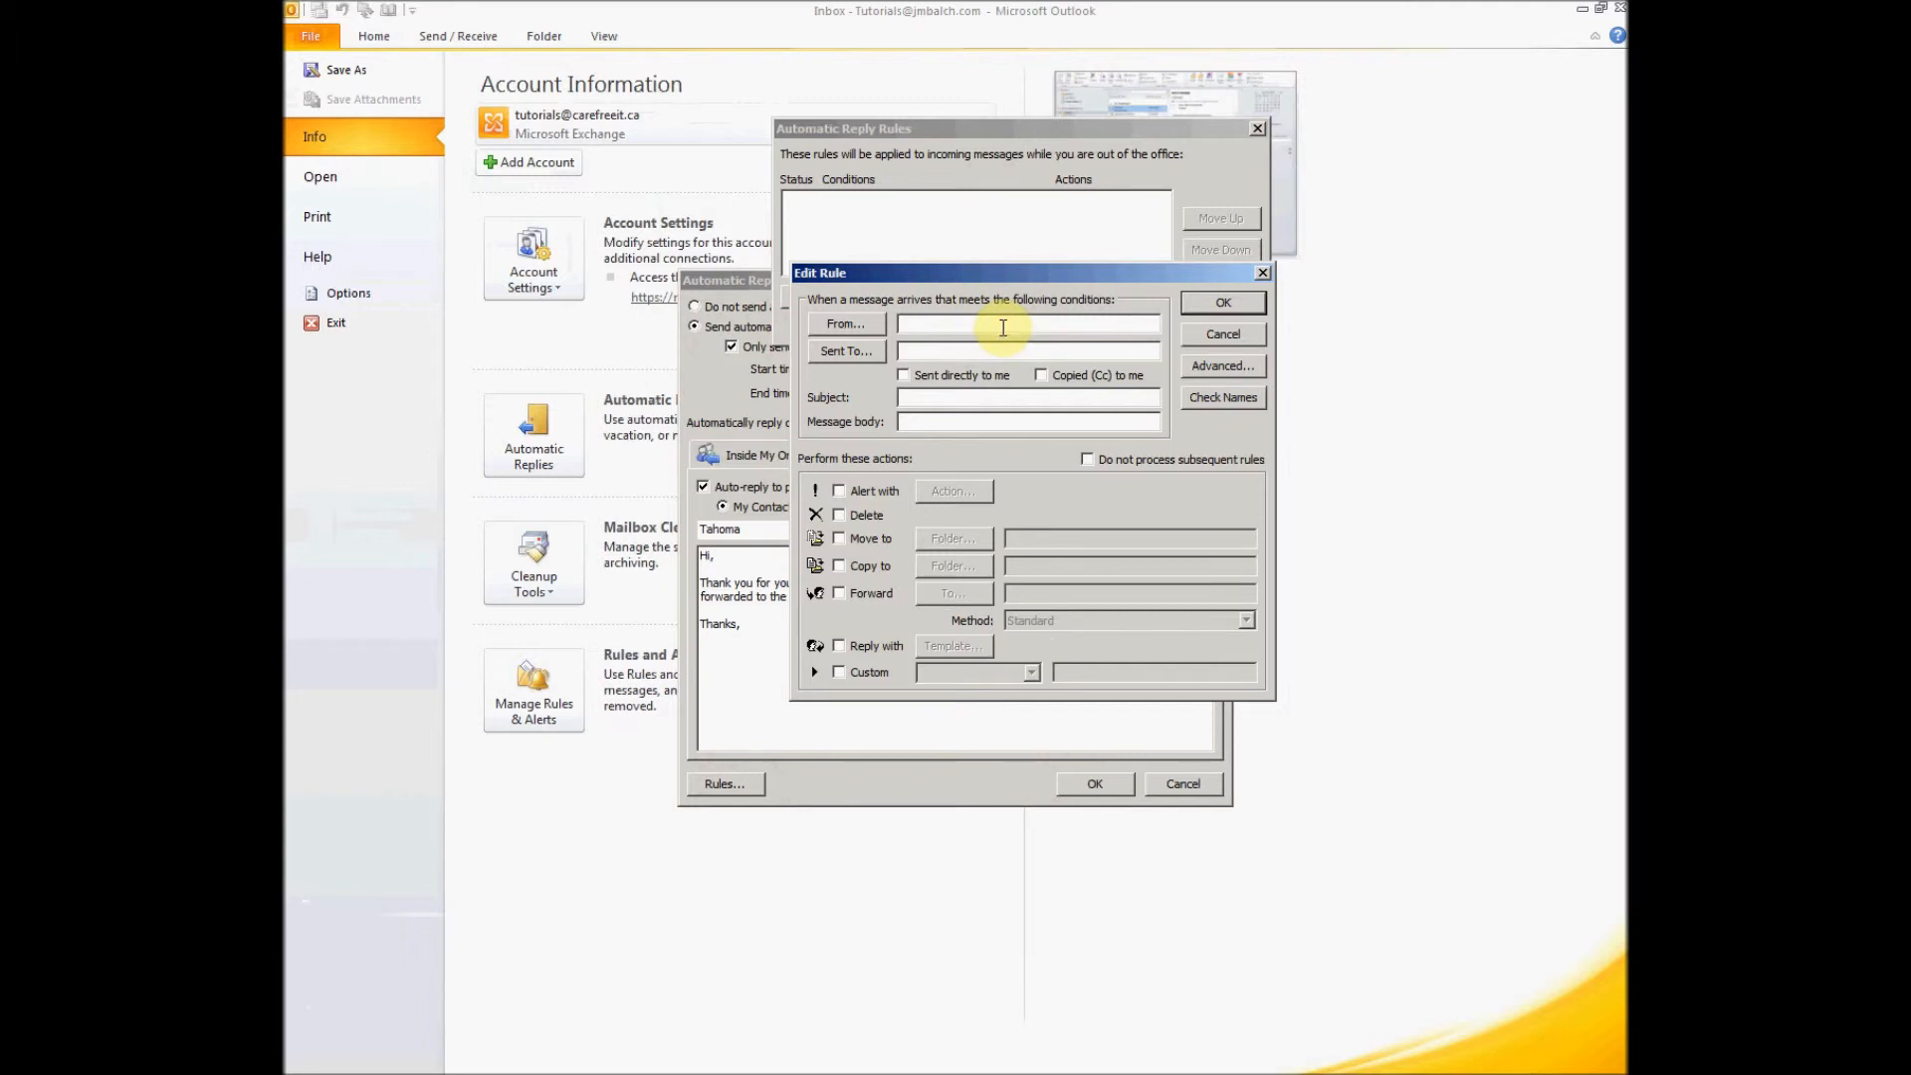
{"action": "type", "text": "abc@"}
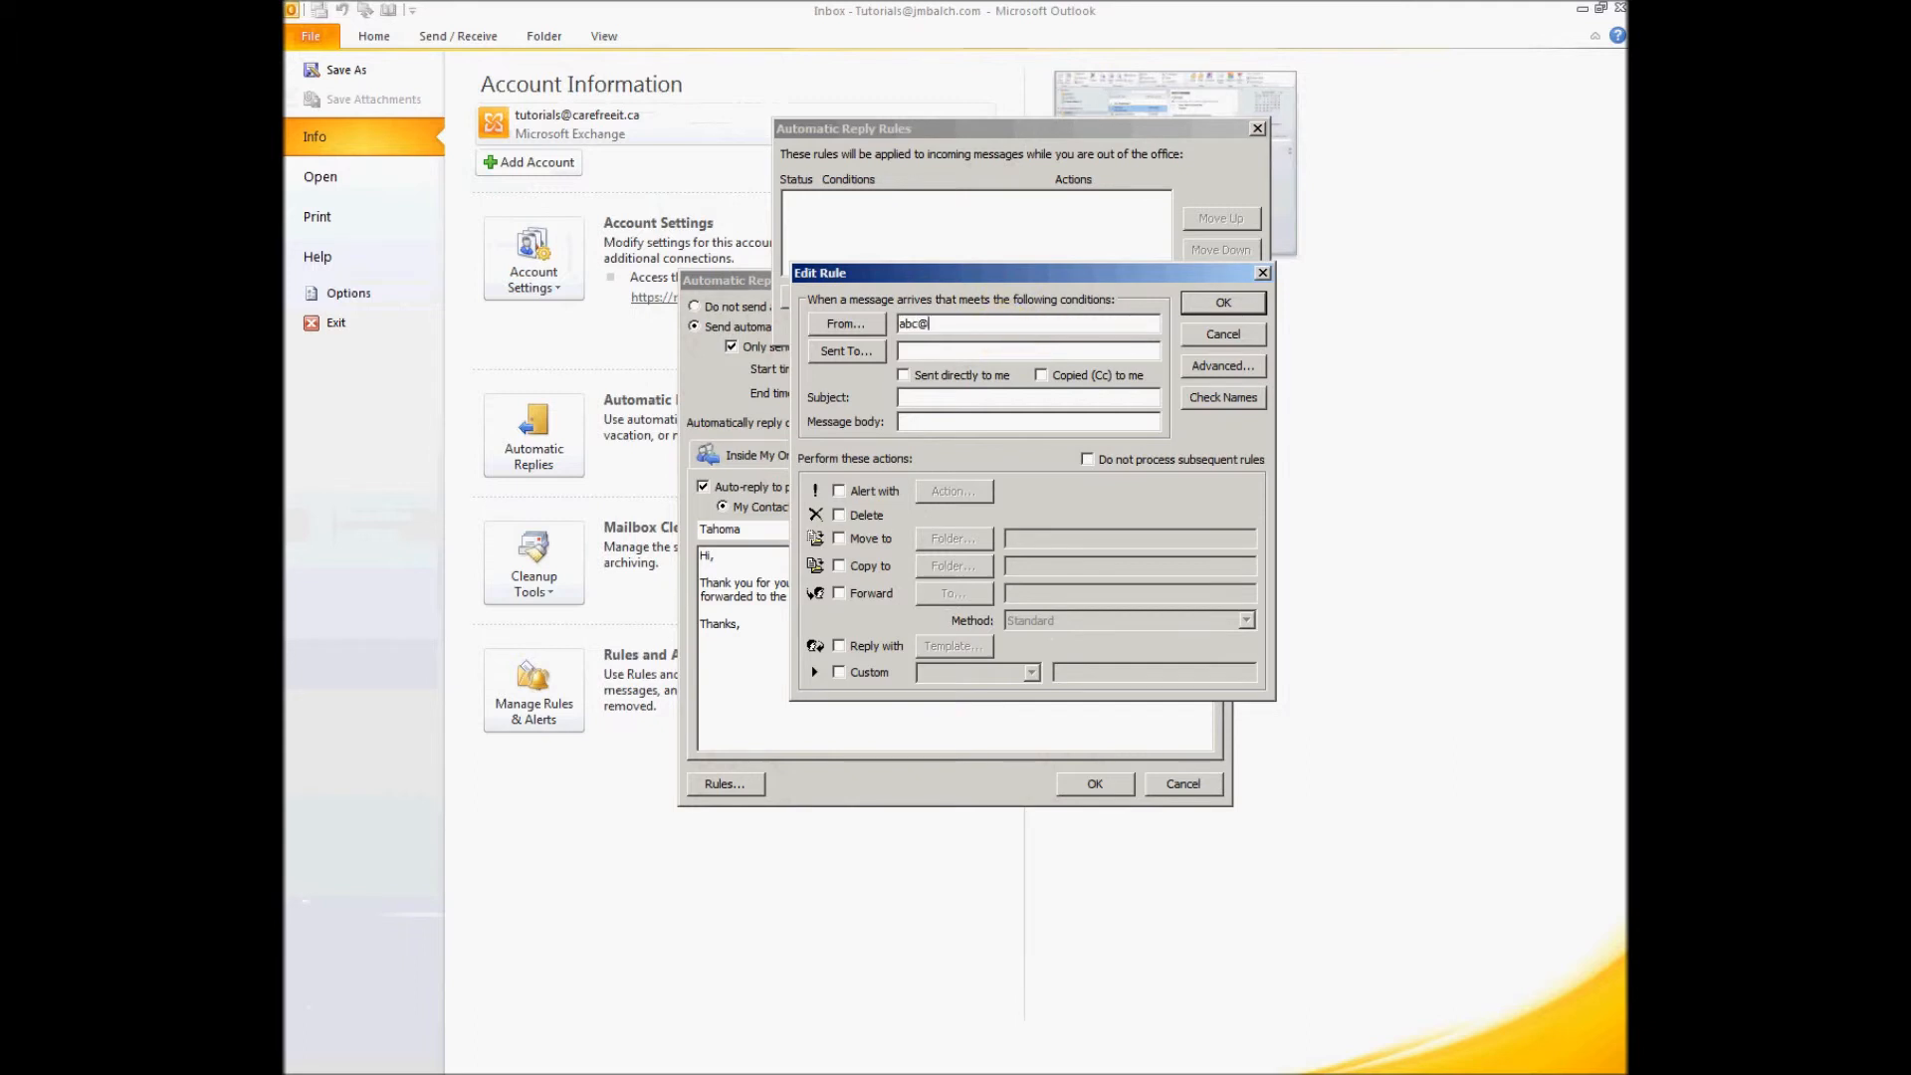
{"action": "type", "text": "xyzco"}
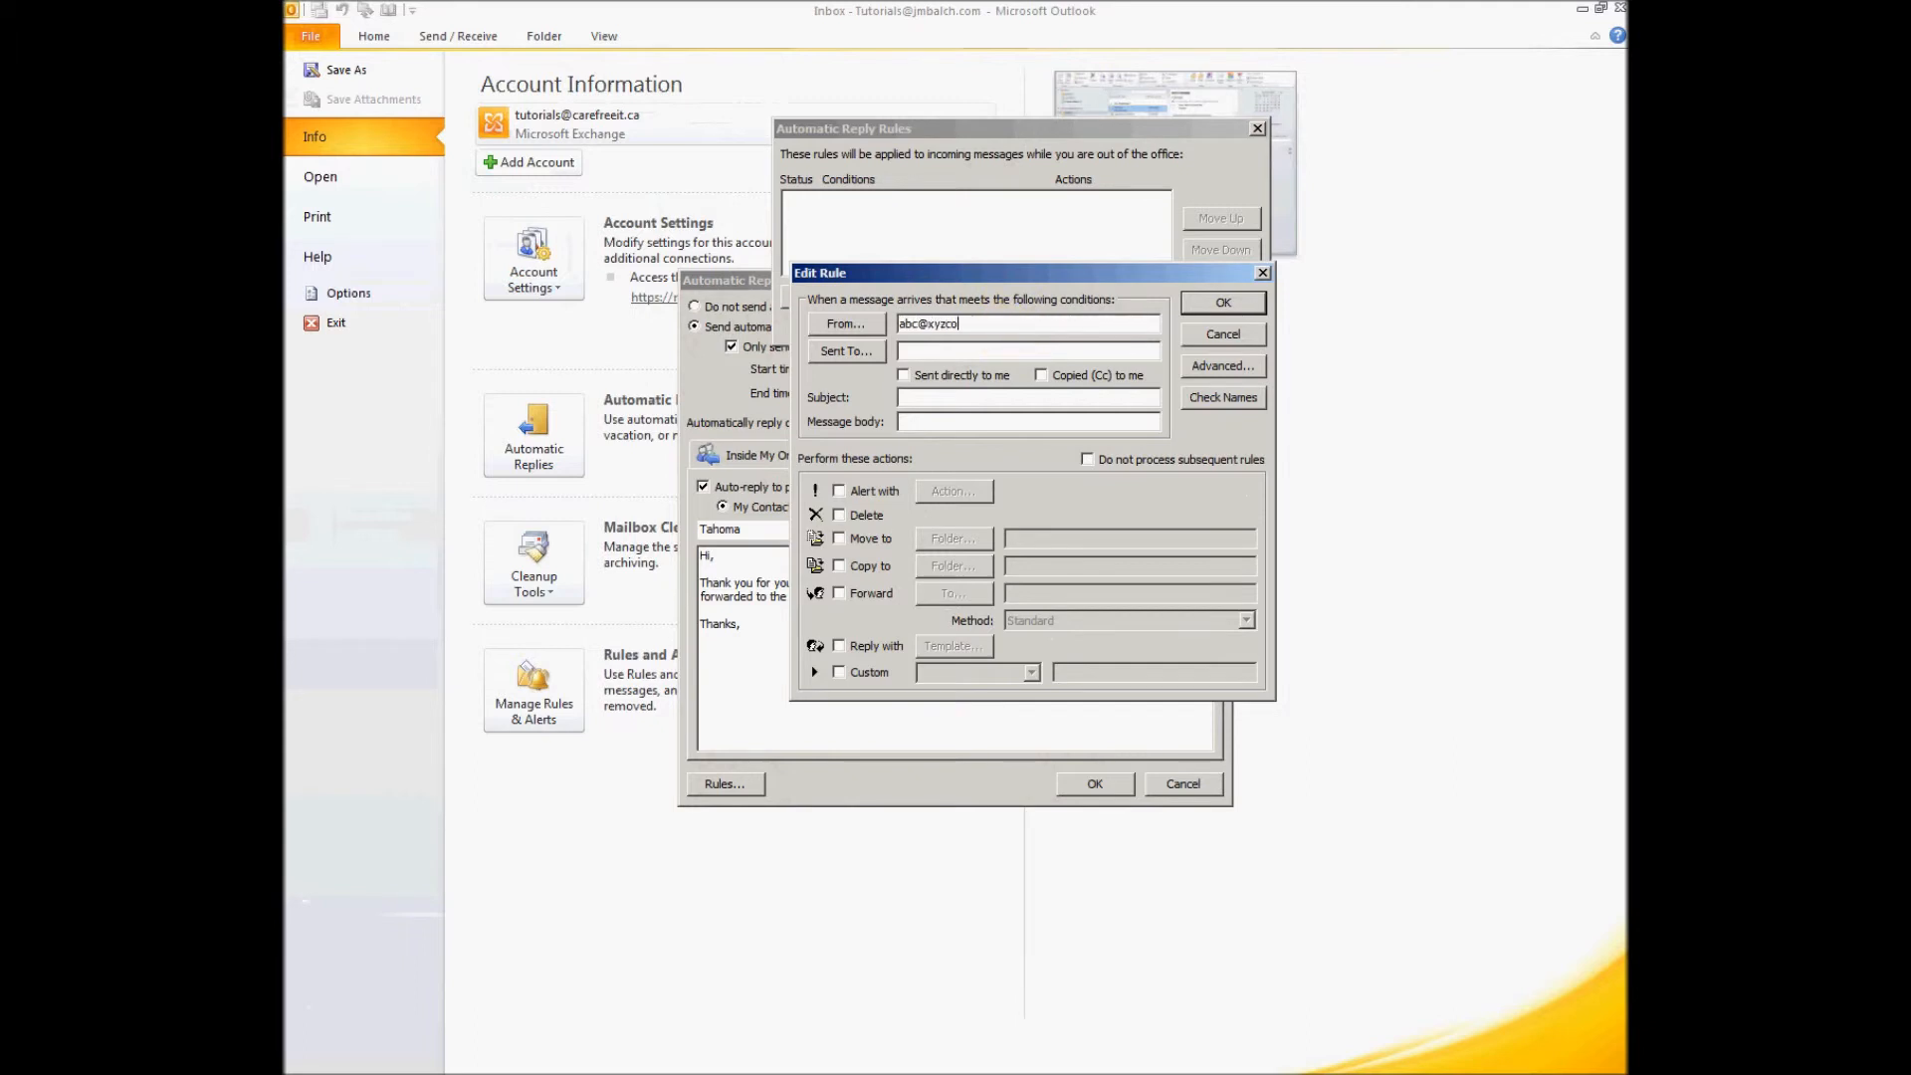
{"action": "type", "text": "mpany.com"}
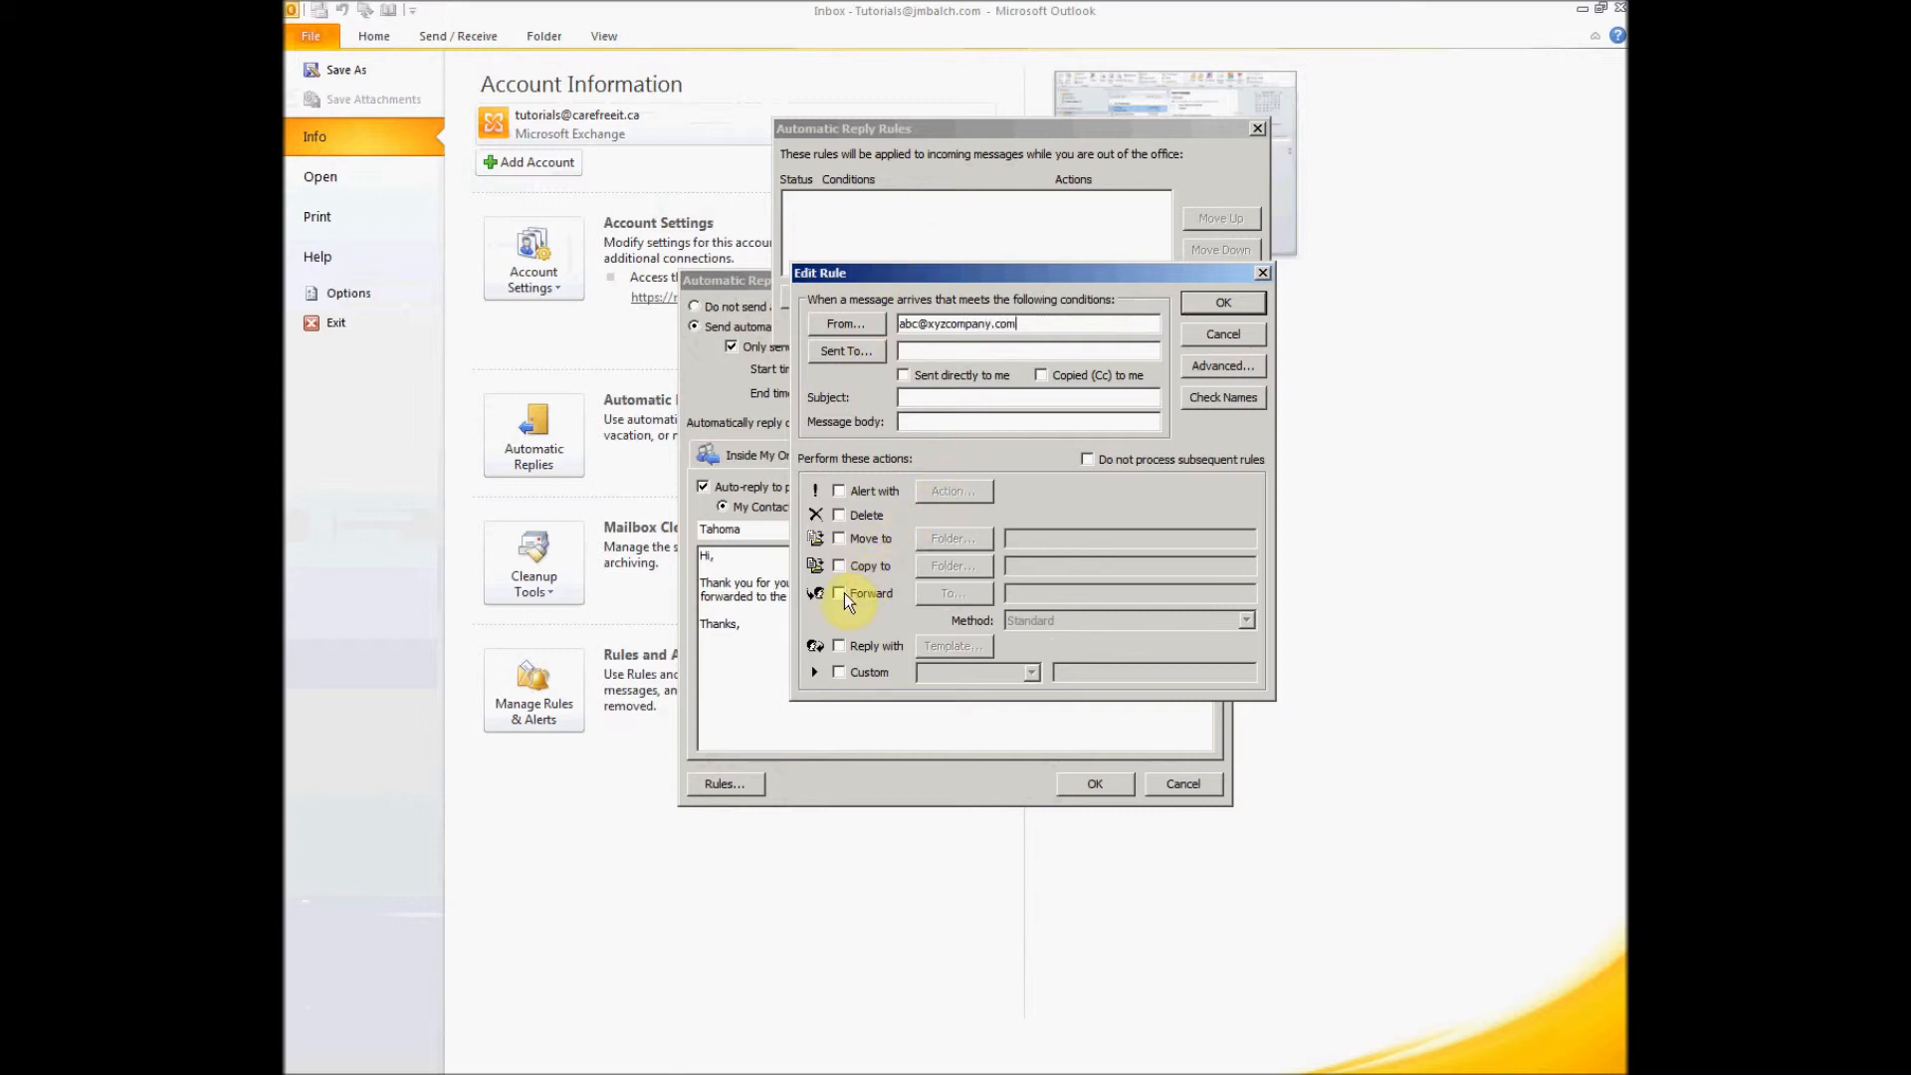
{"action": "left_click", "coordinate": [838, 593]}
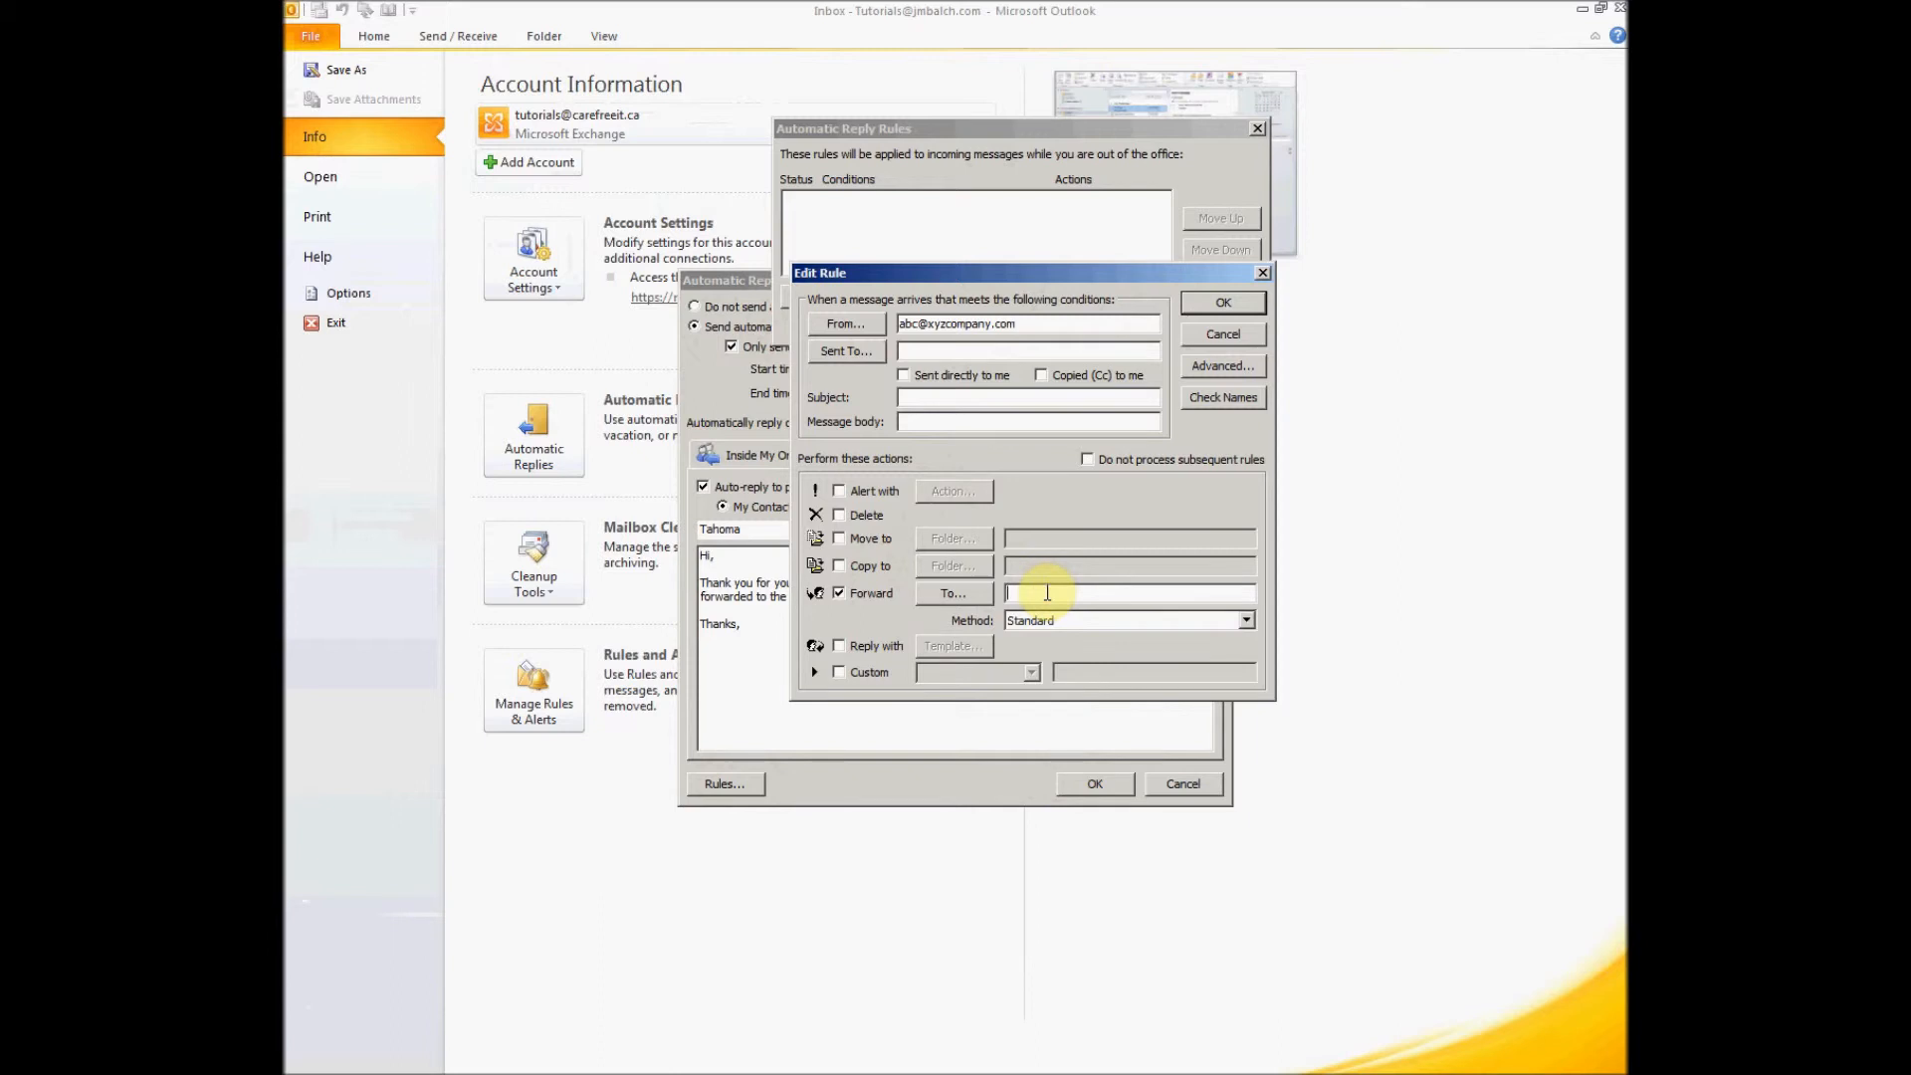
{"action": "type", "text": "Stephan"}
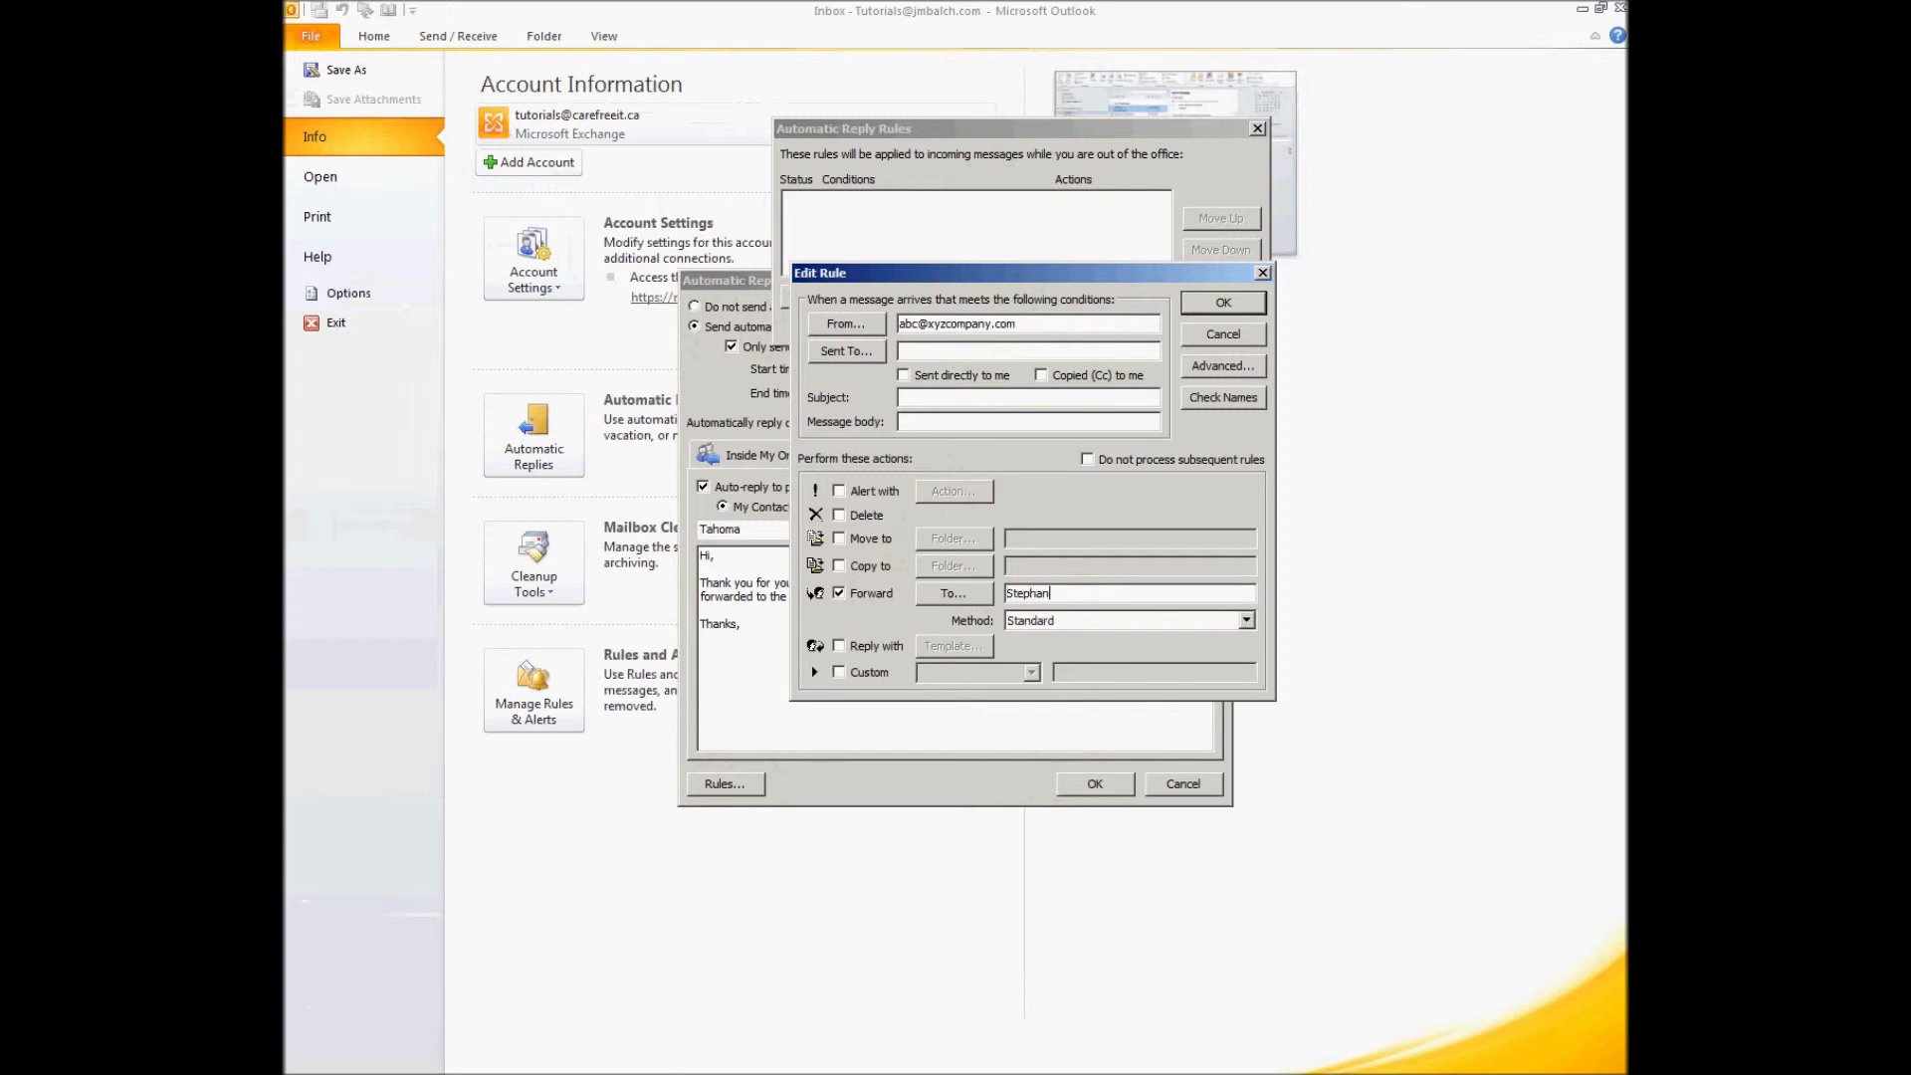
{"action": "type", "text": "ie."}
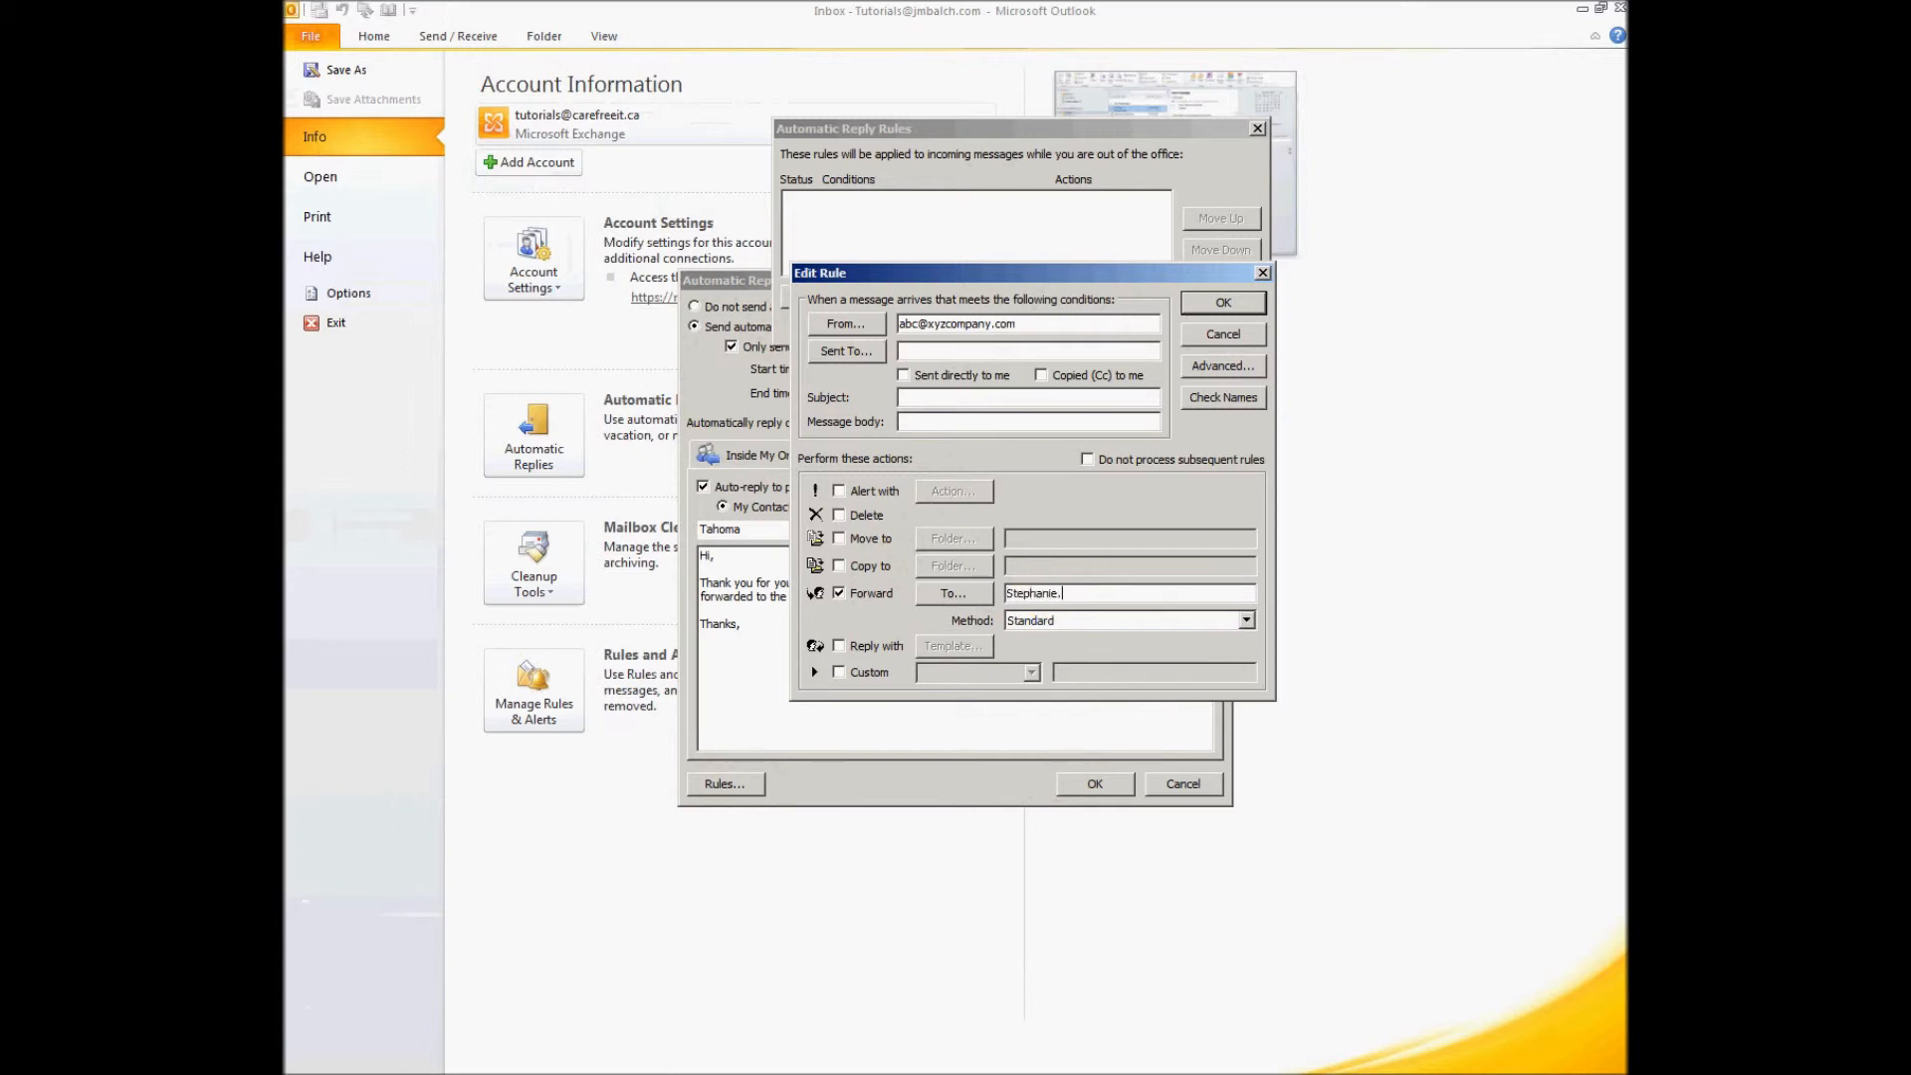
{"action": "left_click", "coordinate": [953, 592]}
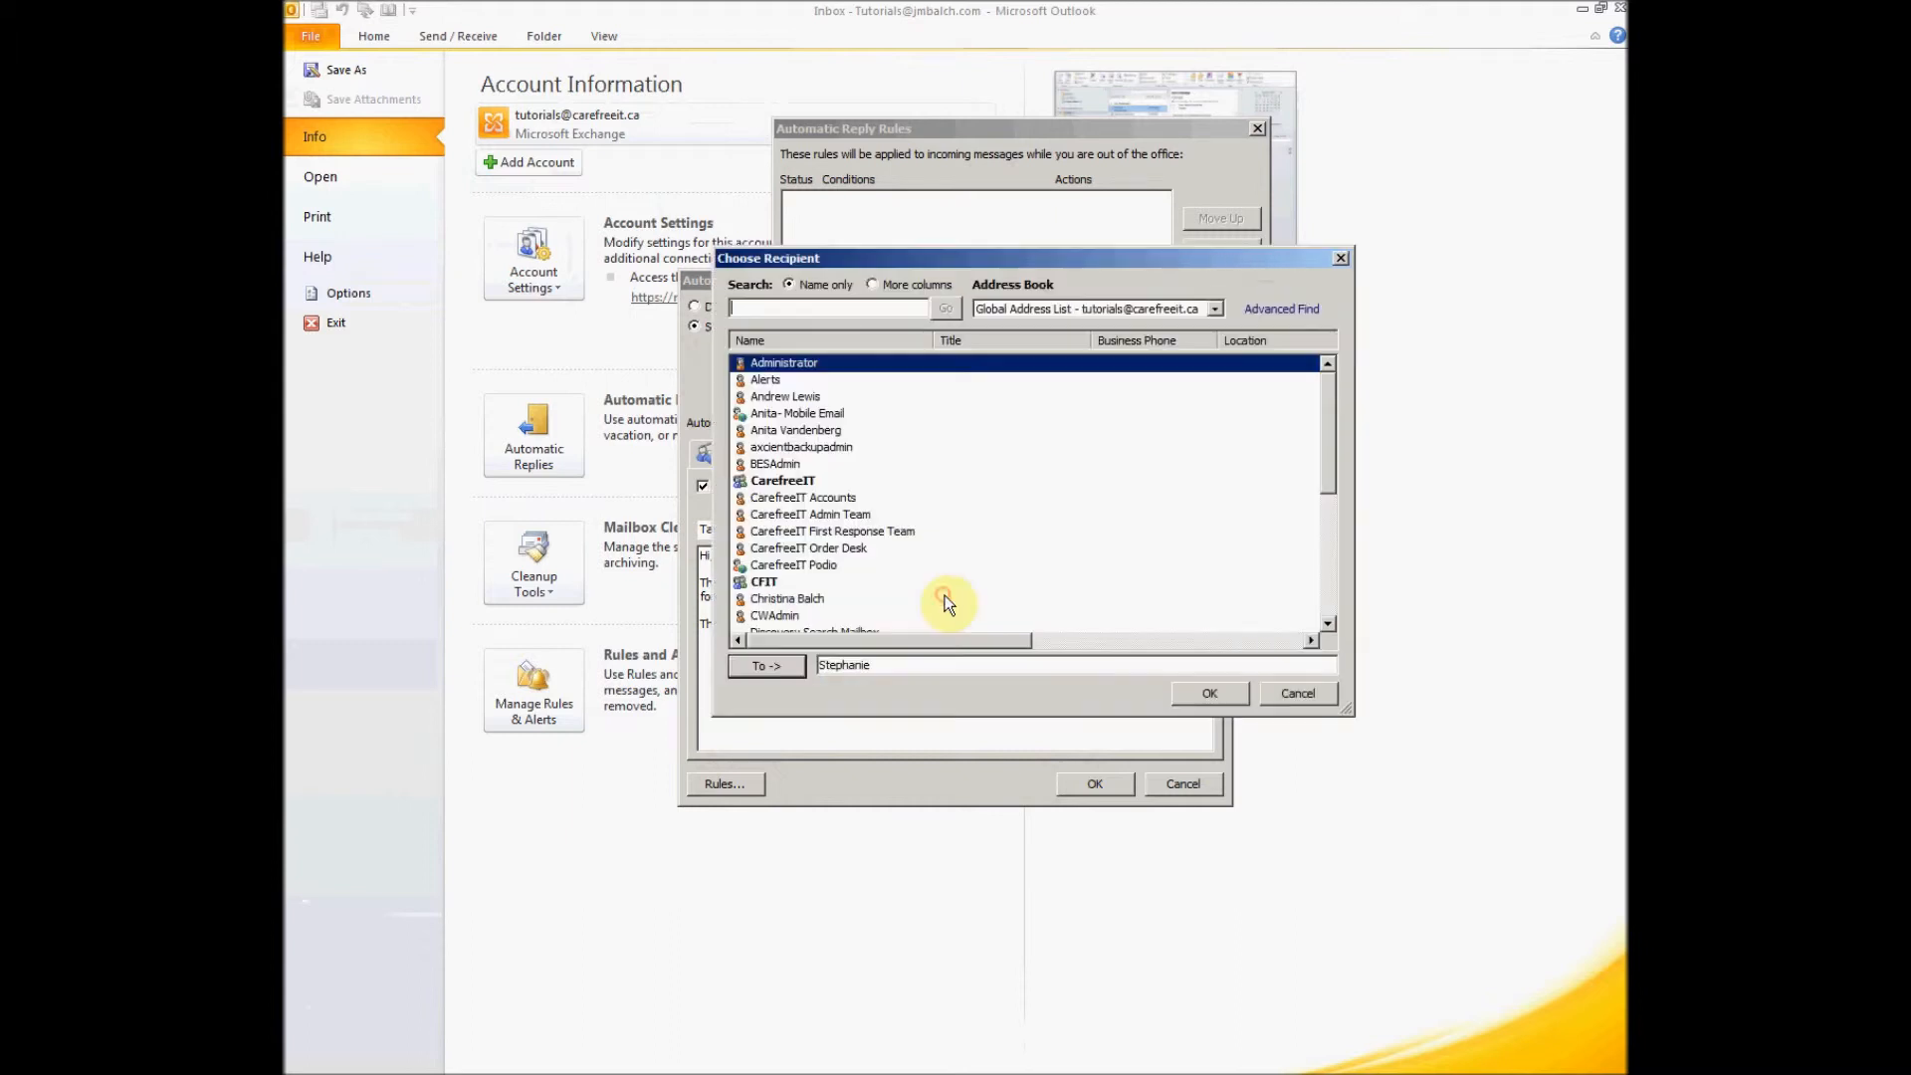
{"action": "scroll", "scroll_direction": "down", "scroll_amount": 3}
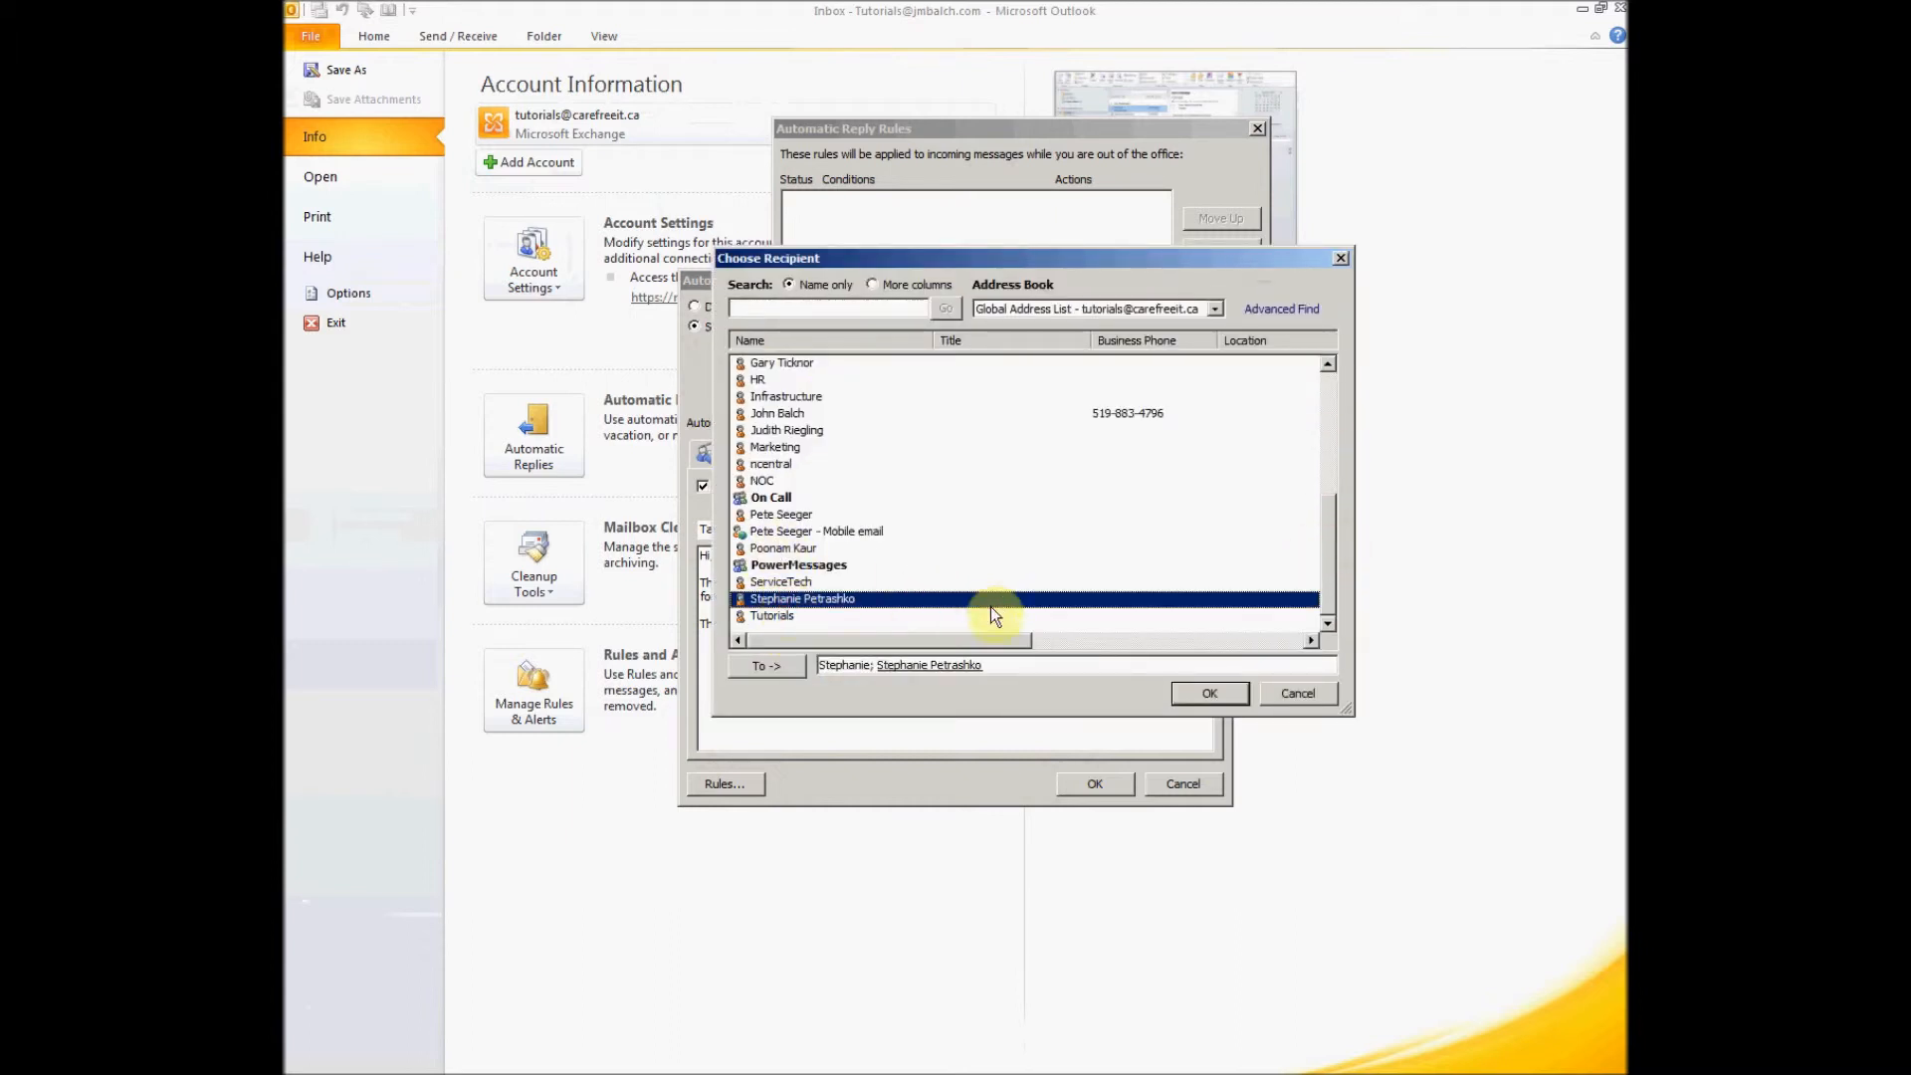
{"action": "left_click", "coordinate": [1206, 692]}
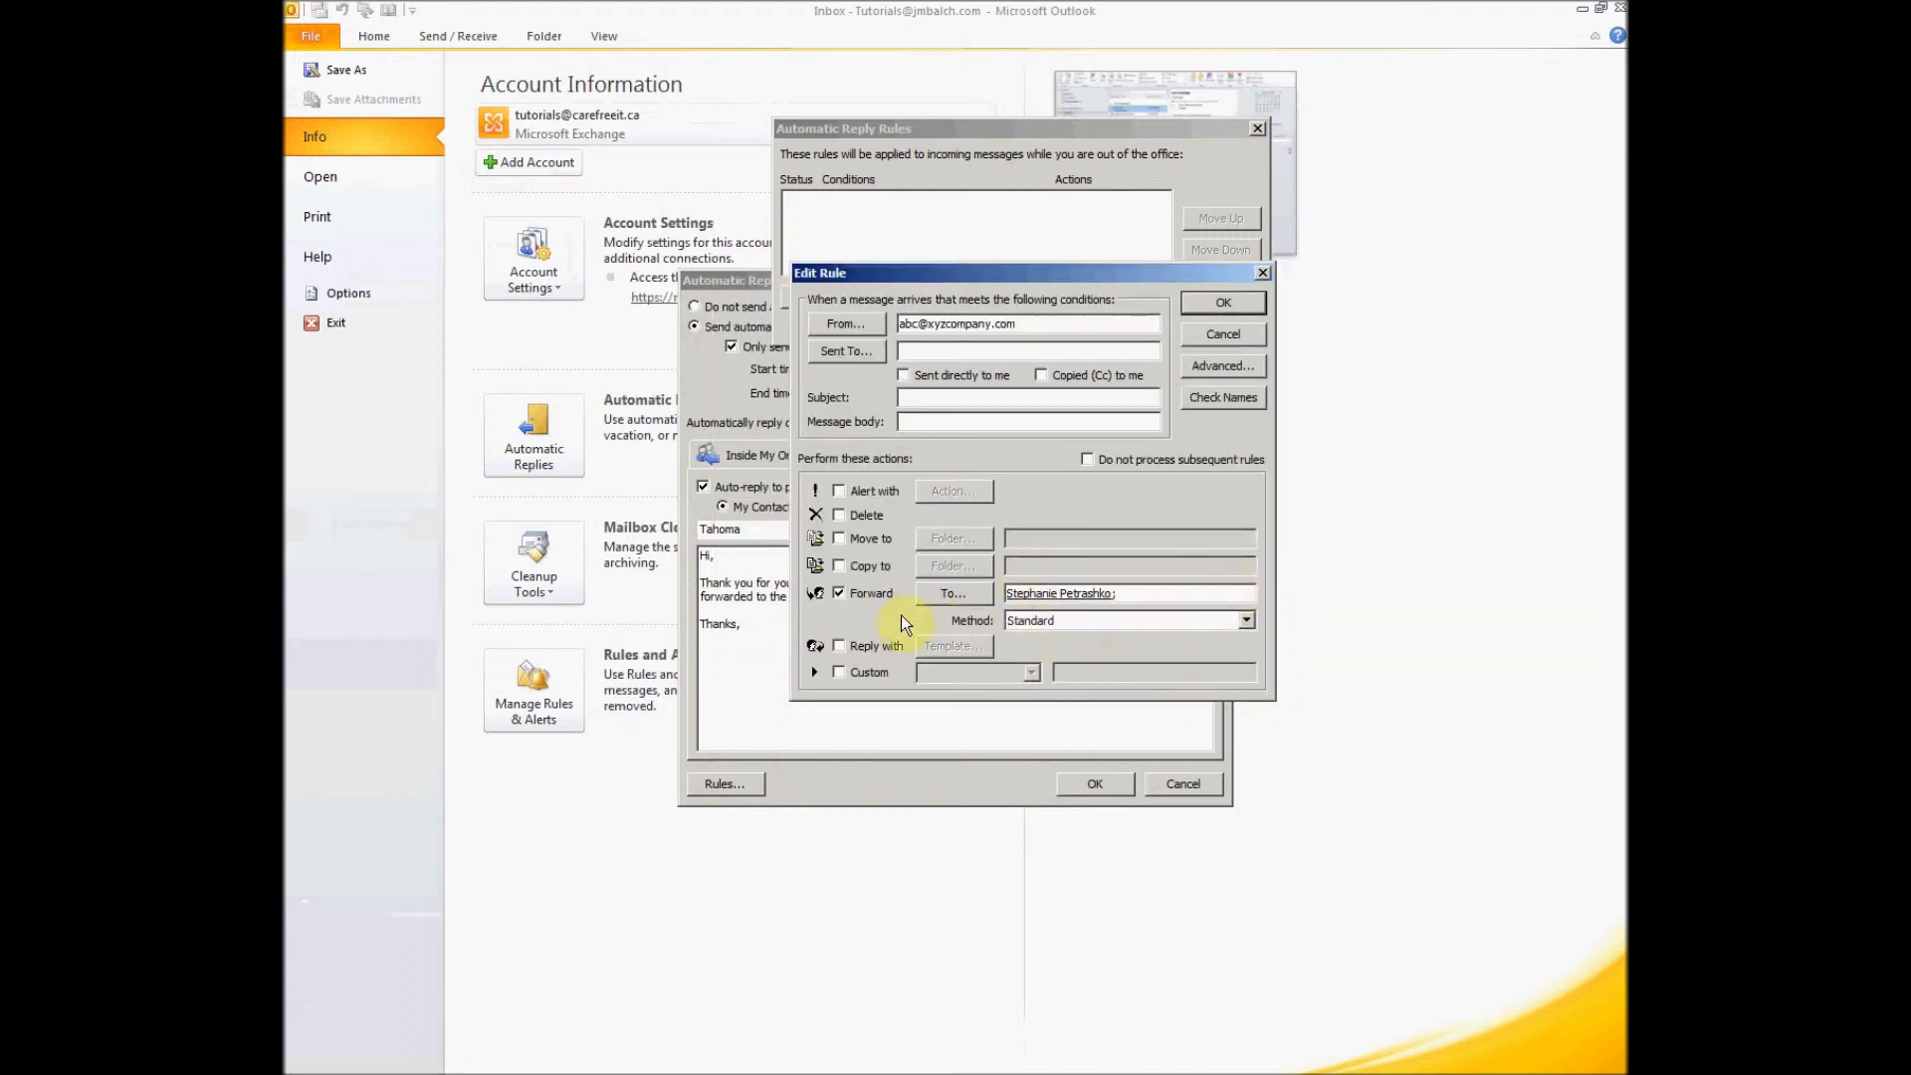
{"action": "mouse_move", "coordinate": [835, 506]}
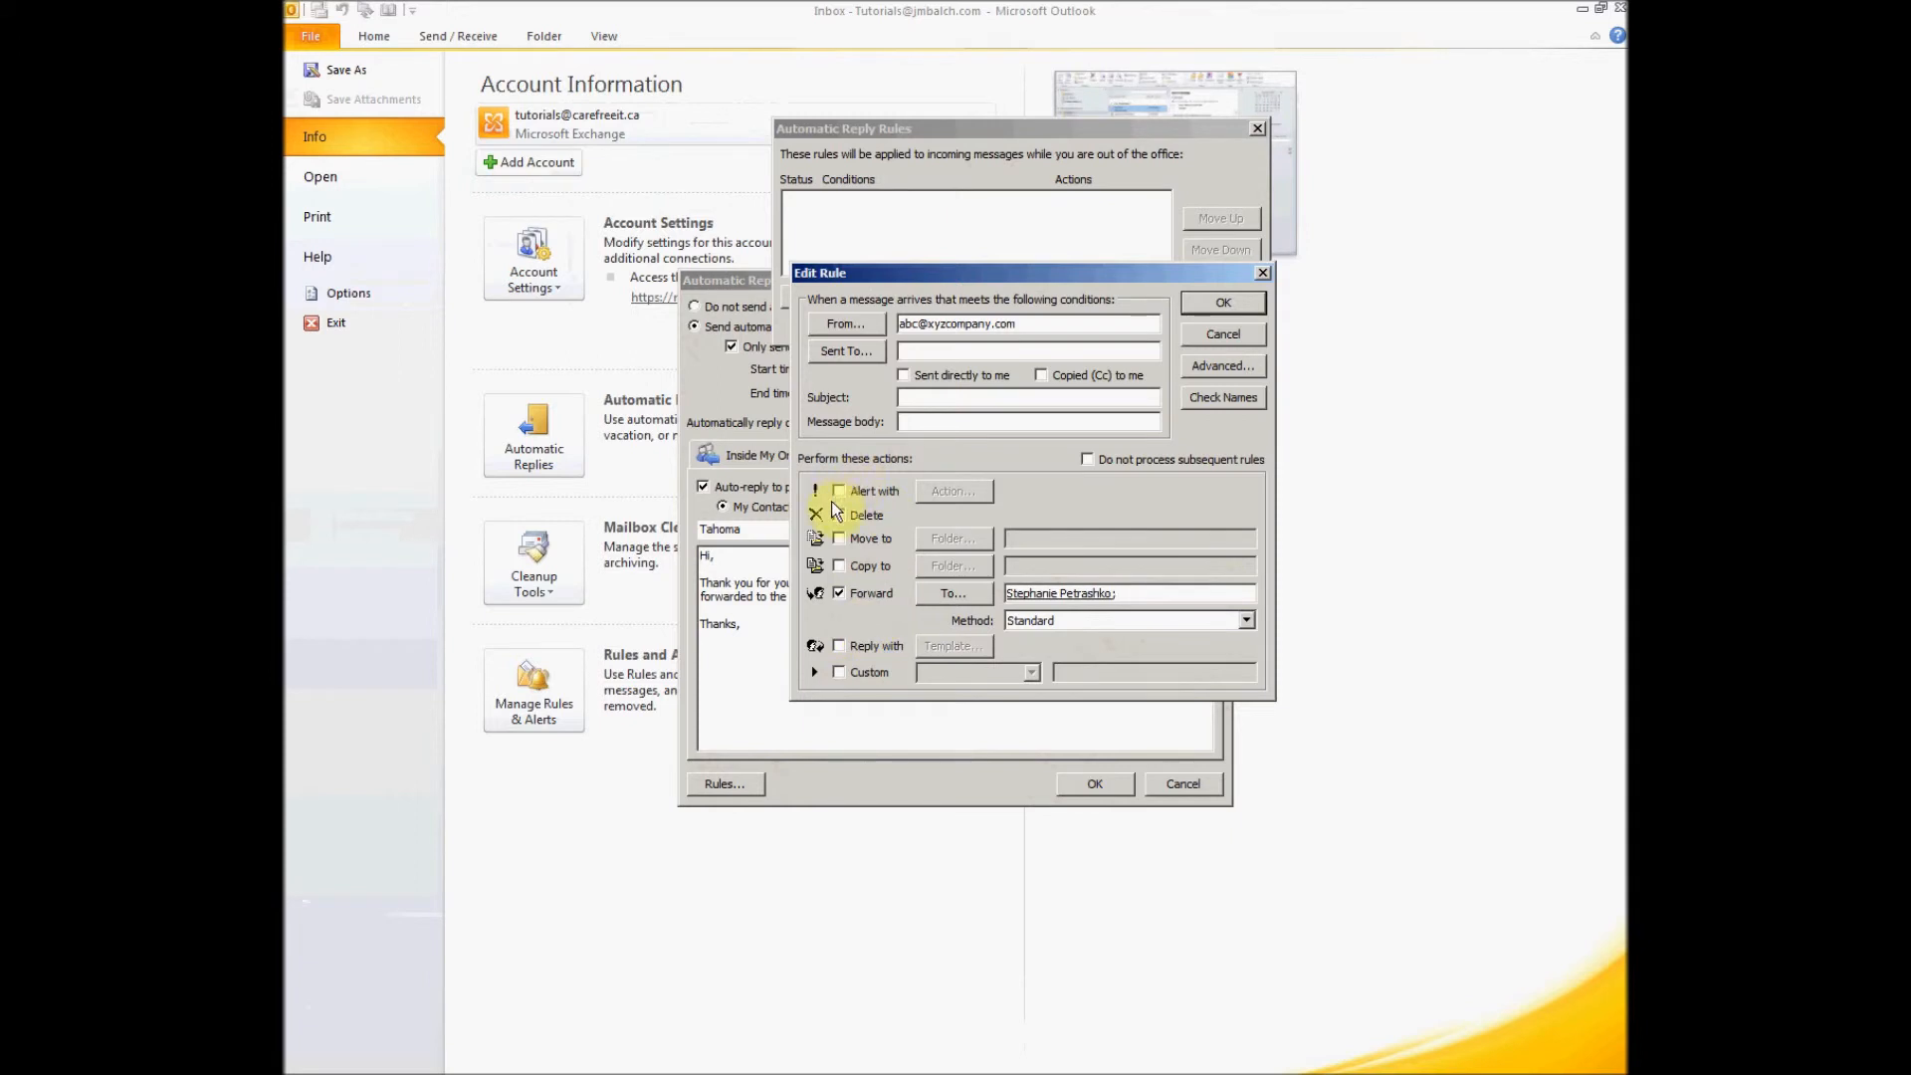
{"action": "mouse_move", "coordinate": [1088, 646]}
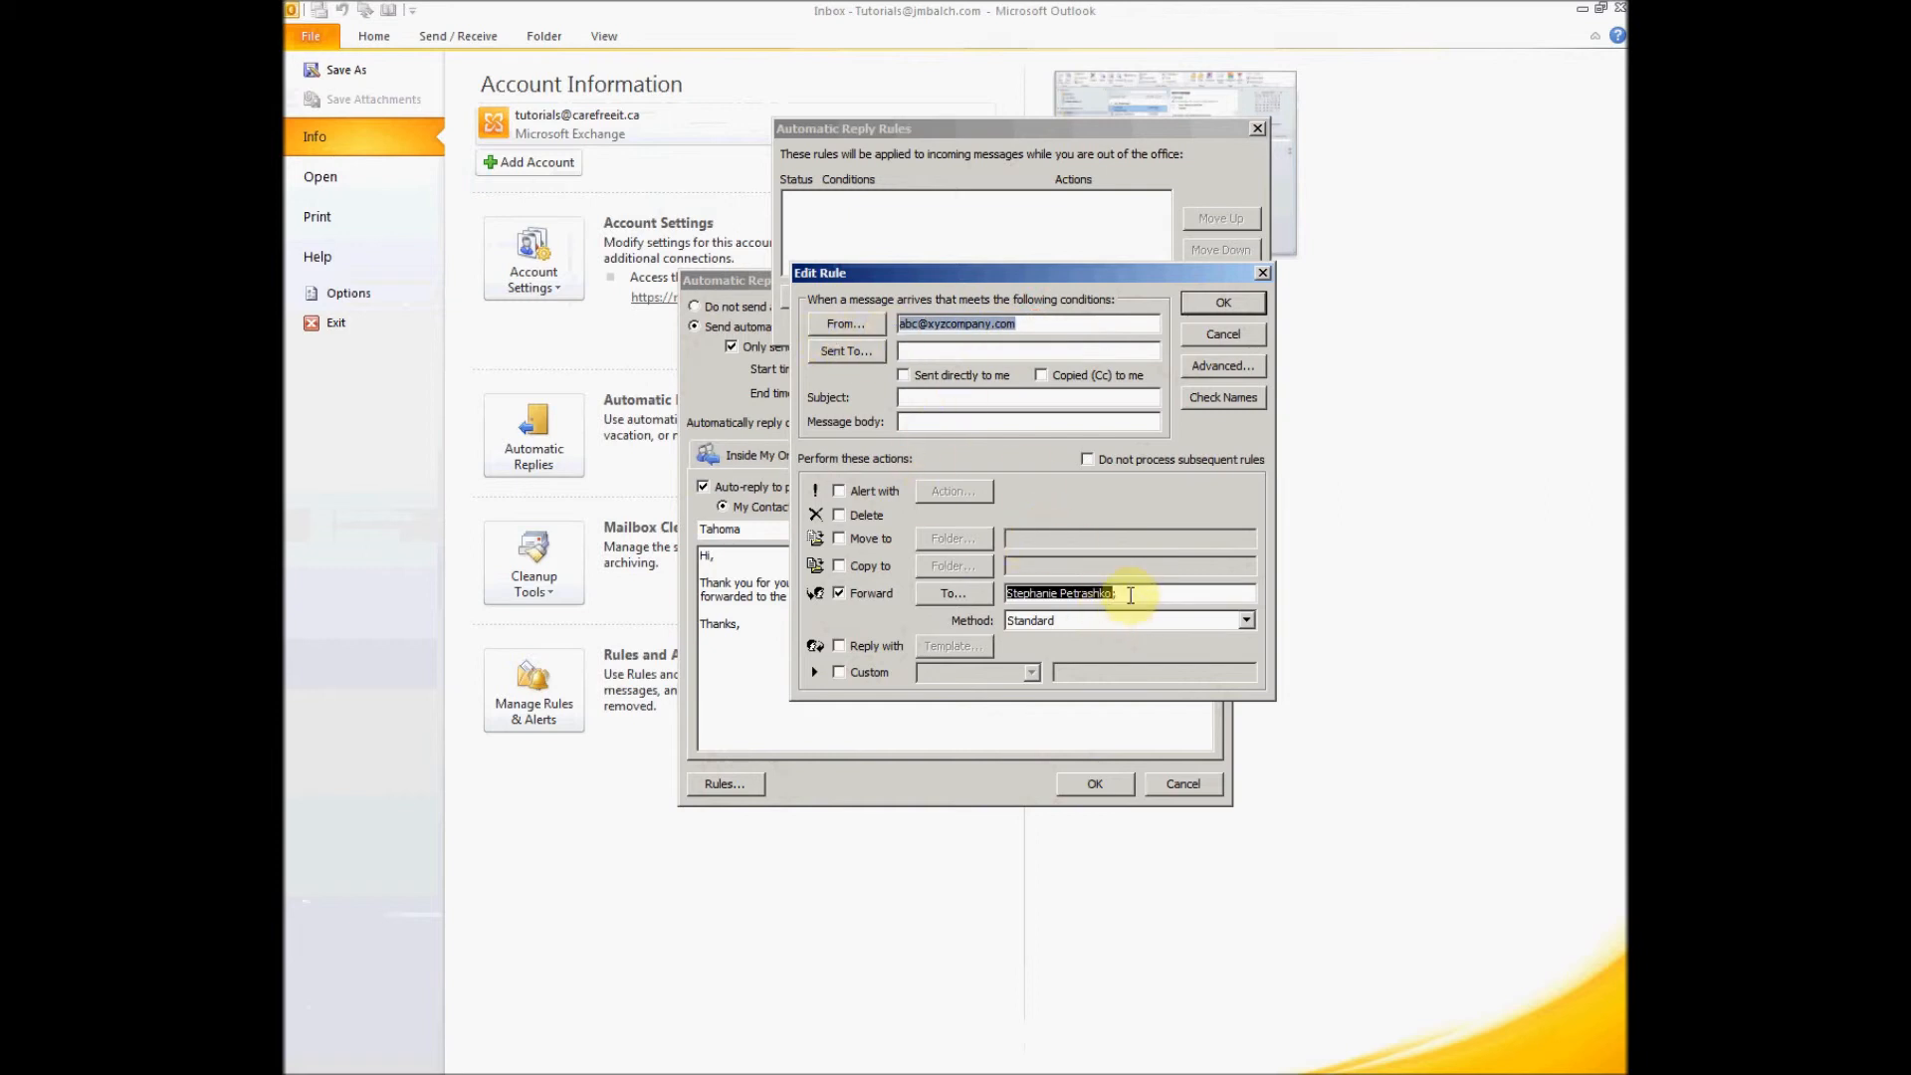
Step: Switch the rule action from Forward to Move to, browsing to Marketing but cancelling
{"action": "left_click", "coordinate": [838, 593]}
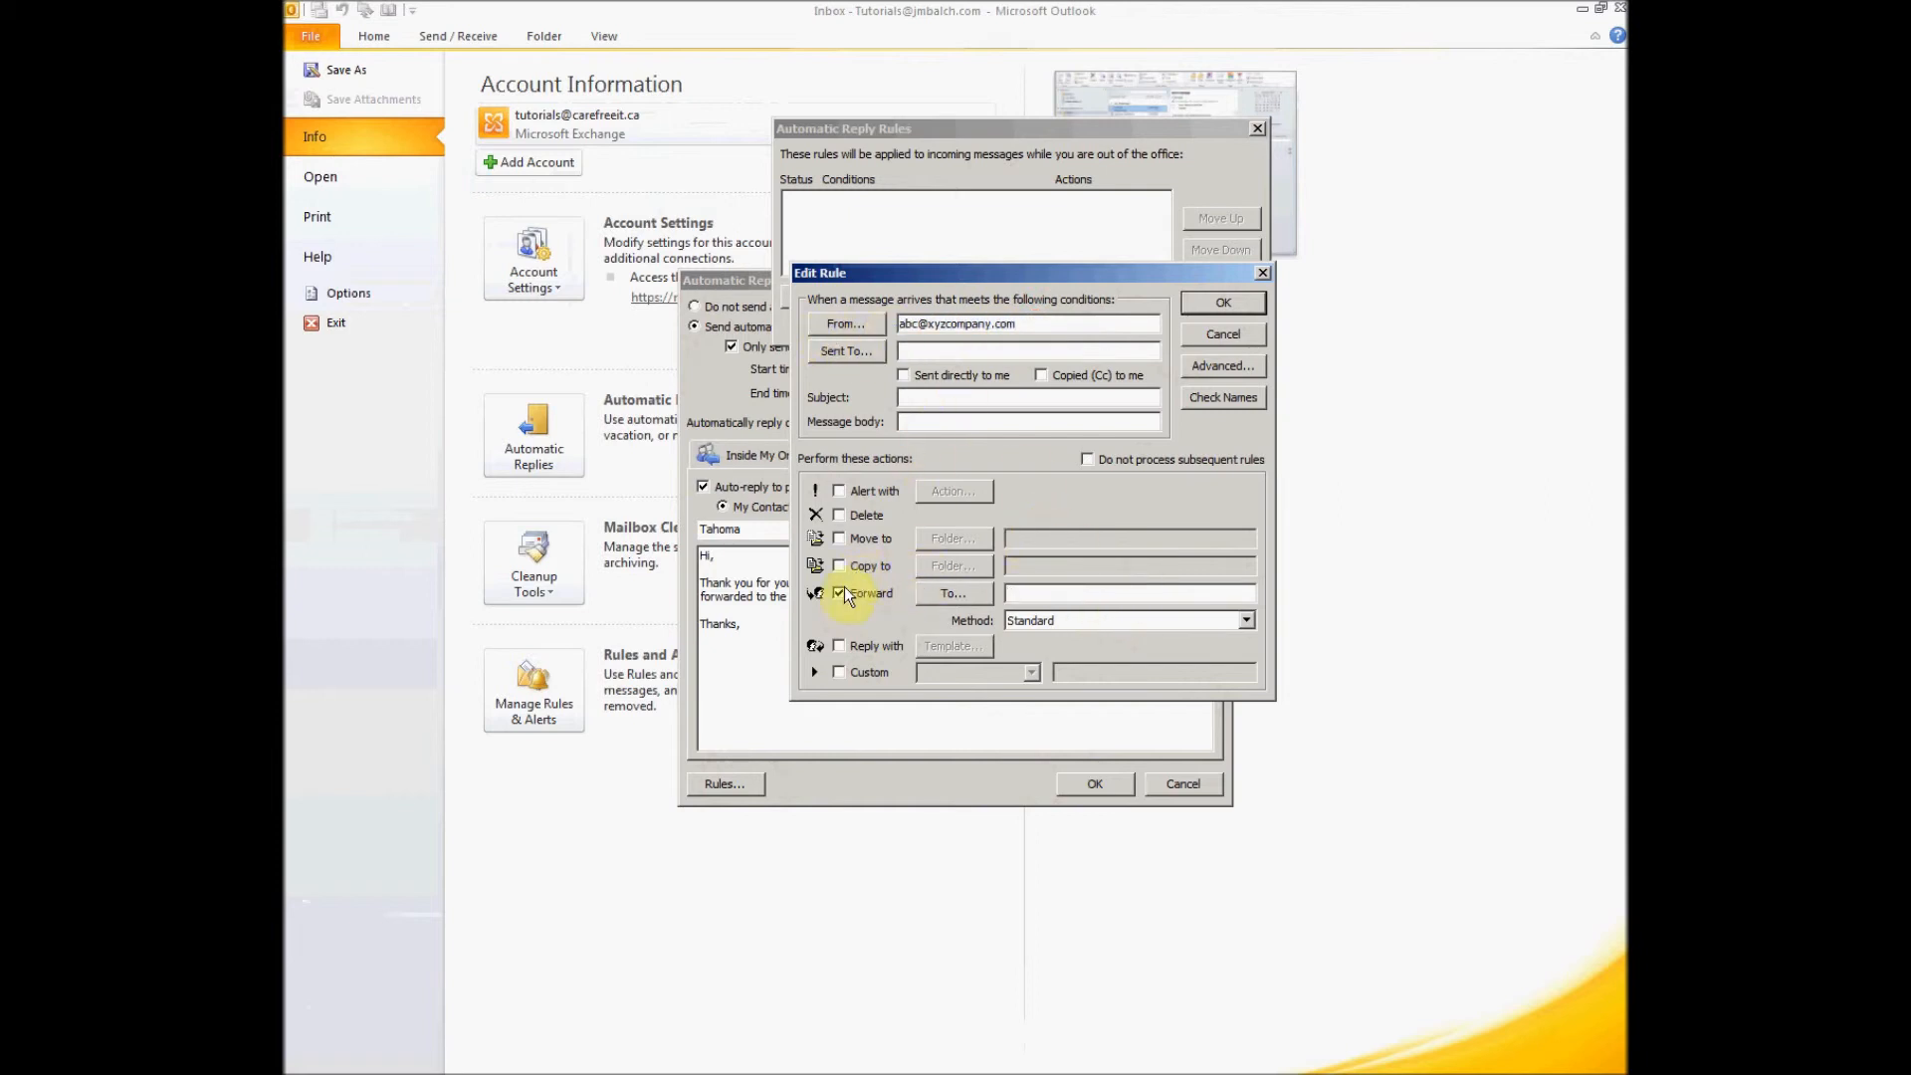
{"action": "left_click", "coordinate": [838, 565]}
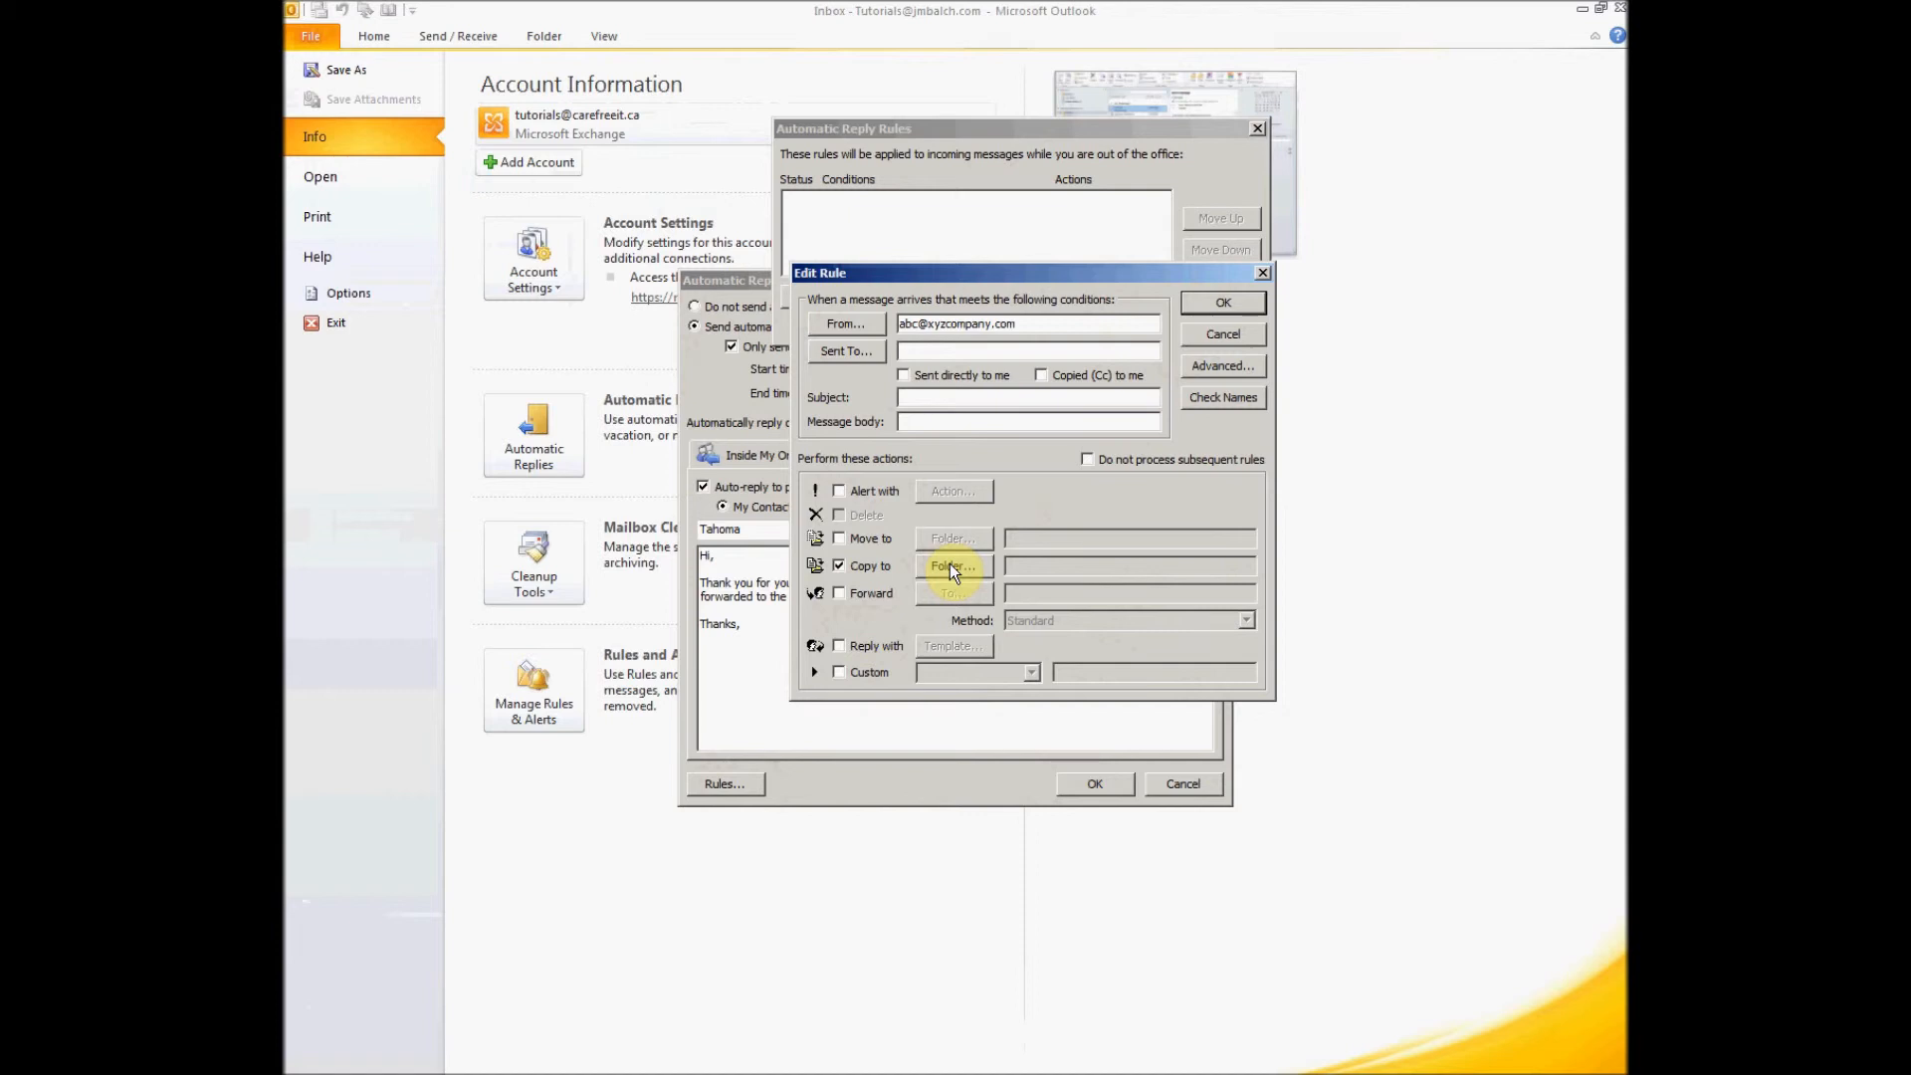
{"action": "mouse_move", "coordinate": [955, 566]}
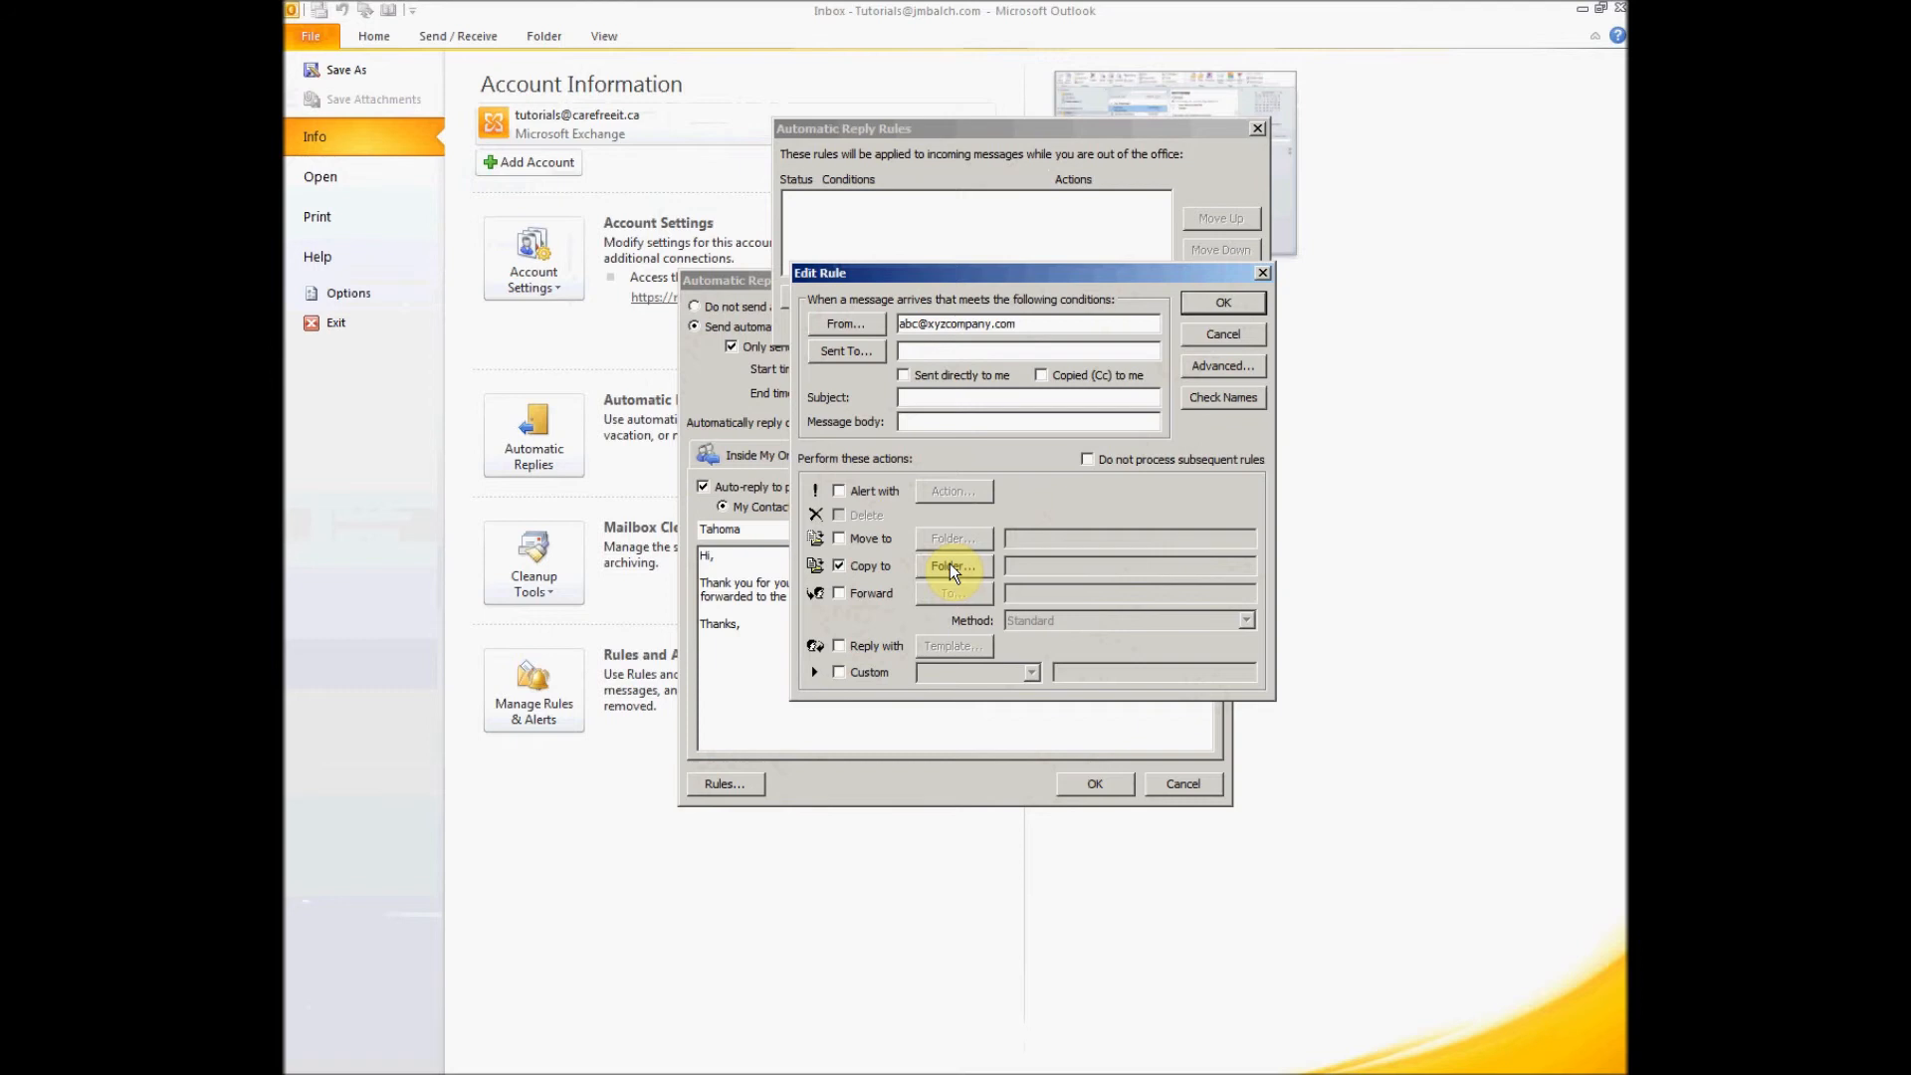
{"action": "left_click", "coordinate": [838, 537]}
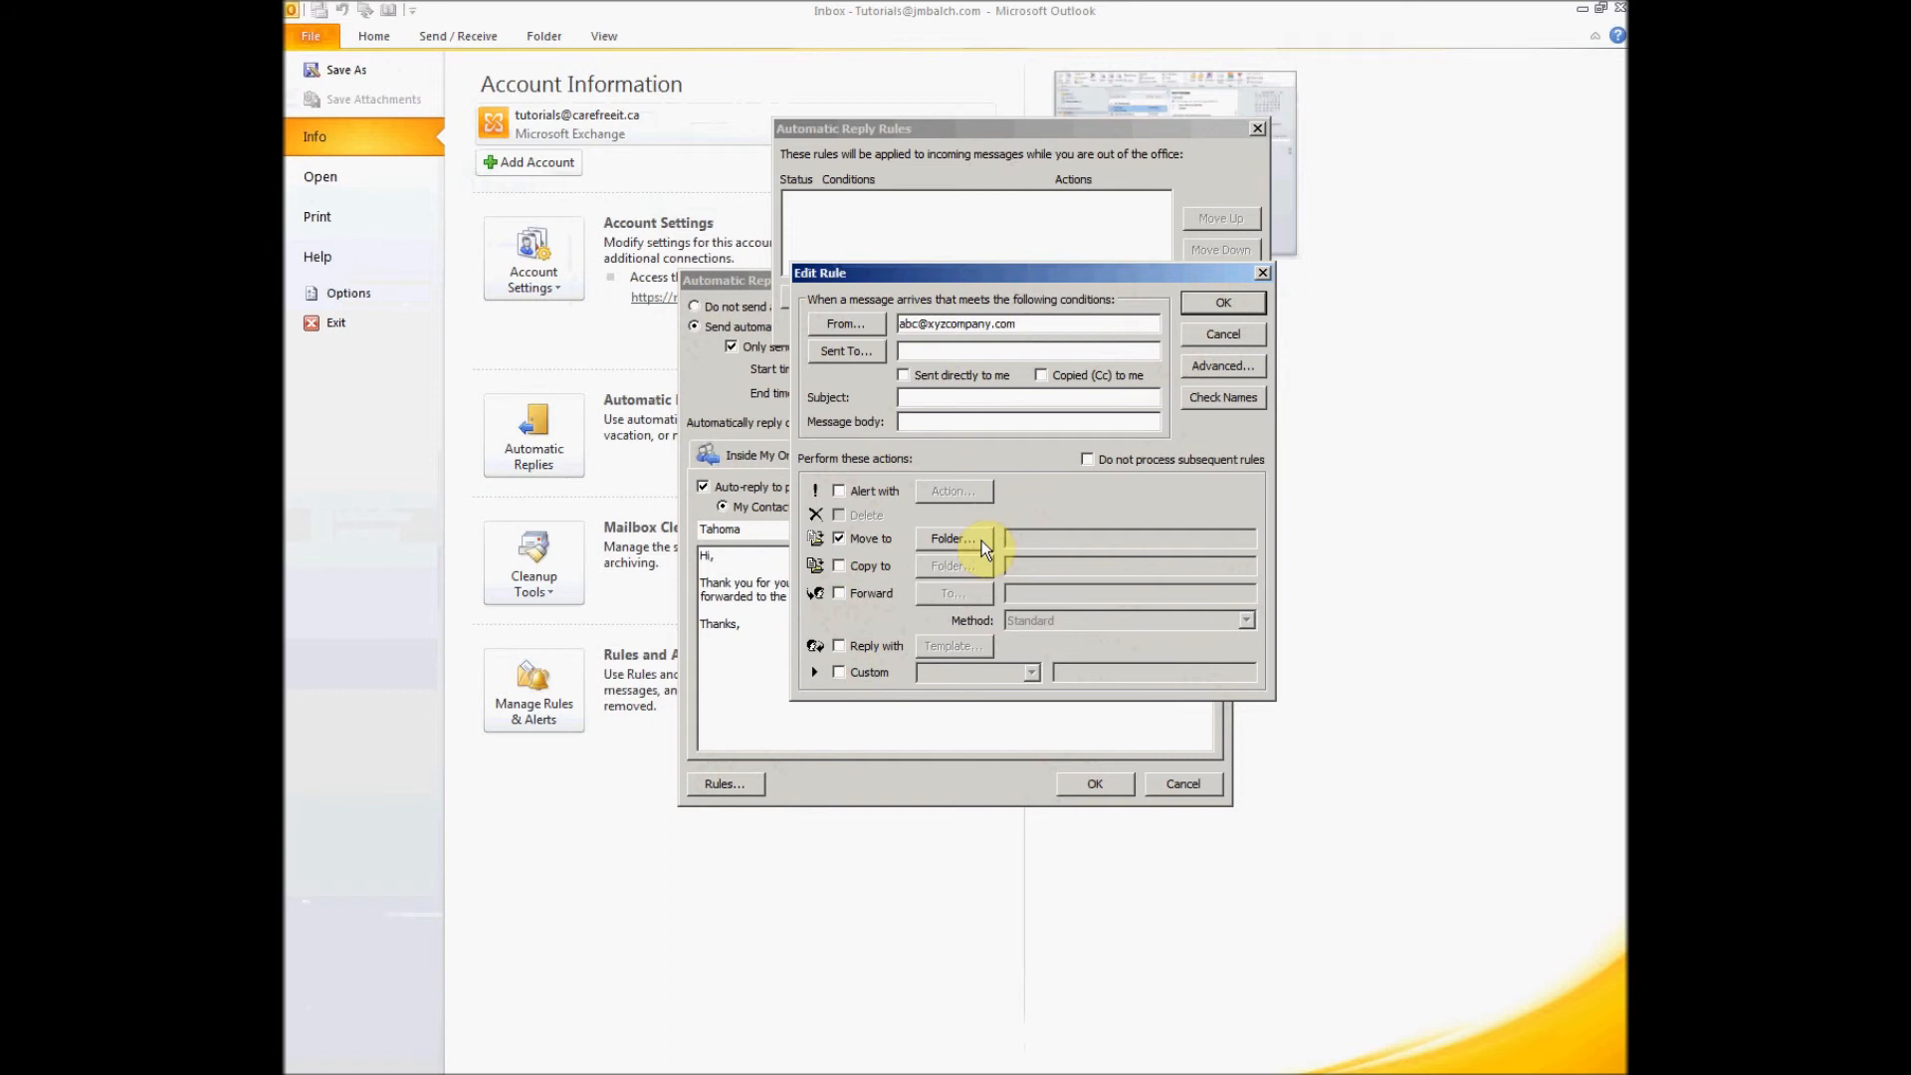
{"action": "left_click", "coordinate": [953, 537]}
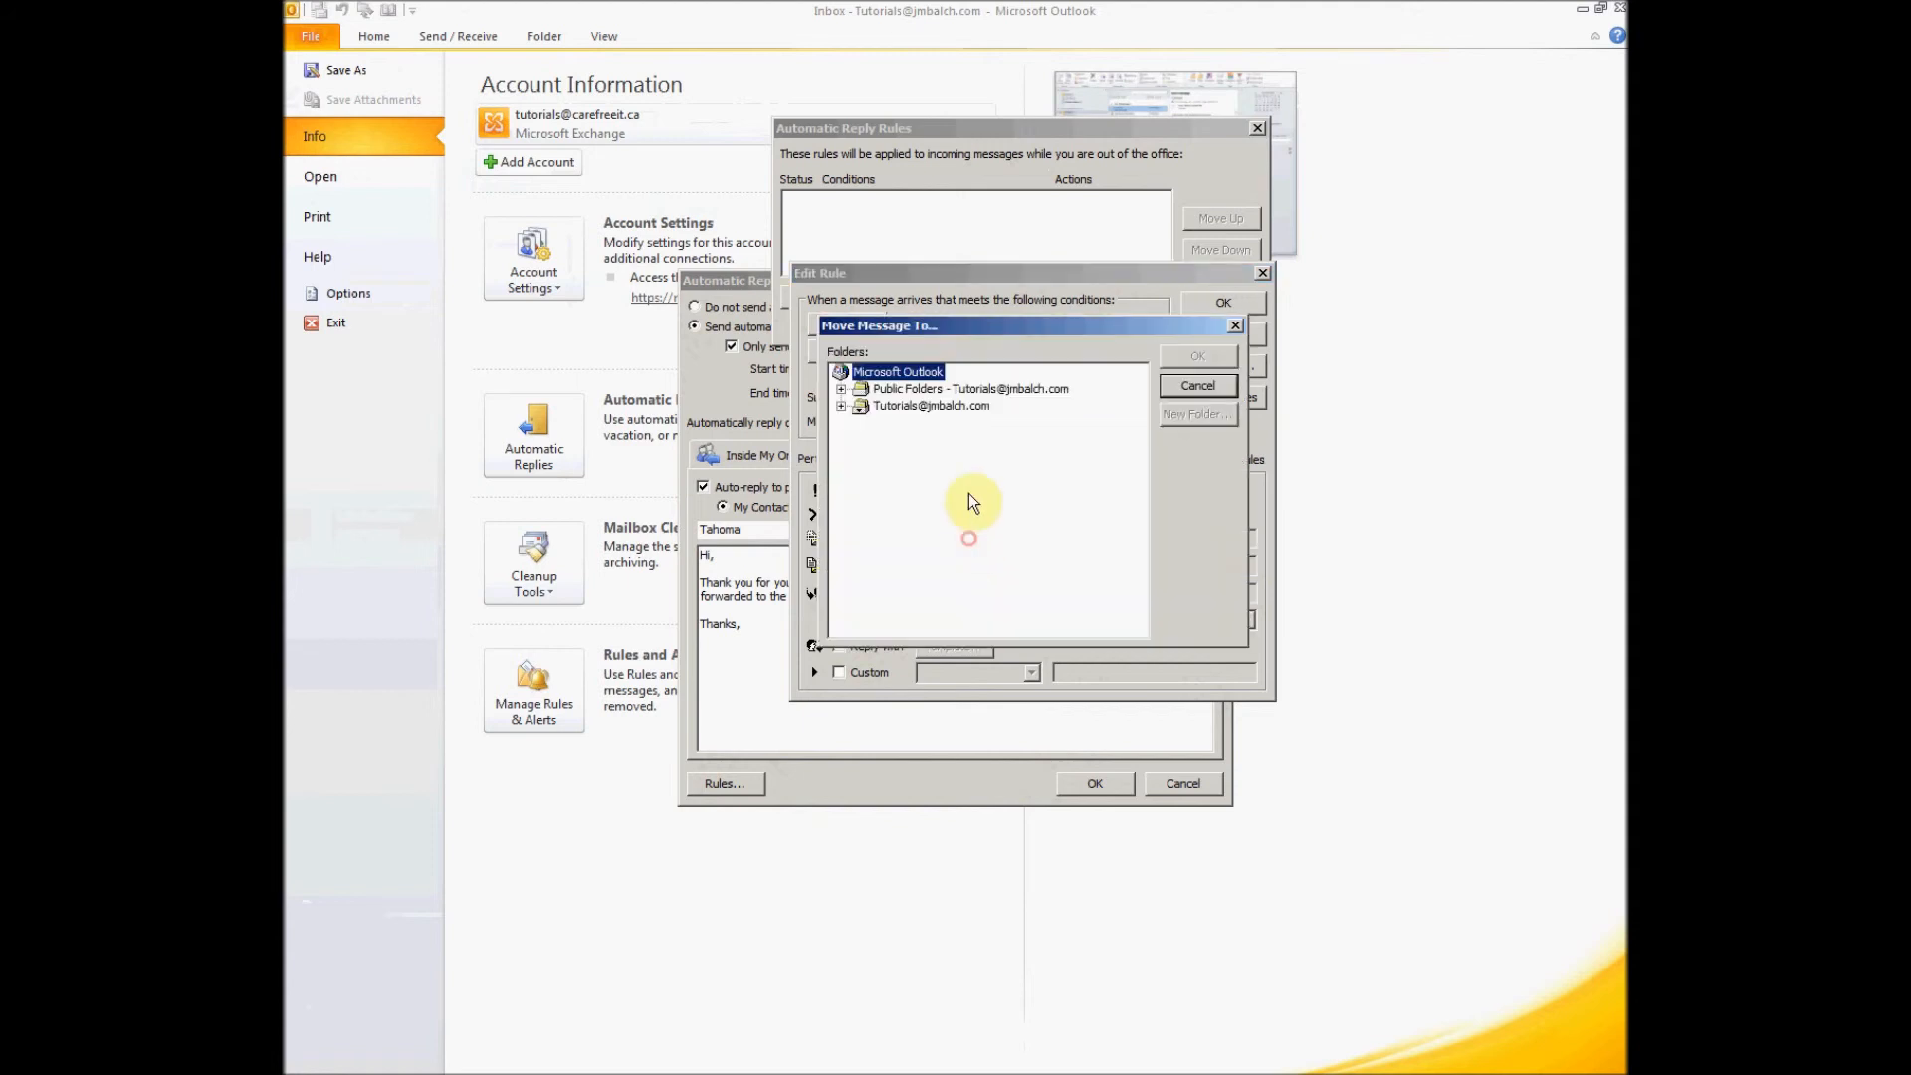
{"action": "left_click", "coordinate": [840, 405]}
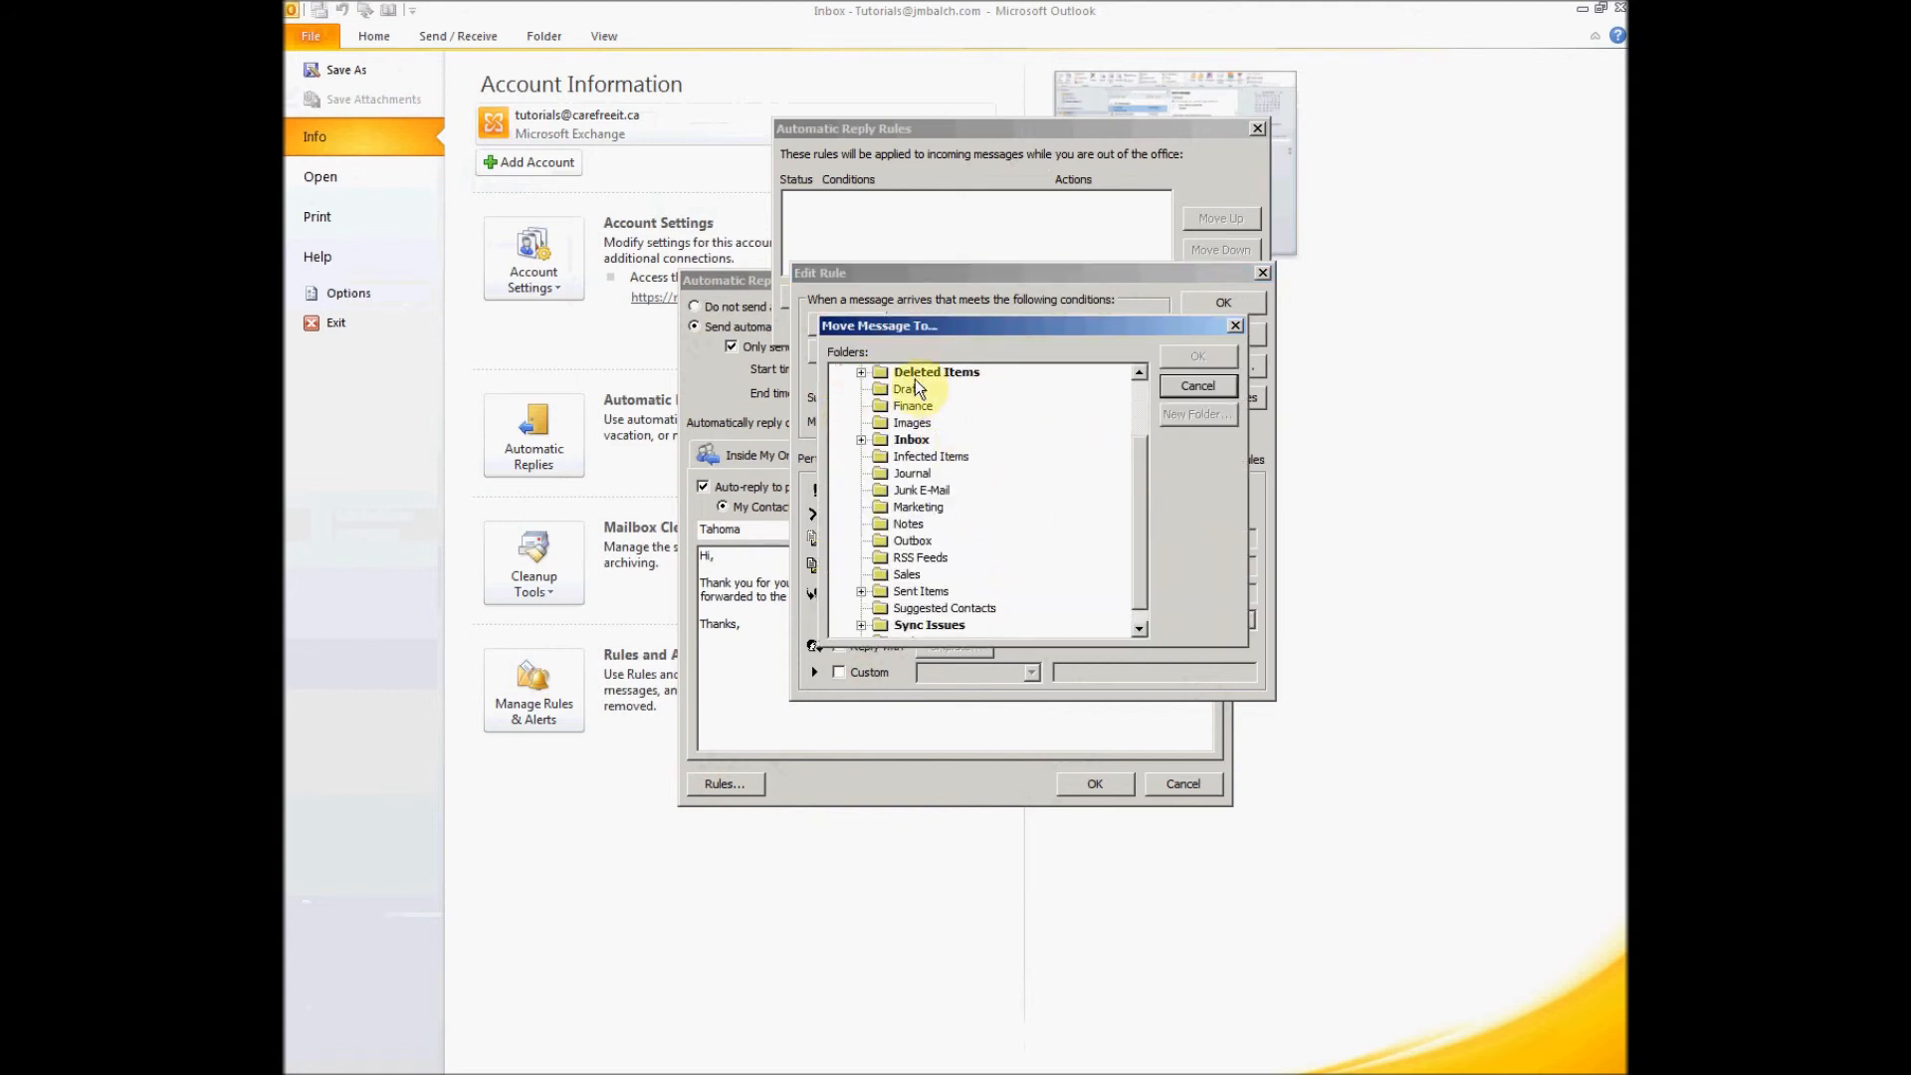
{"action": "left_click", "coordinate": [913, 406]}
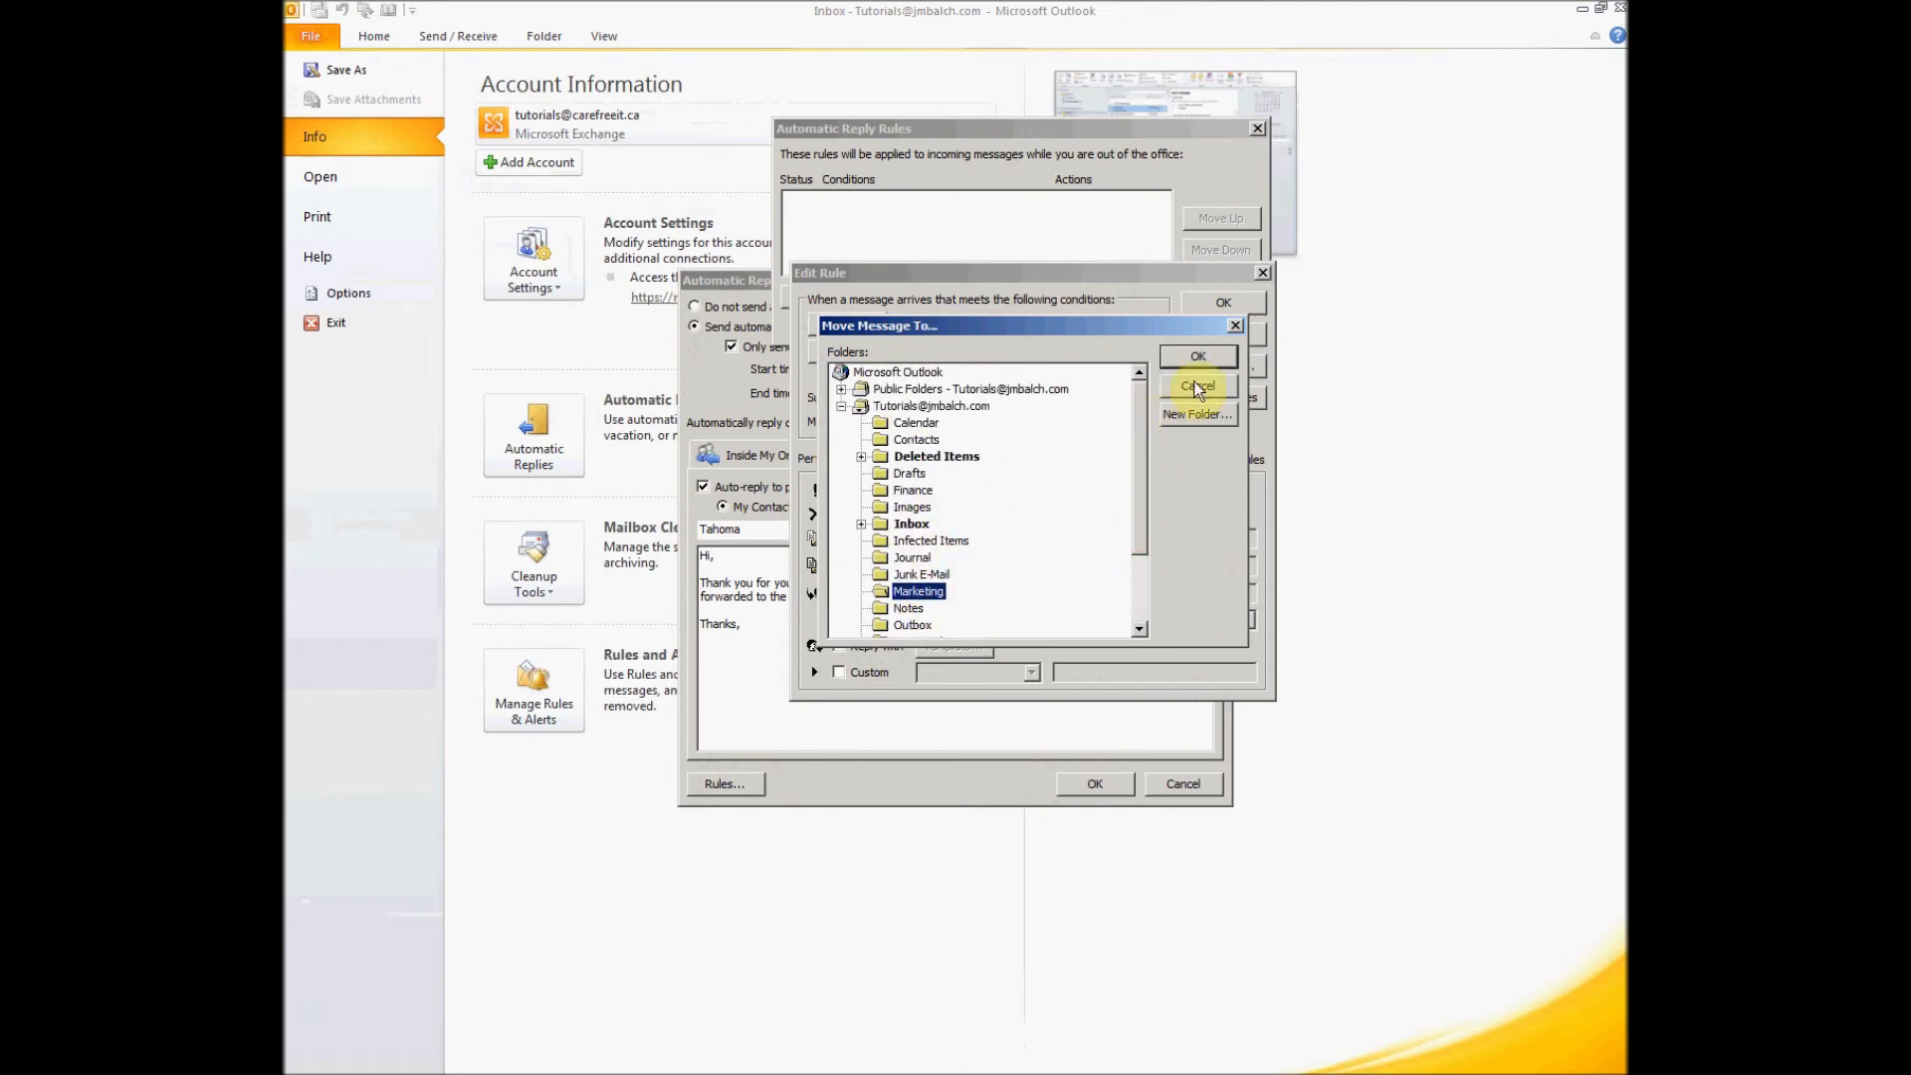
{"action": "left_click", "coordinate": [1196, 386]}
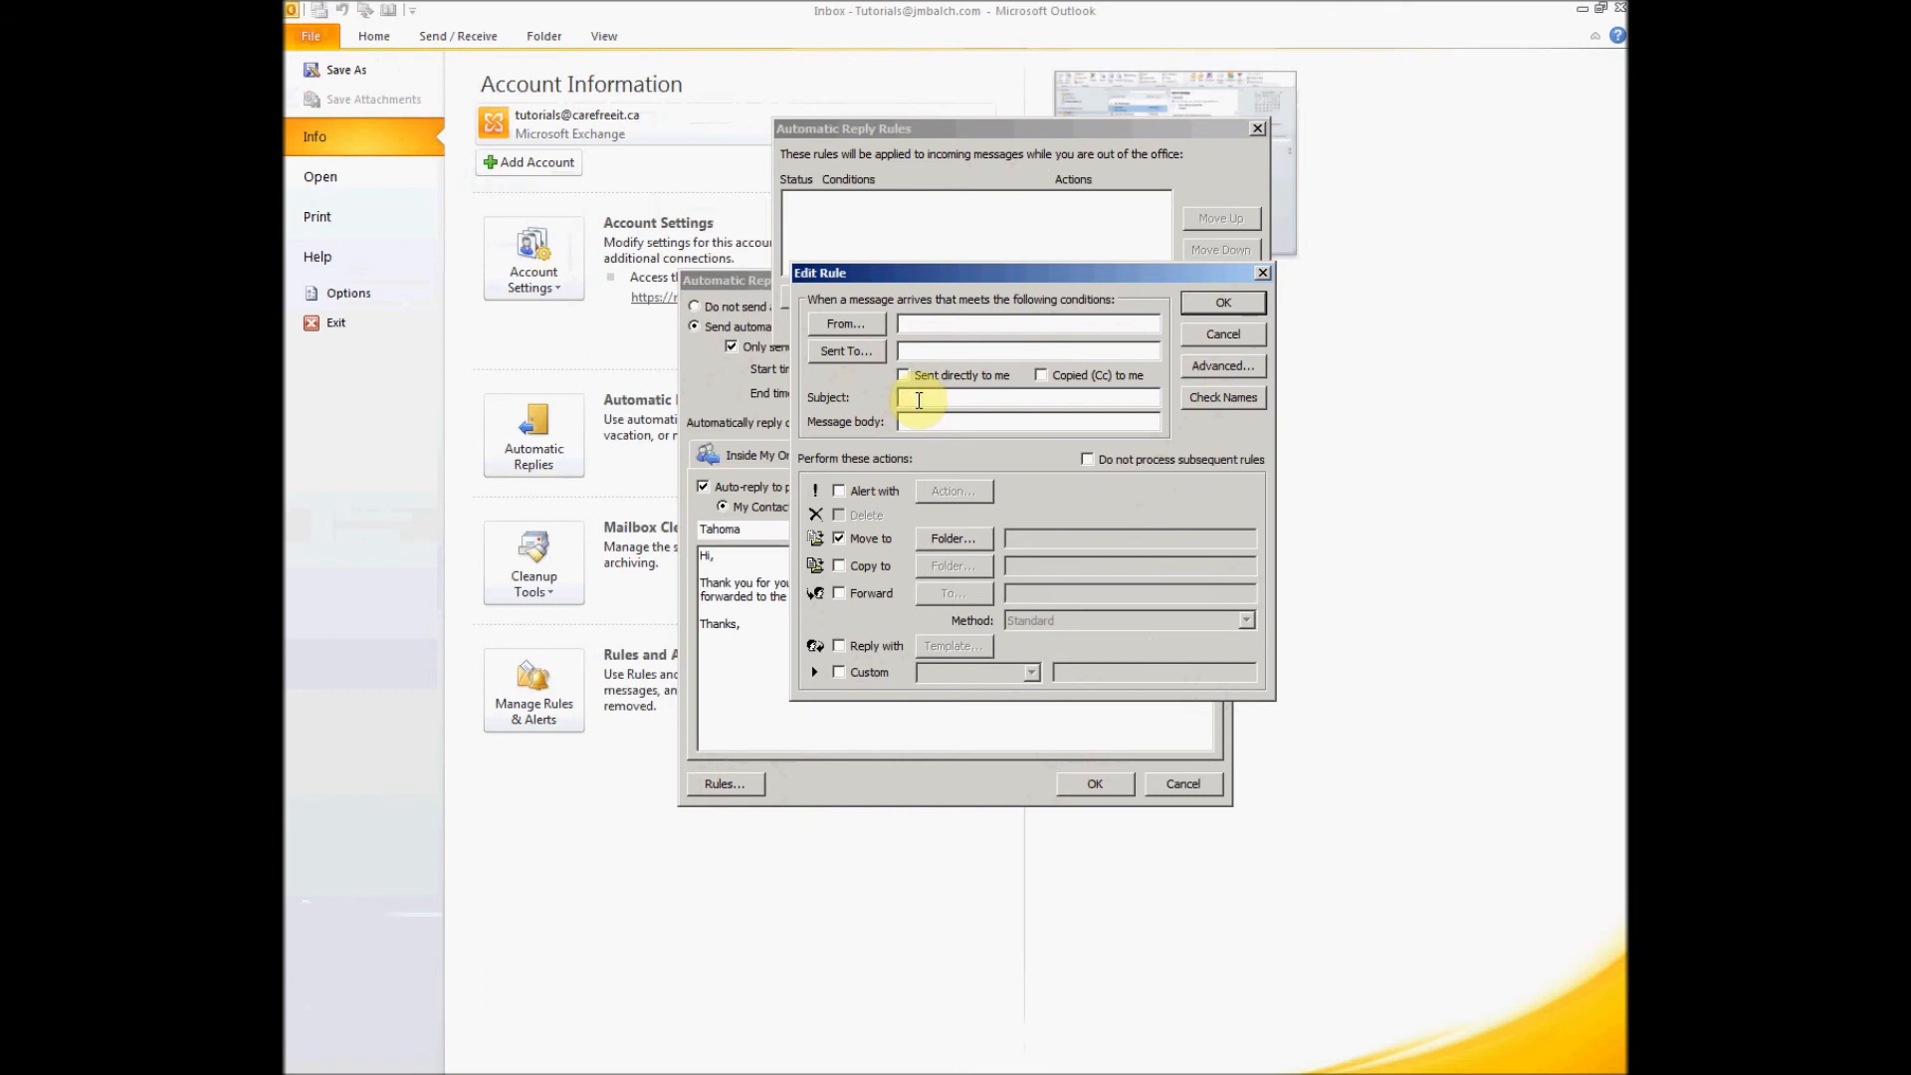
Step: Enter 'Sales' as the subject, tick Copy to and Forward, then discard the rule
{"action": "type", "text": "S"}
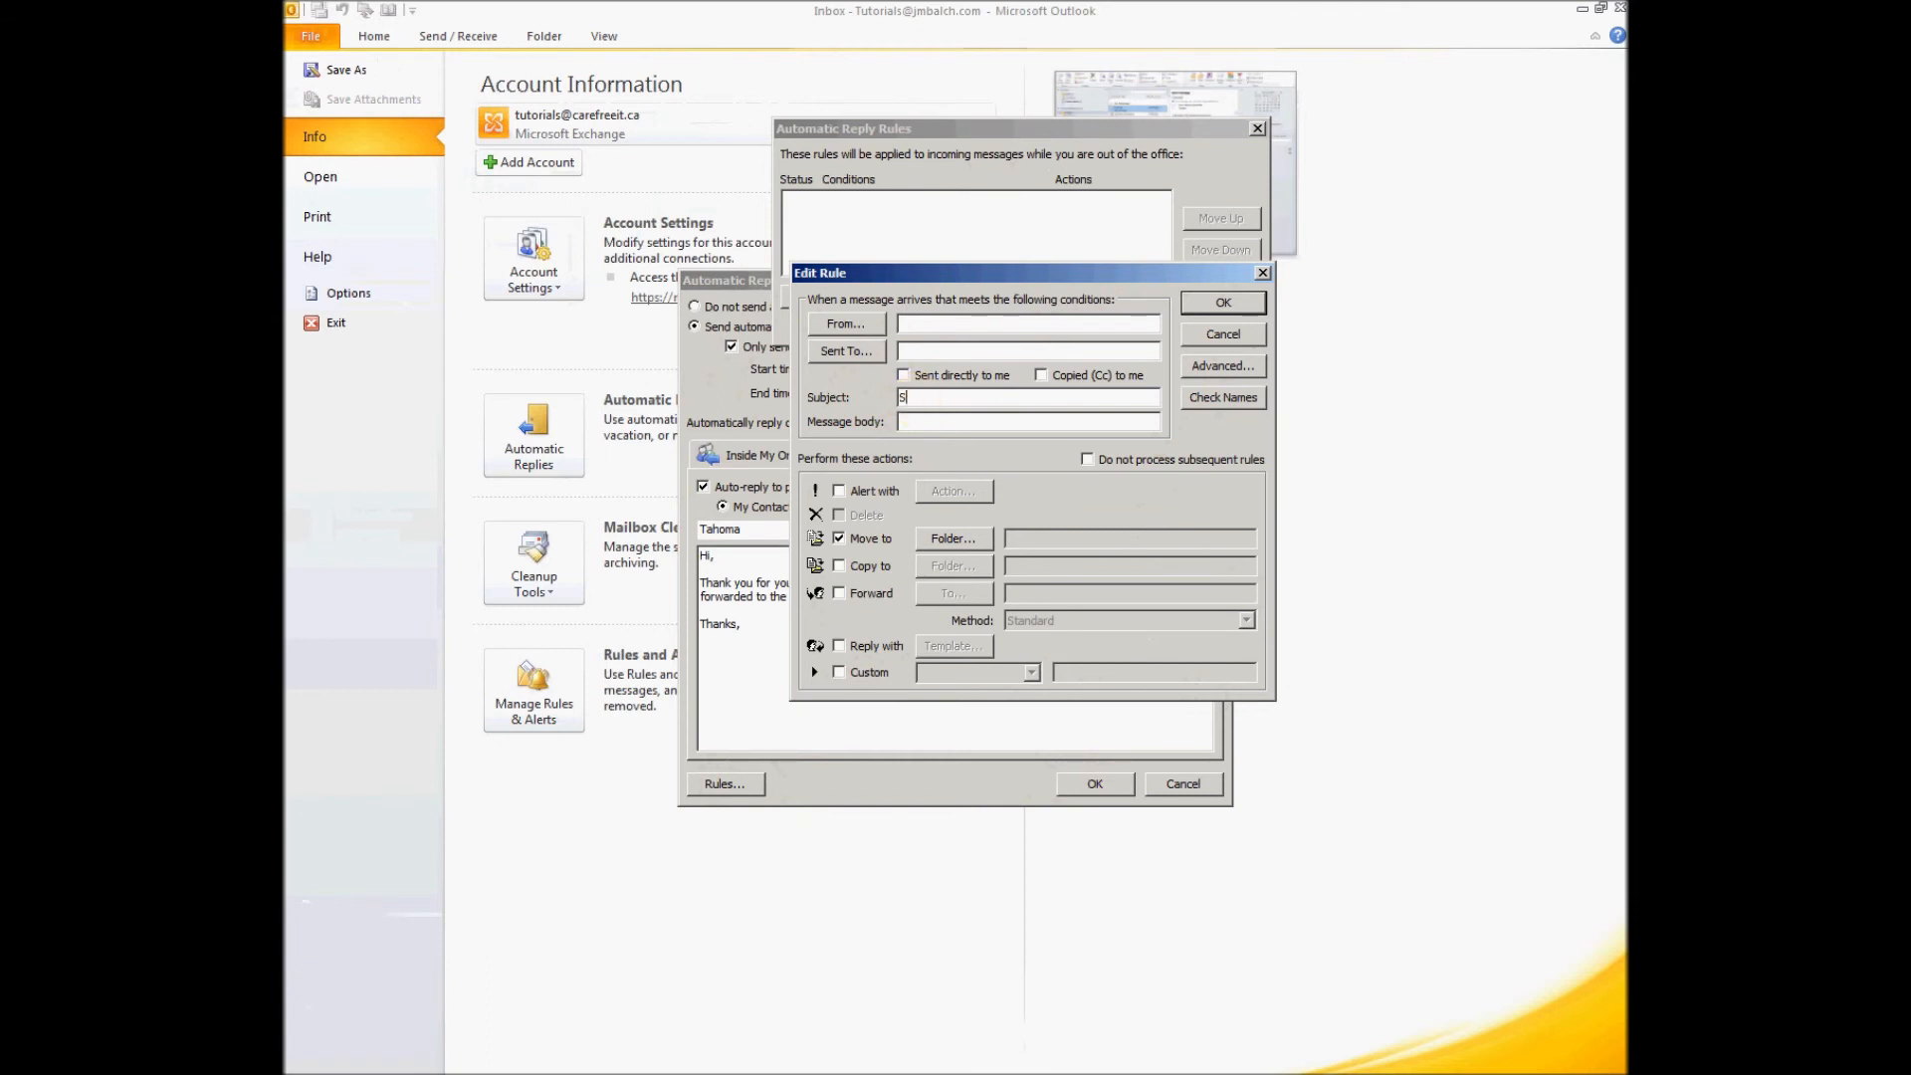
{"action": "type", "text": "ales"}
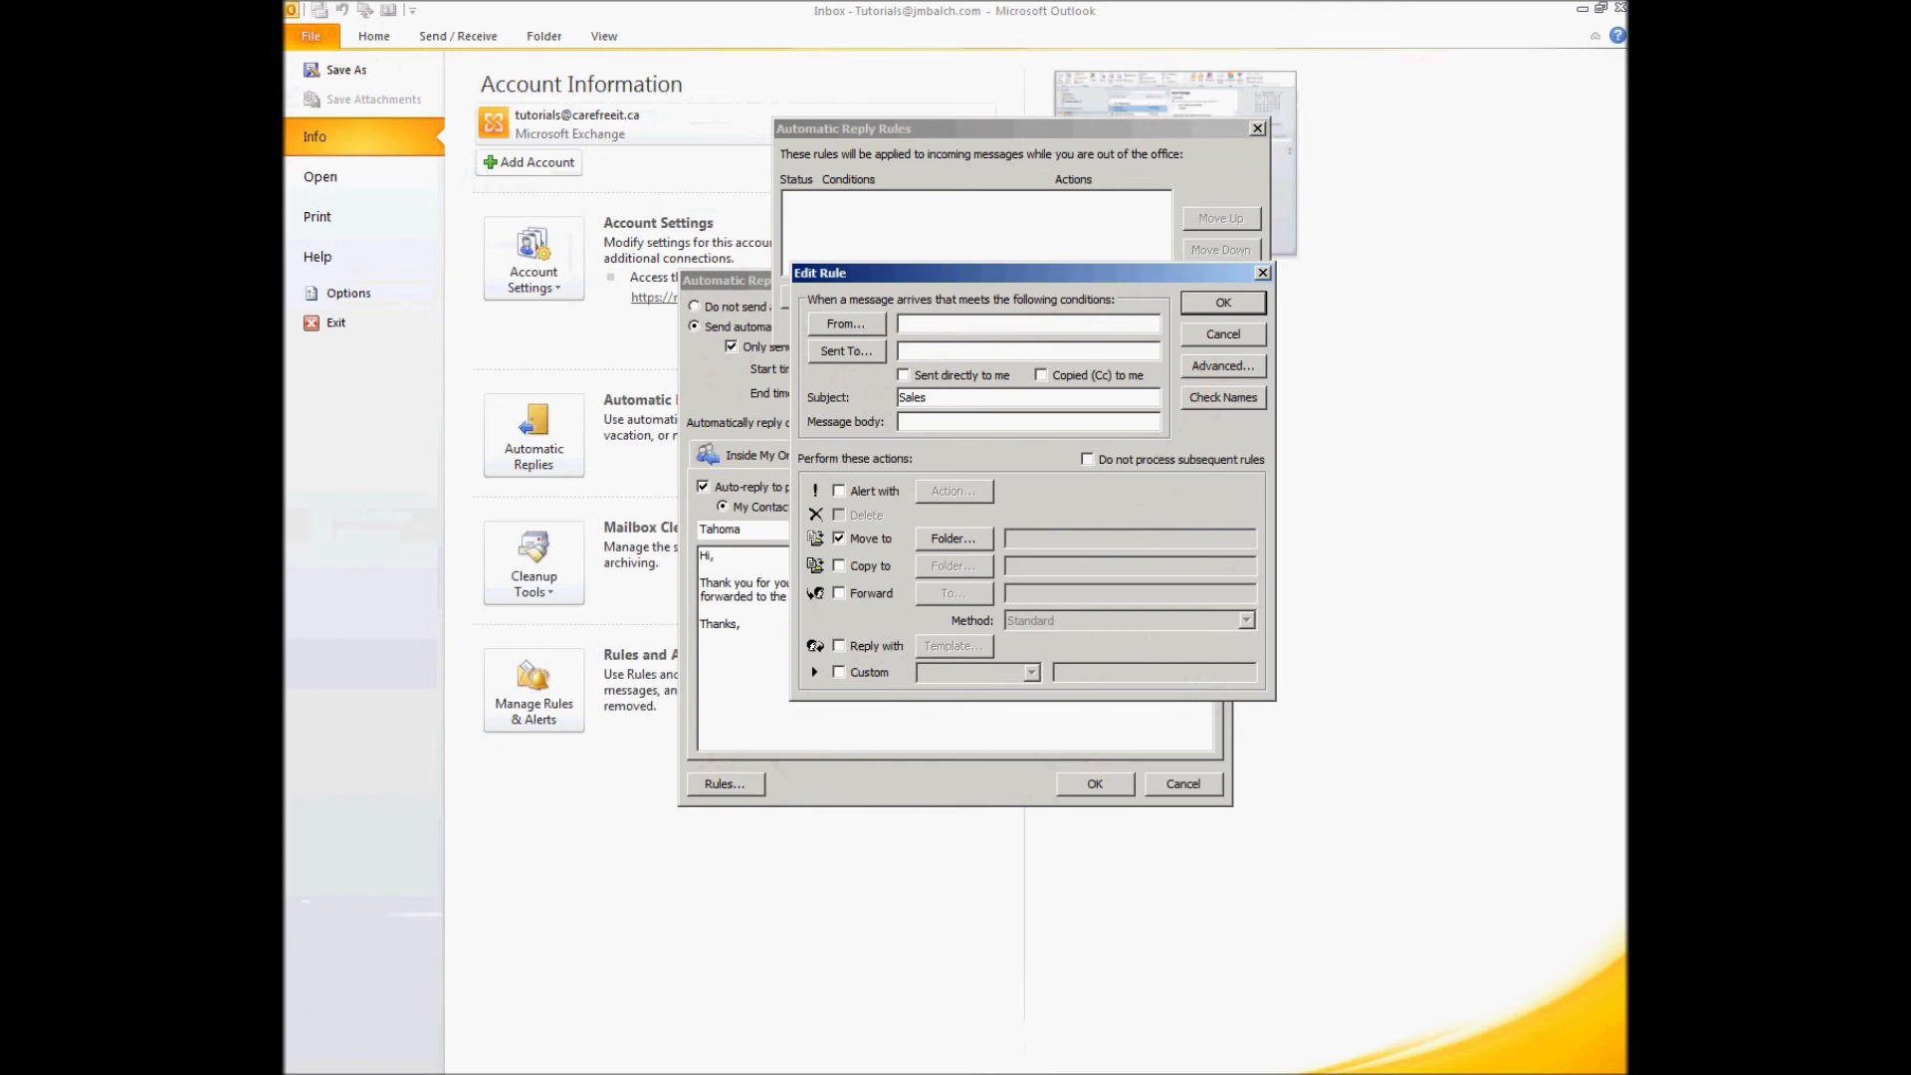
{"action": "mouse_move", "coordinate": [865, 586]}
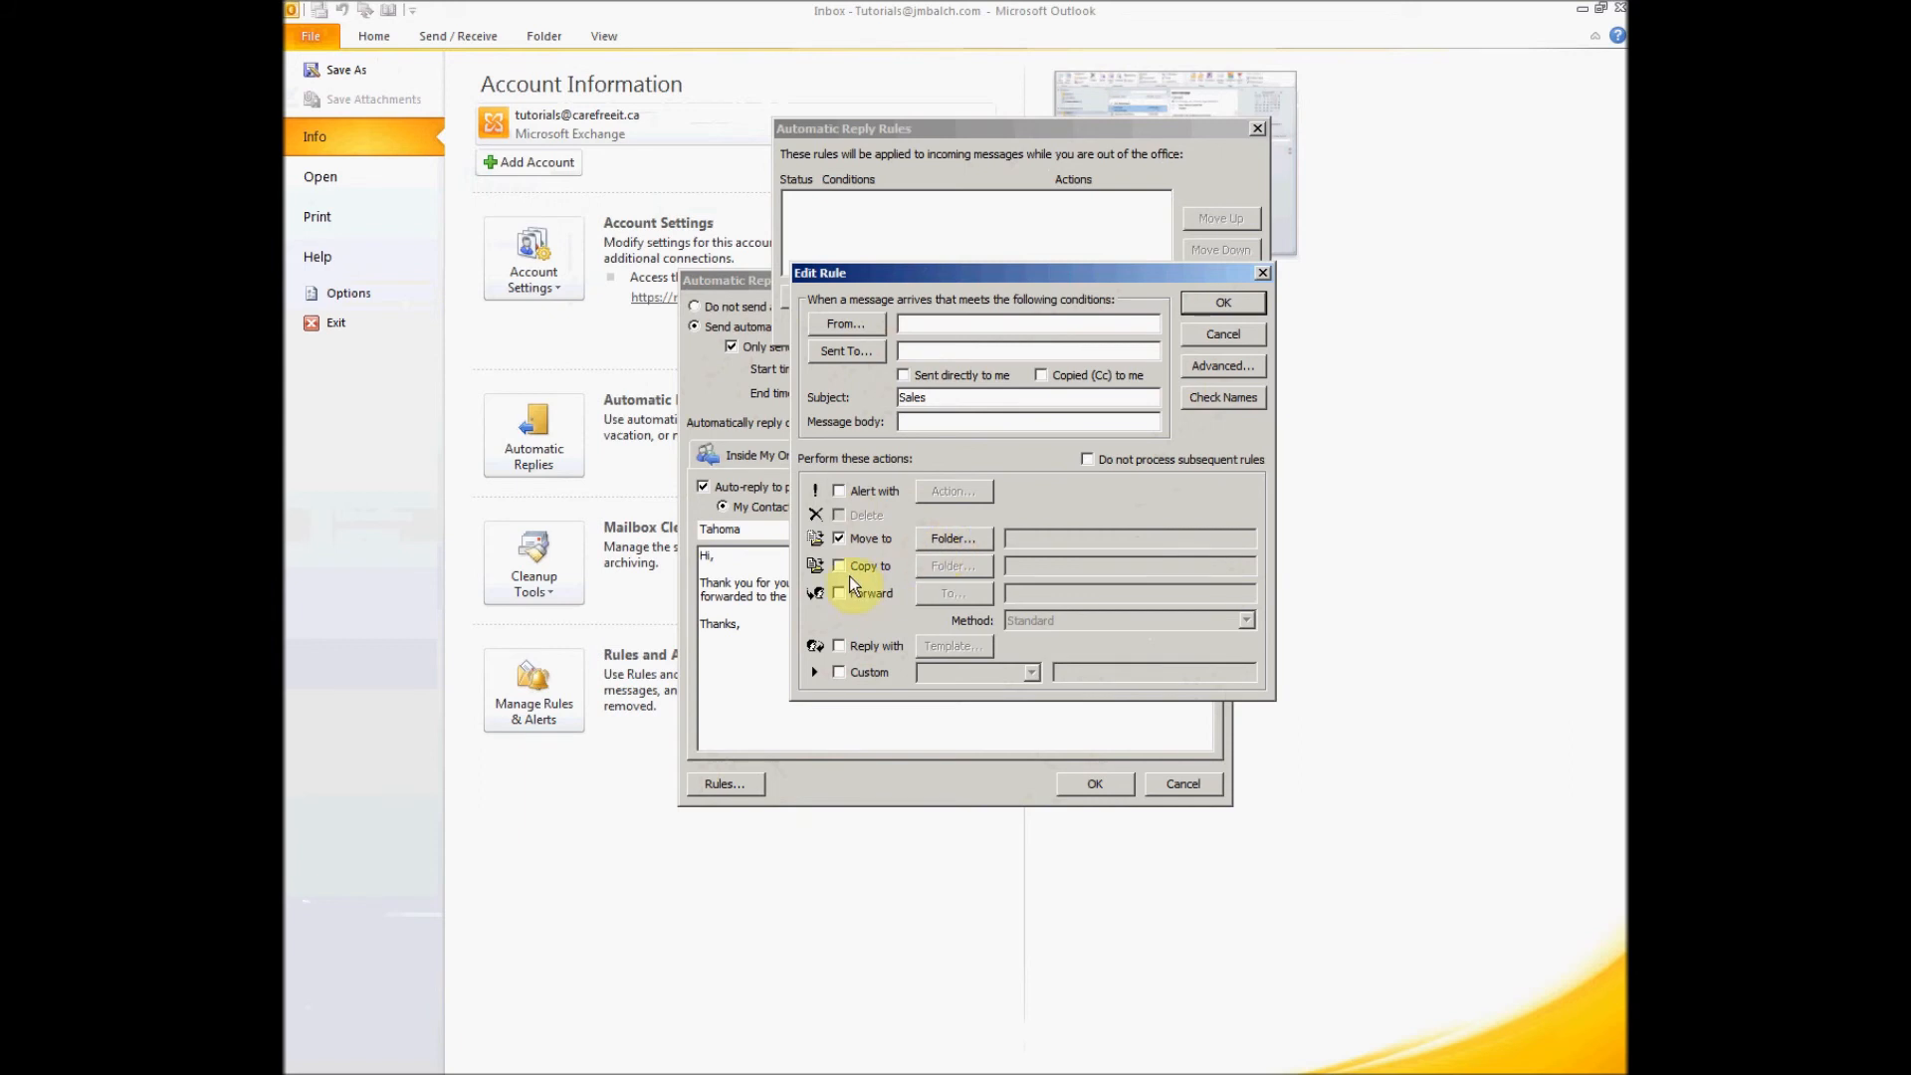
{"action": "left_click", "coordinate": [838, 565]}
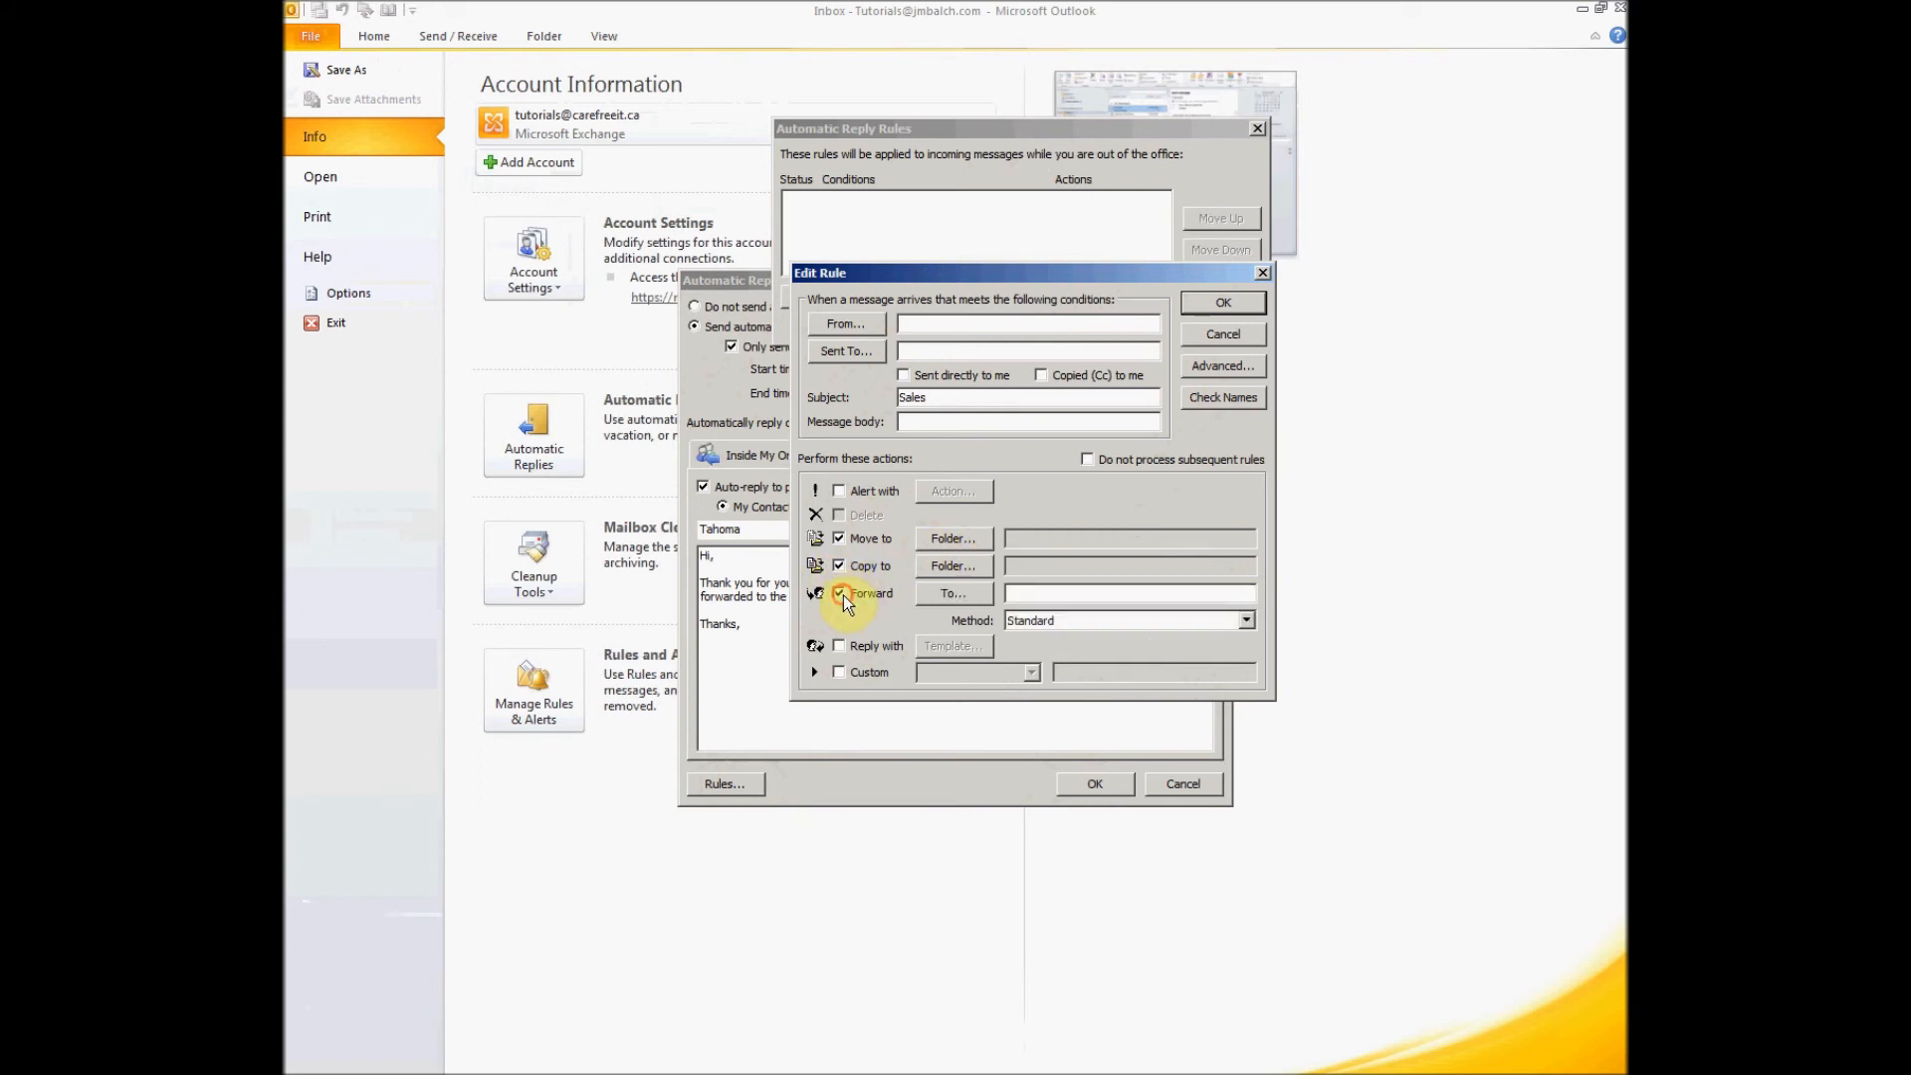
{"action": "left_click", "coordinate": [838, 593]}
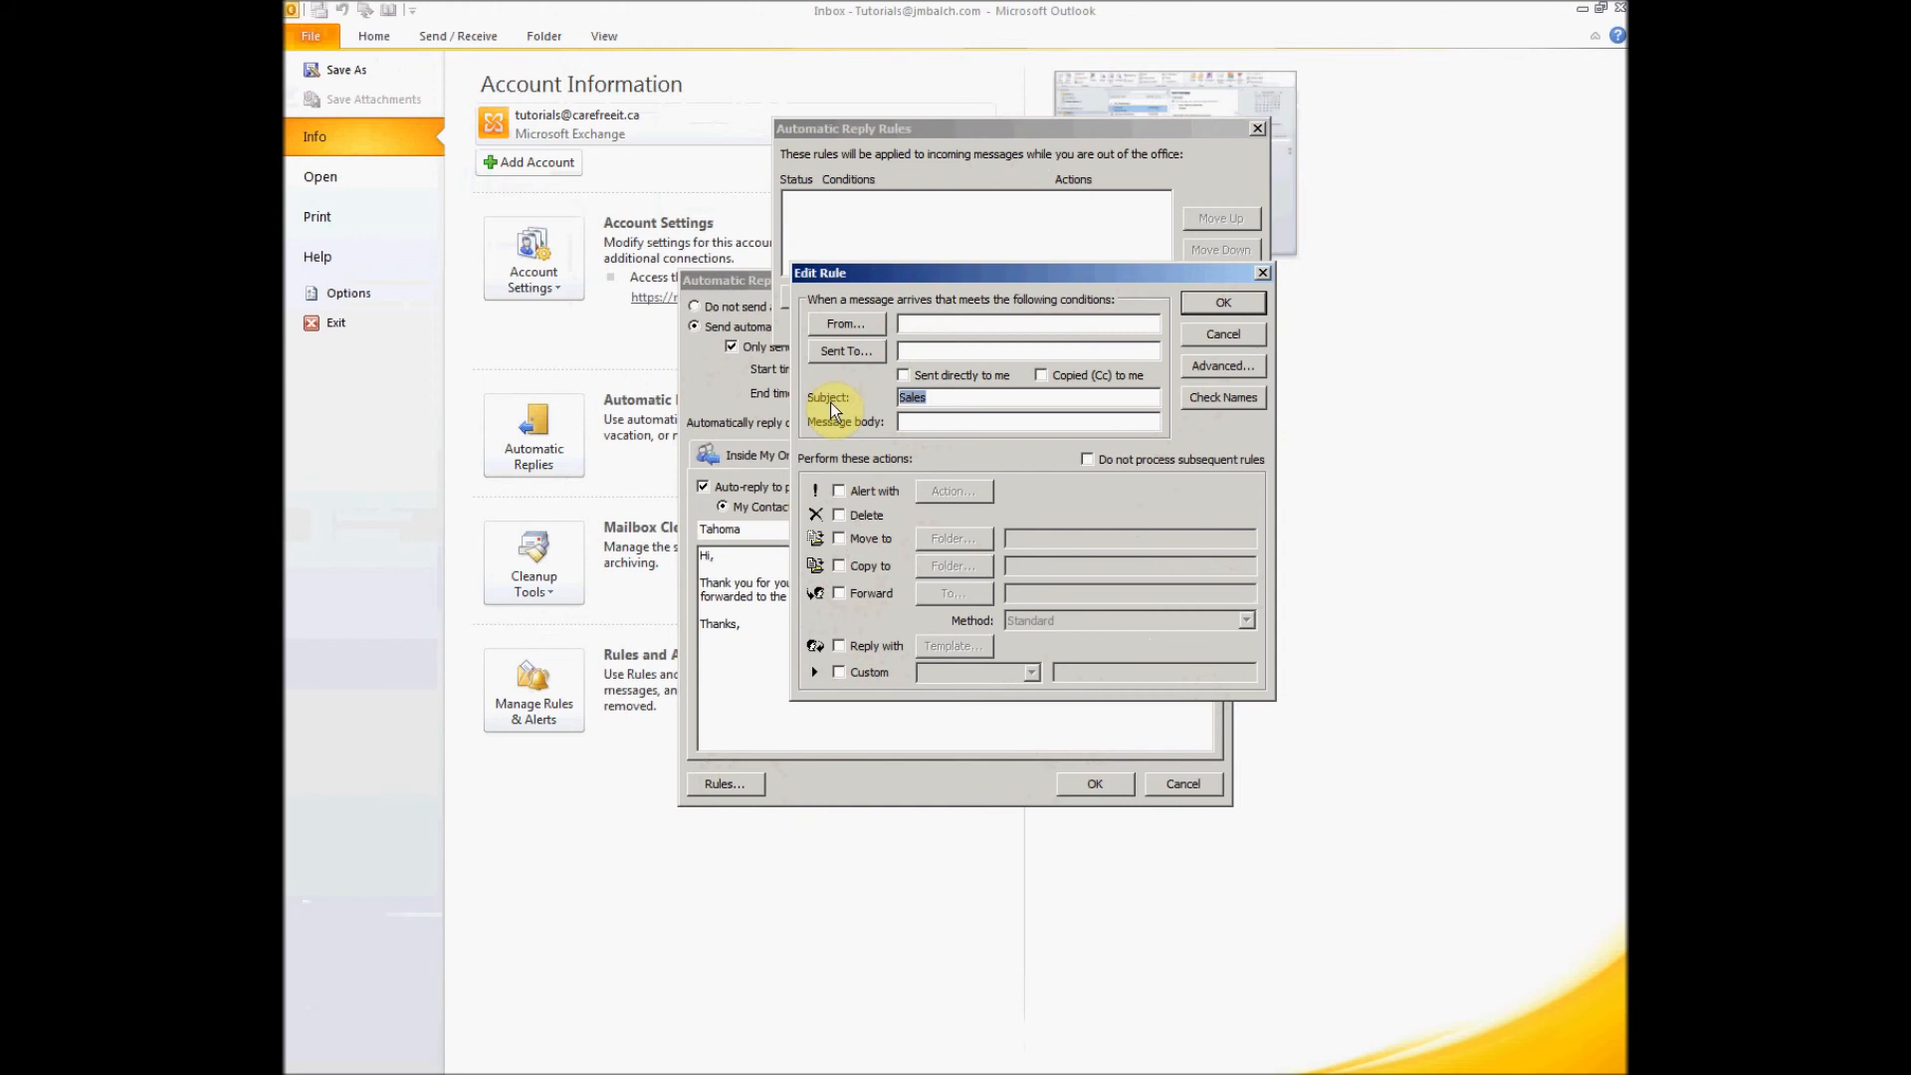
{"action": "left_click", "coordinate": [1223, 332]}
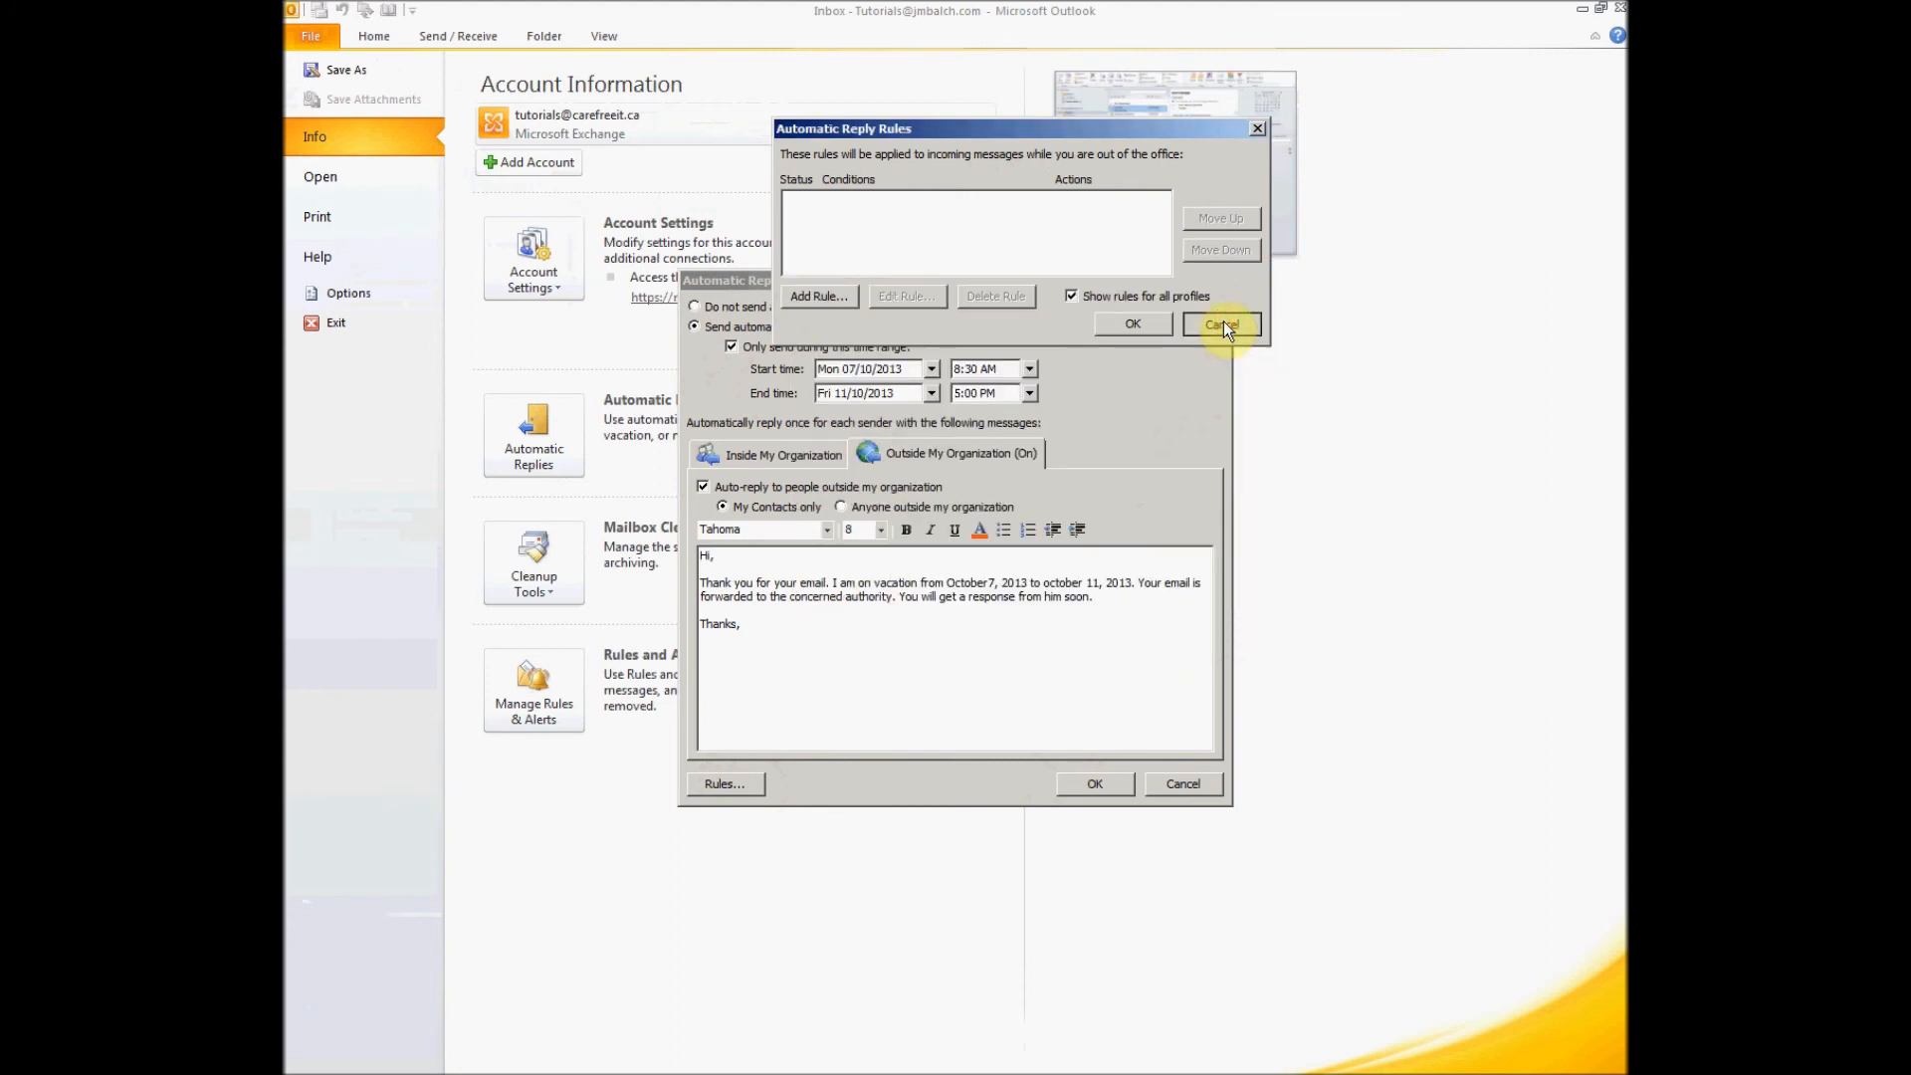
Step: Close Automatic Reply Rules, save the Automatic Replies settings with OK, and return to Home
{"action": "left_click", "coordinate": [1220, 325]}
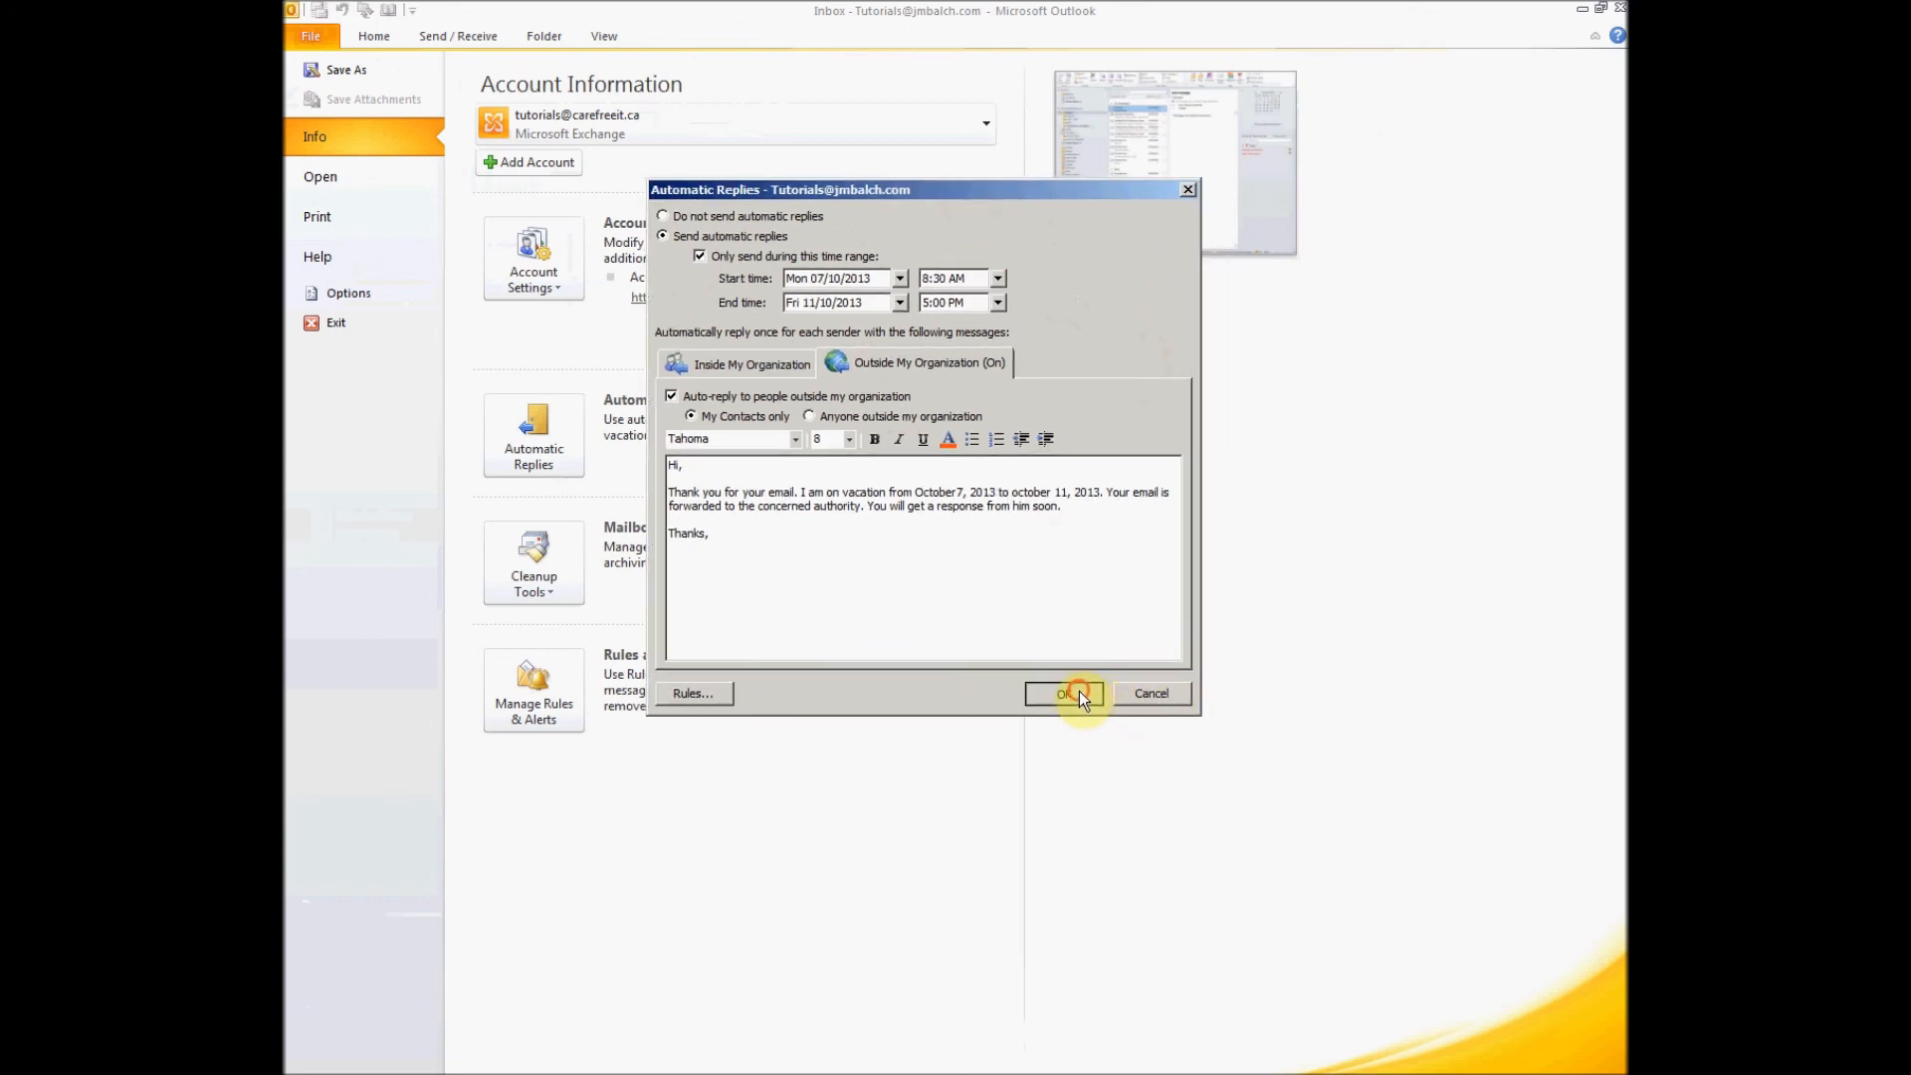
{"action": "left_click", "coordinate": [1064, 693]}
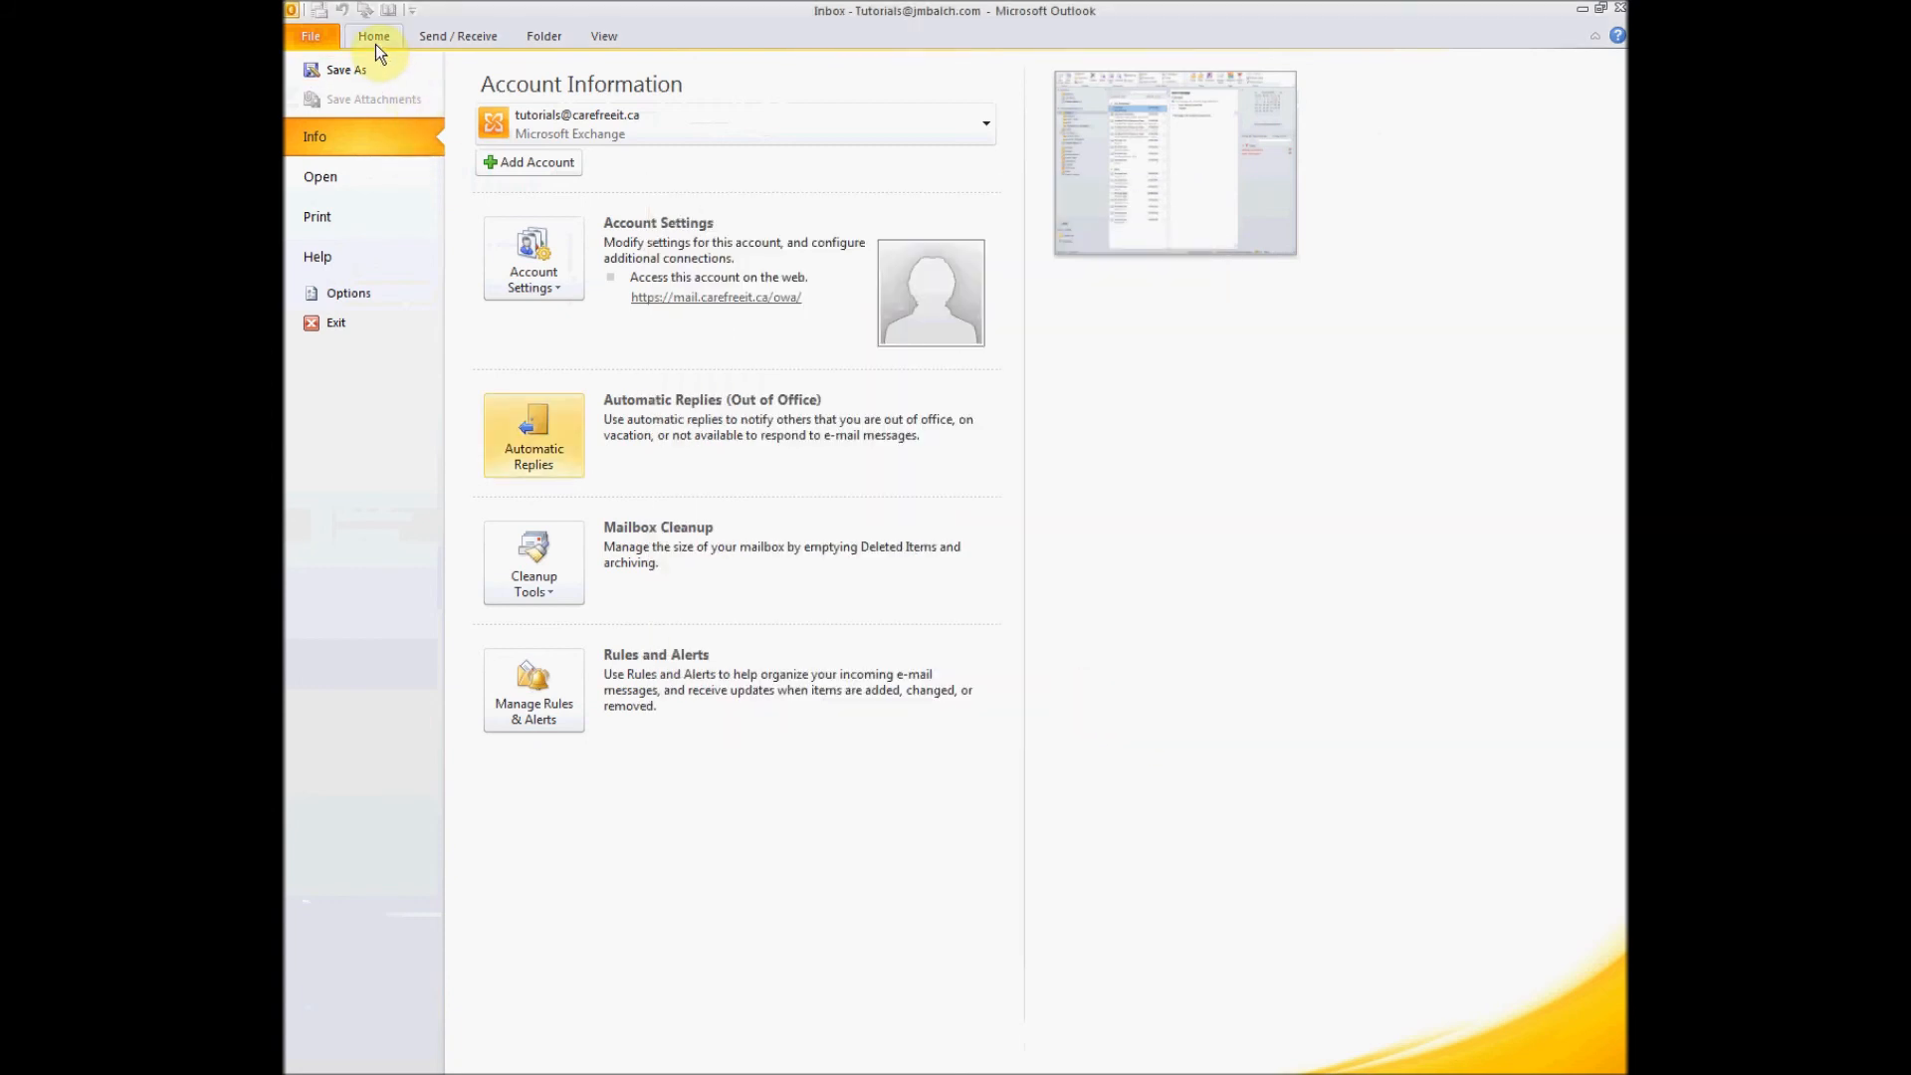
{"action": "left_click", "coordinate": [375, 36]}
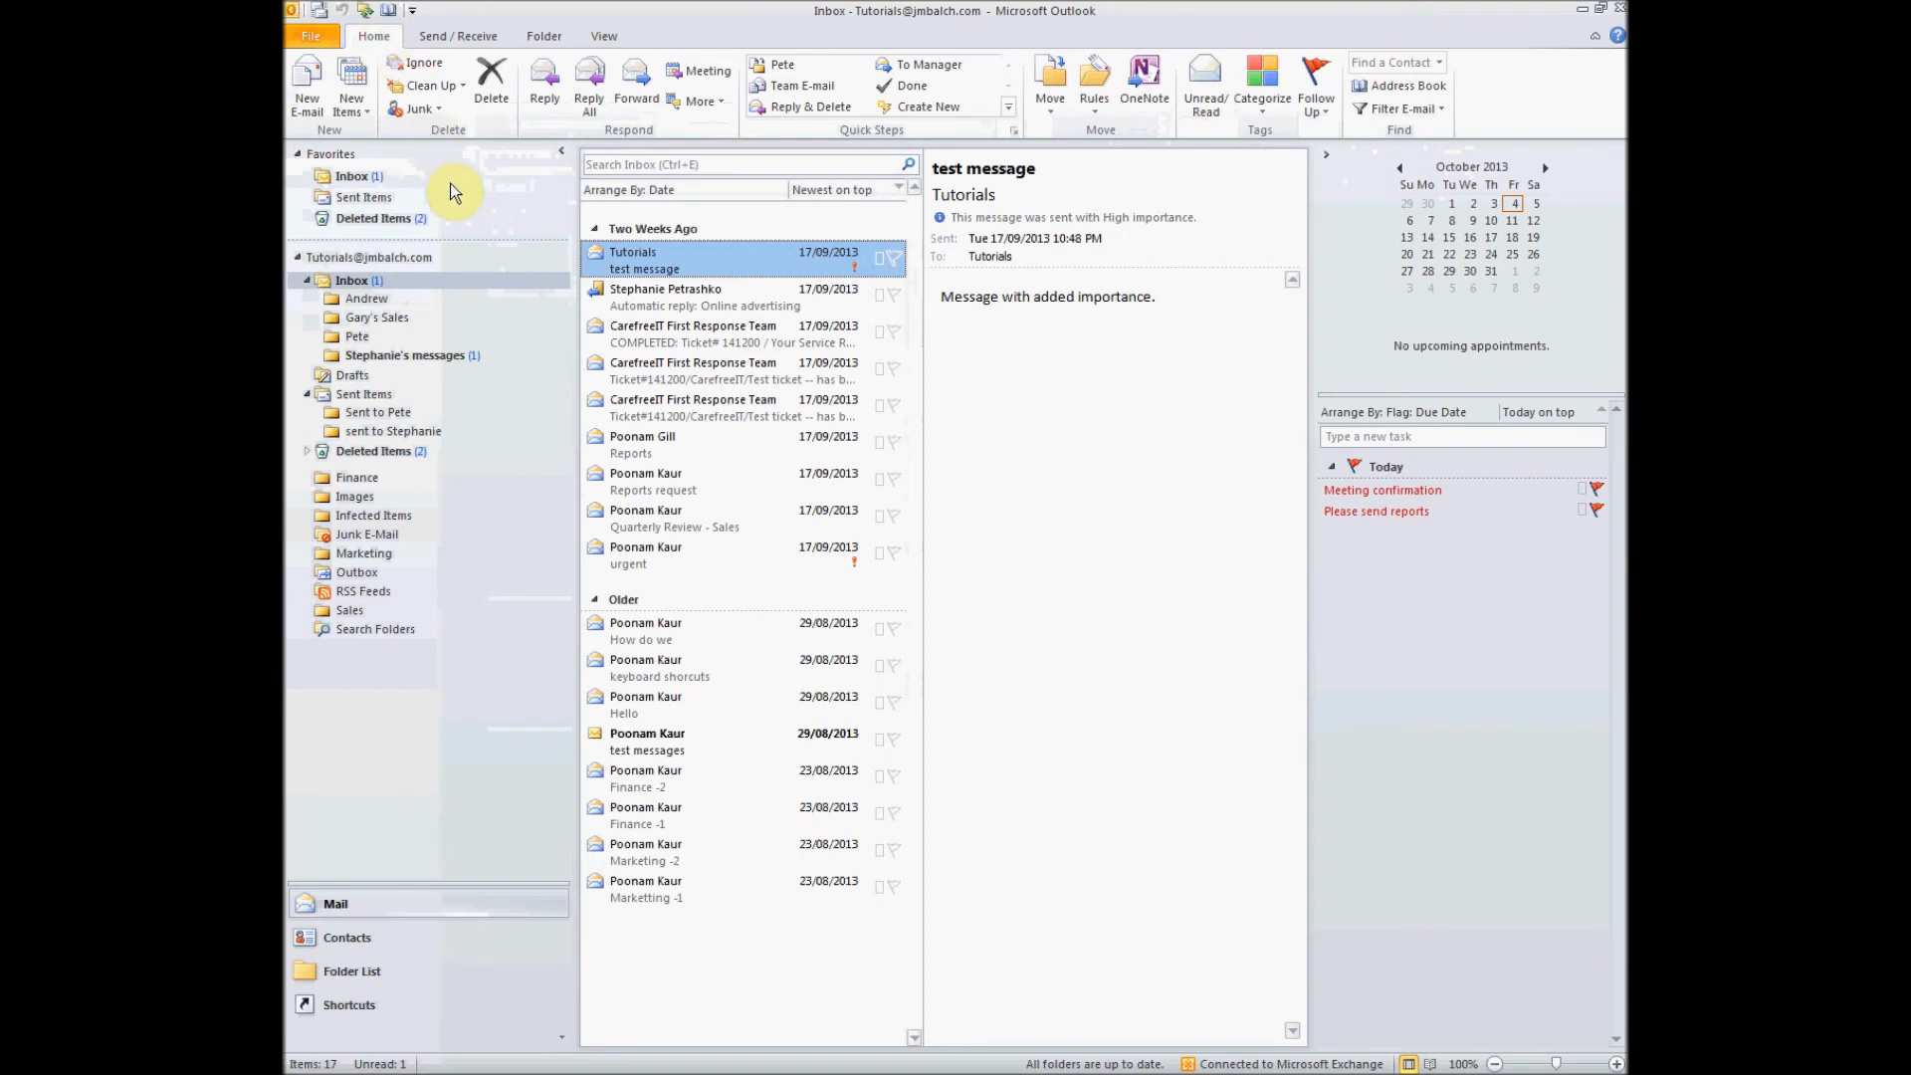